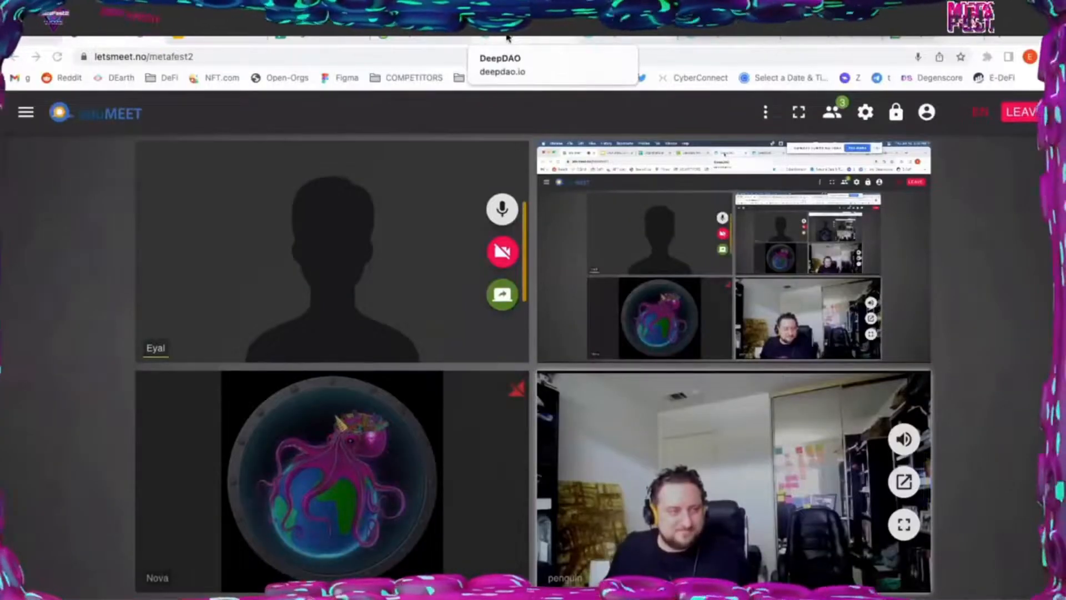
Switch to the DeepDAO Organizations page with treasury, voter and threshold statistics
left_click(502, 64)
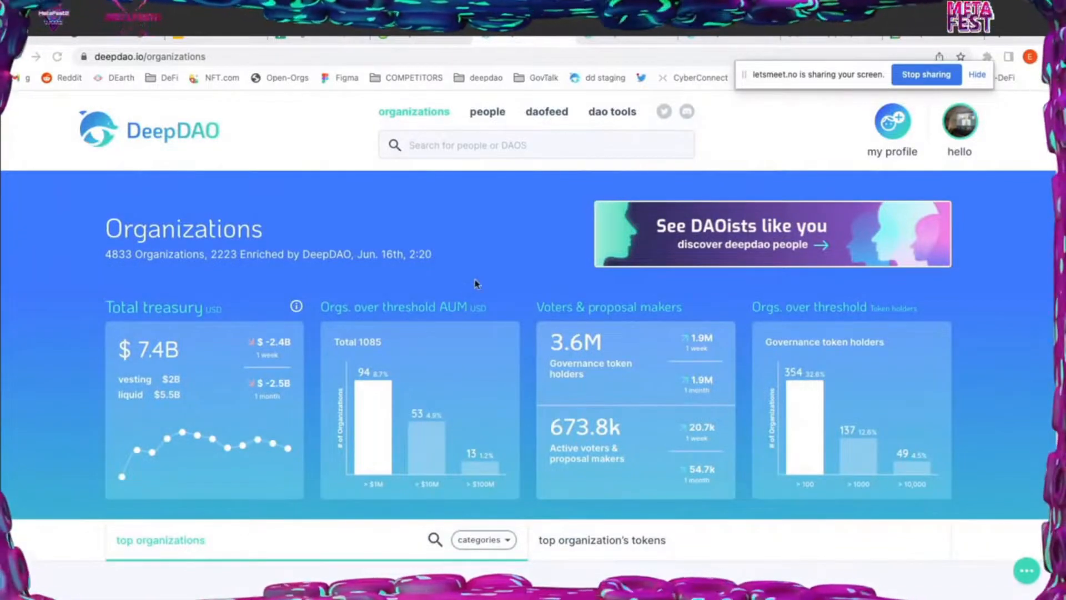
mouse_move(510, 252)
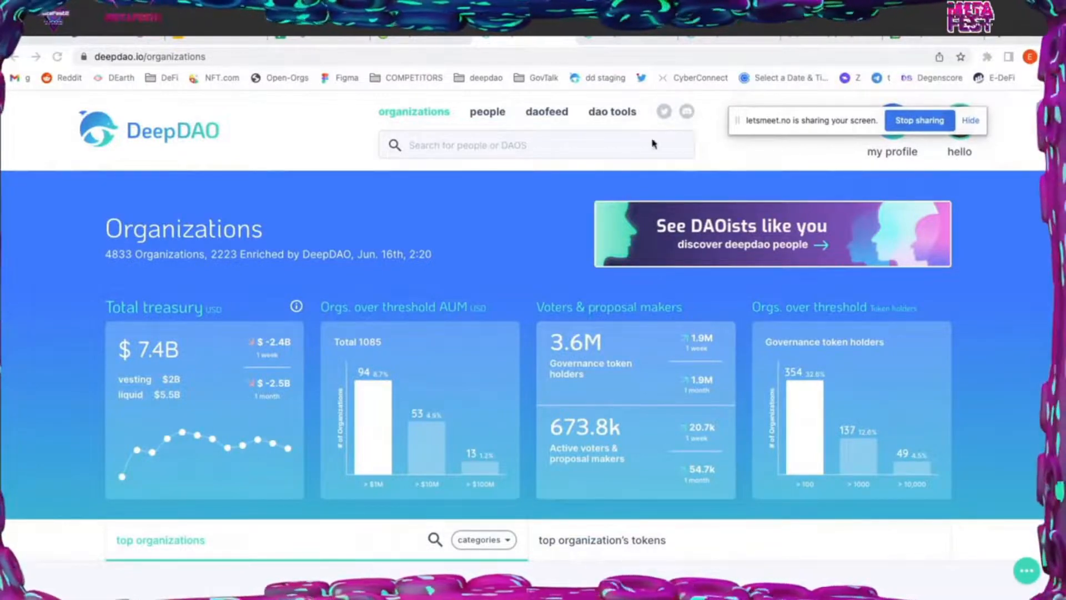
mouse_move(513, 173)
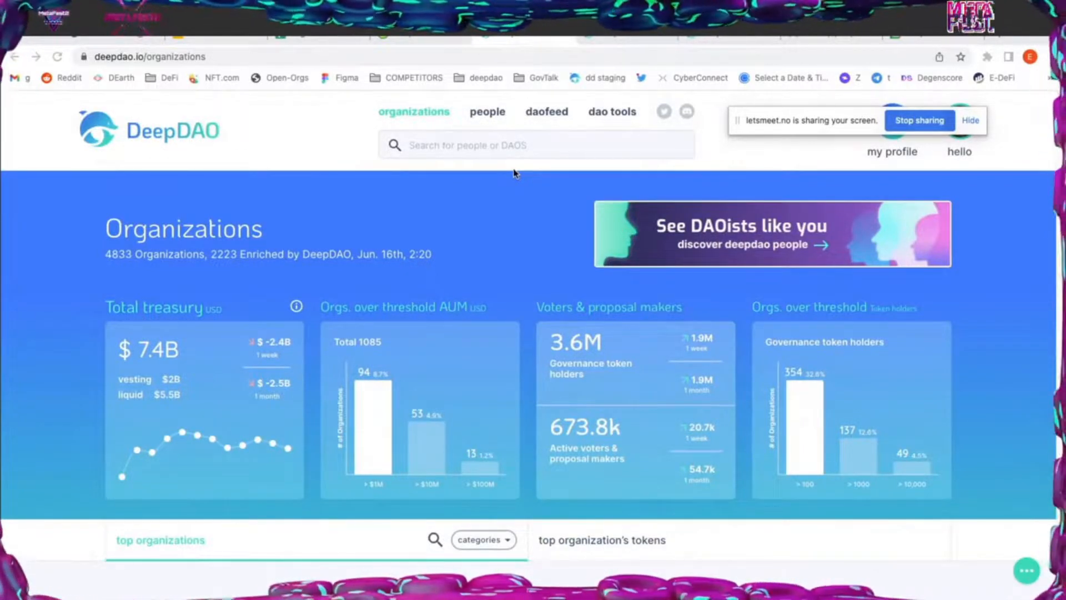
mouse_move(828, 118)
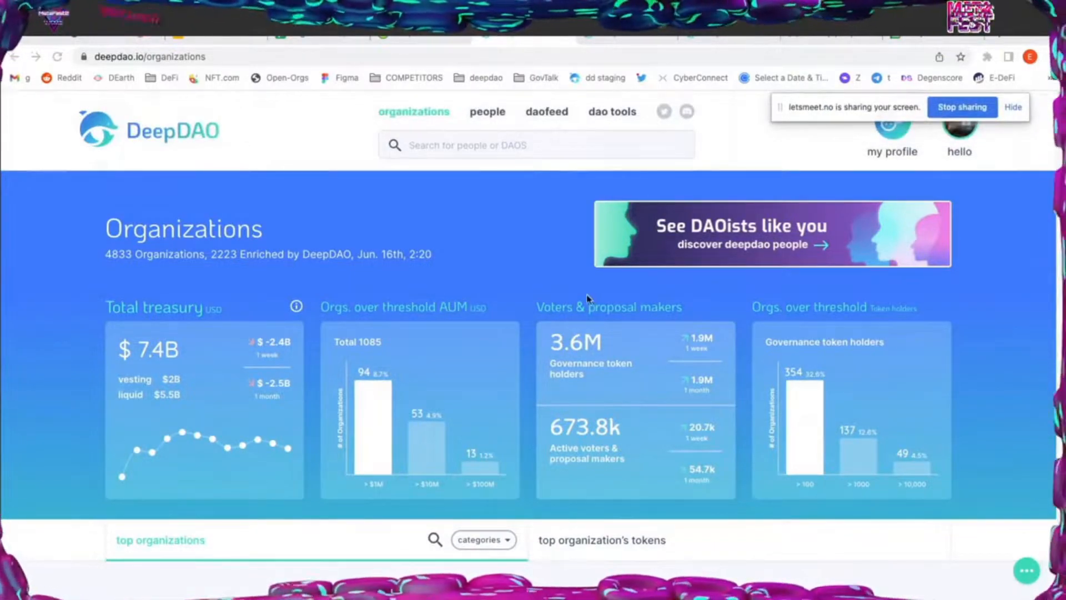
mouse_move(461, 245)
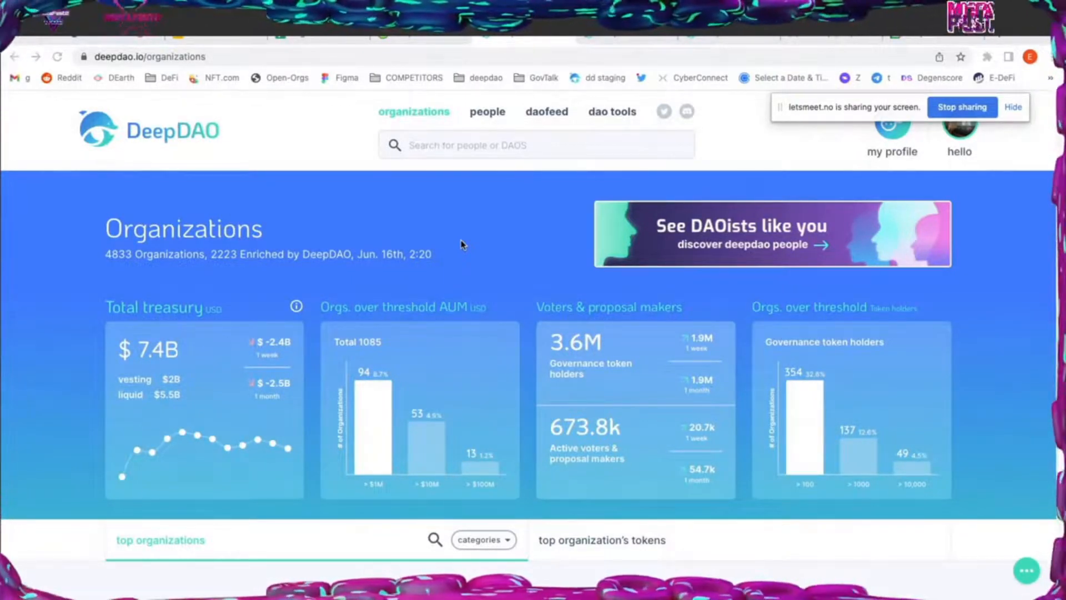
mouse_move(463, 216)
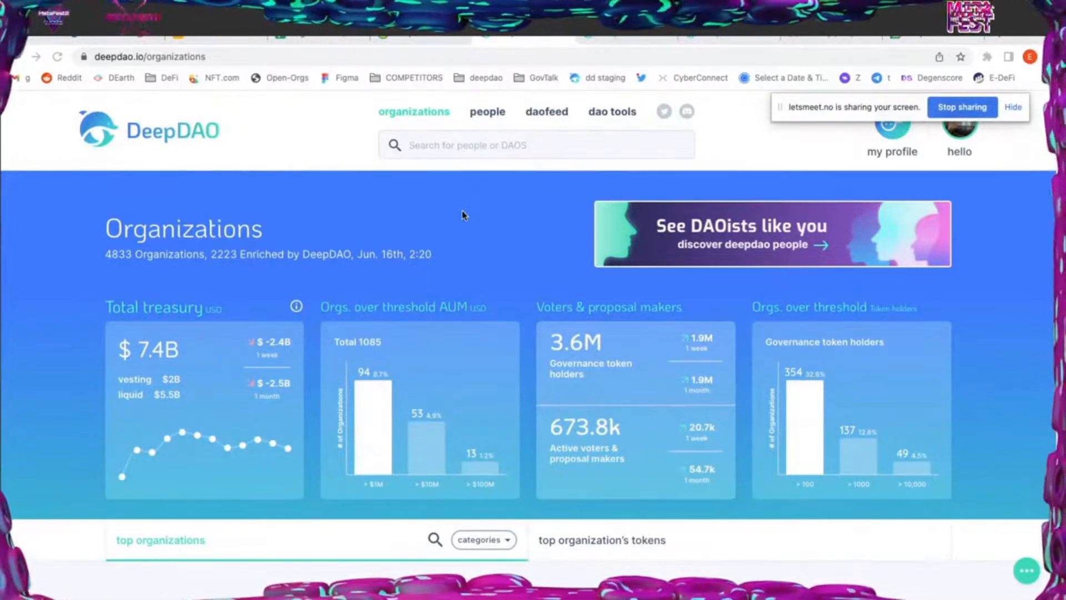
mouse_move(512, 252)
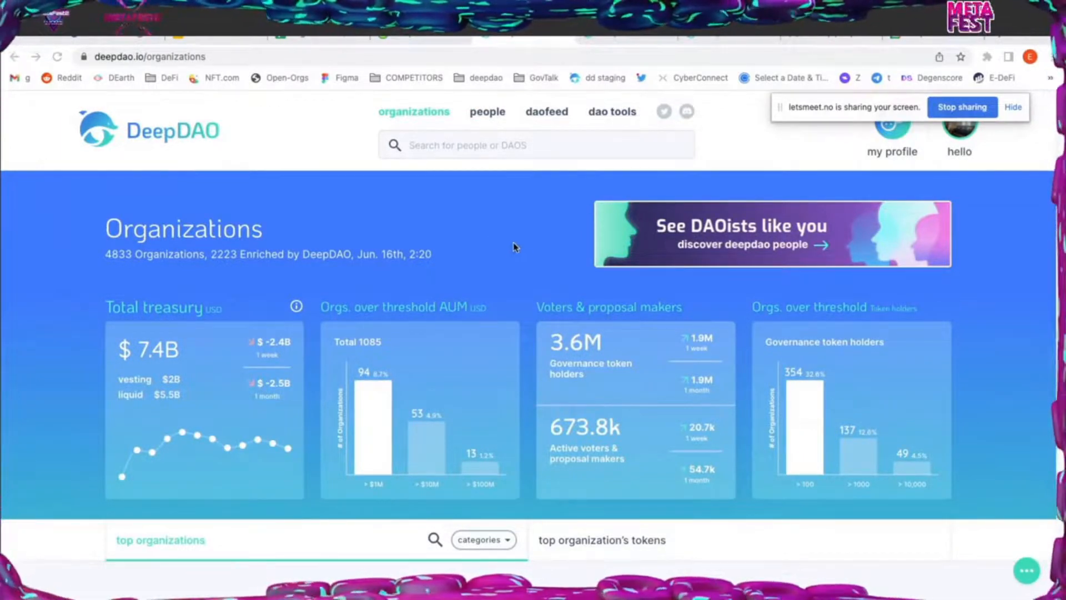
mouse_move(509, 239)
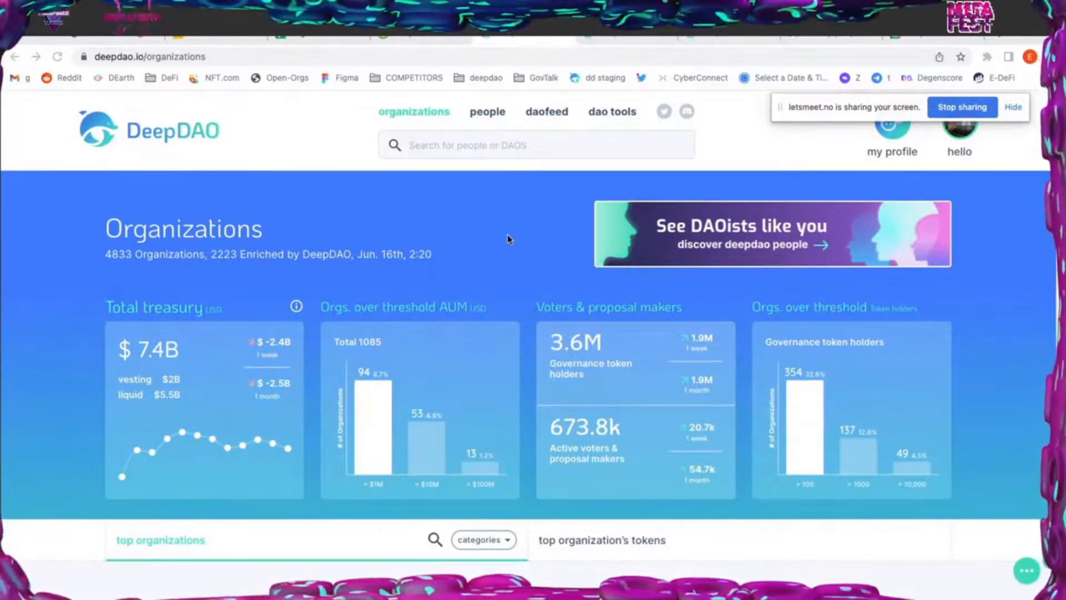
mouse_move(503, 230)
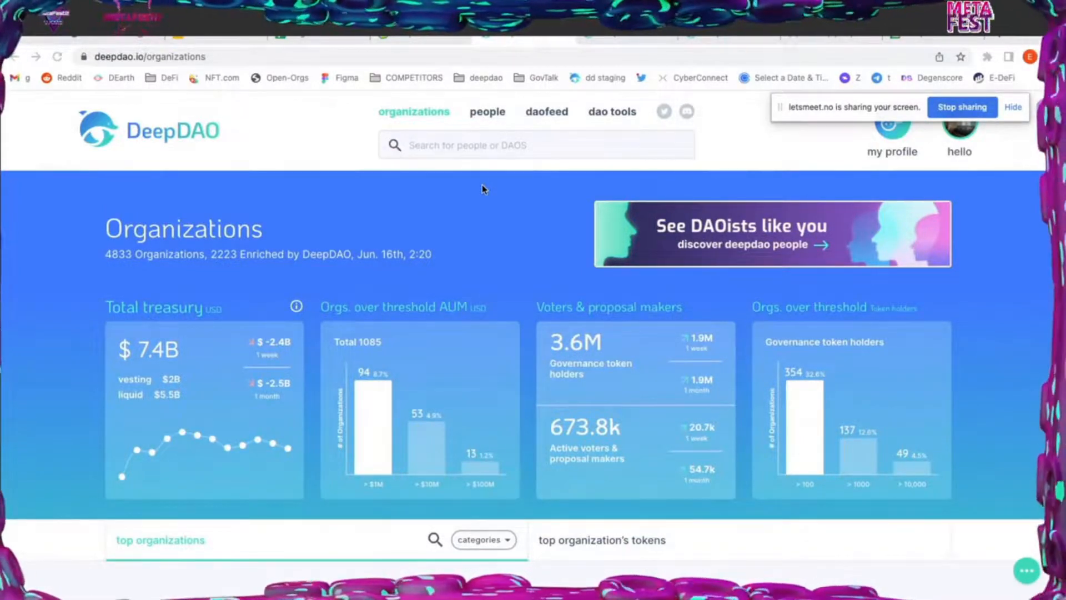
mouse_move(539, 198)
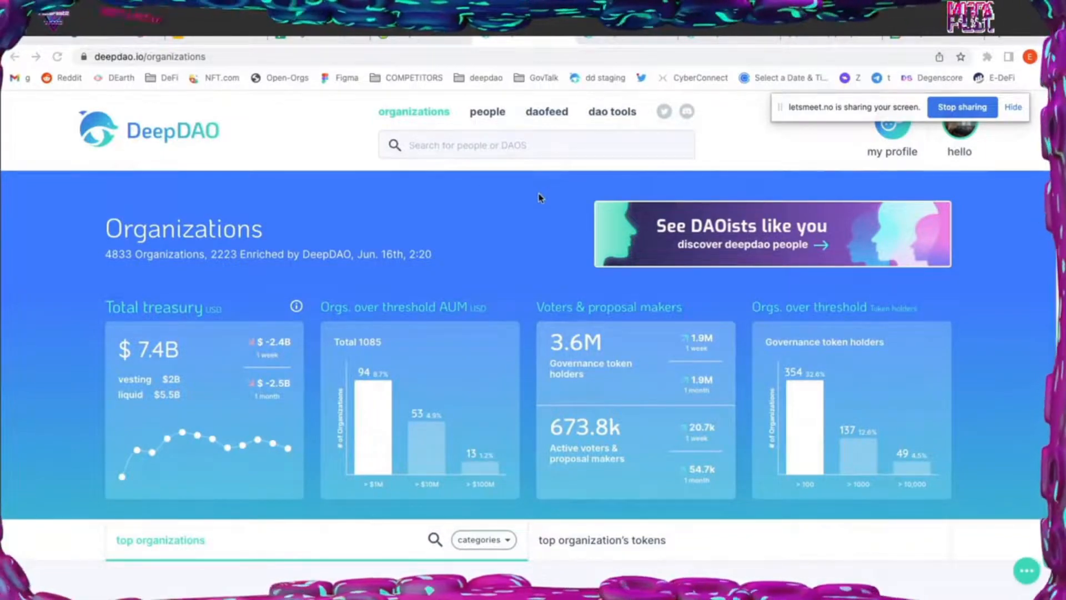
mouse_move(557, 199)
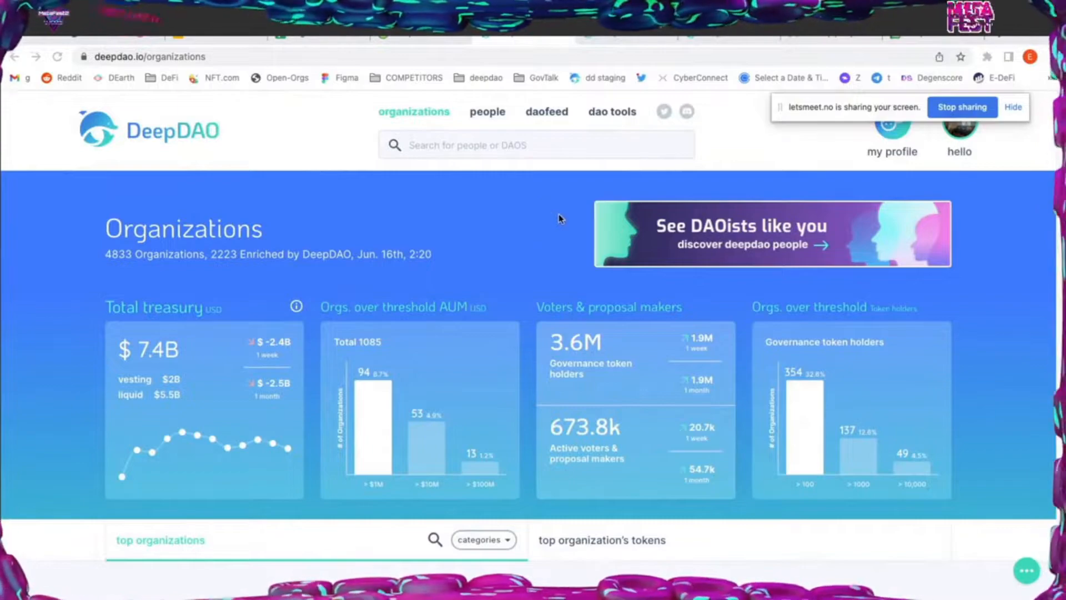
mouse_move(517, 188)
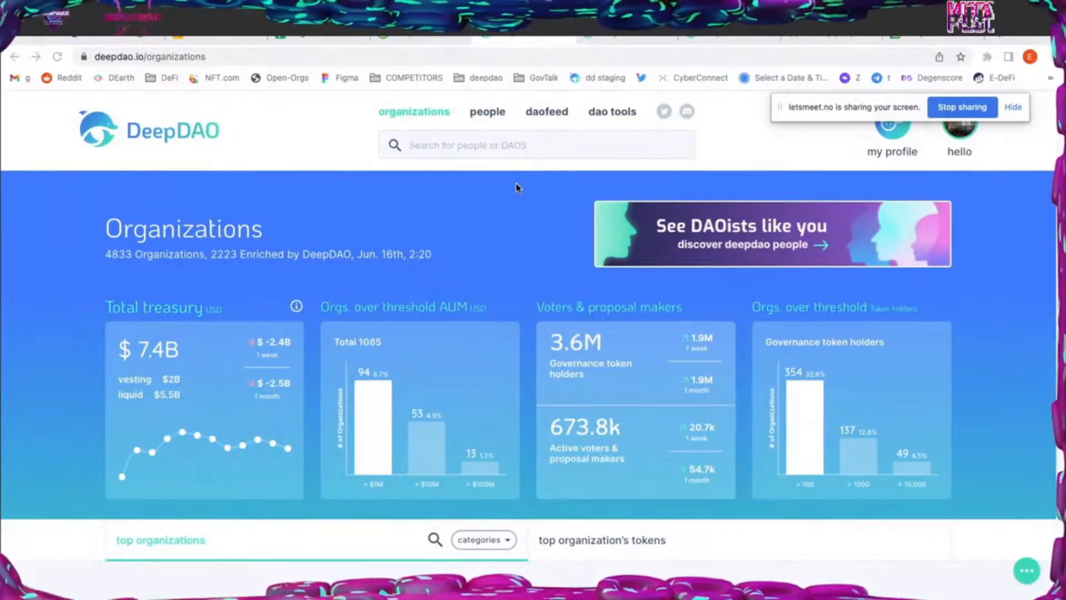
mouse_move(548, 192)
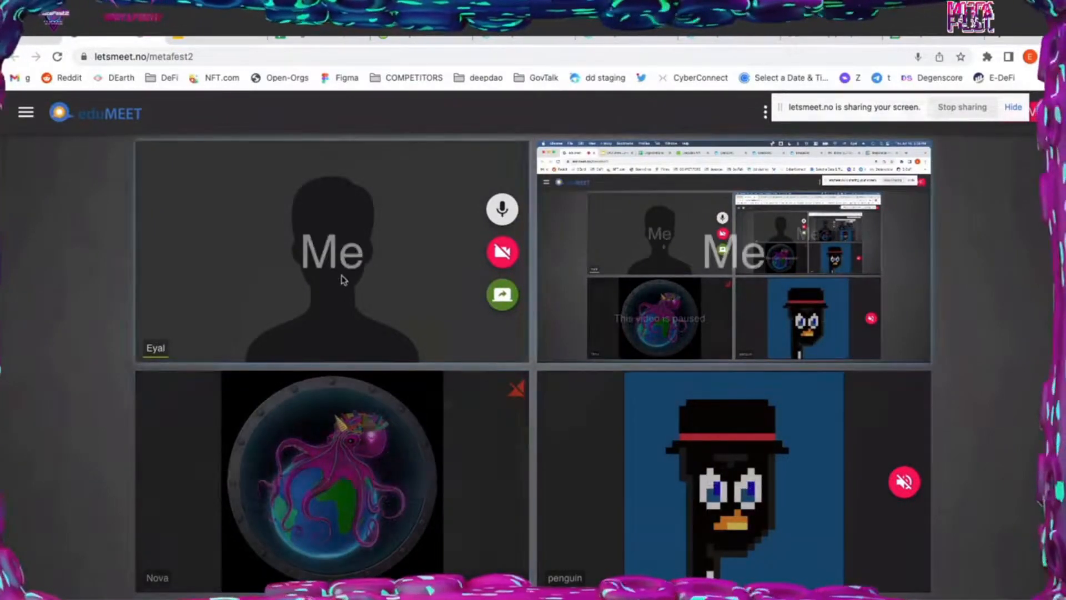
mouse_move(502, 294)
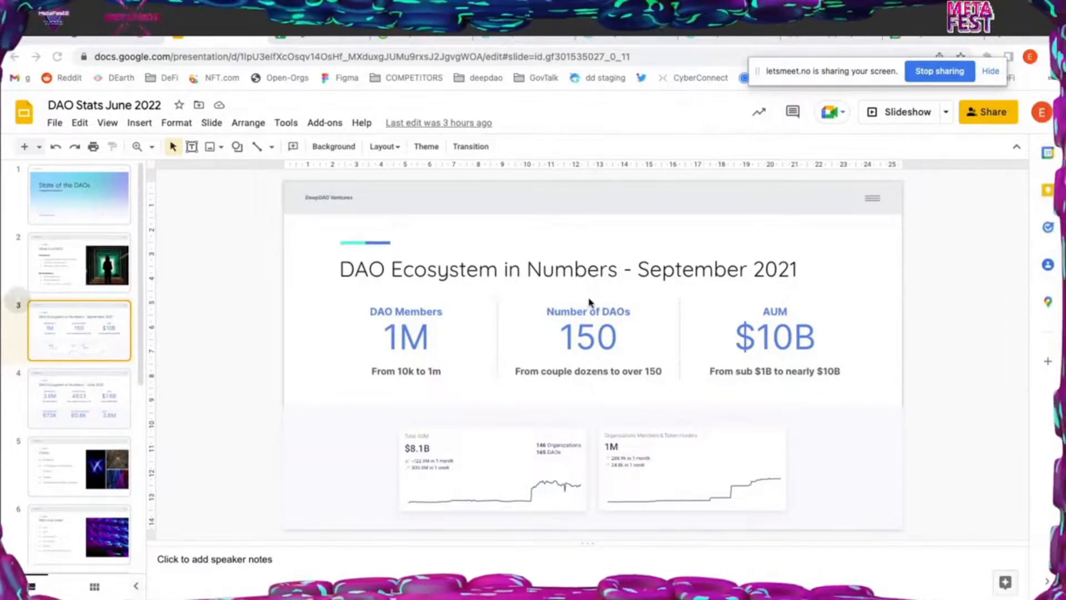
mouse_move(736, 284)
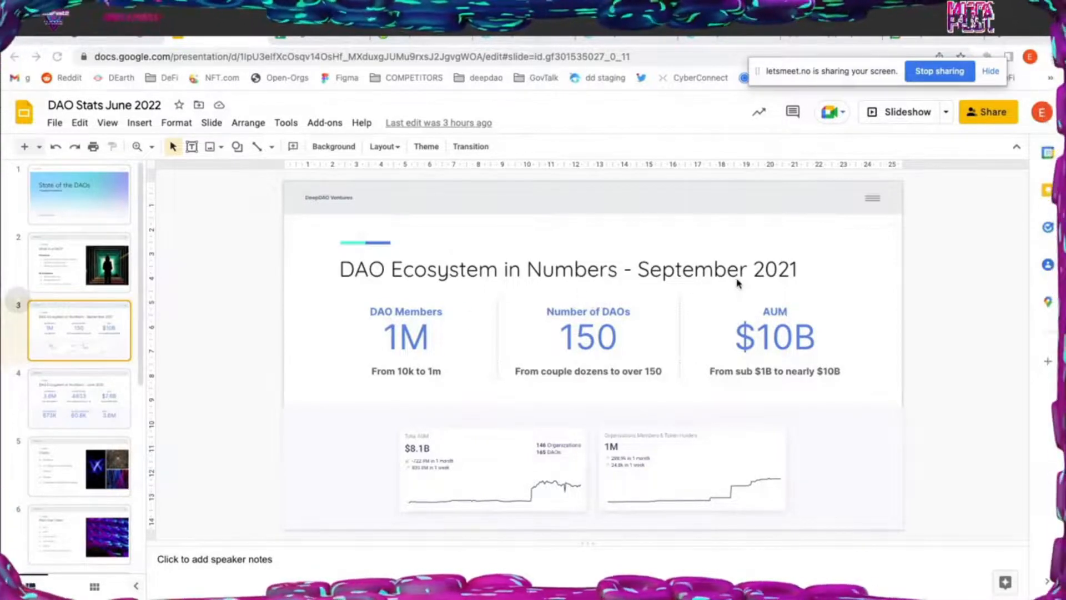
mouse_move(452, 198)
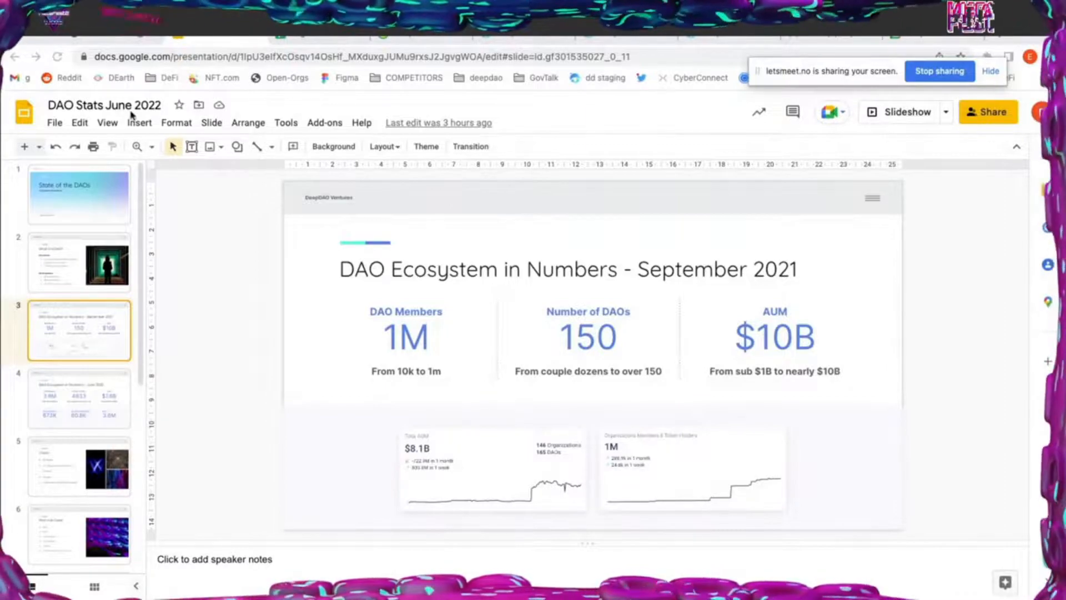
mouse_move(213, 281)
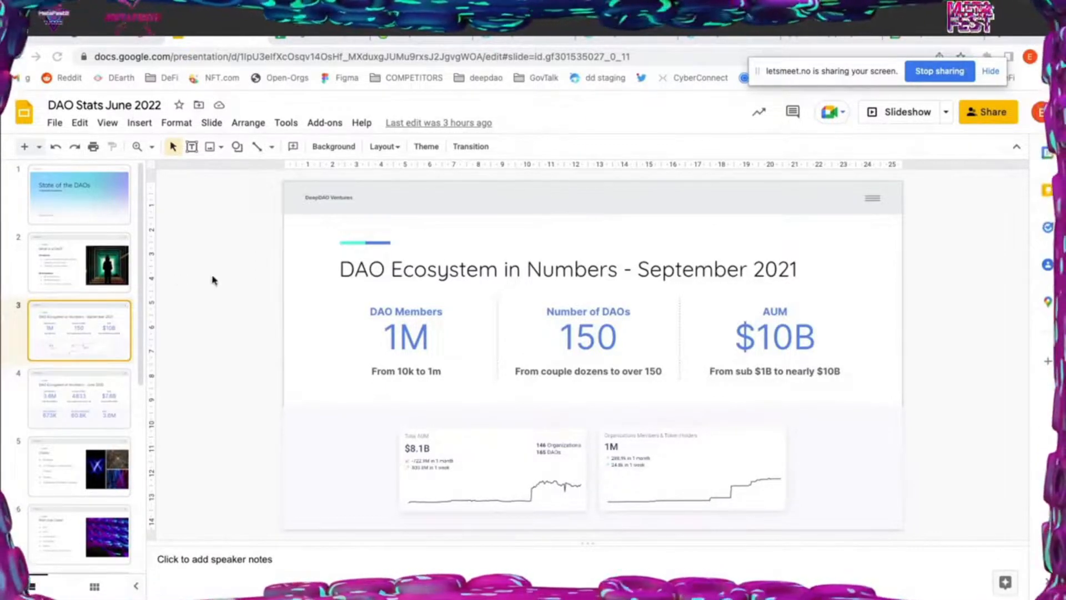
mouse_move(134, 176)
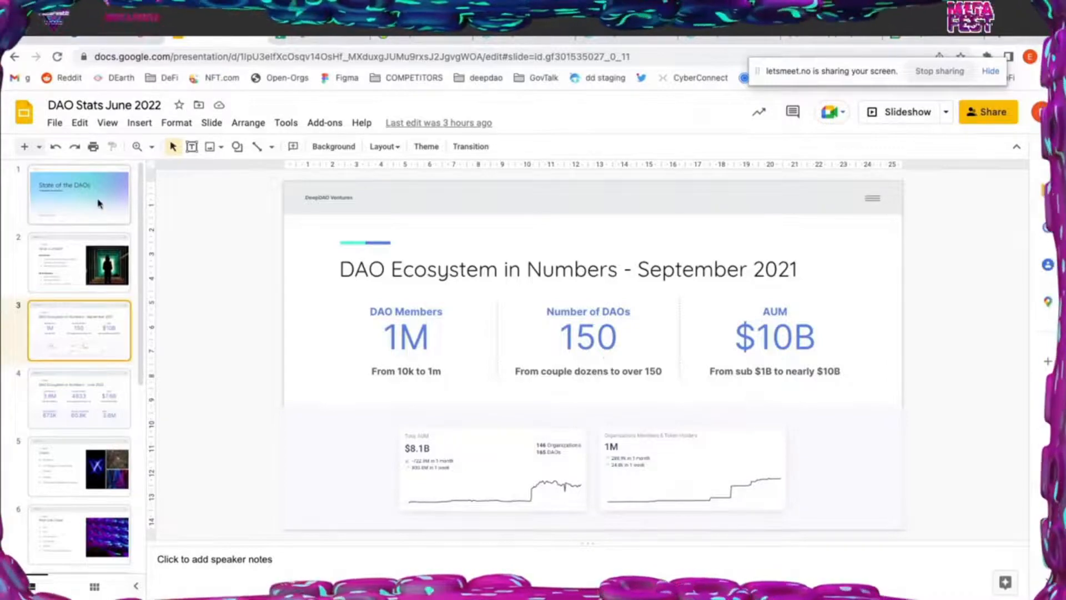
left_click(79, 194)
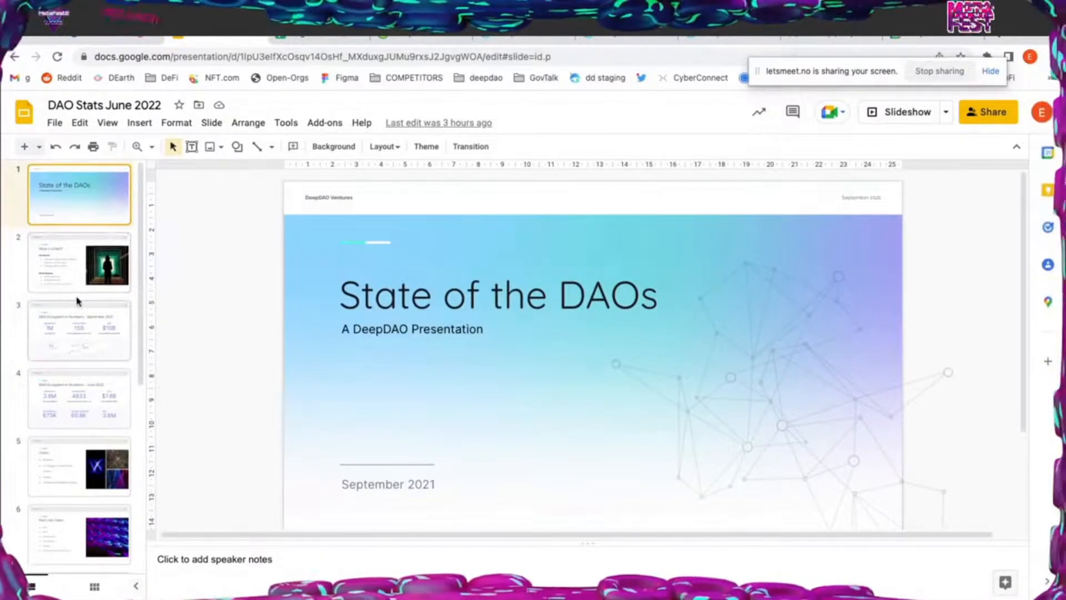
left_click(78, 263)
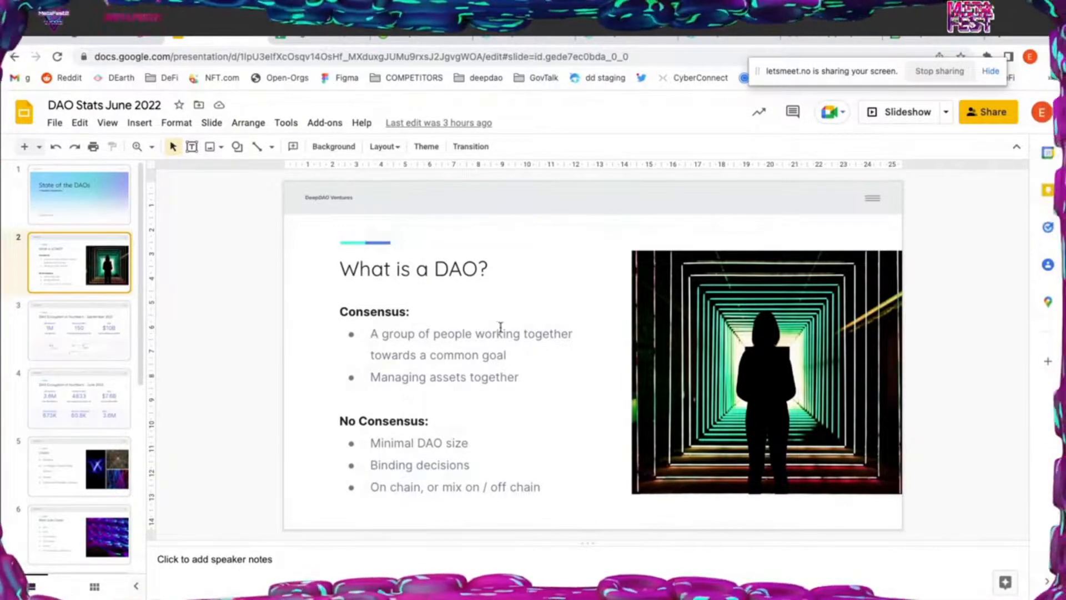
mouse_move(376, 352)
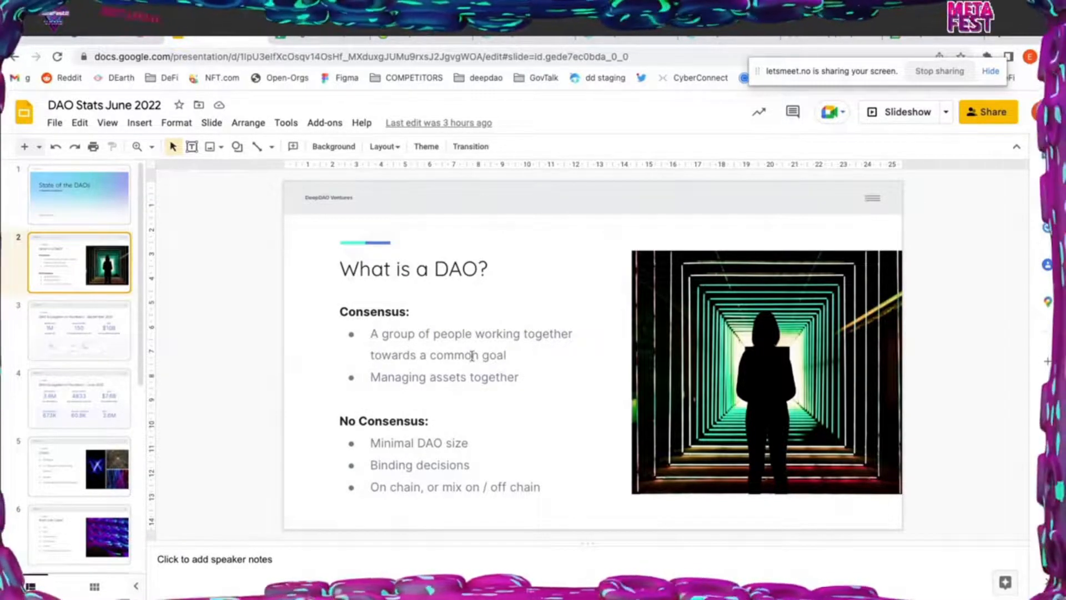
mouse_move(104, 323)
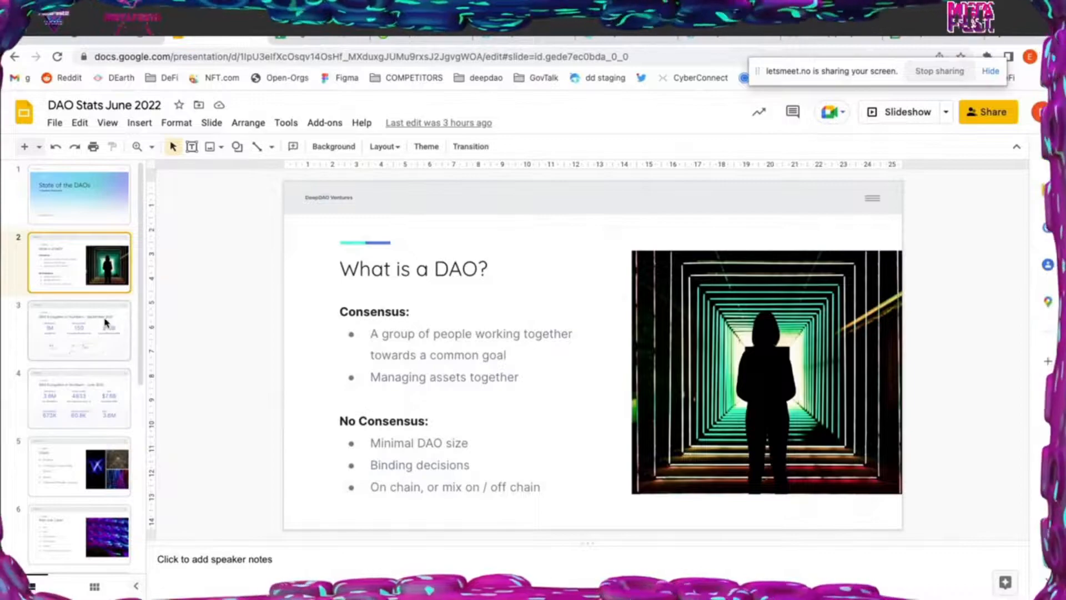
left_click(79, 329)
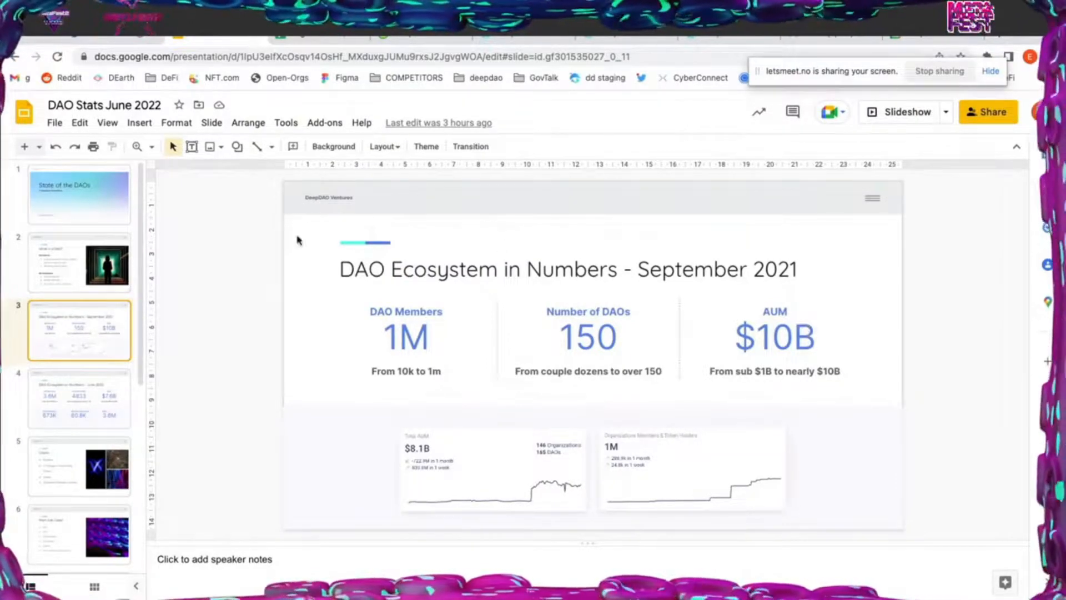
mouse_move(725, 320)
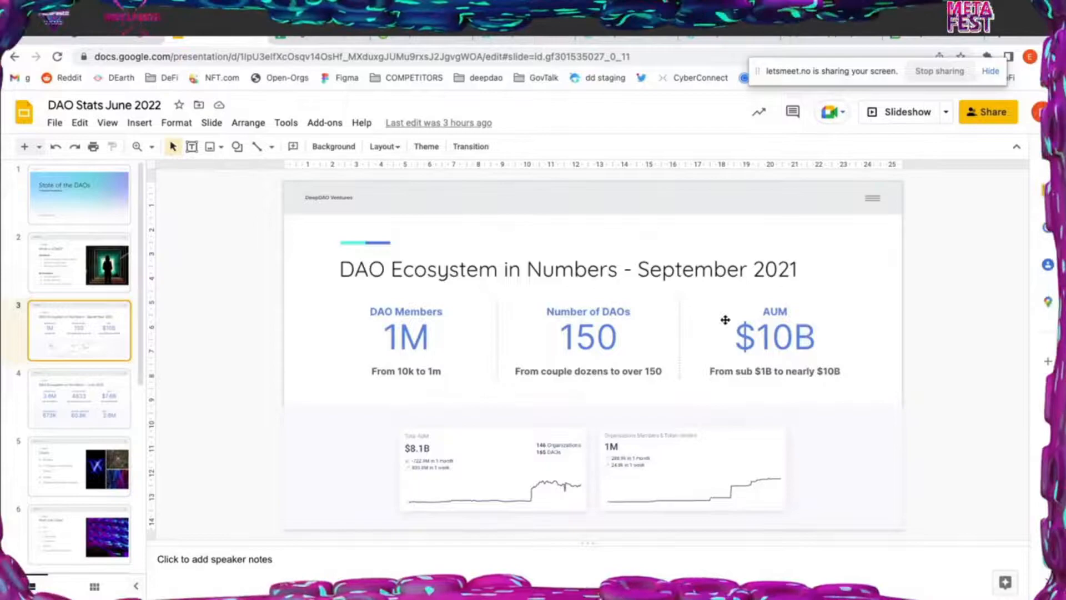
mouse_move(708, 315)
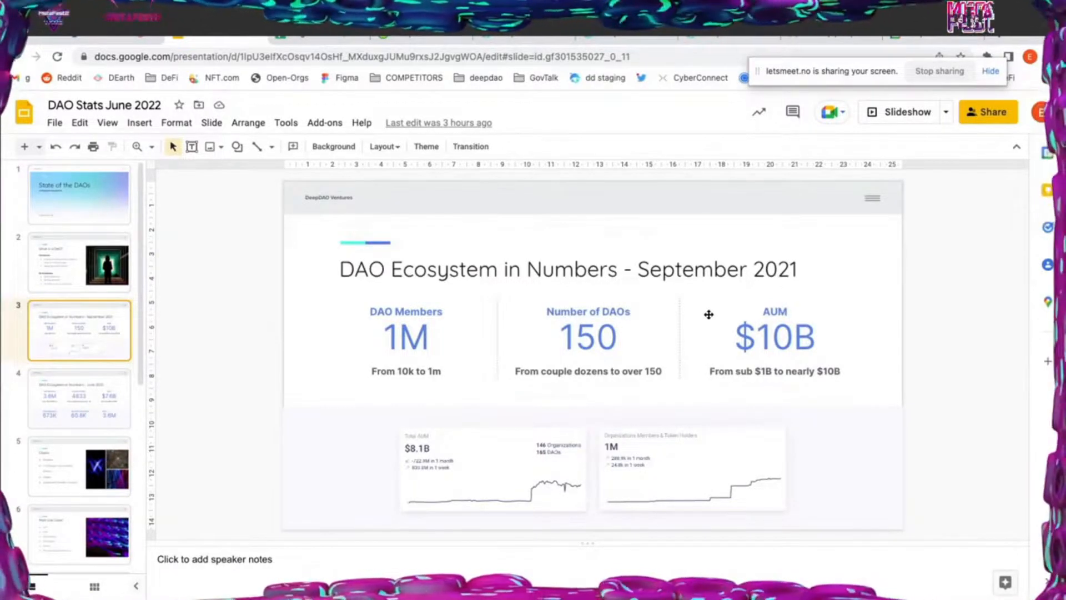
Show the June 2022 numbers slide, go back to September 2021, then June 2022 again
left_click(79, 398)
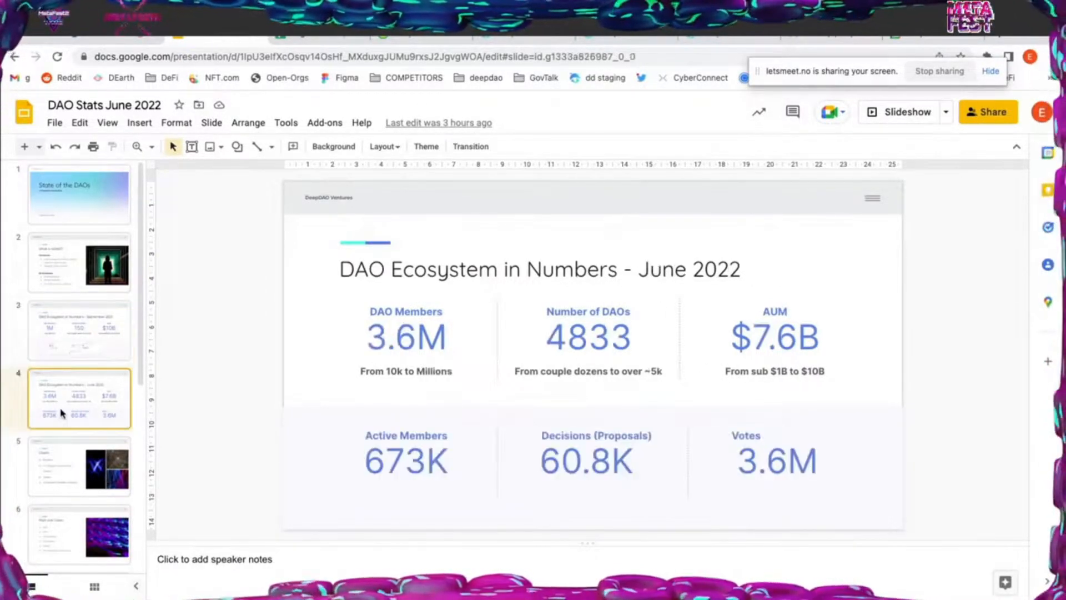
mouse_move(691, 301)
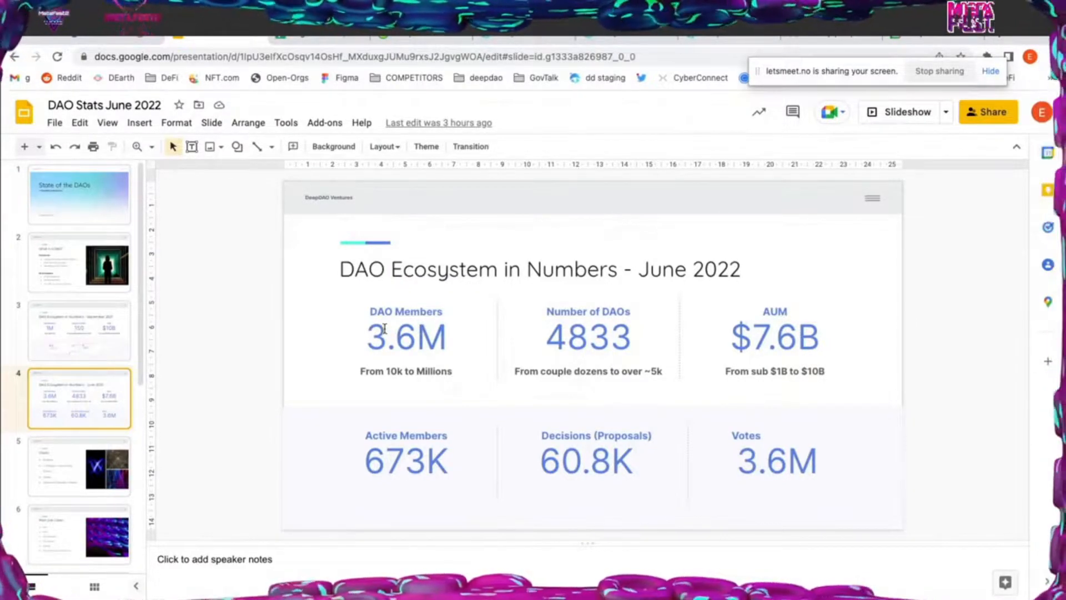
left_click(79, 331)
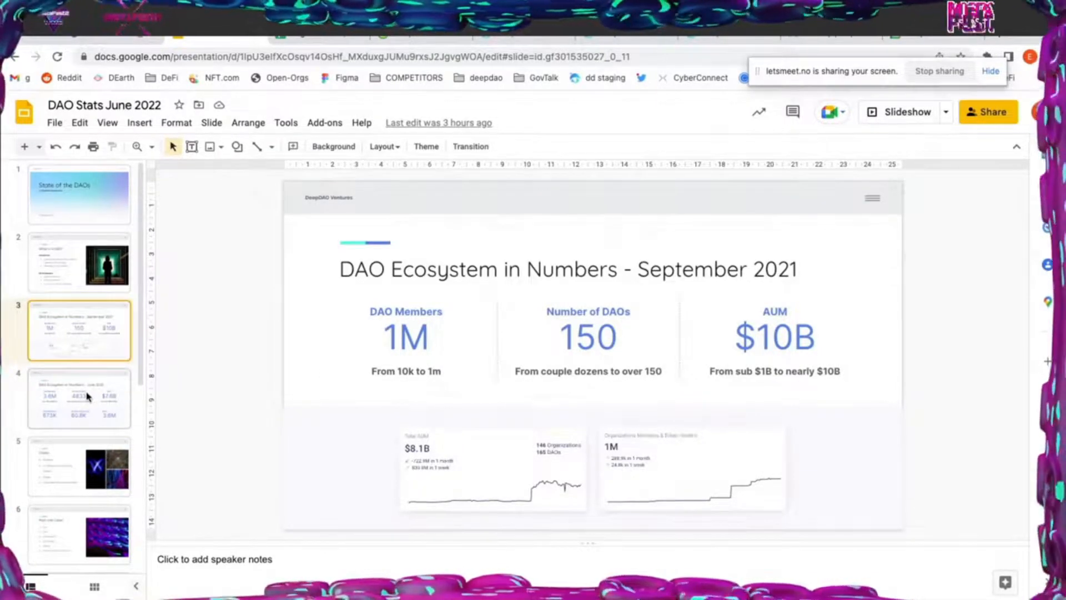
left_click(79, 398)
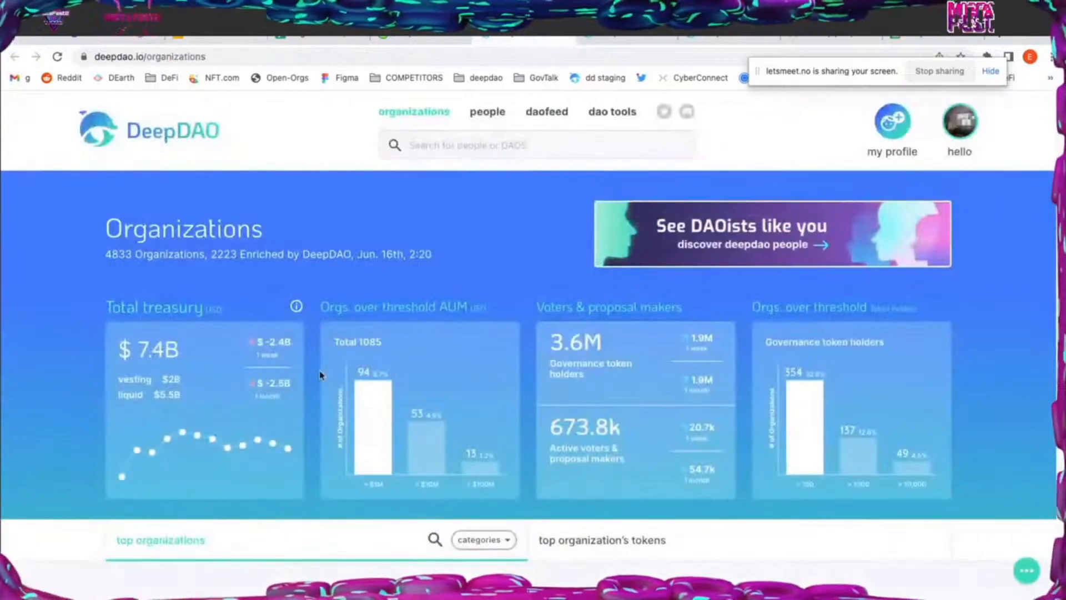
scroll("down", 3)
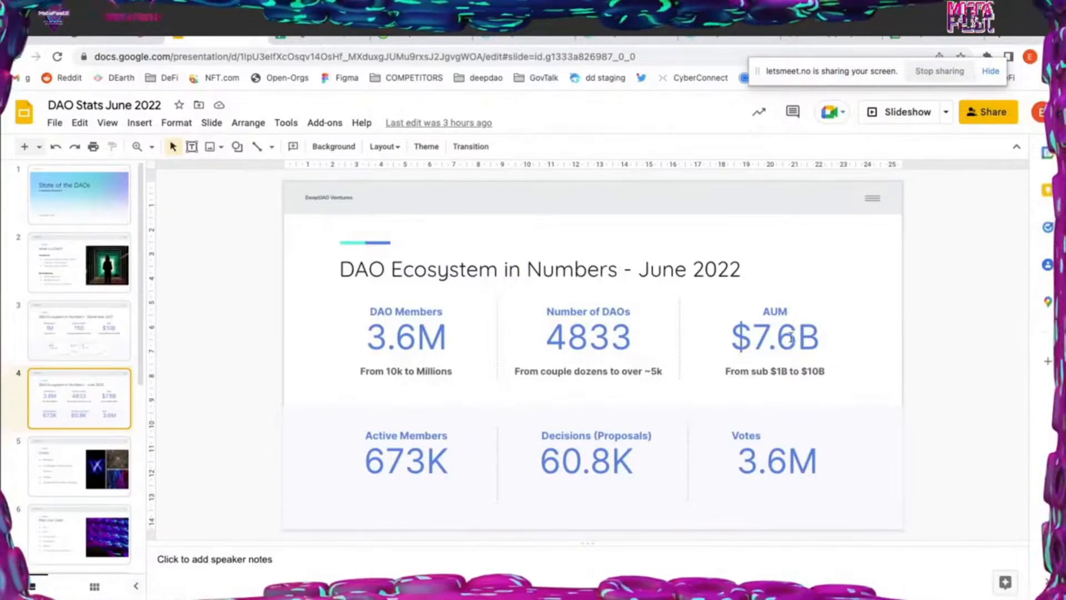
mouse_move(666, 341)
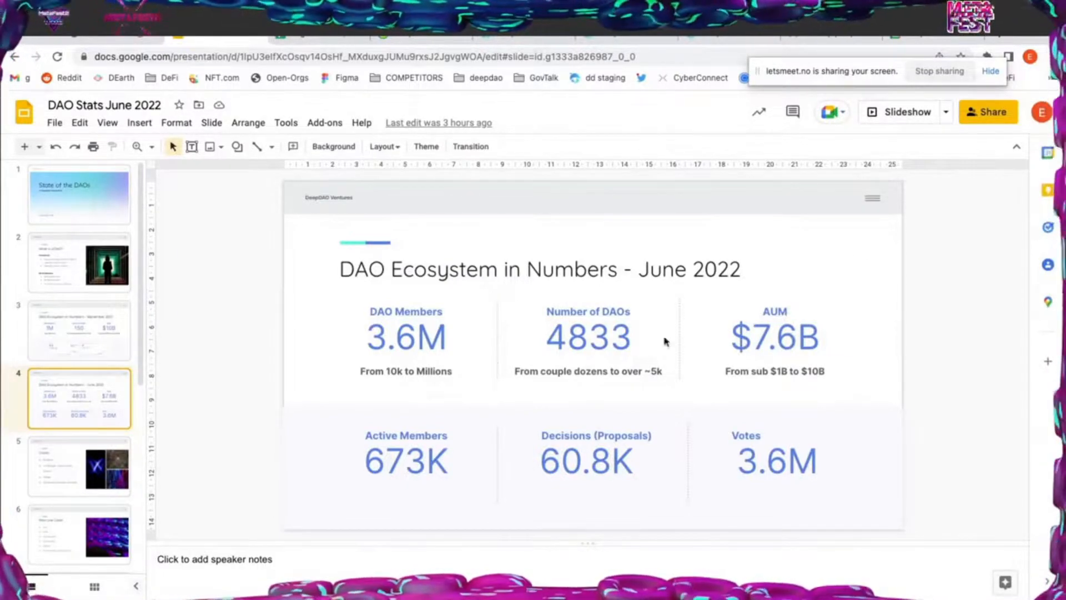
mouse_move(420, 442)
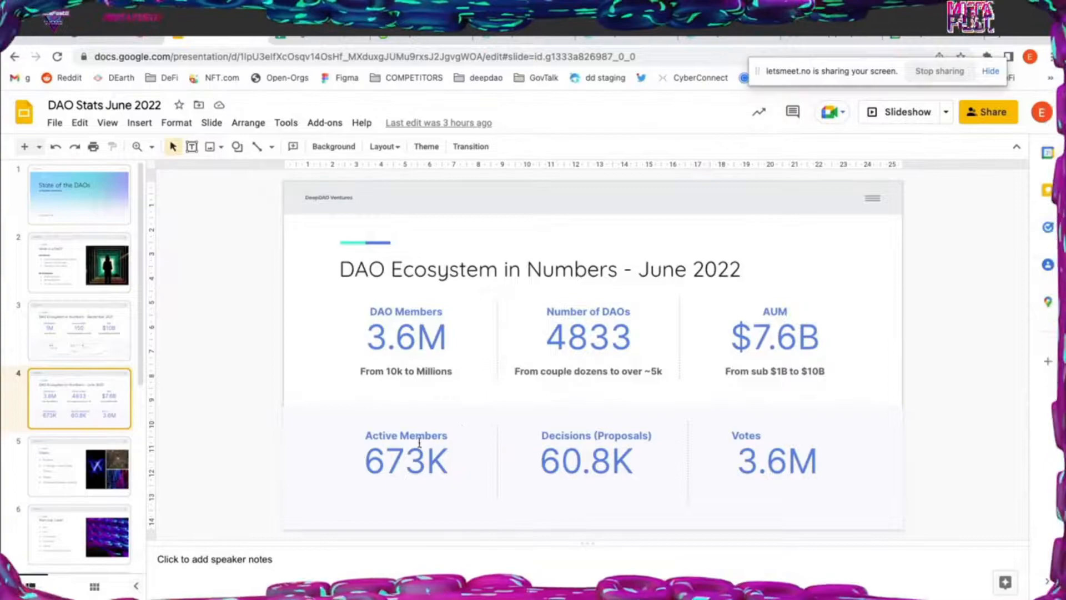
Briefly show the 'What is a DAO?' slide, then return to the June 2022 numbers slide
left_click(79, 263)
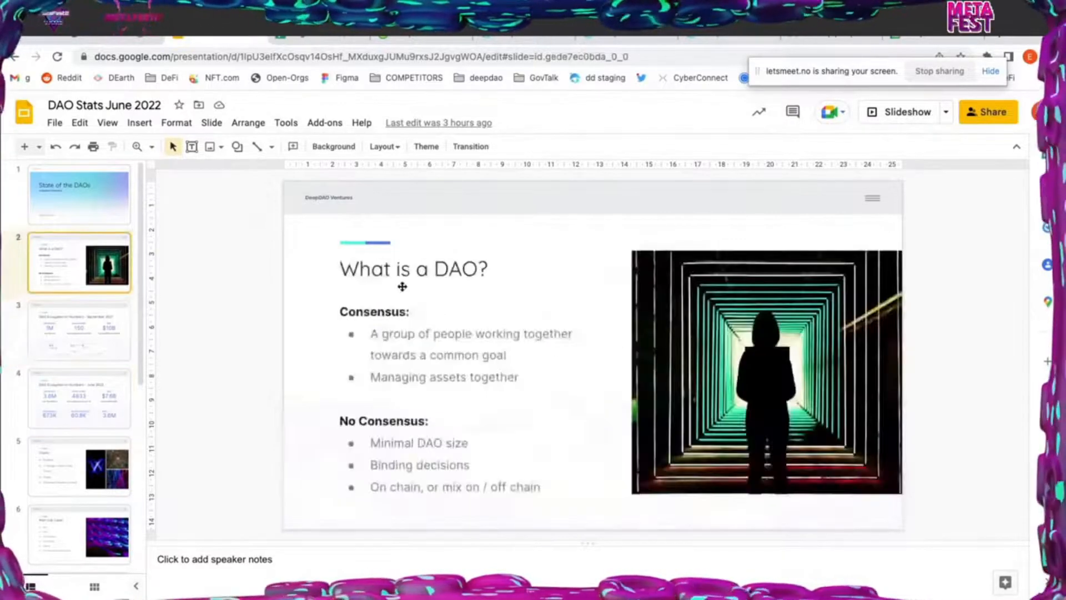
left_click(79, 397)
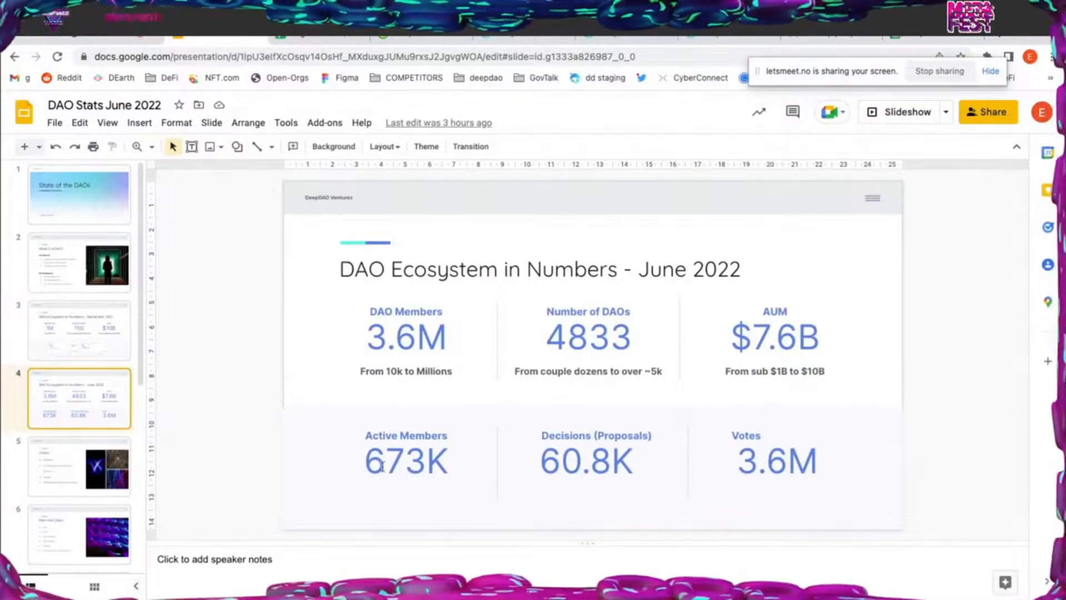
mouse_move(378, 466)
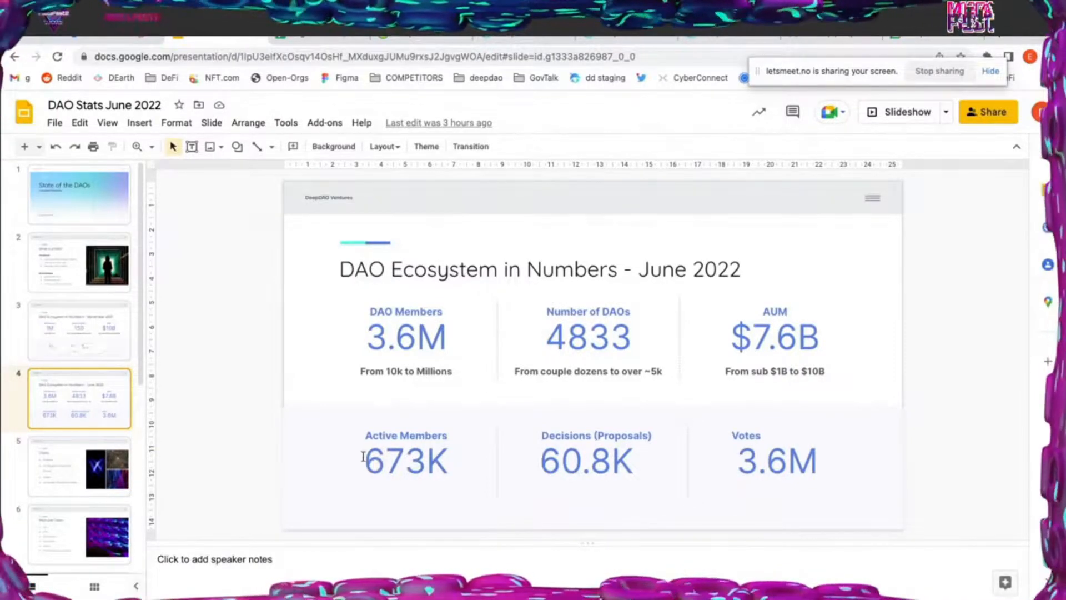
mouse_move(658, 333)
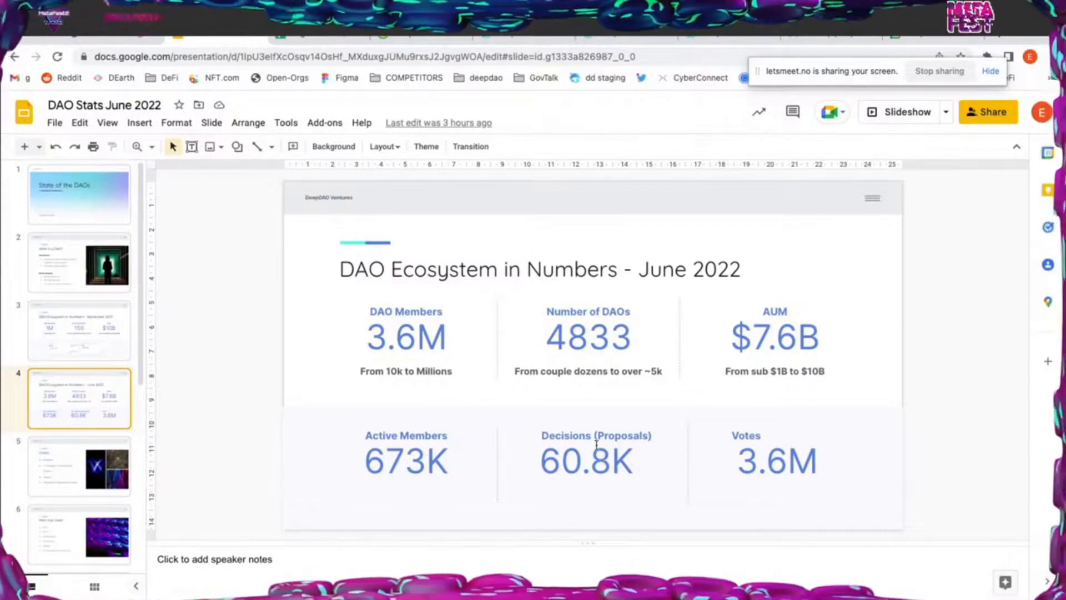
mouse_move(574, 437)
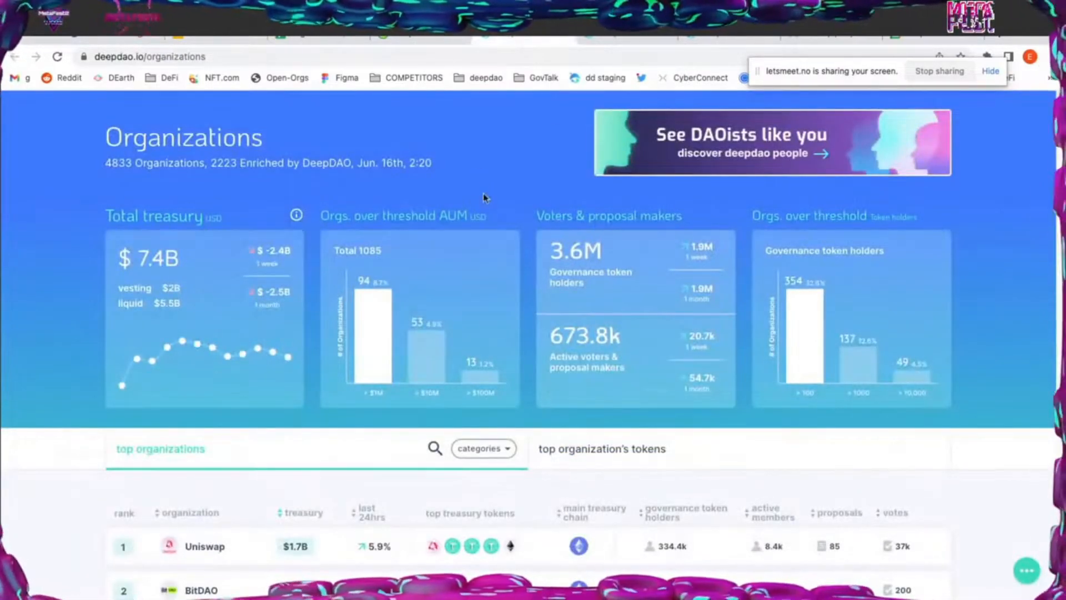
mouse_move(467, 206)
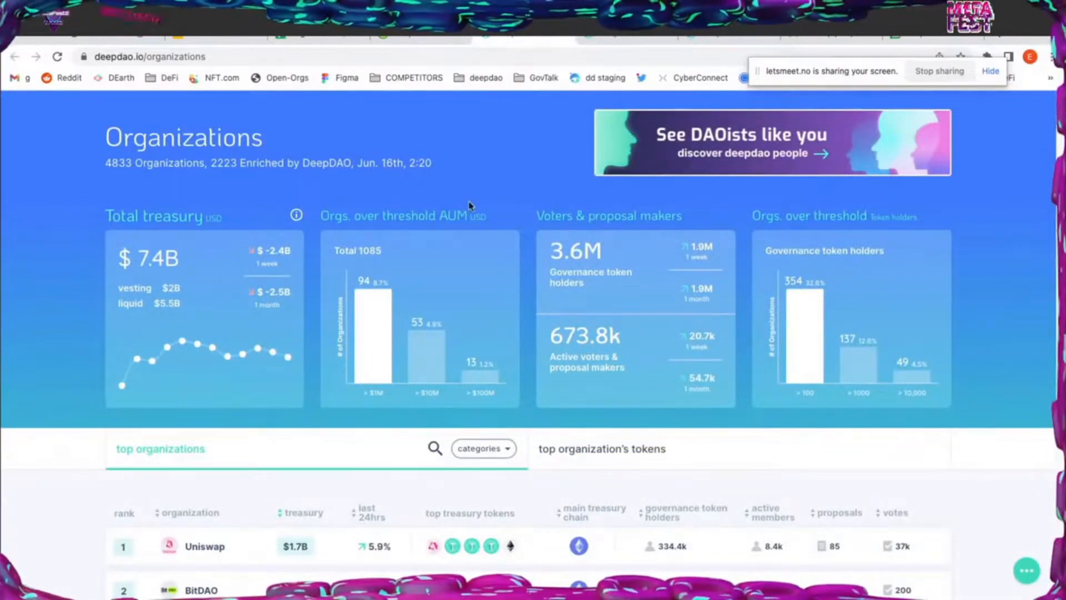
mouse_move(200, 276)
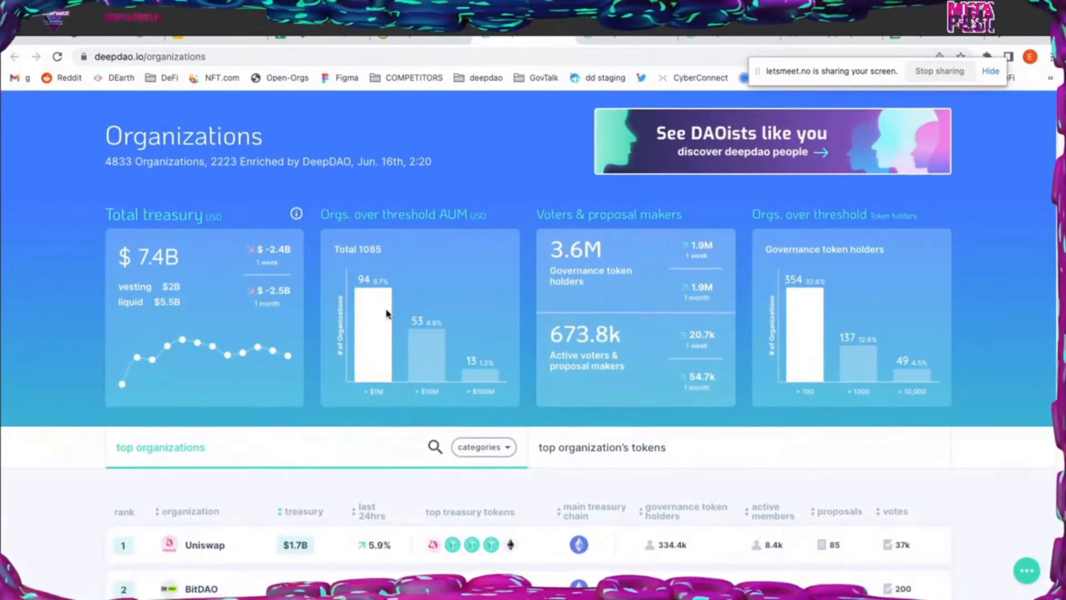
Scroll down to the top organizations ranking led by Uniswap, BitDAO and Gnosis
scroll("down", 3)
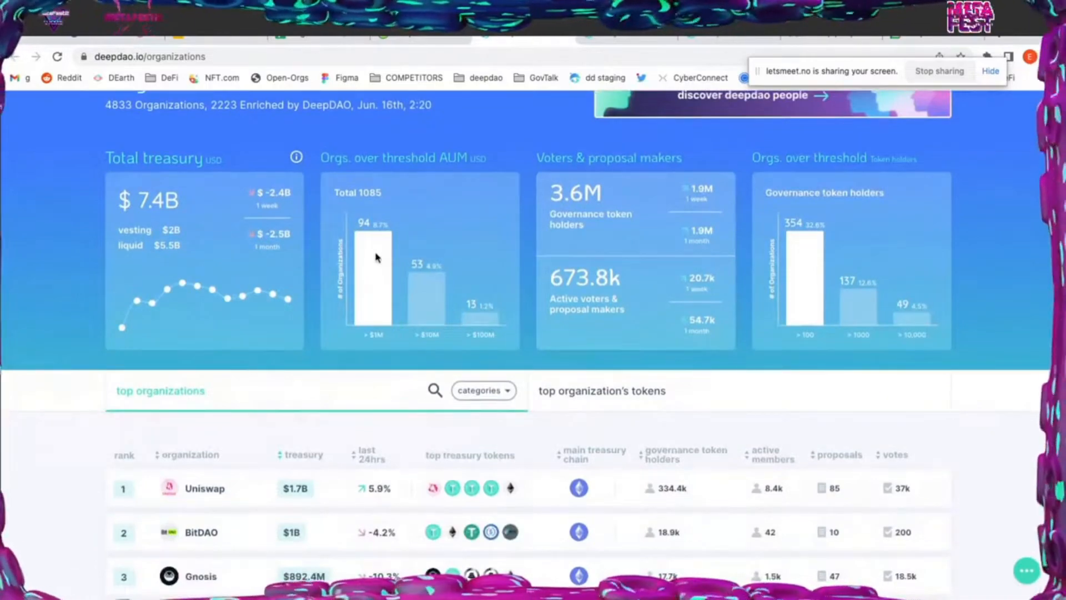
mouse_move(371, 269)
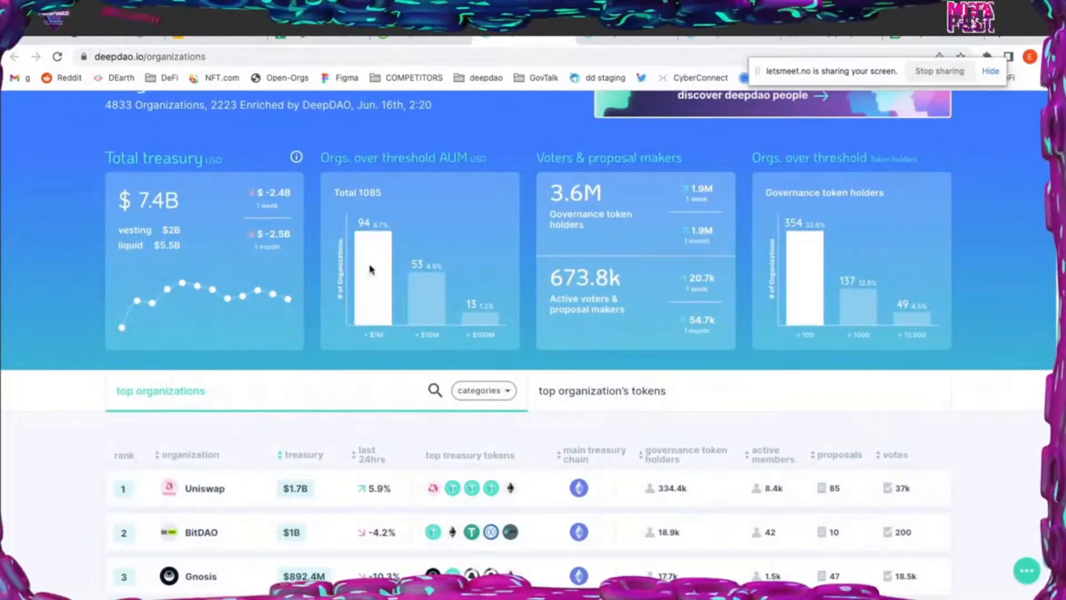
mouse_move(429, 303)
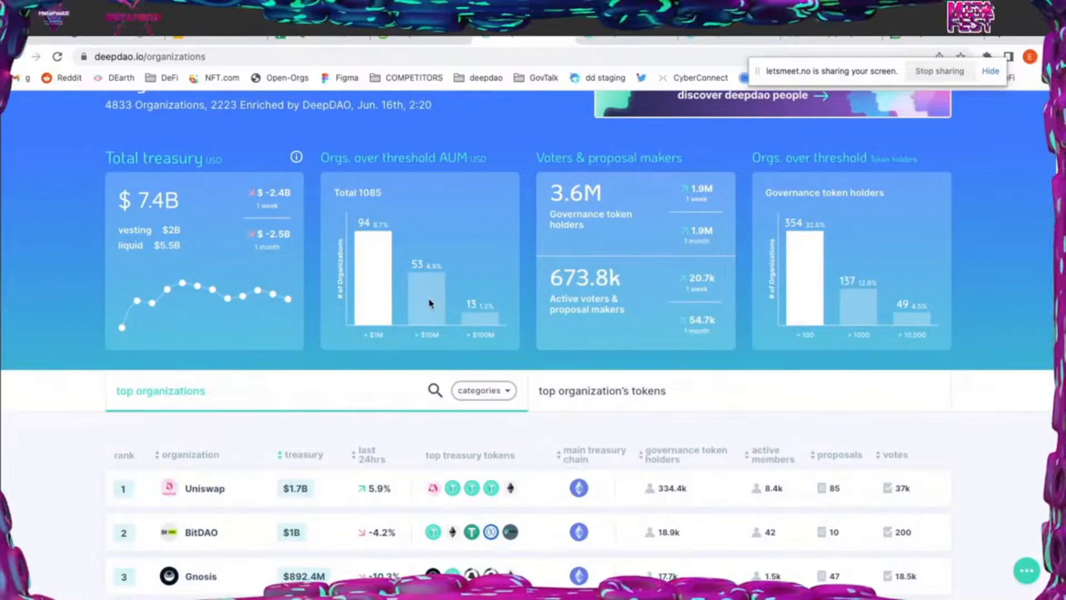
mouse_move(497, 328)
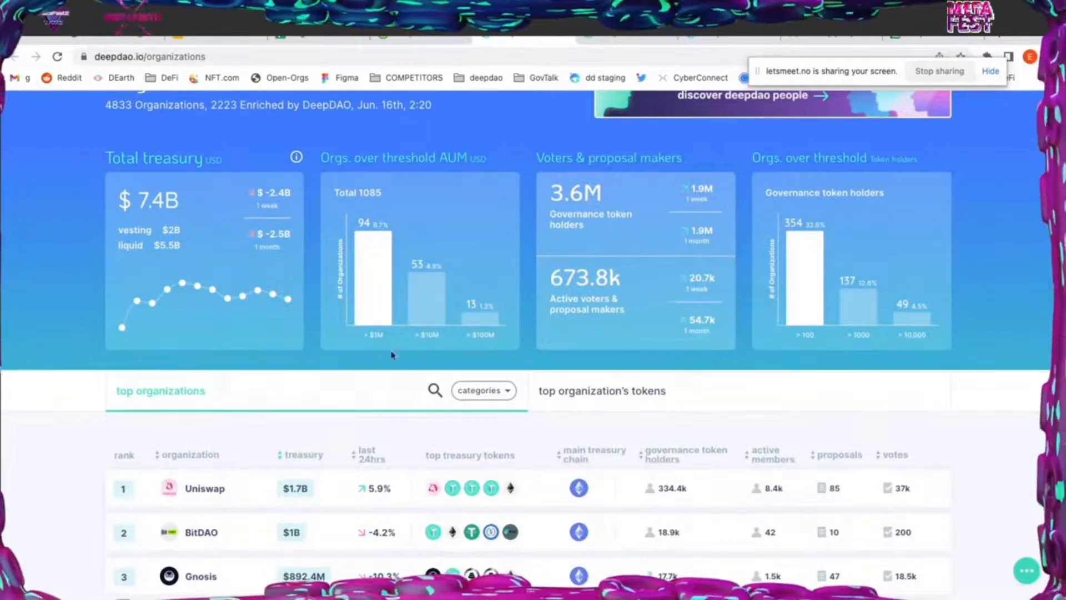
scroll("down", 3)
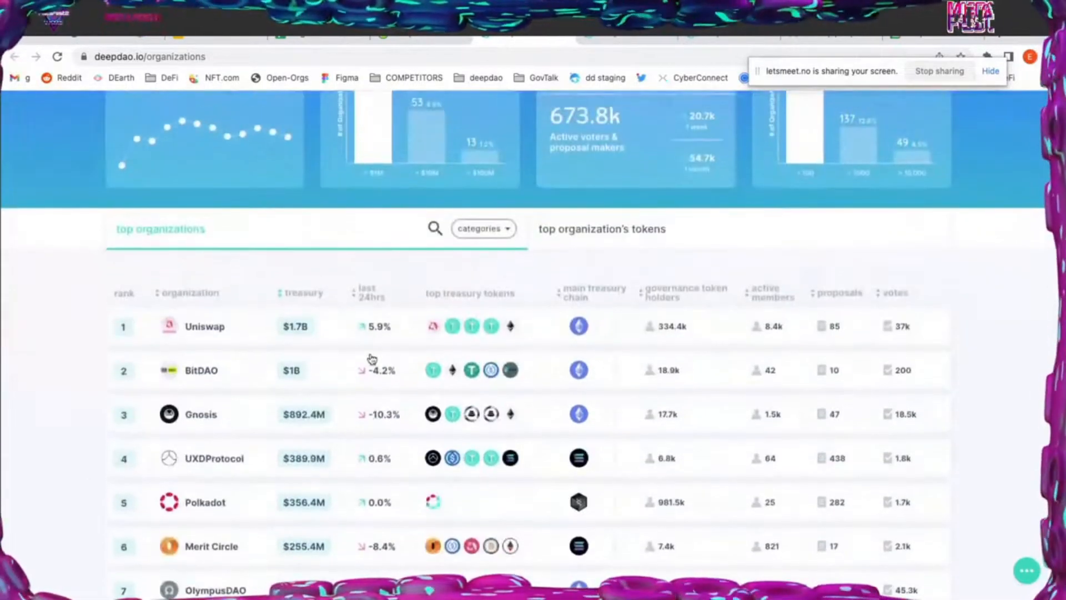
scroll("up", 3)
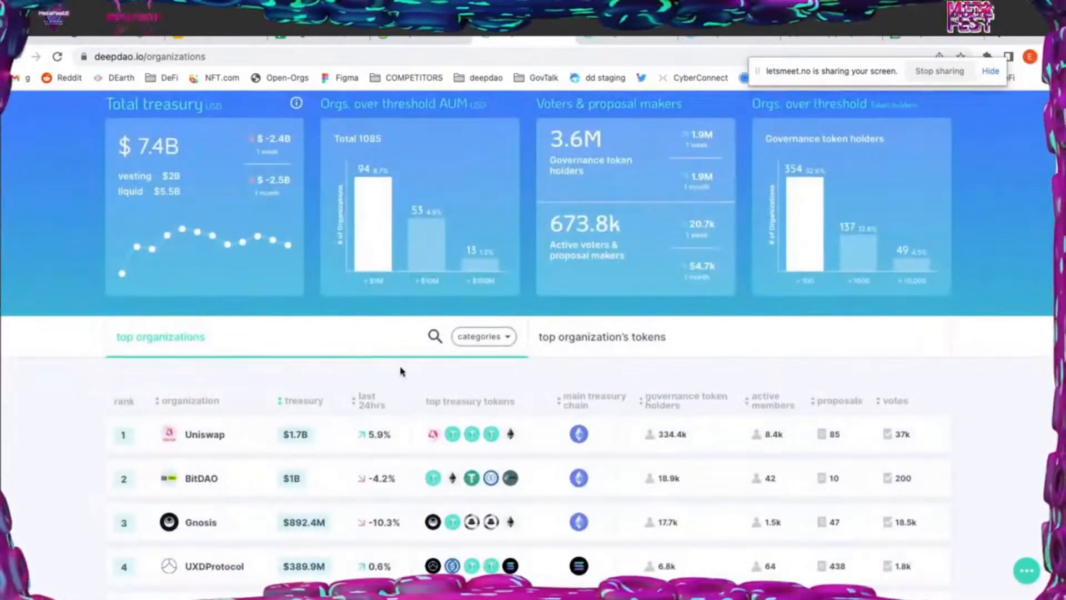
scroll("up", 3)
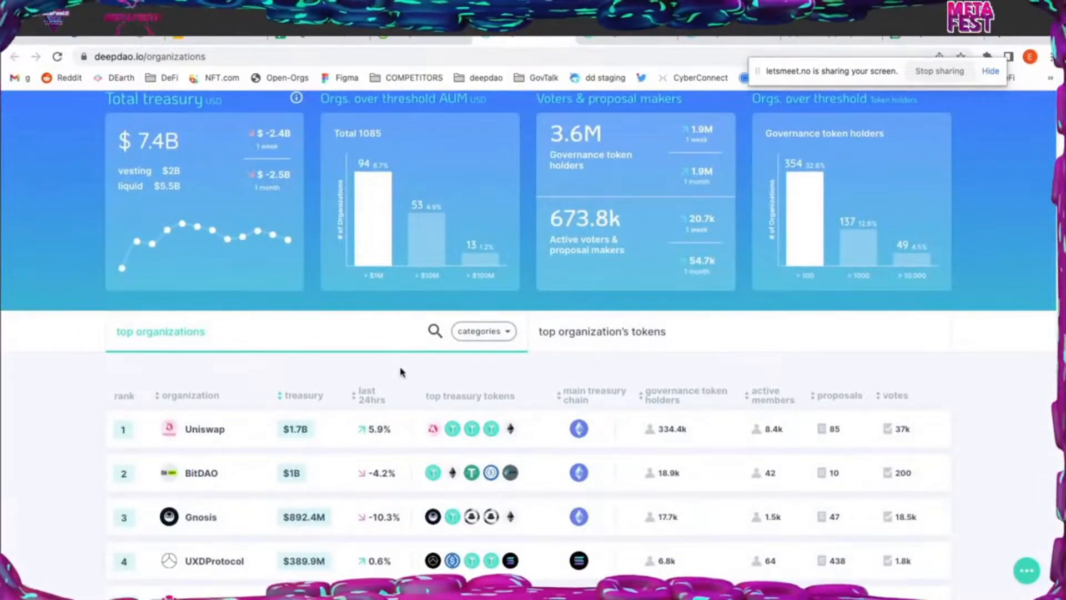
scroll("down", 3)
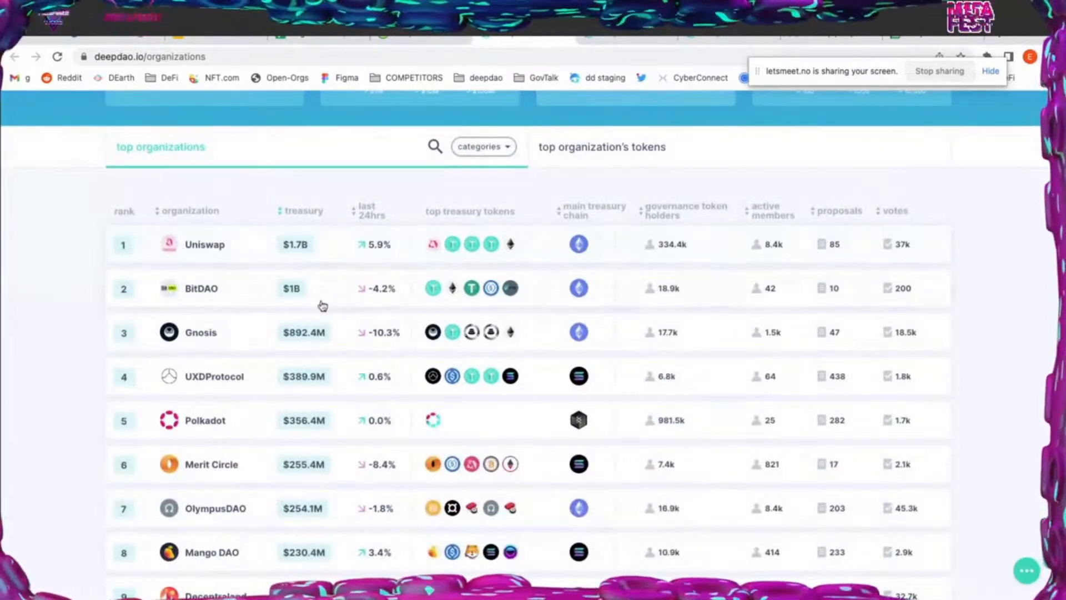
mouse_move(295, 244)
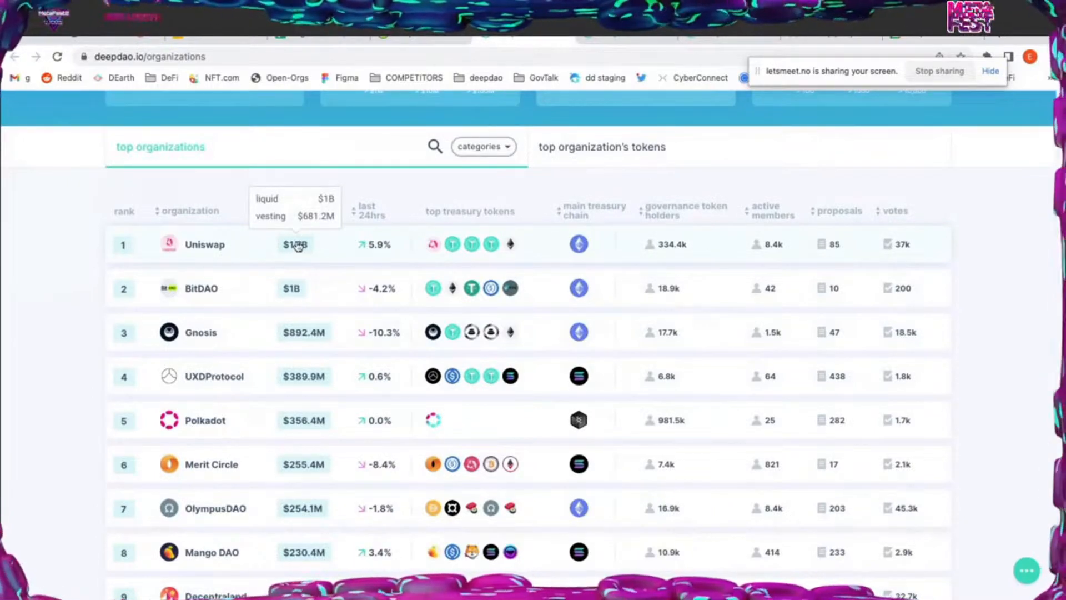
mouse_move(390, 284)
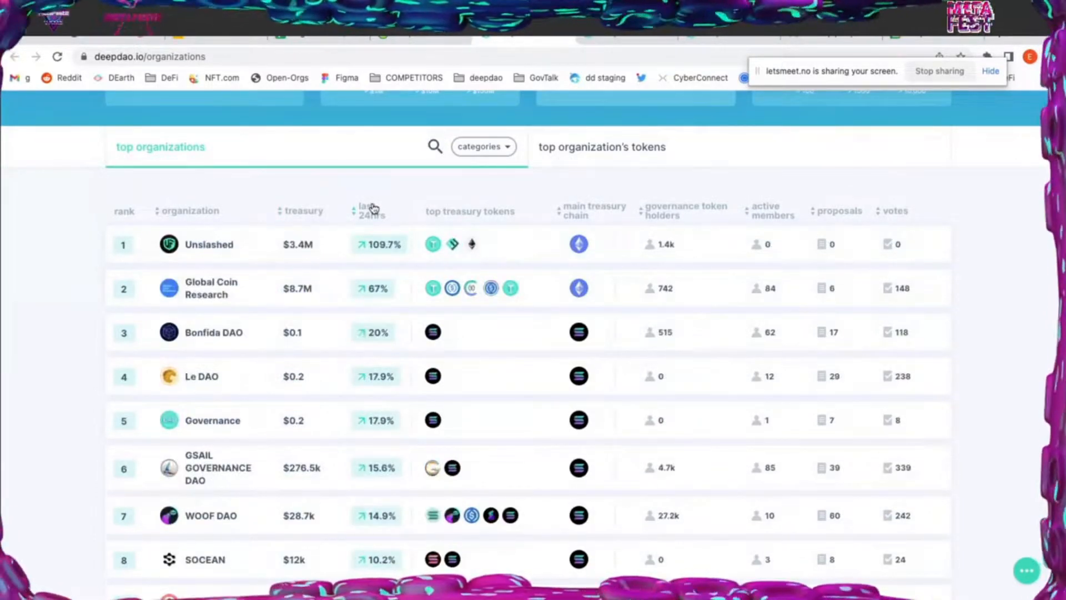
mouse_move(387, 173)
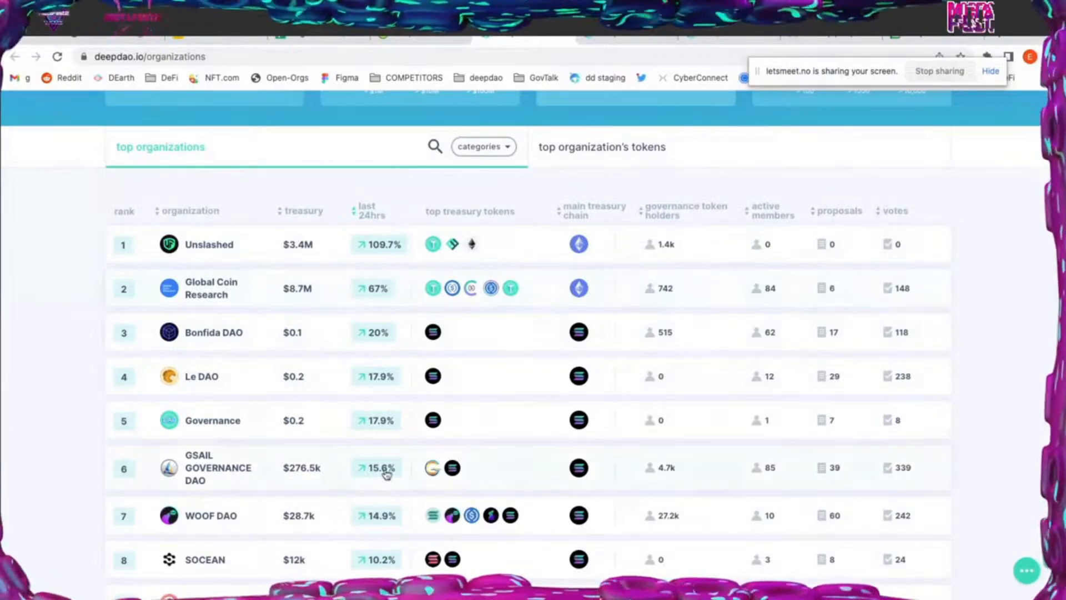
Browse the 24-hour change ranking led by Unslashed at 109.7%, then re-sort by treasury
scroll("down", 3)
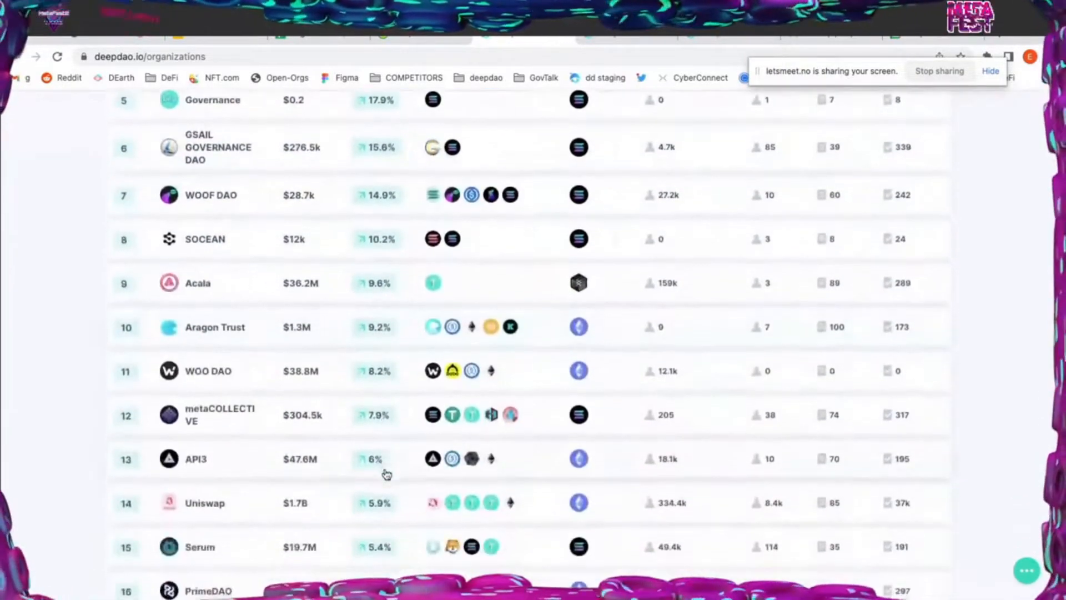
scroll("down", 3)
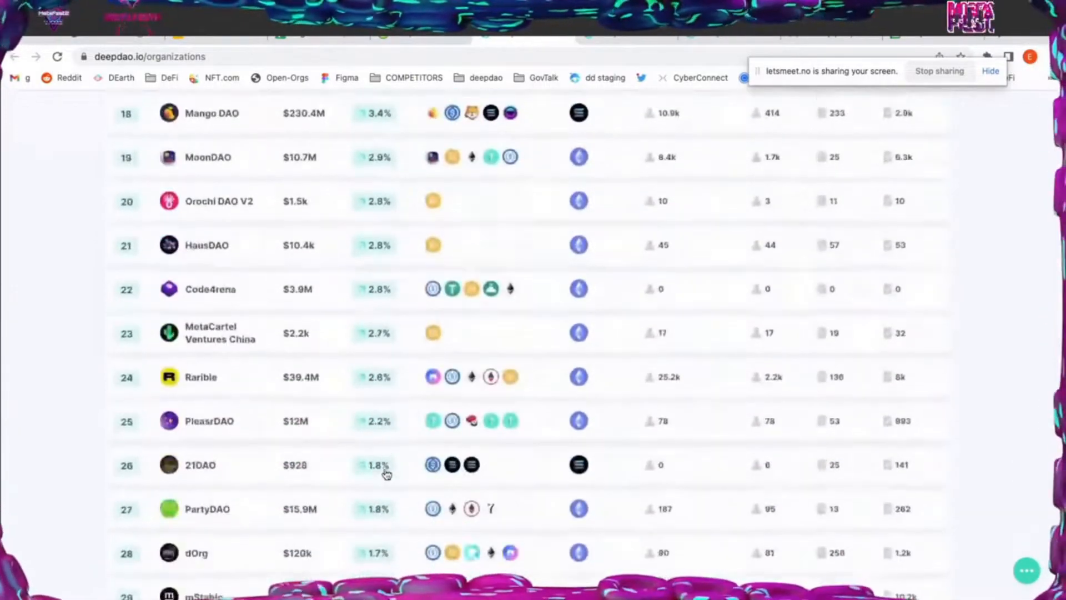
scroll("down", 3)
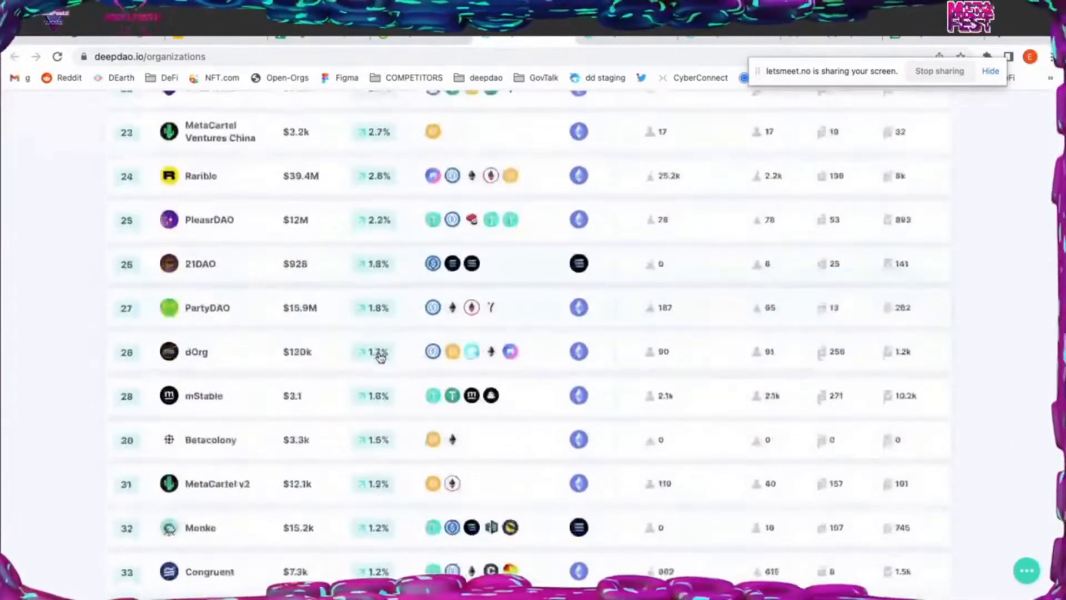
scroll("down", 3)
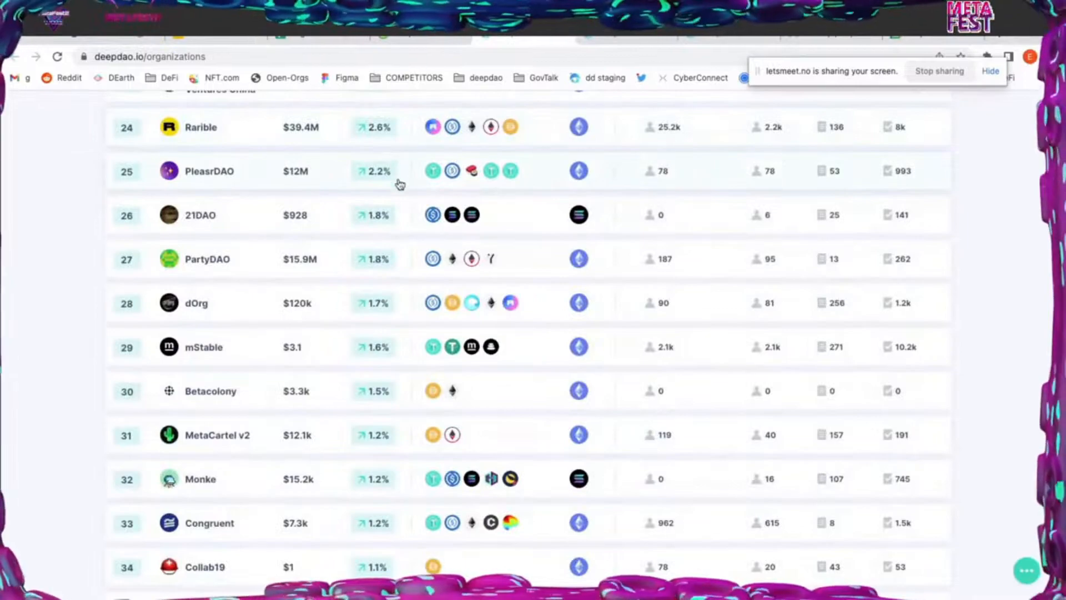
scroll("up", 3)
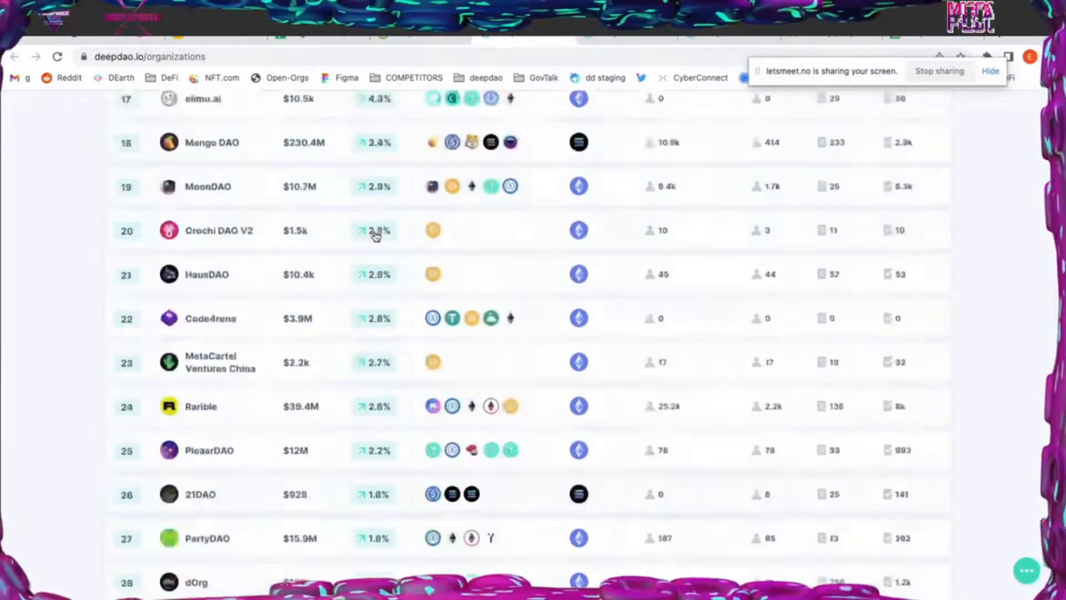
scroll("up", 3)
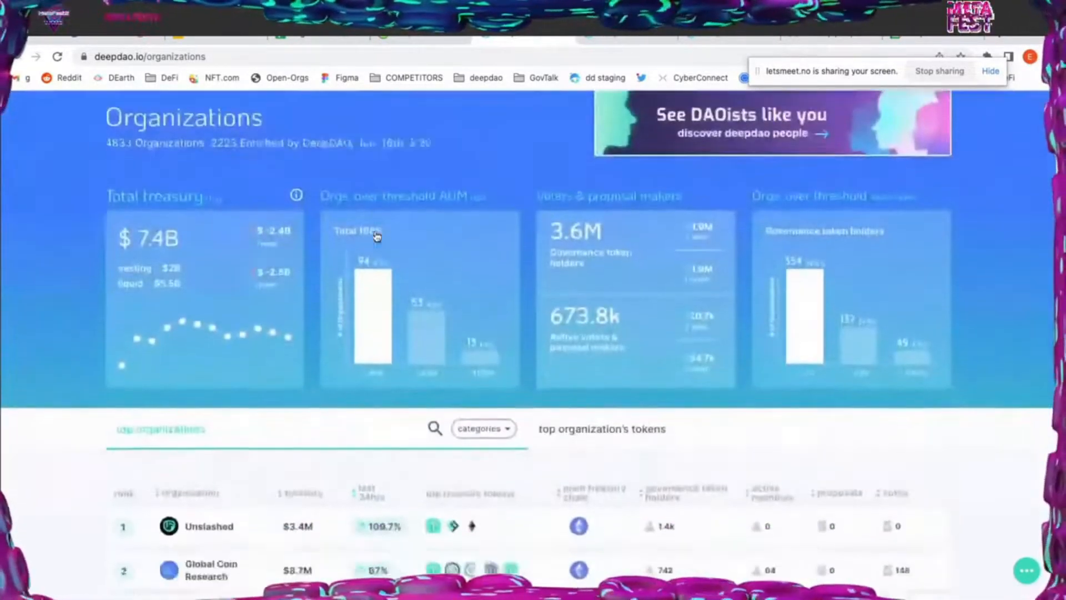
scroll("up", 3)
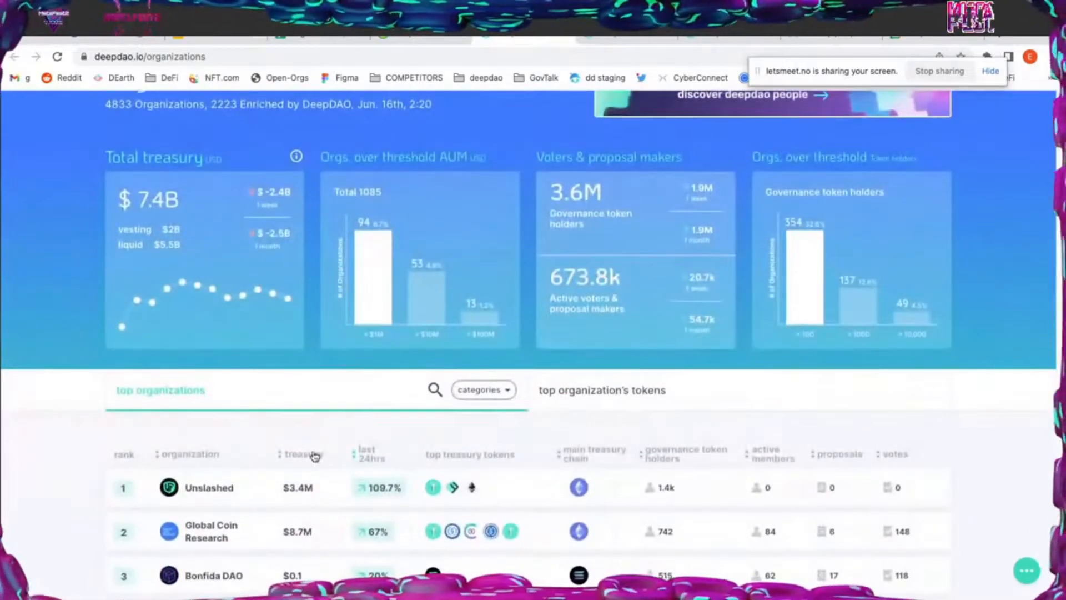
left_click(303, 454)
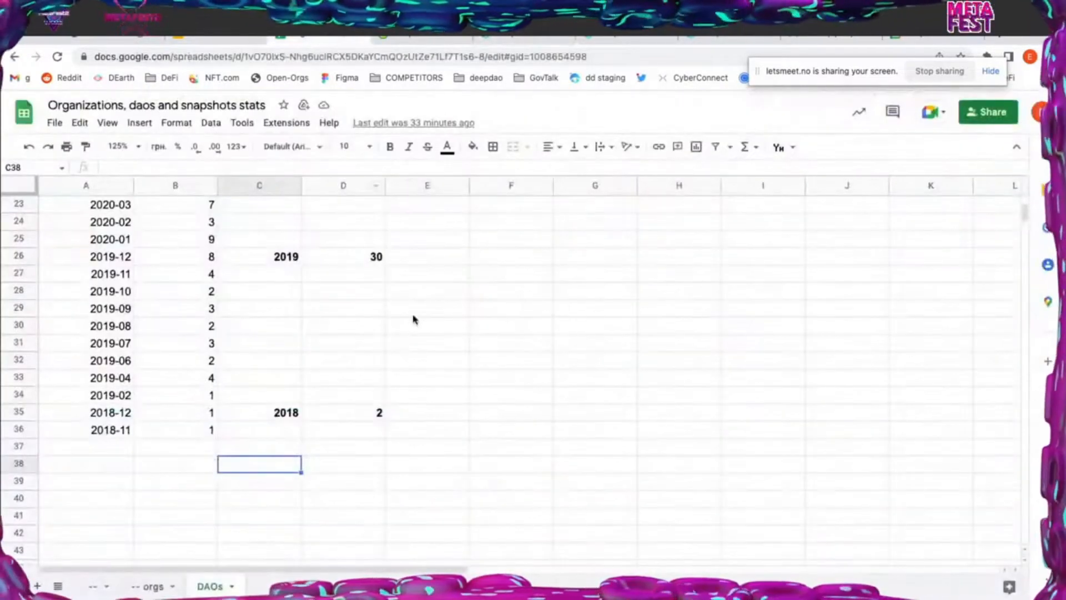
mouse_move(309, 336)
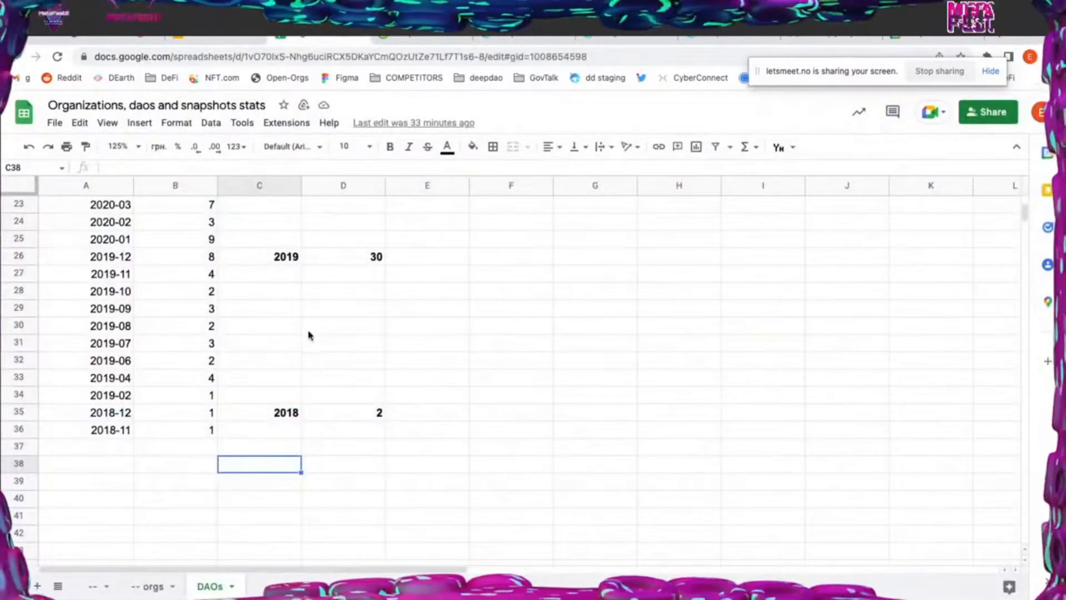
mouse_move(134, 417)
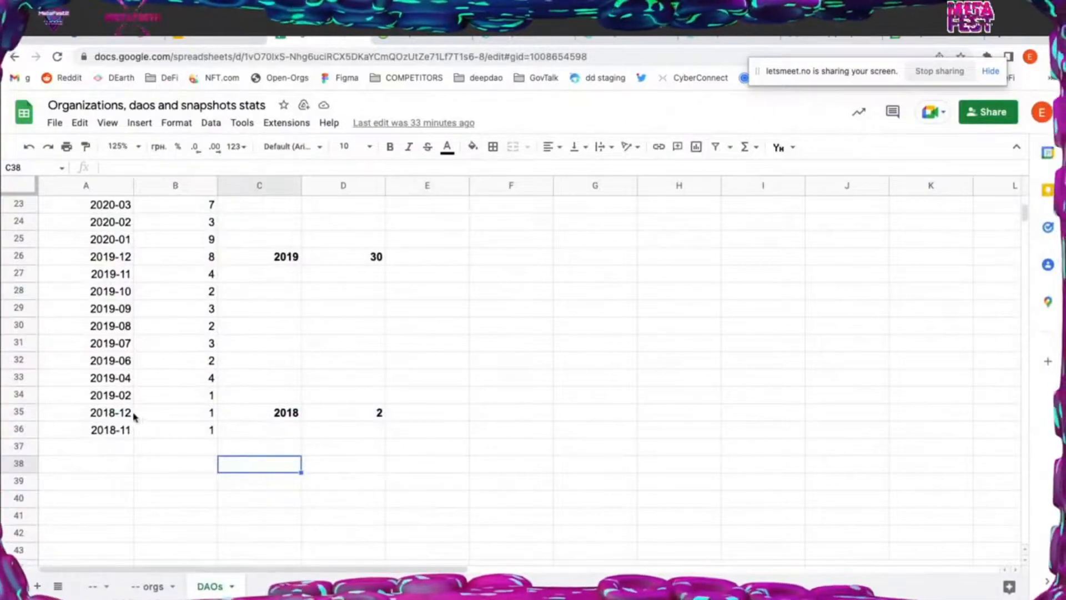
left_click(175, 413)
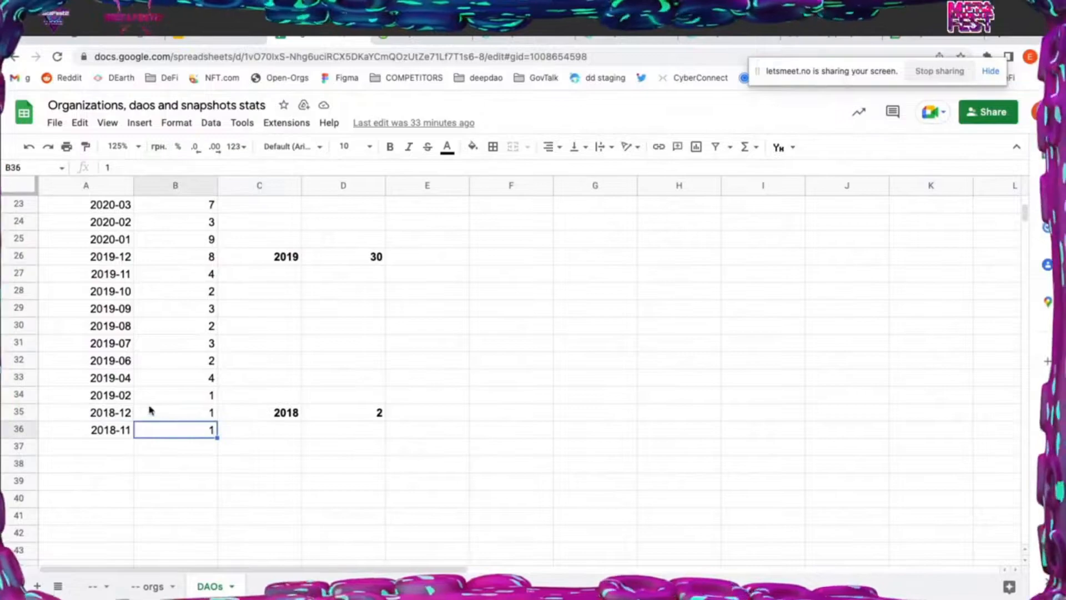
left_click(285, 412)
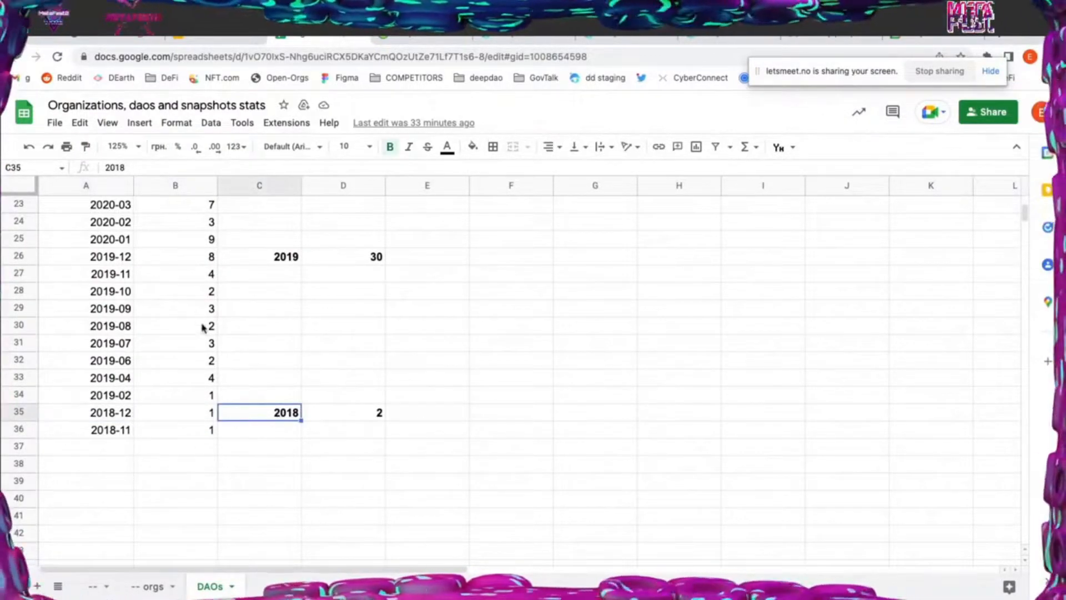
mouse_move(220, 366)
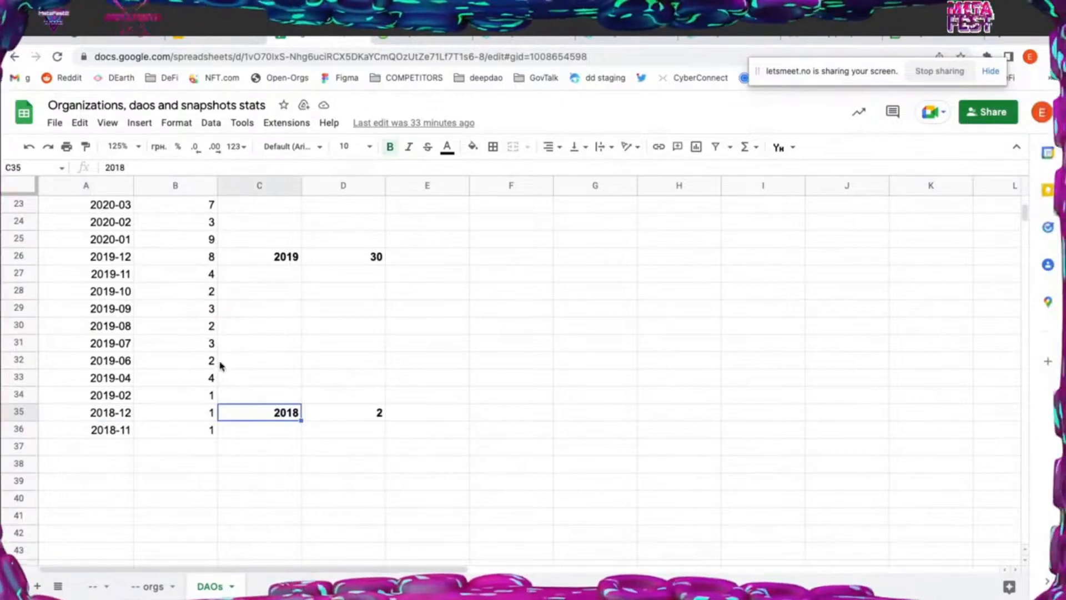
mouse_move(160, 421)
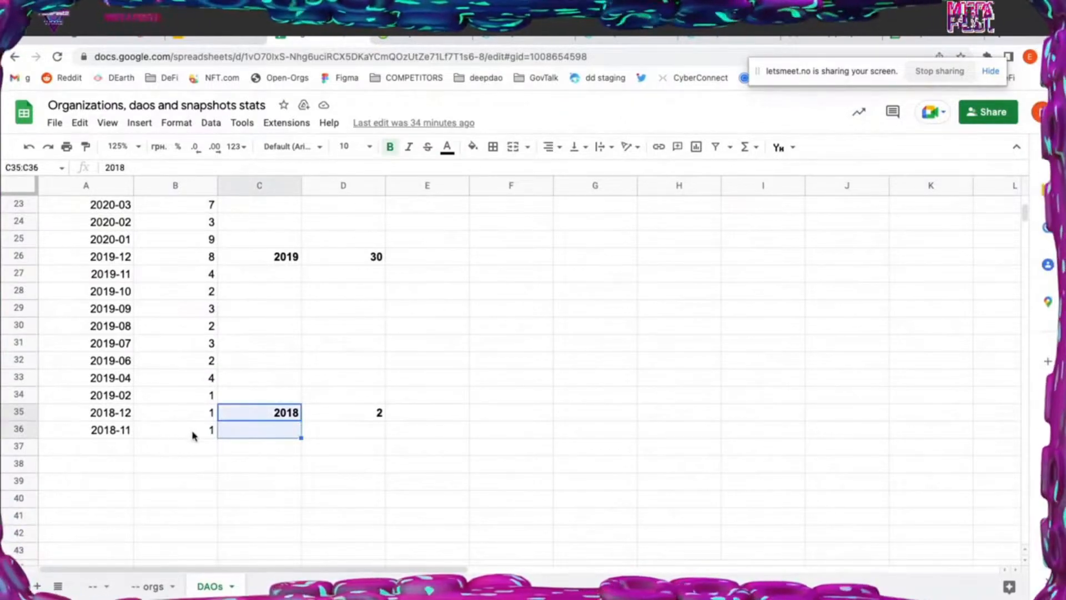
left_click(259, 378)
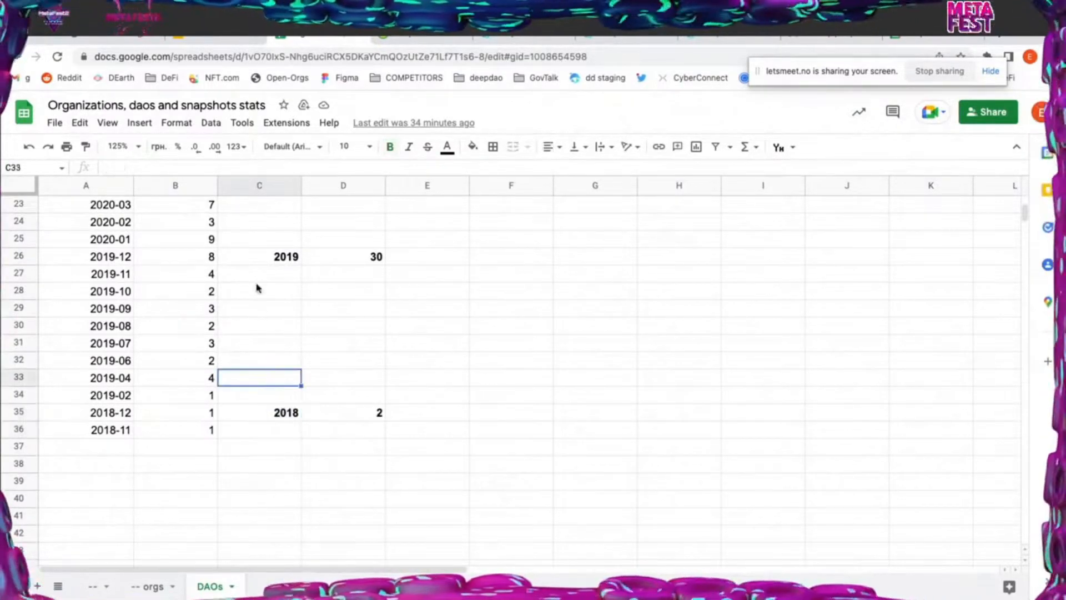
left_click(258, 256)
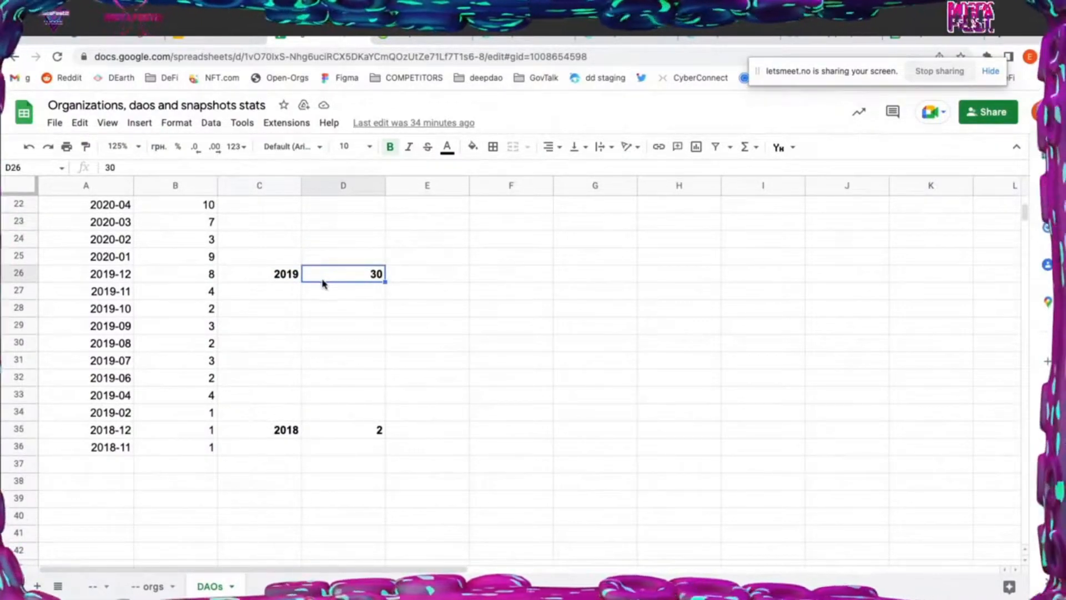
mouse_move(310, 317)
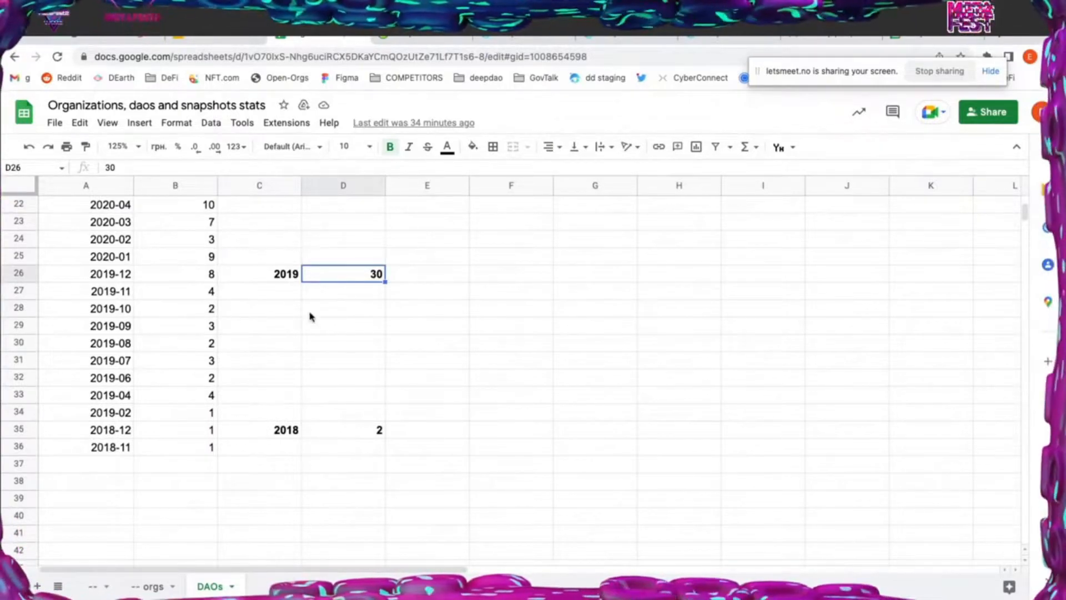
mouse_move(358, 367)
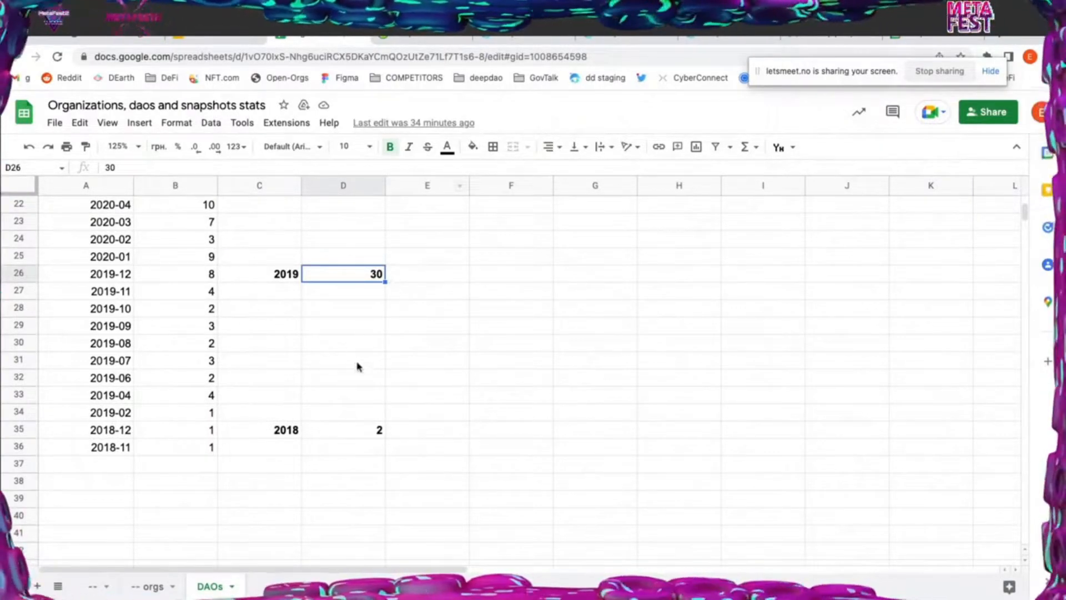
mouse_move(376, 291)
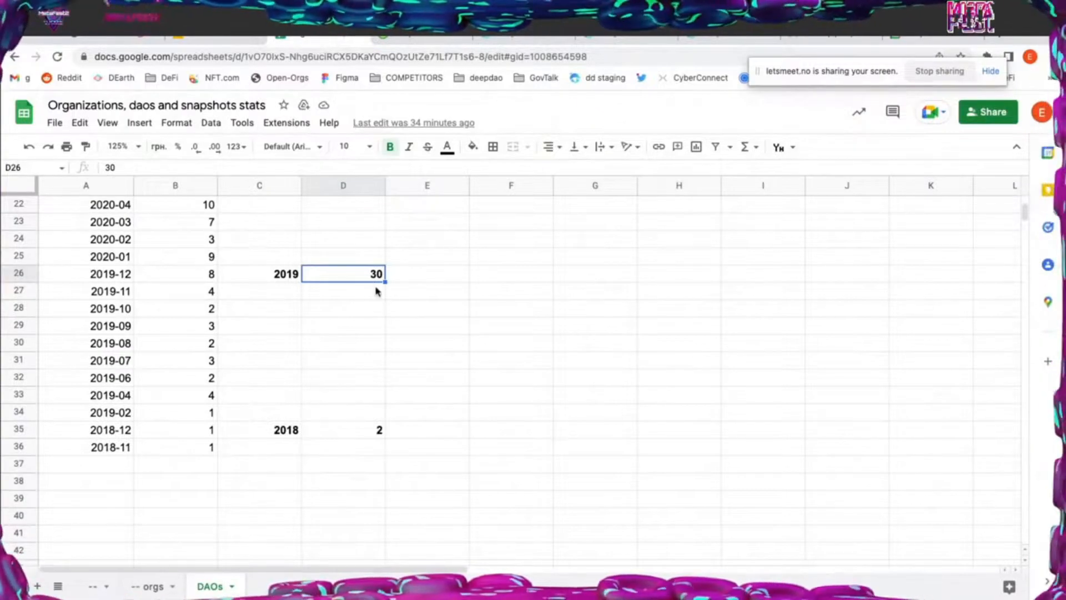
mouse_move(346, 317)
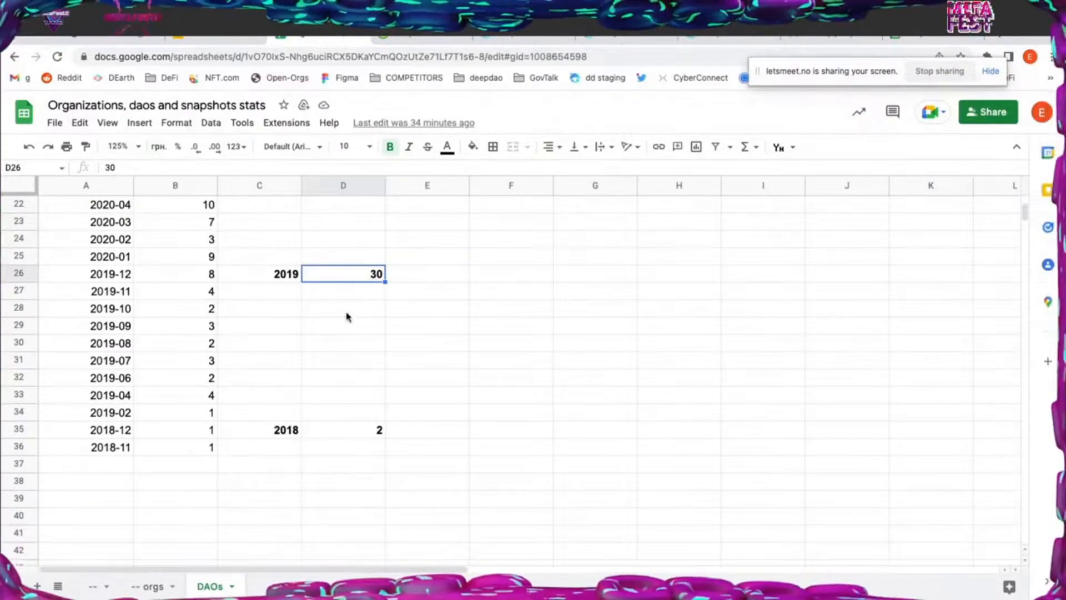
scroll("up", 3)
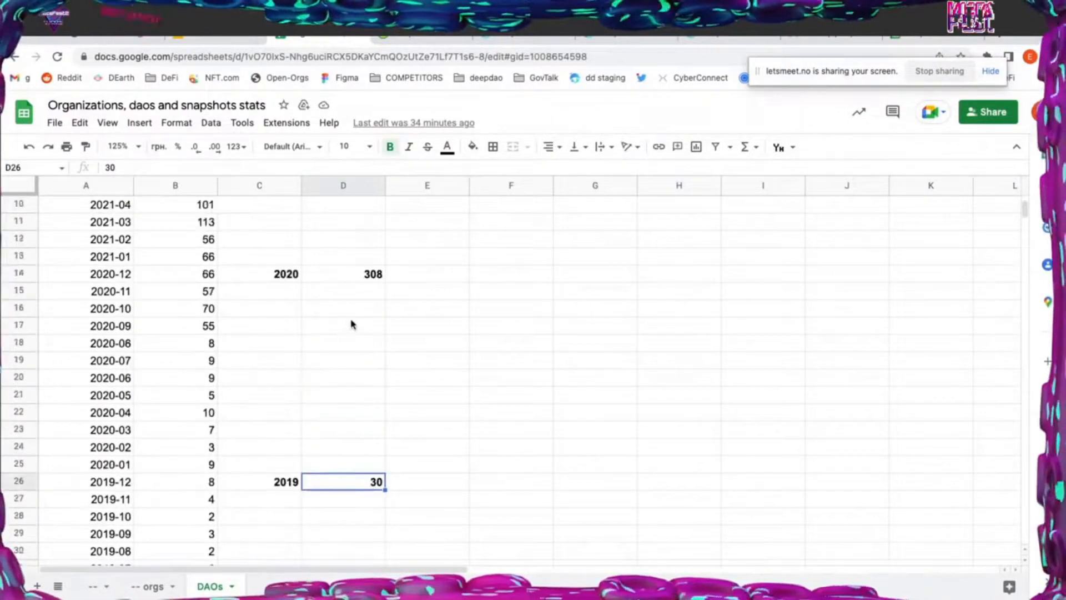
left_click(343, 274)
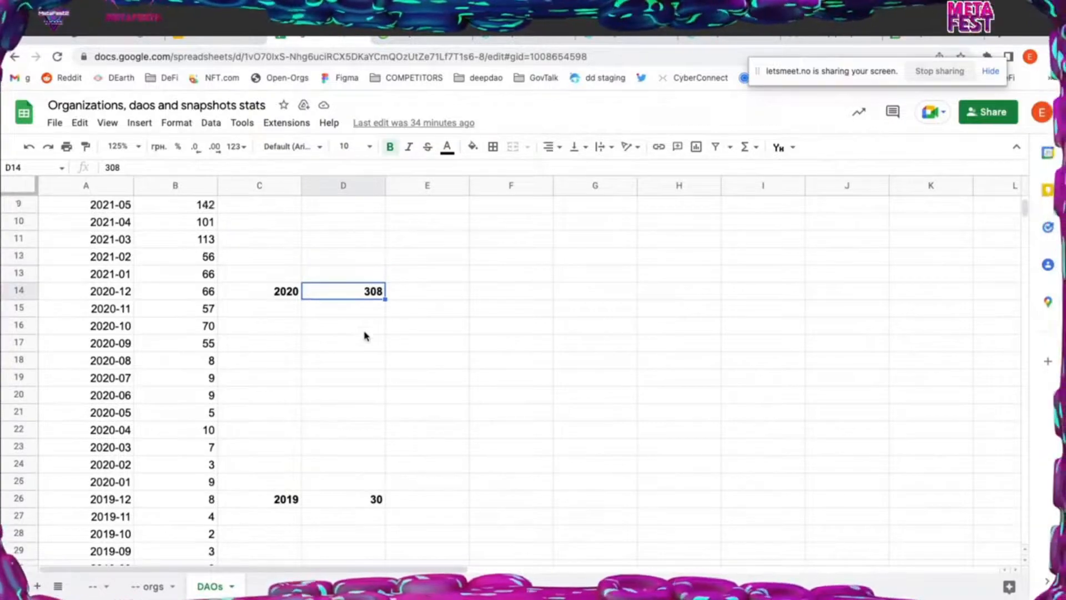
scroll("up", 3)
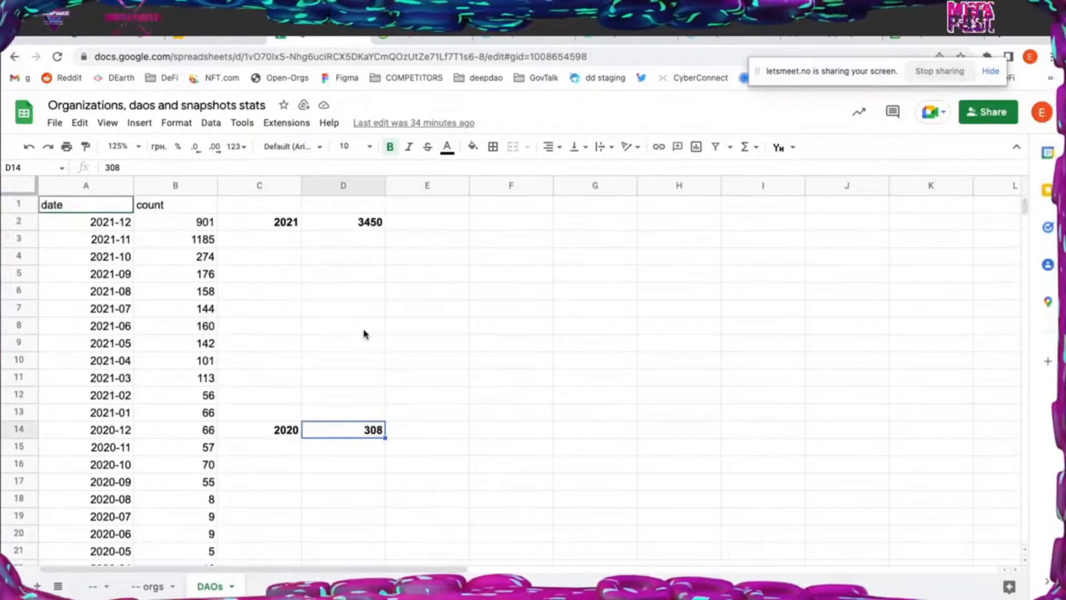
mouse_move(340, 419)
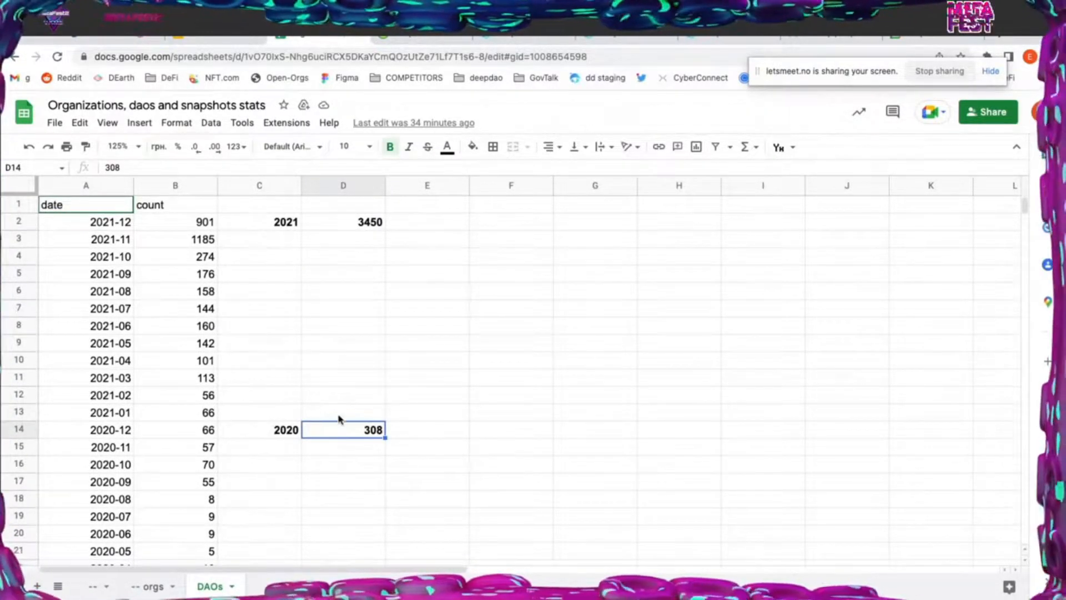
mouse_move(352, 249)
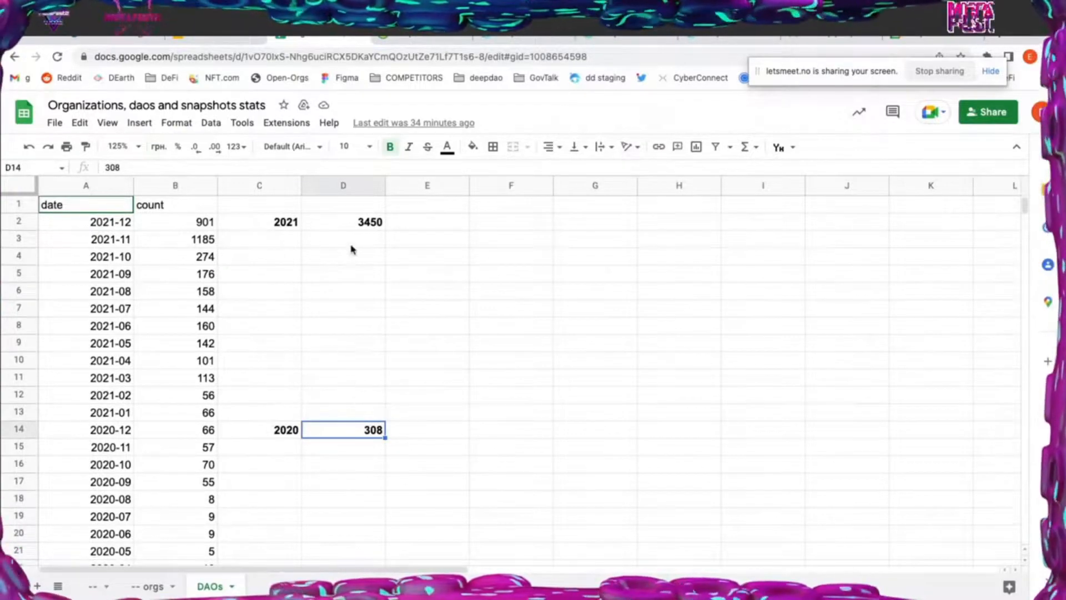
left_click(343, 222)
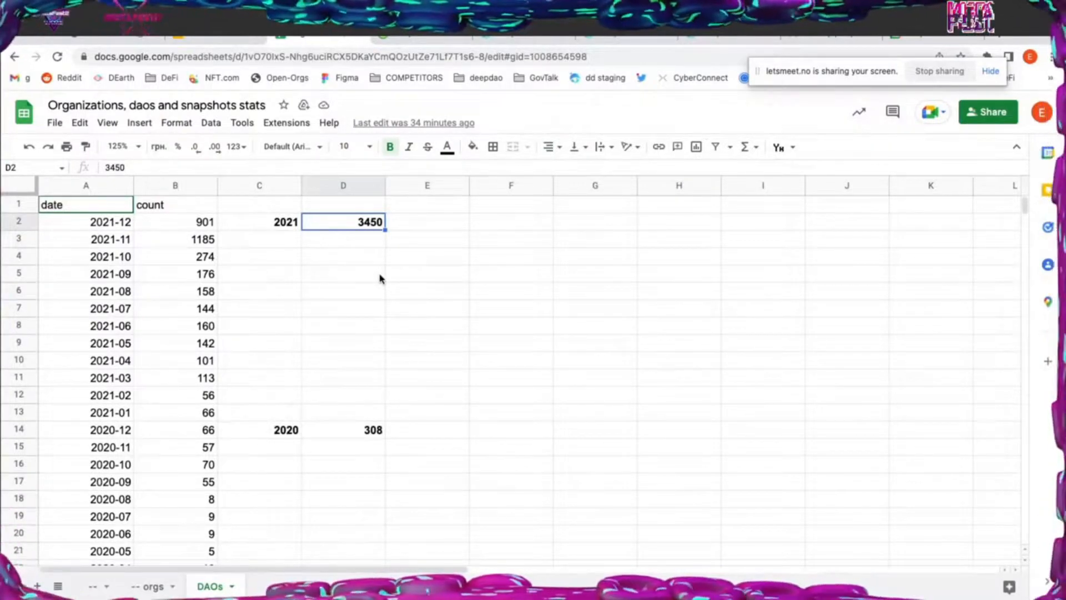
mouse_move(343, 292)
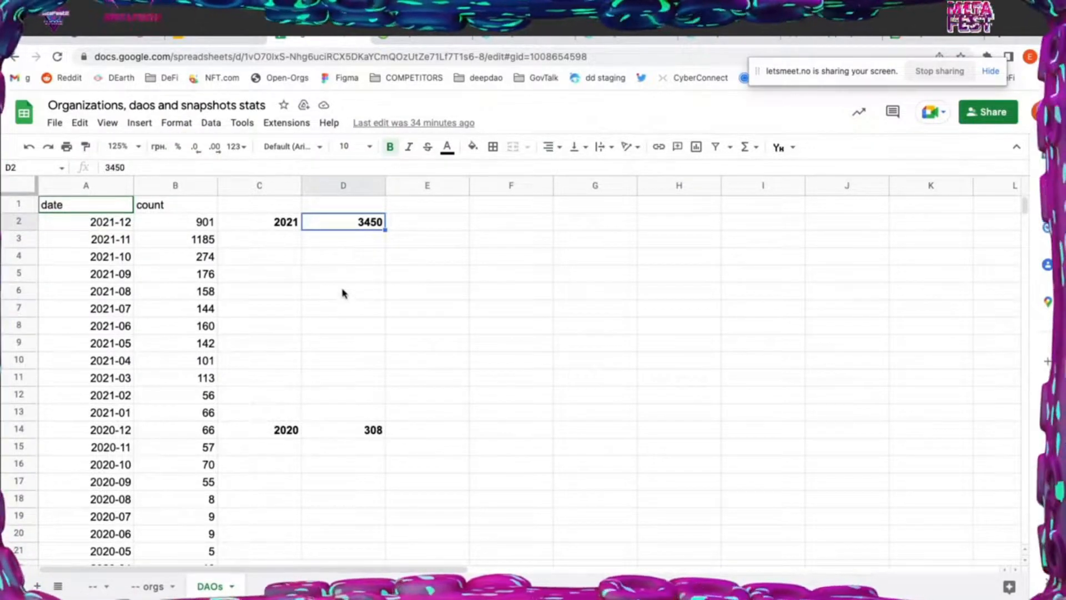
mouse_move(400, 205)
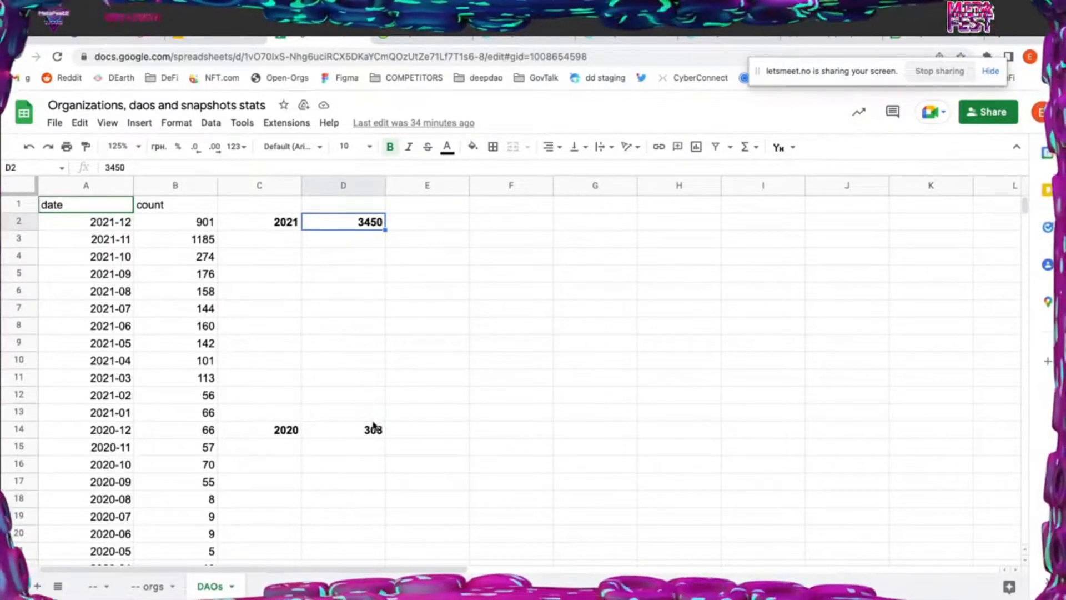
left_click(343, 429)
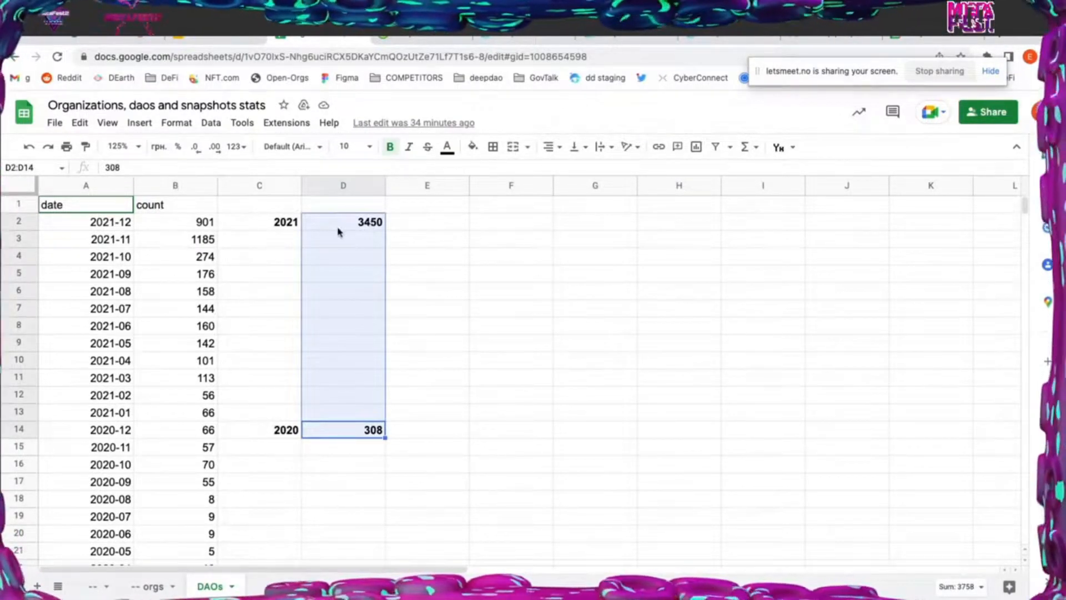
mouse_move(393, 229)
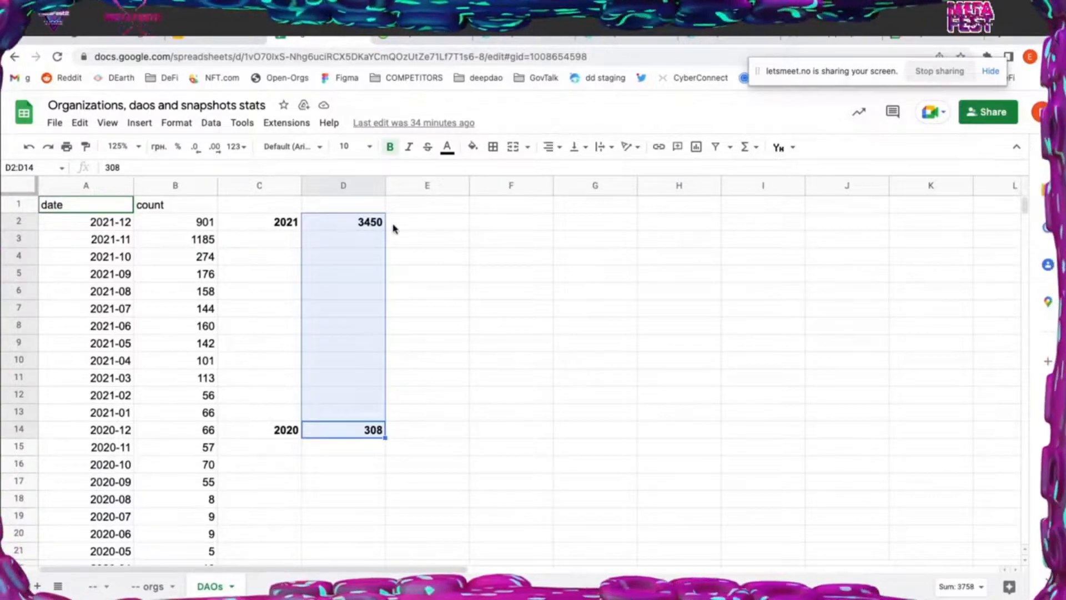
left_click(260, 221)
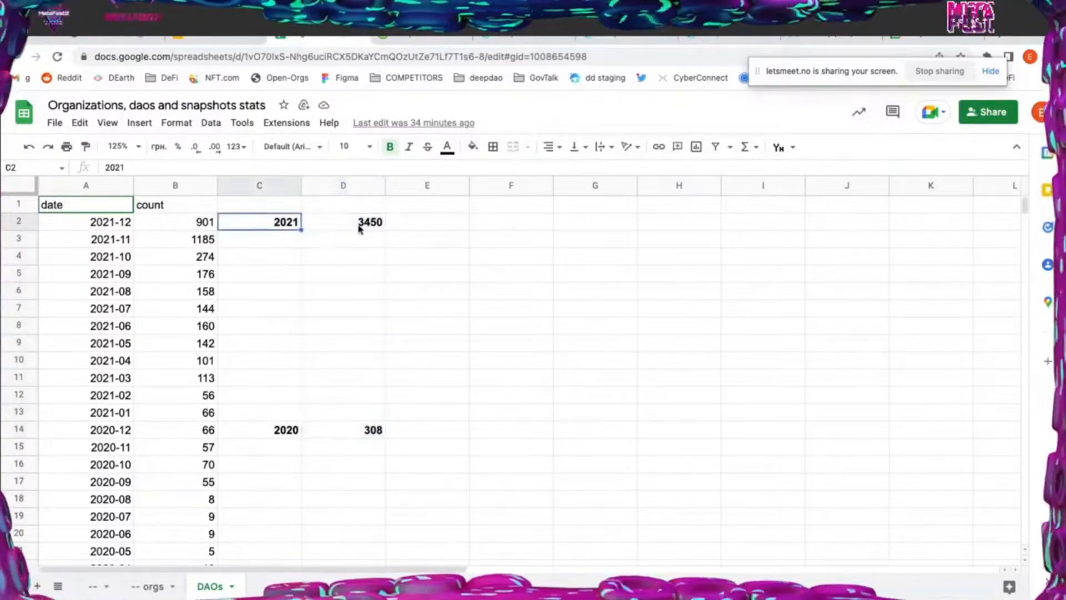
left_click(343, 222)
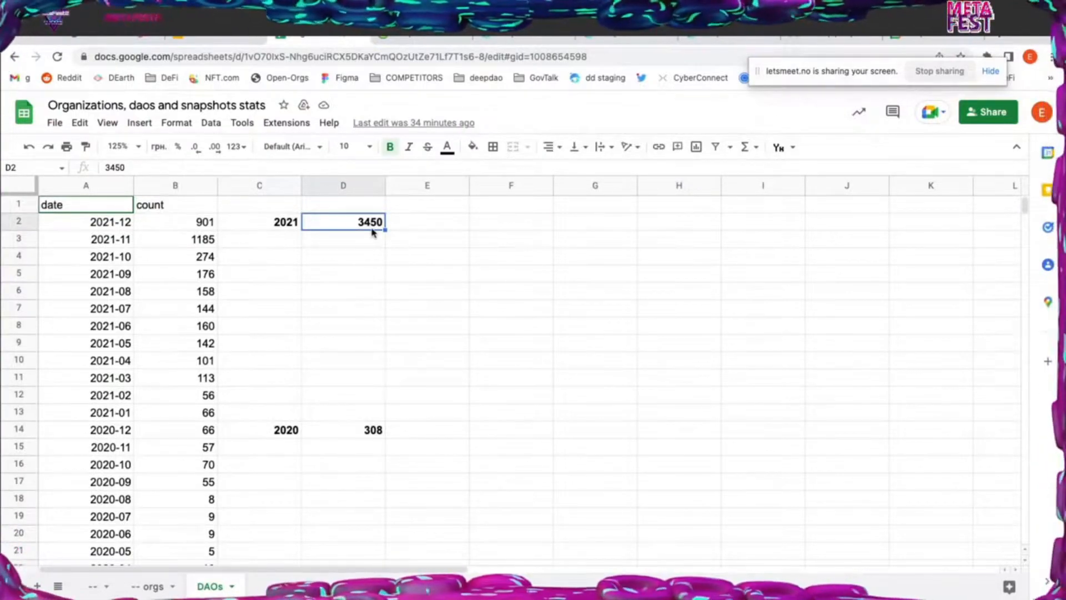
mouse_move(387, 351)
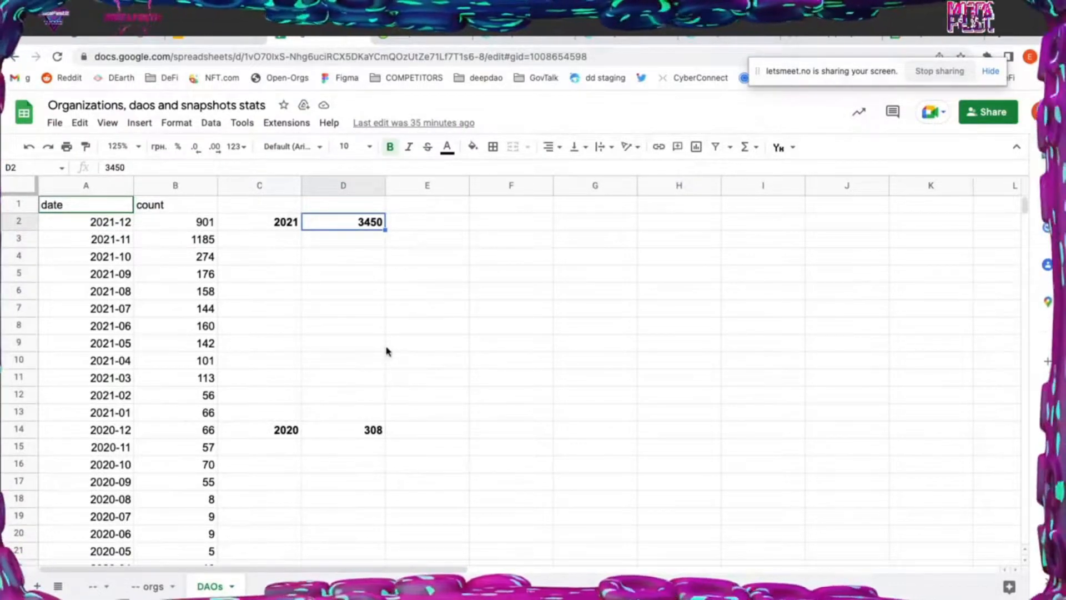
scroll("down", 3)
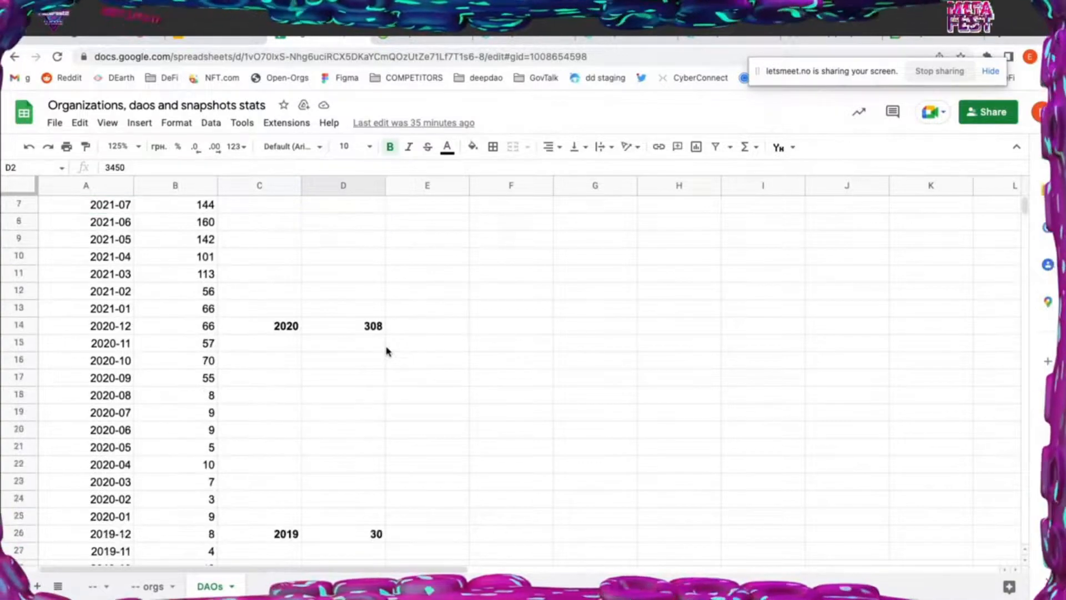
scroll("down", 3)
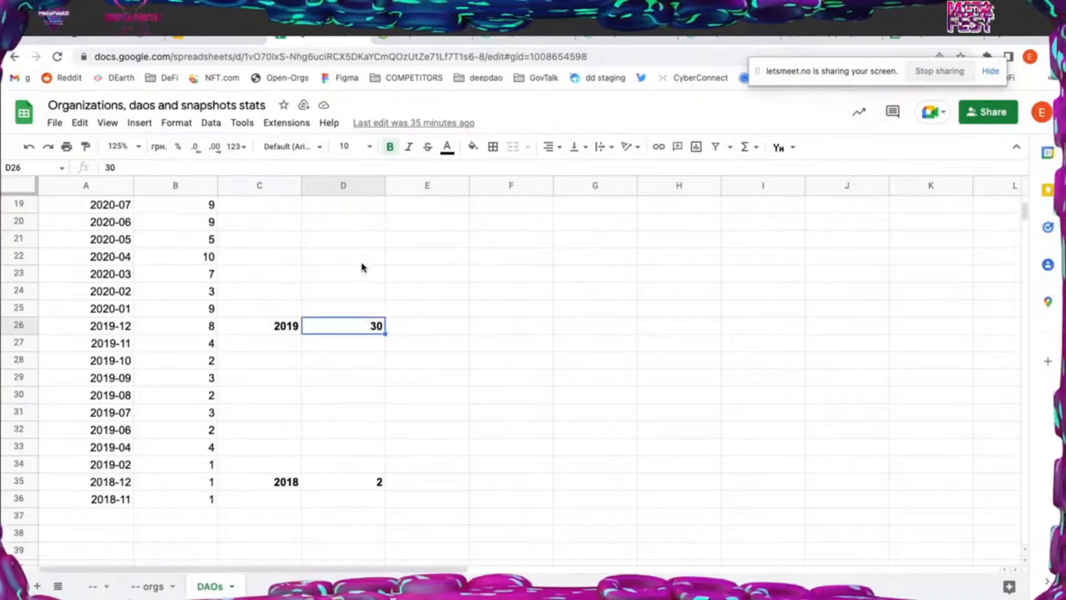
left_click(343, 256)
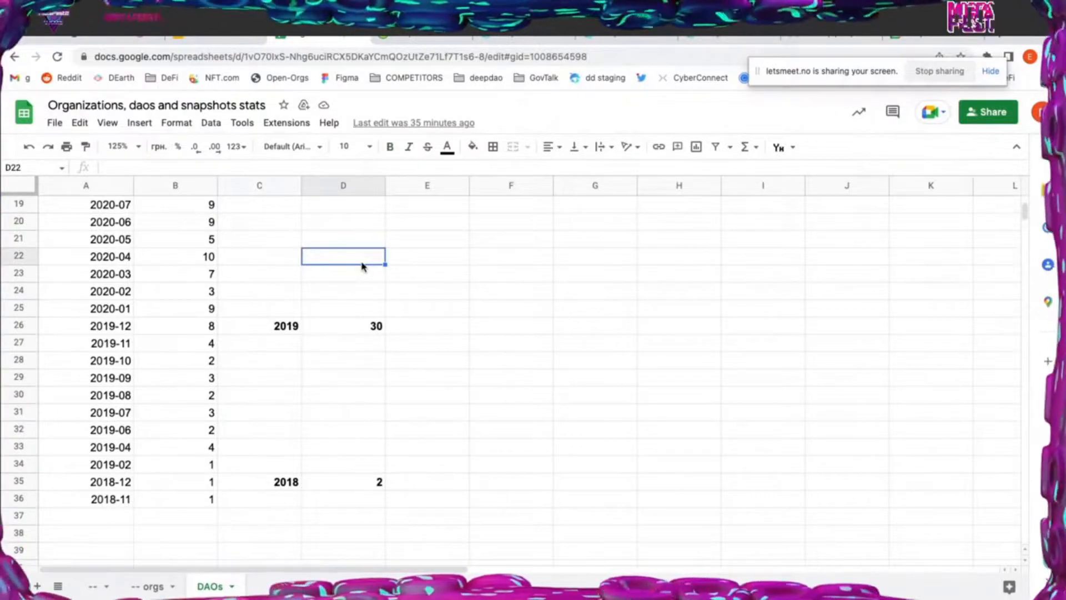
left_click(342, 291)
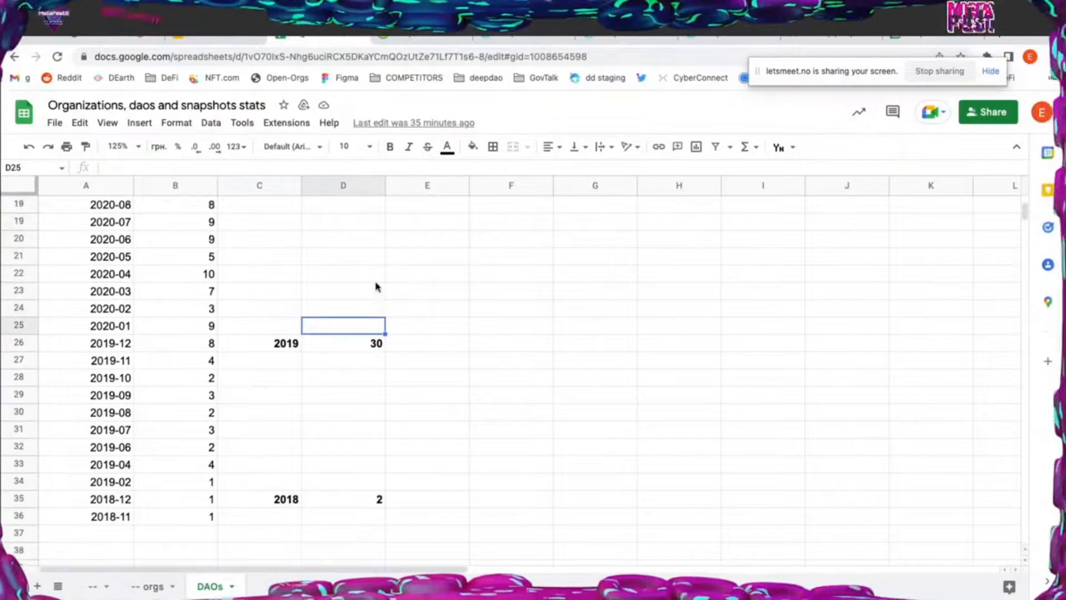
scroll("up", 3)
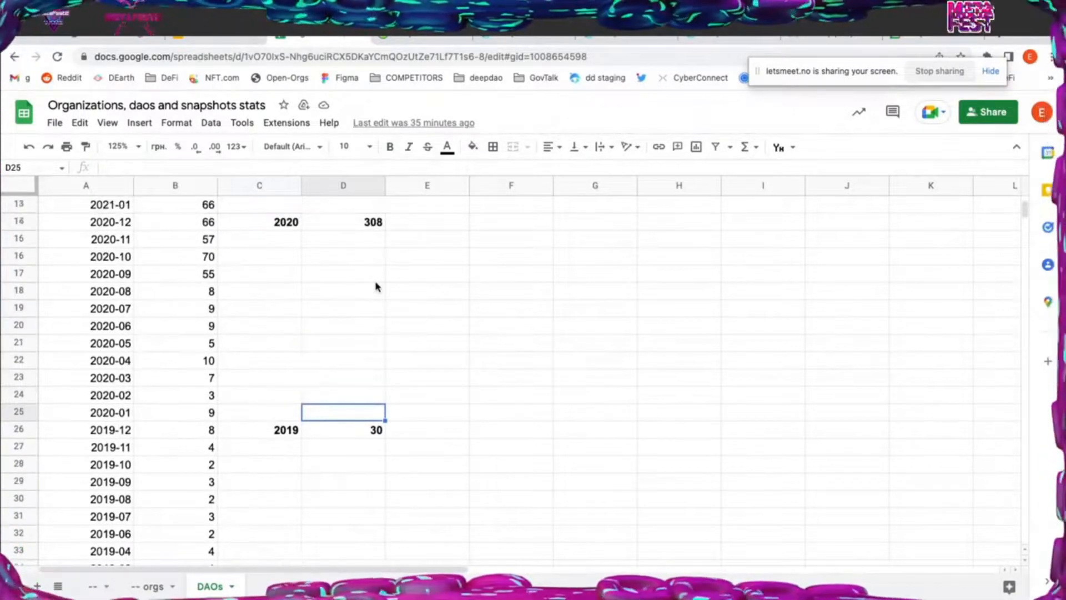
scroll("up", 3)
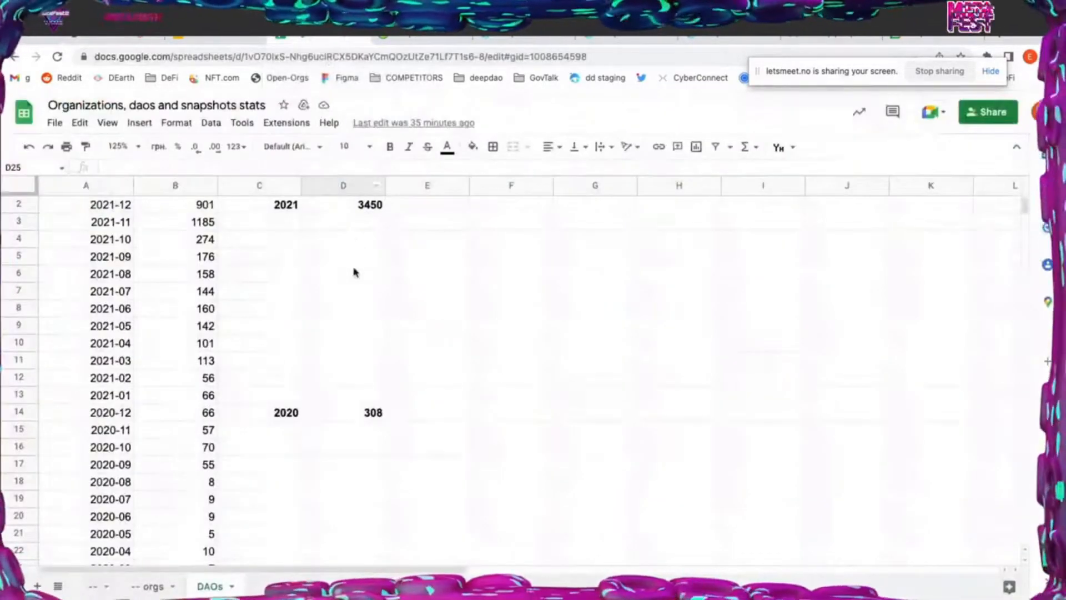
mouse_move(660, 99)
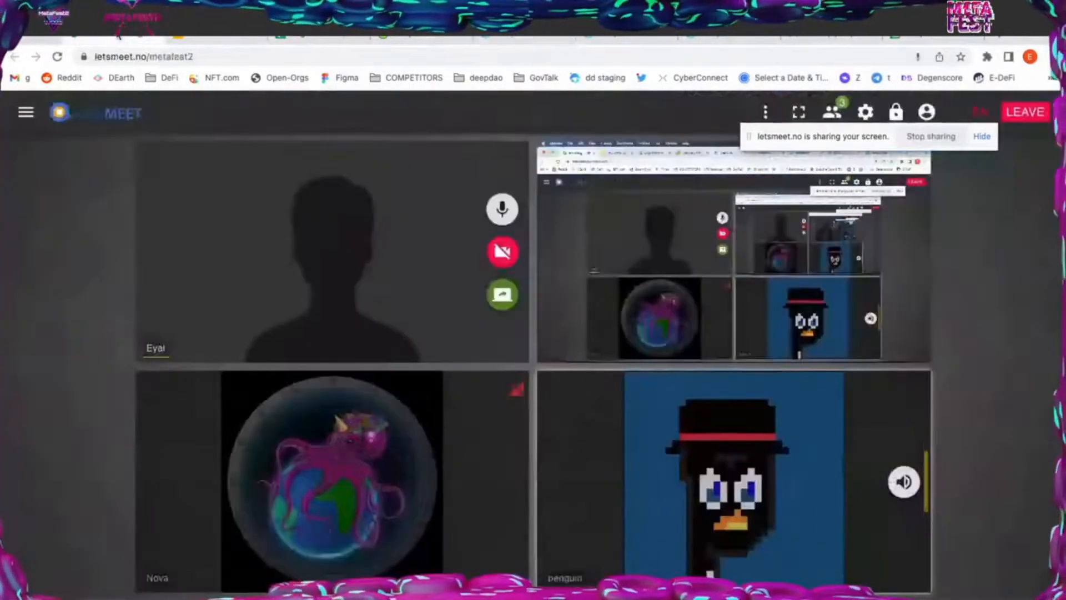
Return to the DeepDAO Organizations overview showing 4833 organizations and $7.4B total treasury
left_click(904, 482)
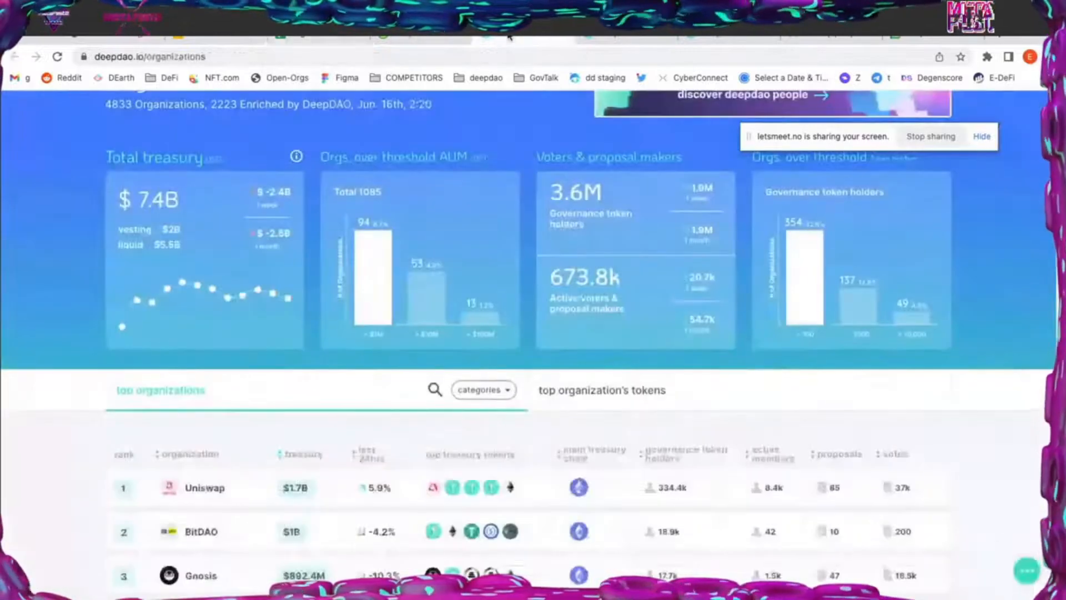
scroll("up", 3)
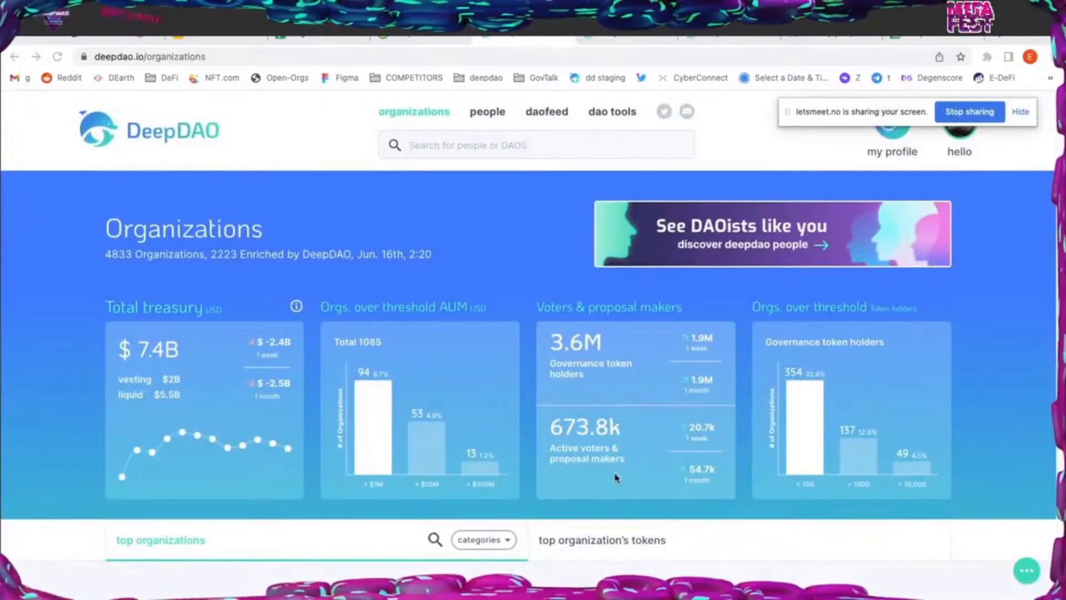
mouse_move(594, 288)
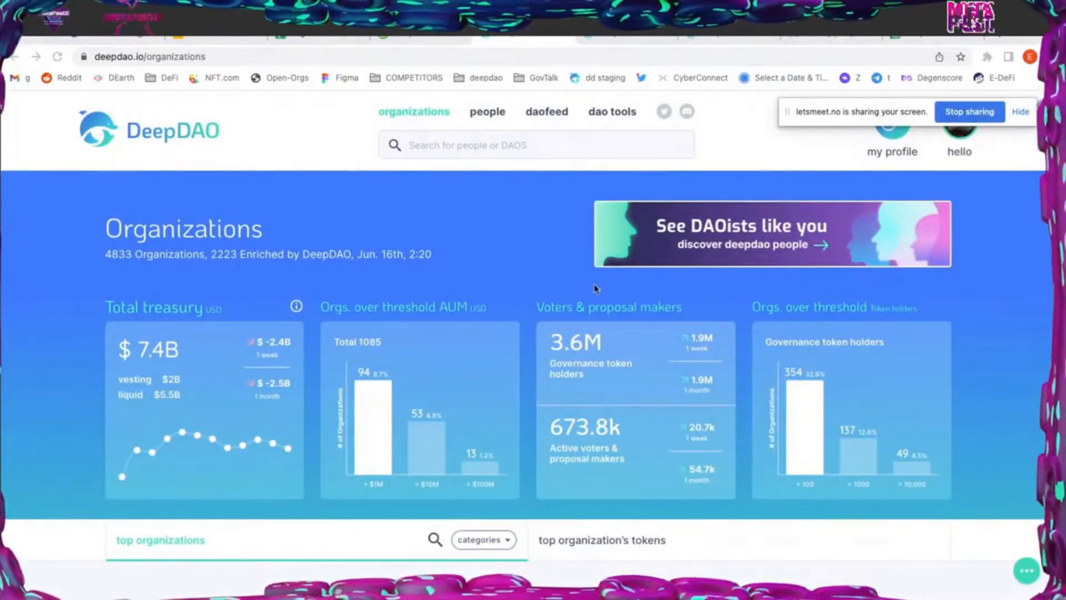
mouse_move(630, 38)
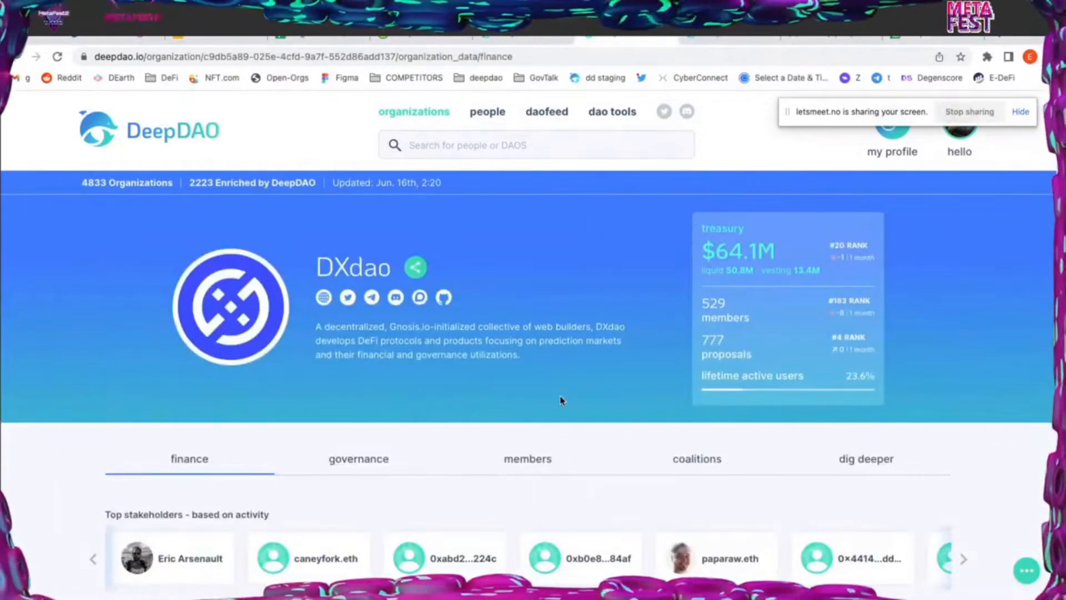
Scroll through DXdao's finance tab, then show its governance tab with 777 proposals and 2,289 votes
scroll("down", 3)
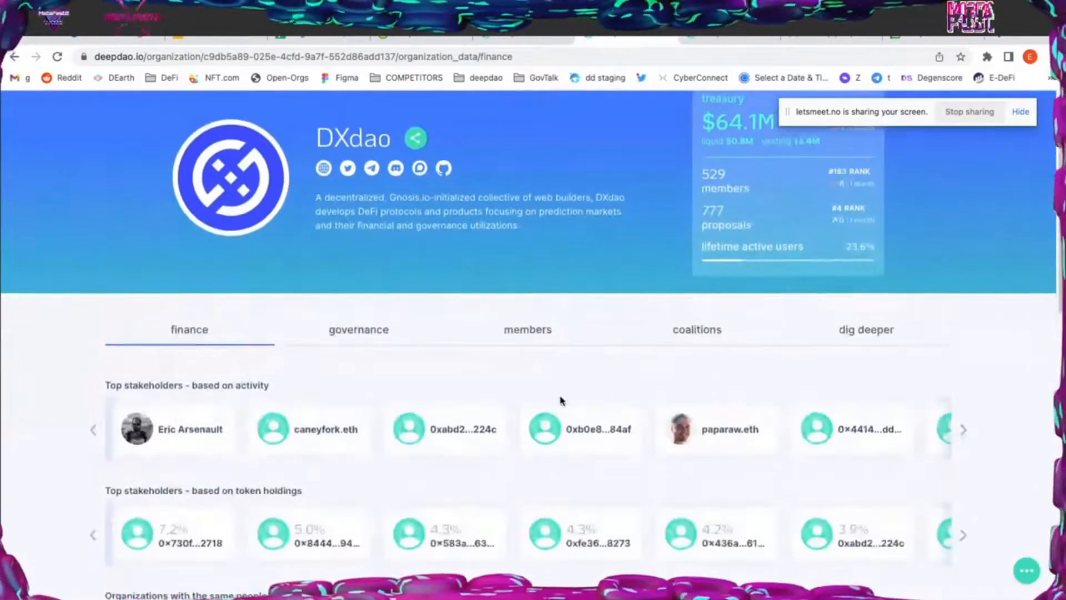
scroll("up", 3)
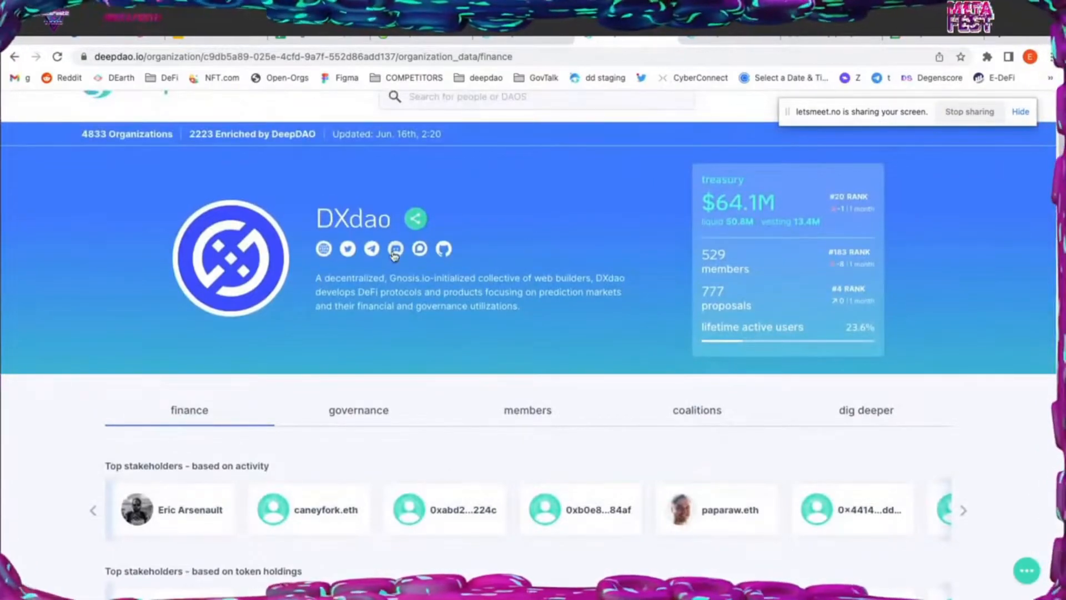
scroll("down", 3)
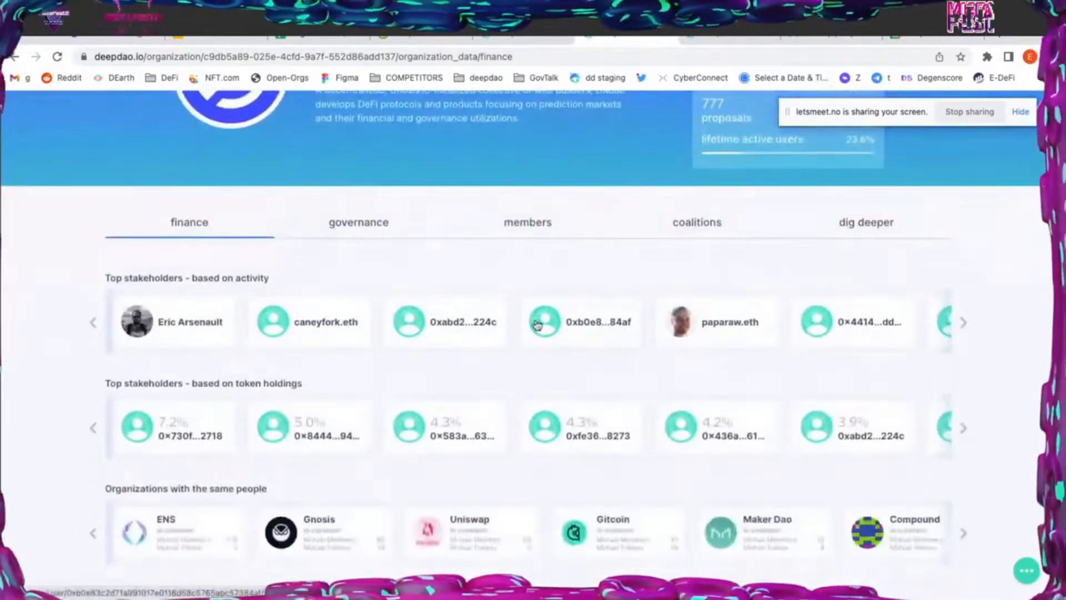
scroll("up", 3)
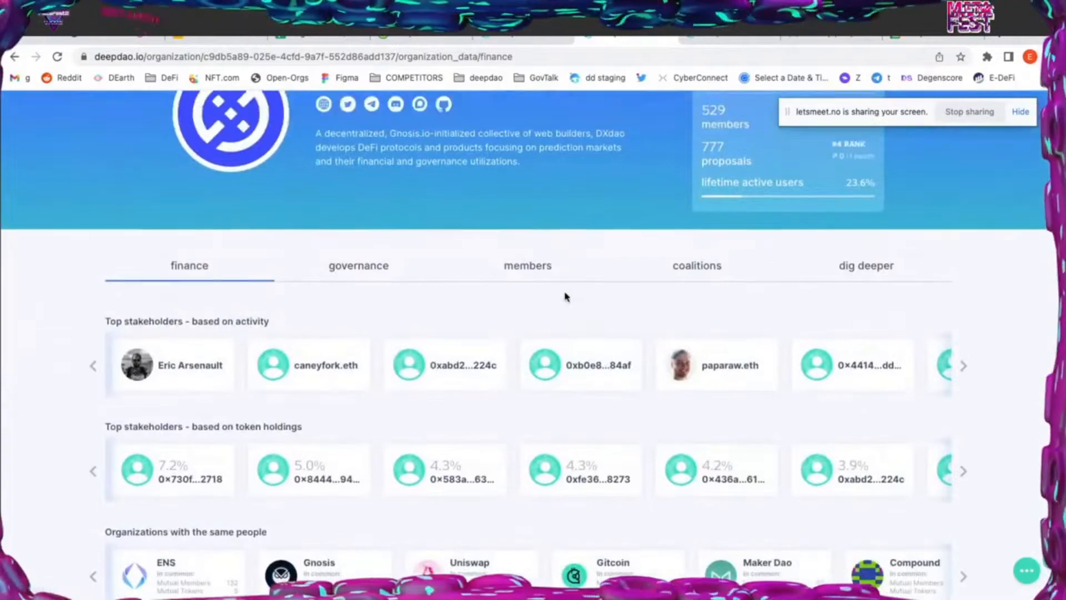
scroll("up", 3)
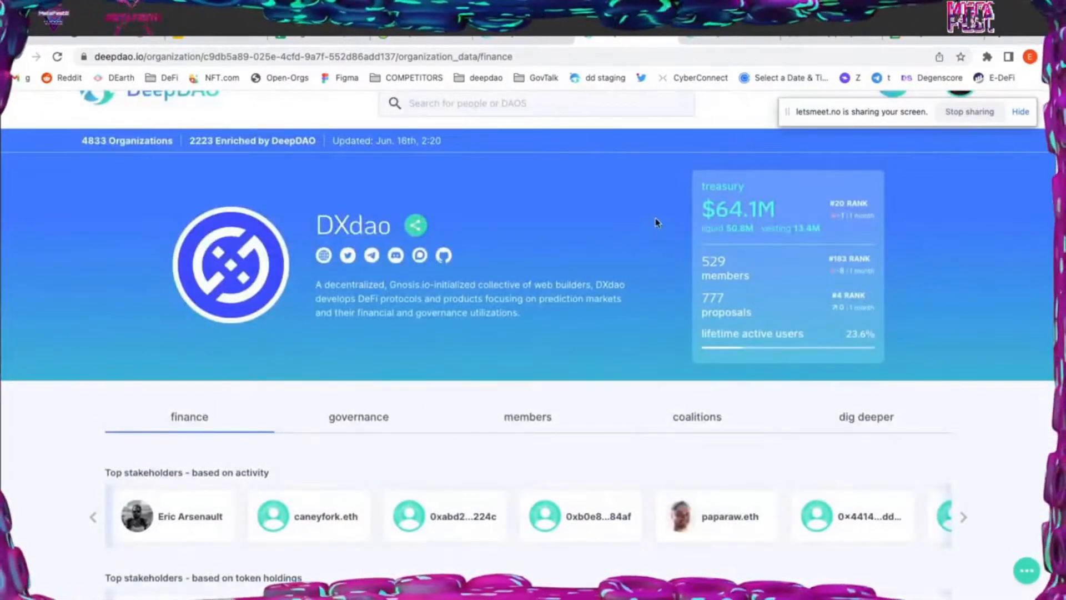
mouse_move(315, 285)
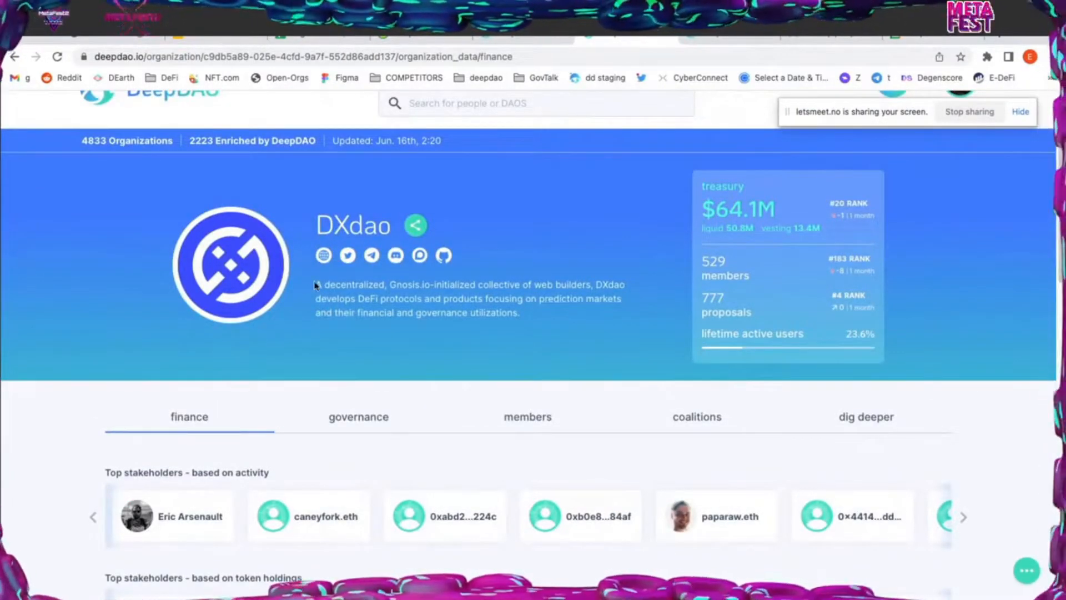
mouse_move(784, 210)
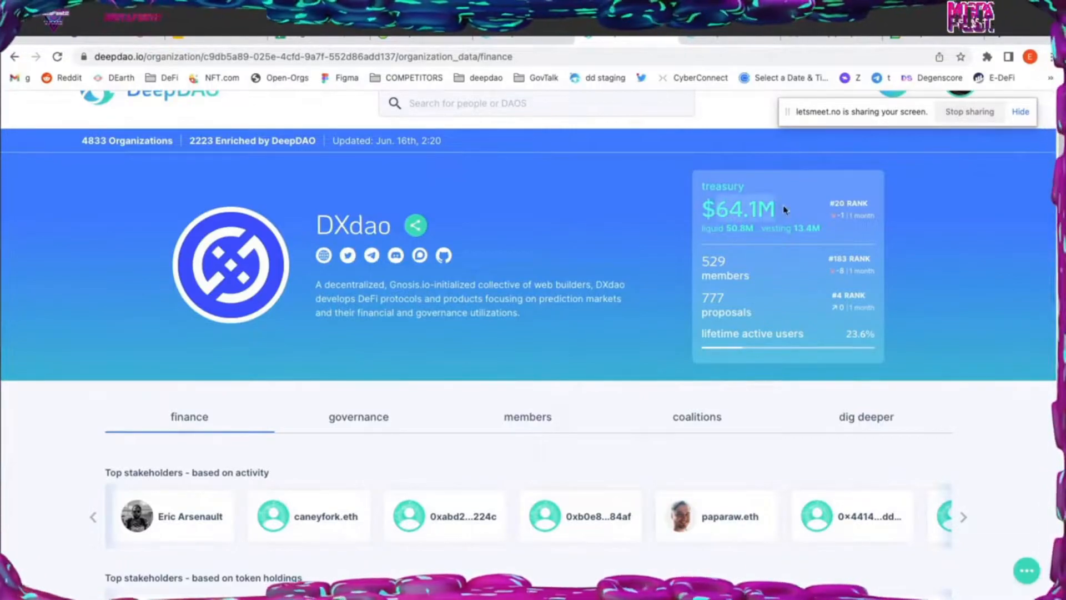
mouse_move(697, 336)
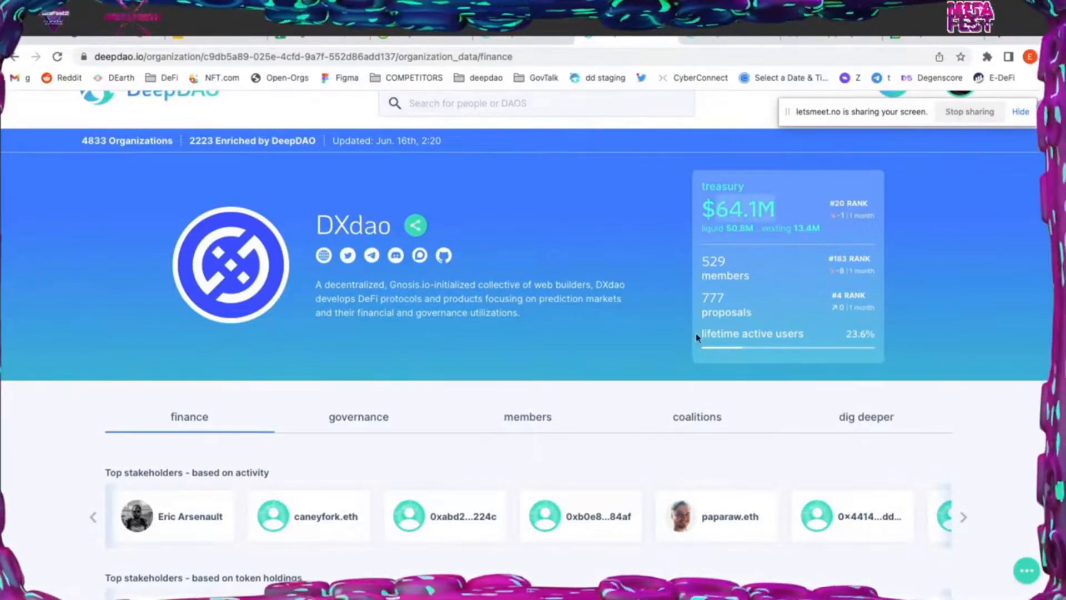
mouse_move(530, 315)
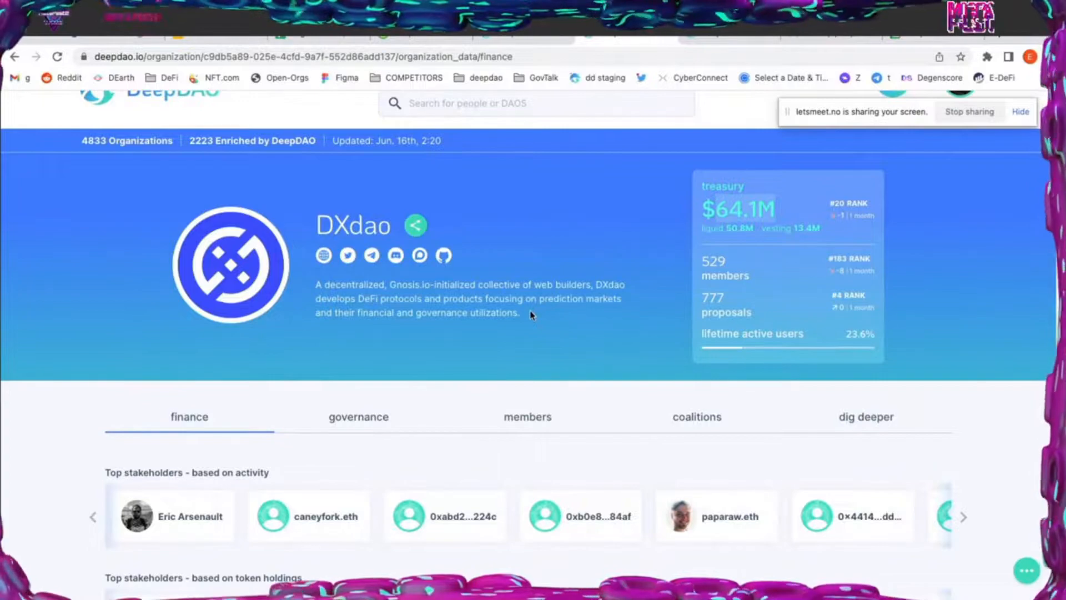
scroll("down", 3)
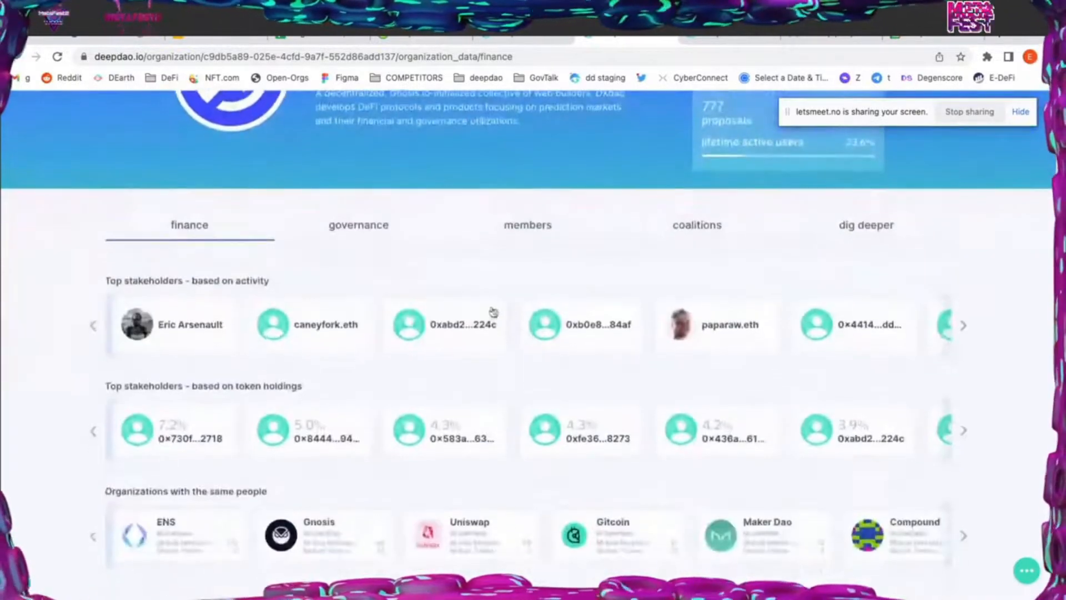
left_click(358, 224)
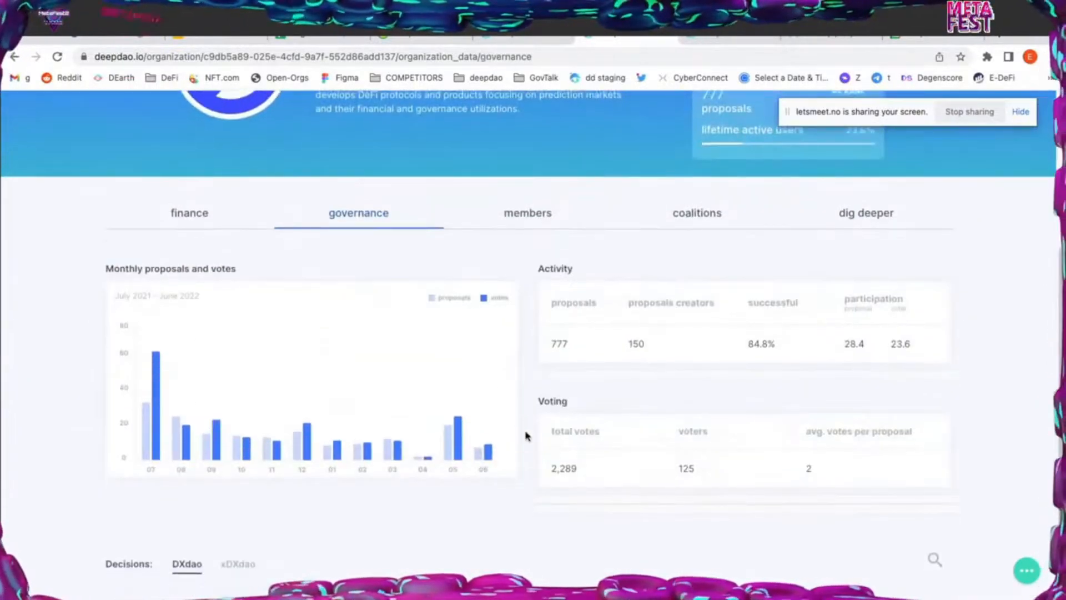
Scroll DXdao's governance proposal list, then return to its finance tab listing top stakeholders
scroll("down", 3)
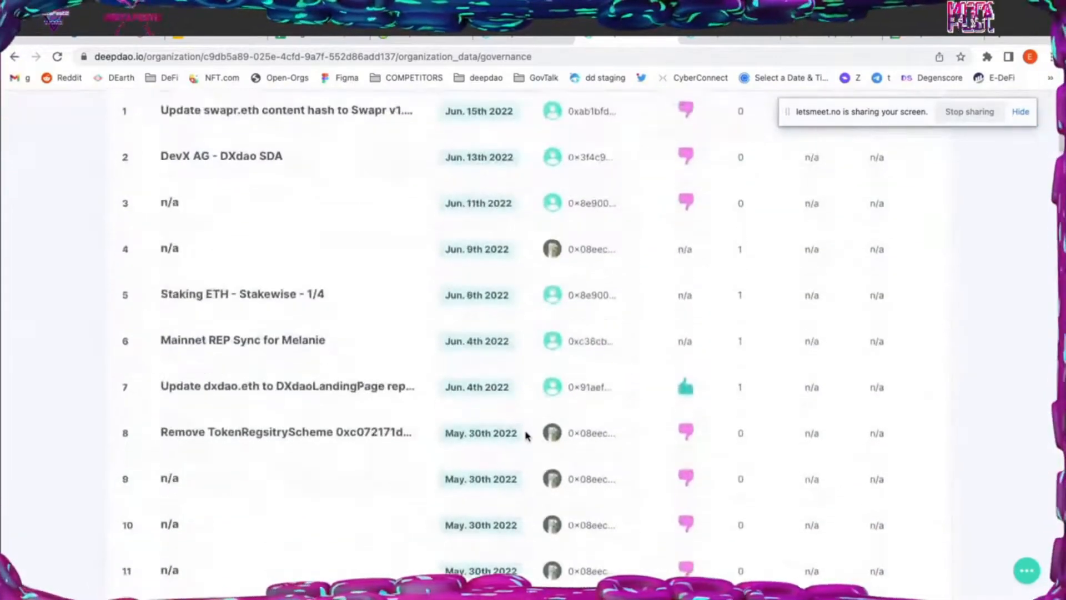
scroll("up", 3)
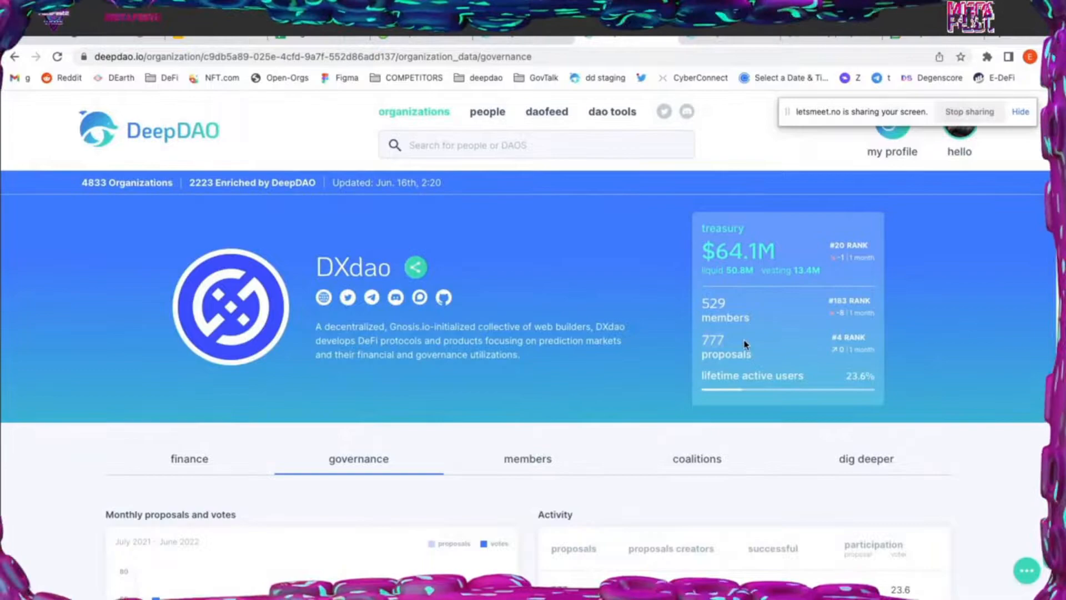
mouse_move(728, 306)
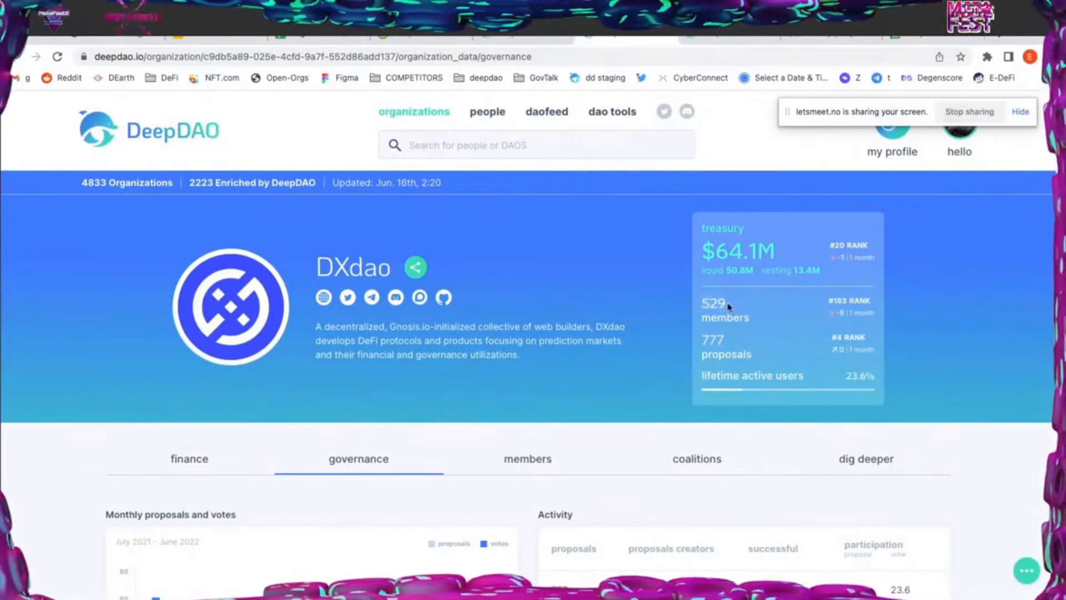
mouse_move(741, 339)
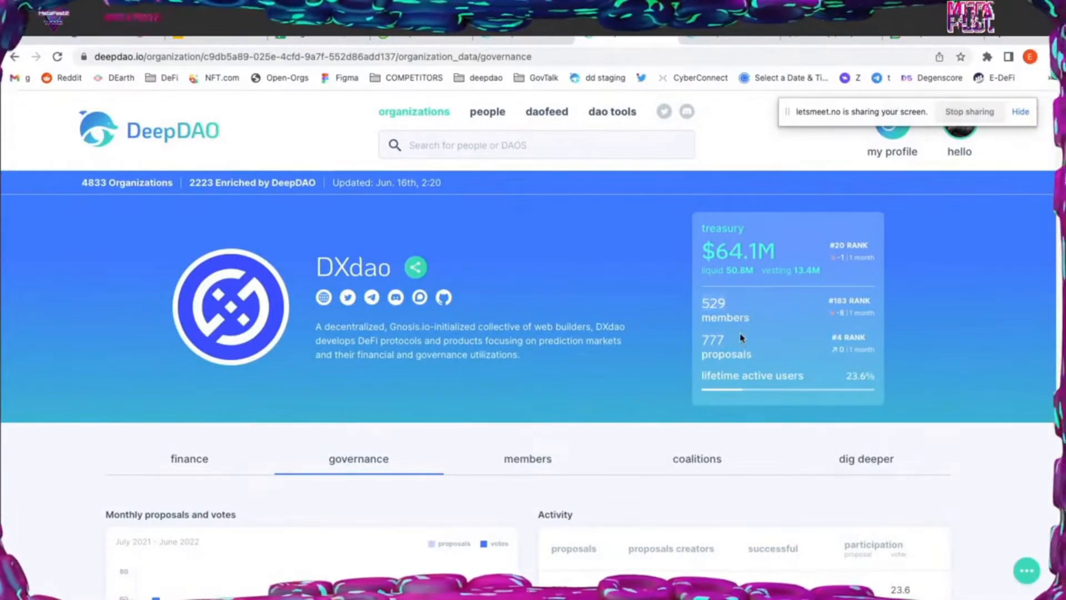
scroll("down", 3)
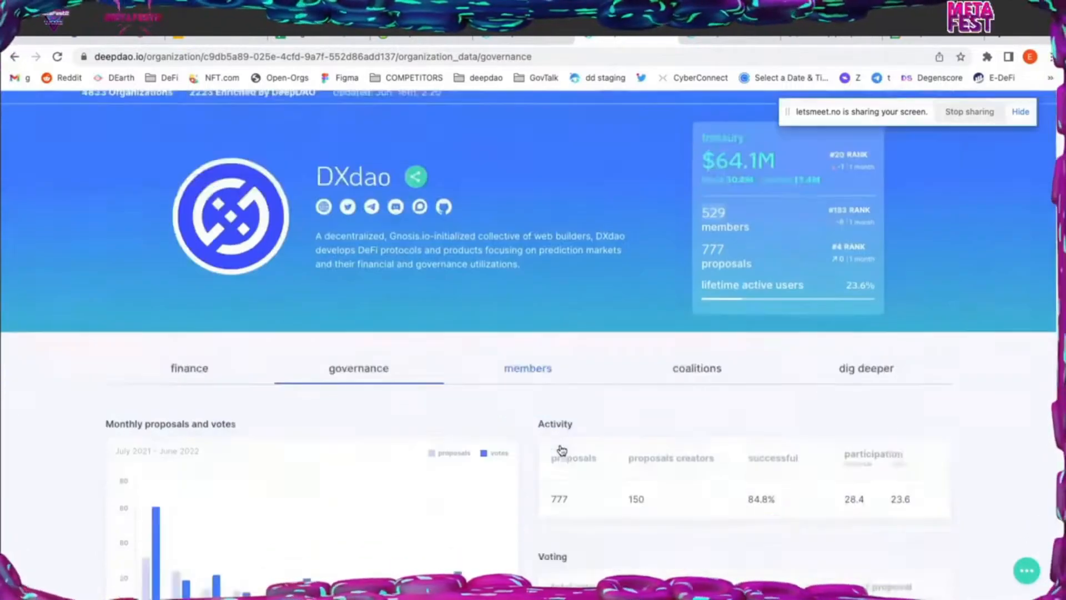
scroll("down", 3)
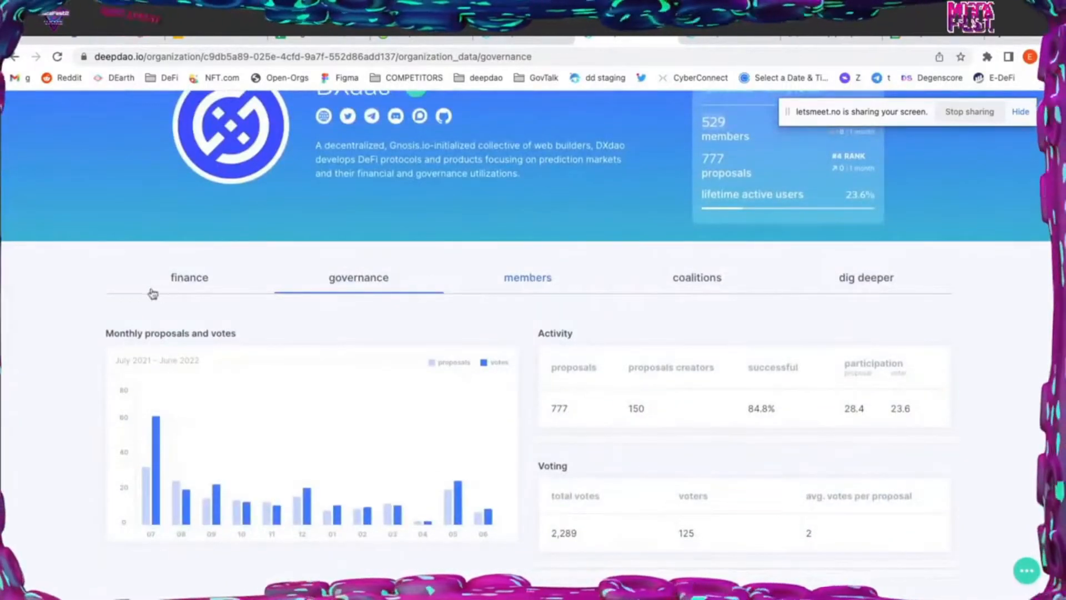
left_click(188, 277)
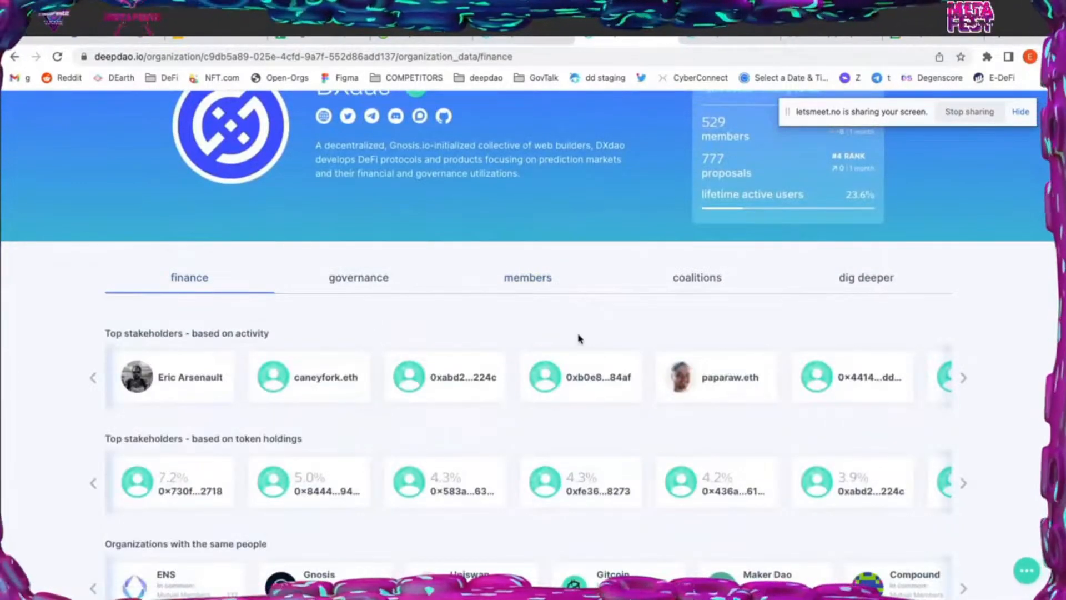
Scroll to DXdao's currency holdings, led by DXD at $39.9M, beside the treasury chart
scroll("down", 3)
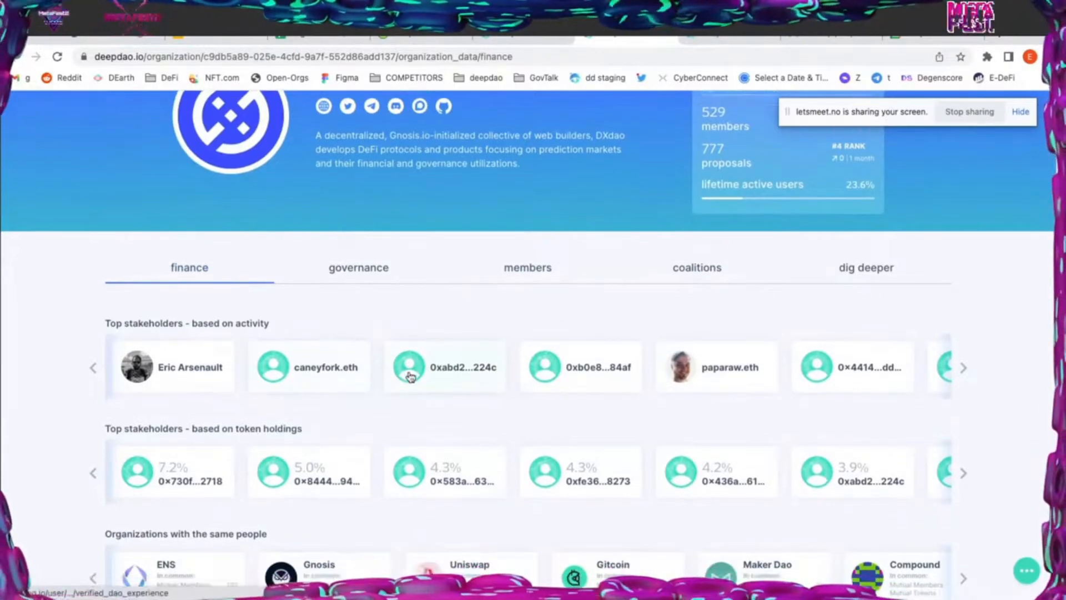
scroll("down", 3)
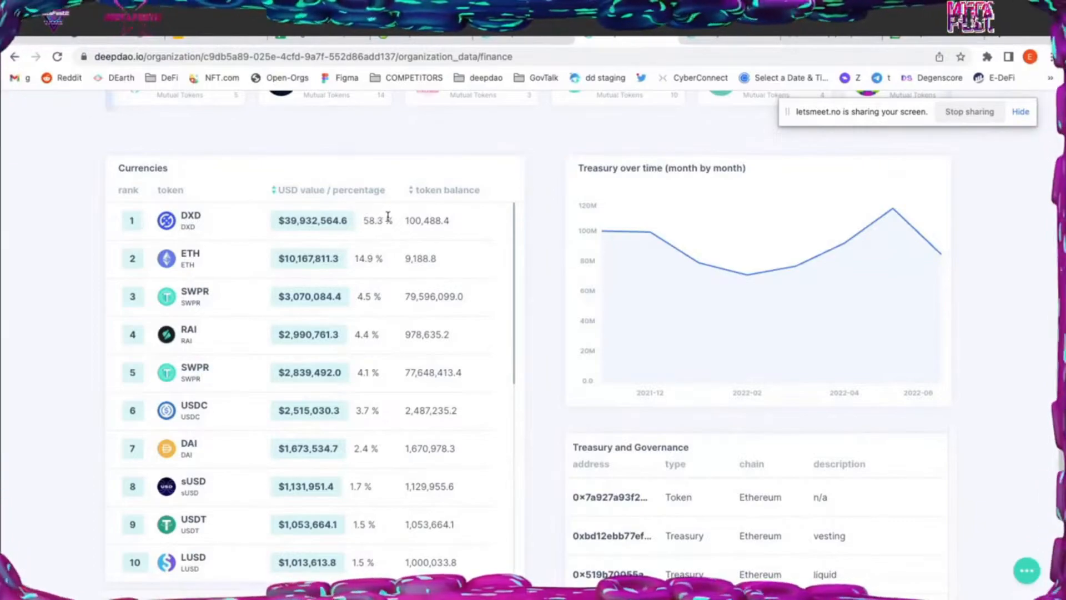
mouse_move(372, 272)
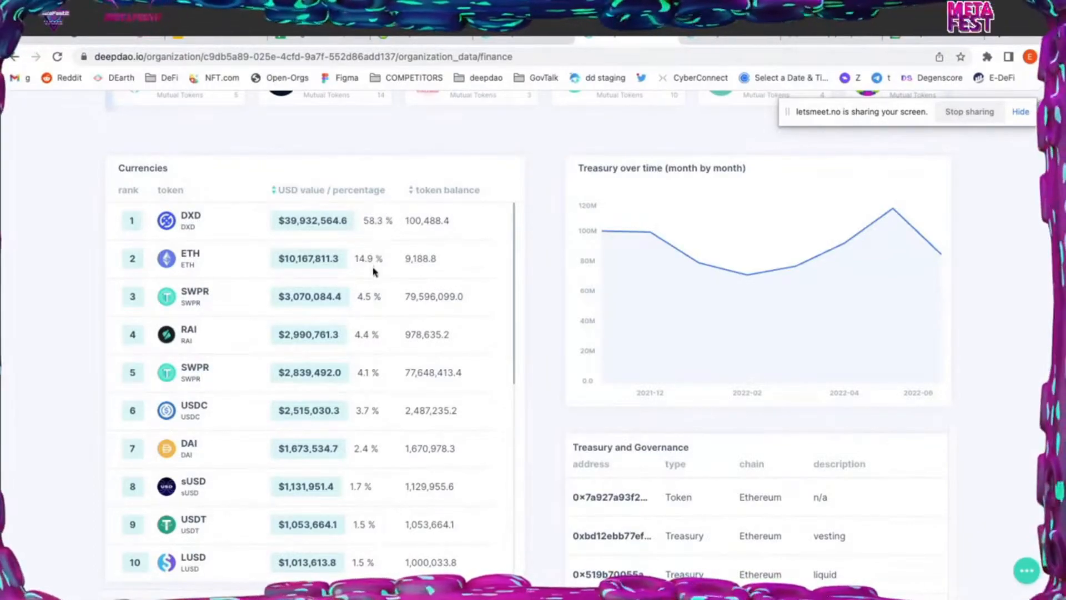
Scroll to DXdao's full currency list down to PAN and its Ethereum treasury addresses
scroll("down", 3)
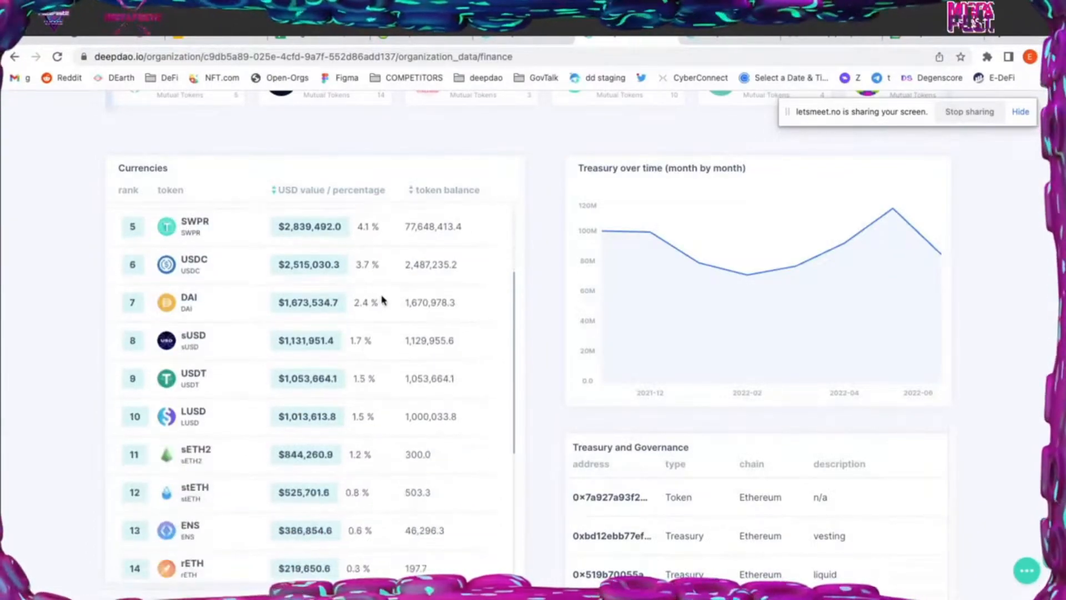
scroll("up", 3)
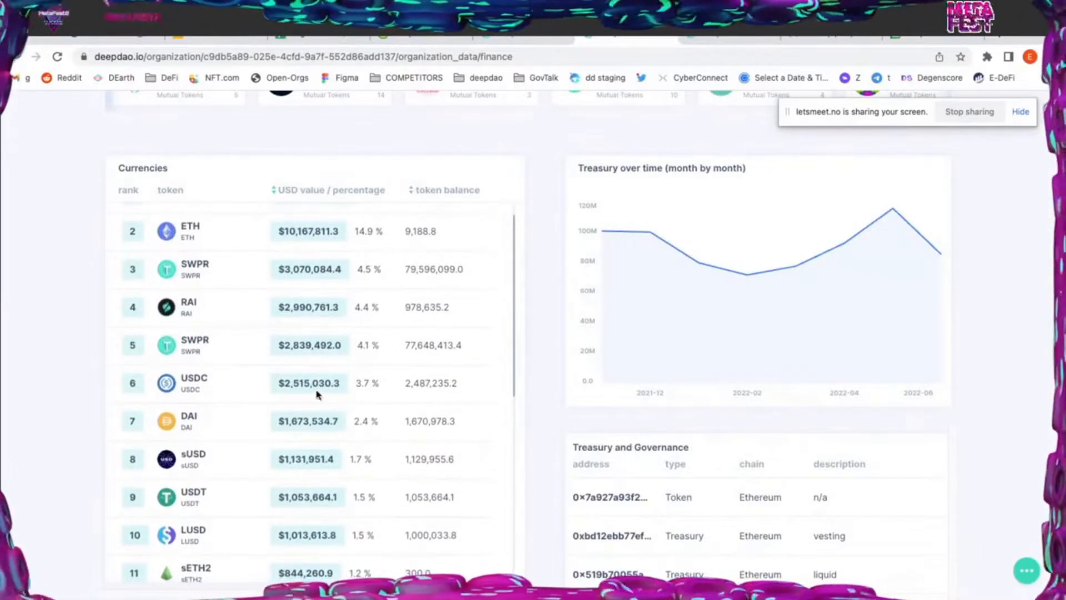
scroll("up", 3)
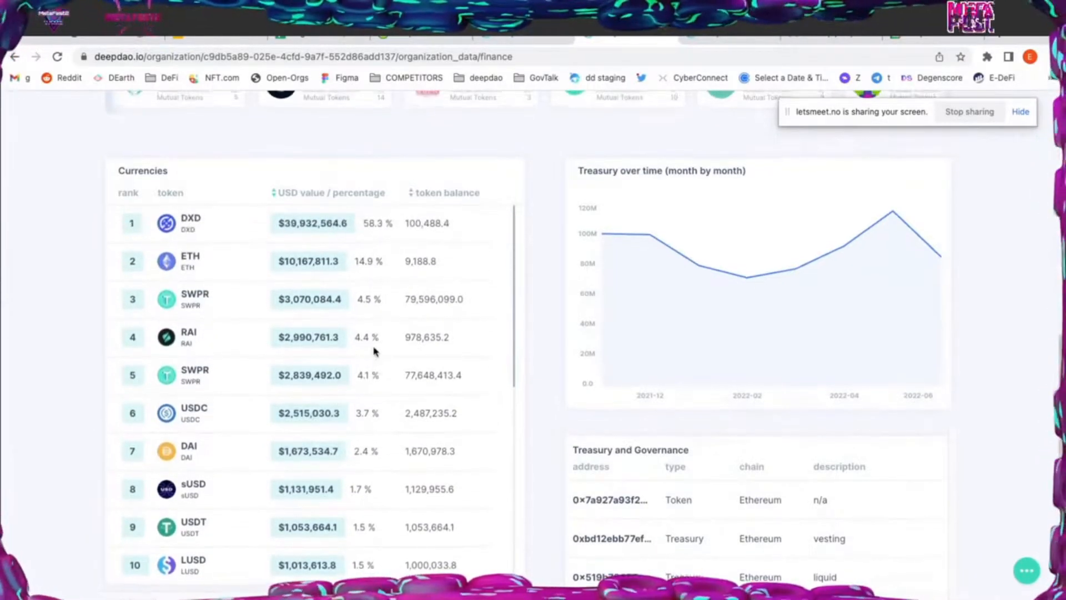
scroll("up", 3)
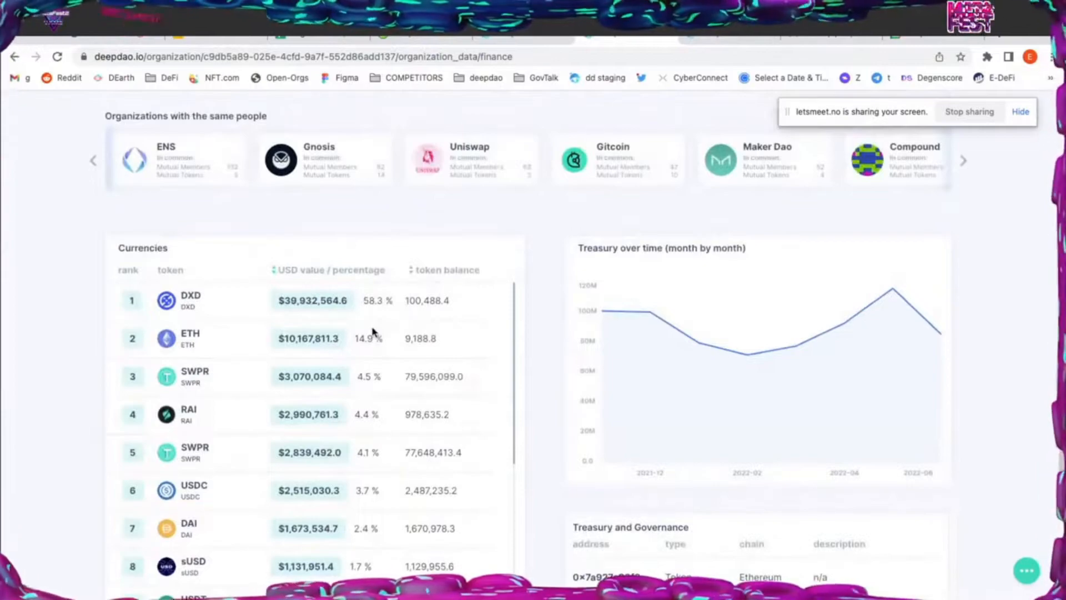
scroll("down", 3)
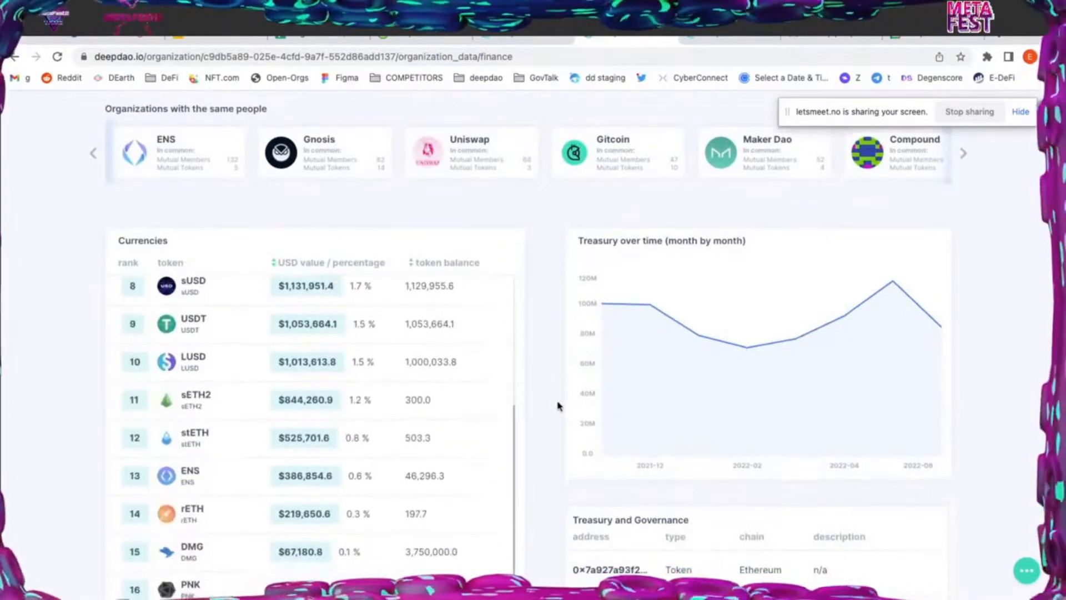
scroll("down", 3)
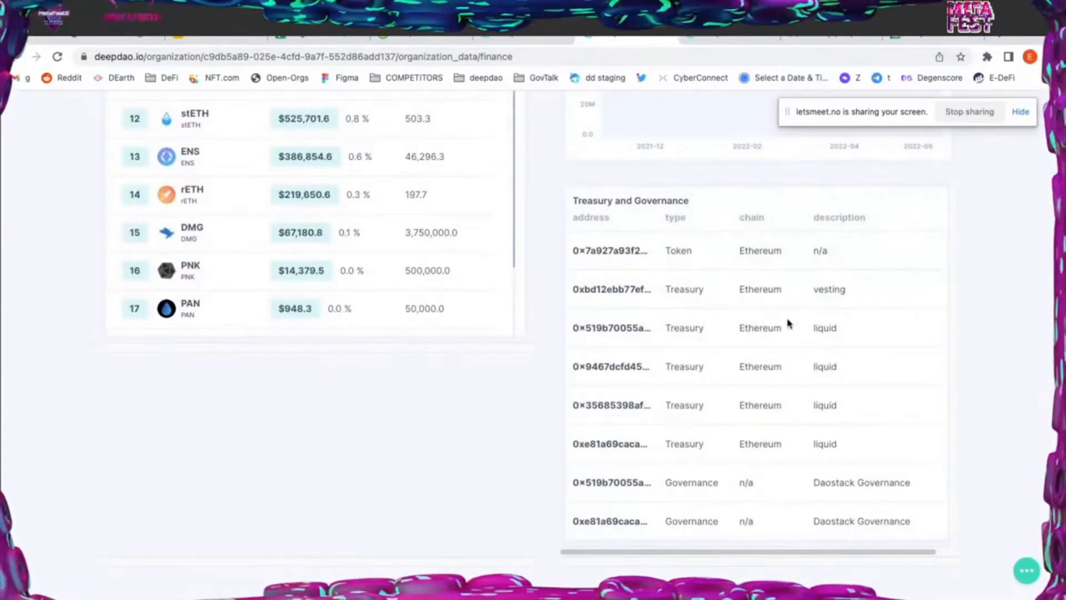
mouse_move(786, 388)
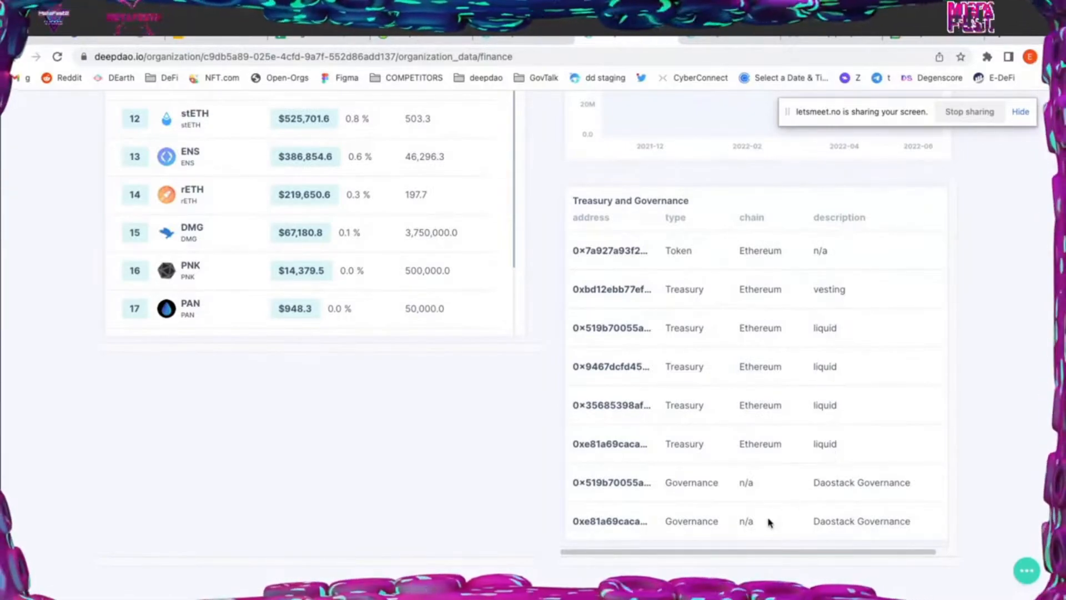
mouse_move(830, 268)
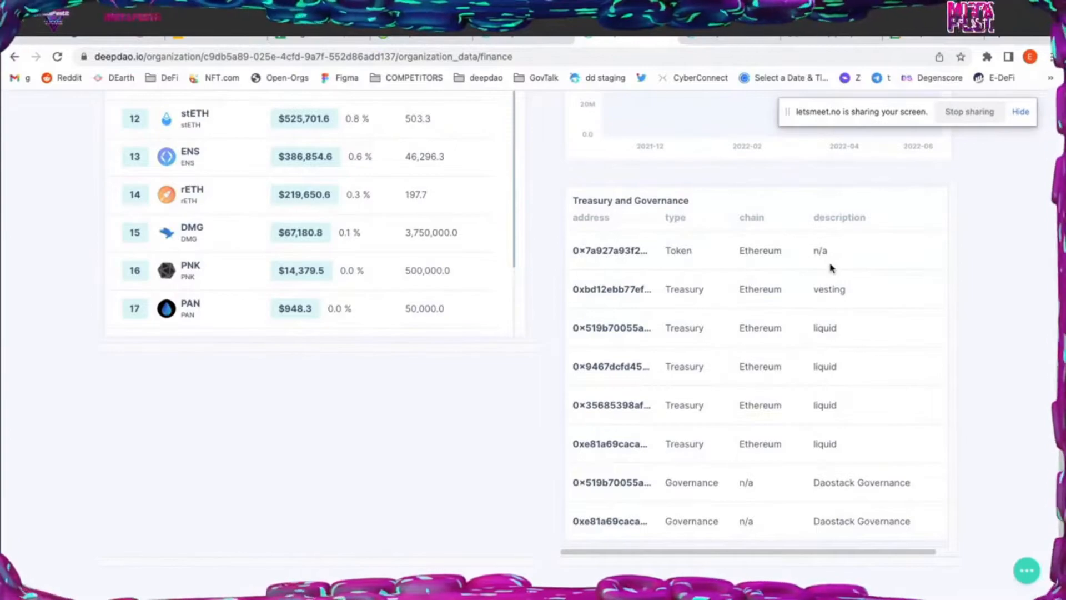
mouse_move(766, 497)
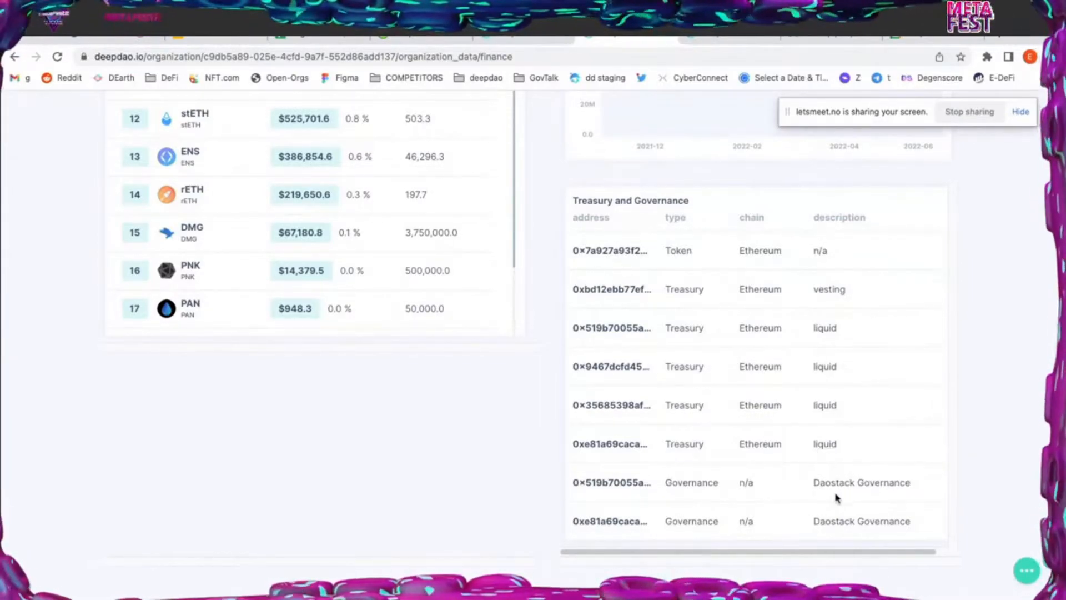
mouse_move(790, 511)
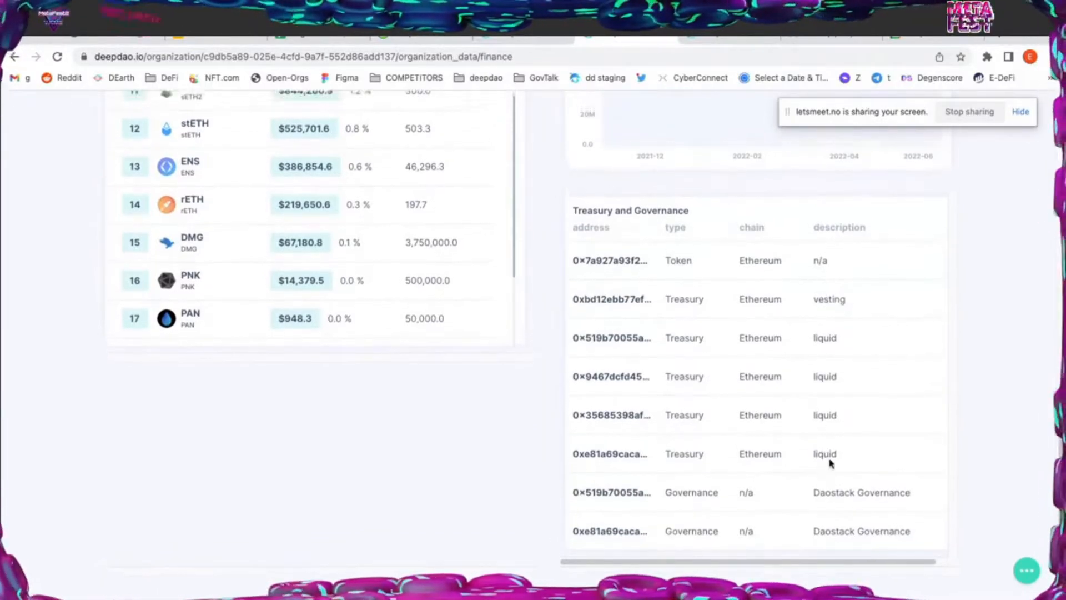
Scroll DXdao's finance page back up to the Currencies table and monthly treasury chart
scroll("up", 3)
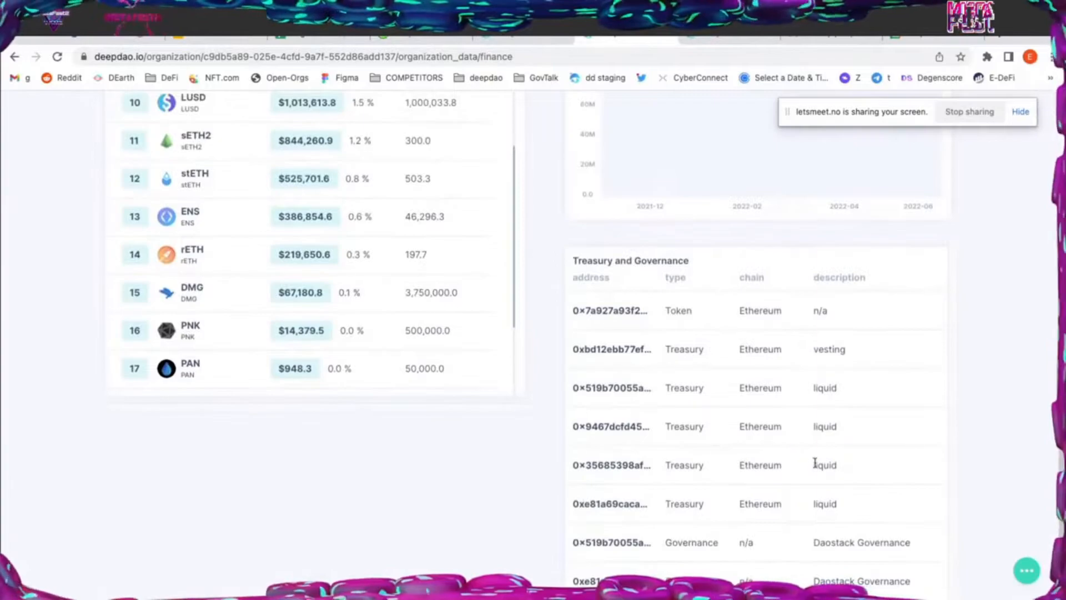
mouse_move(840, 455)
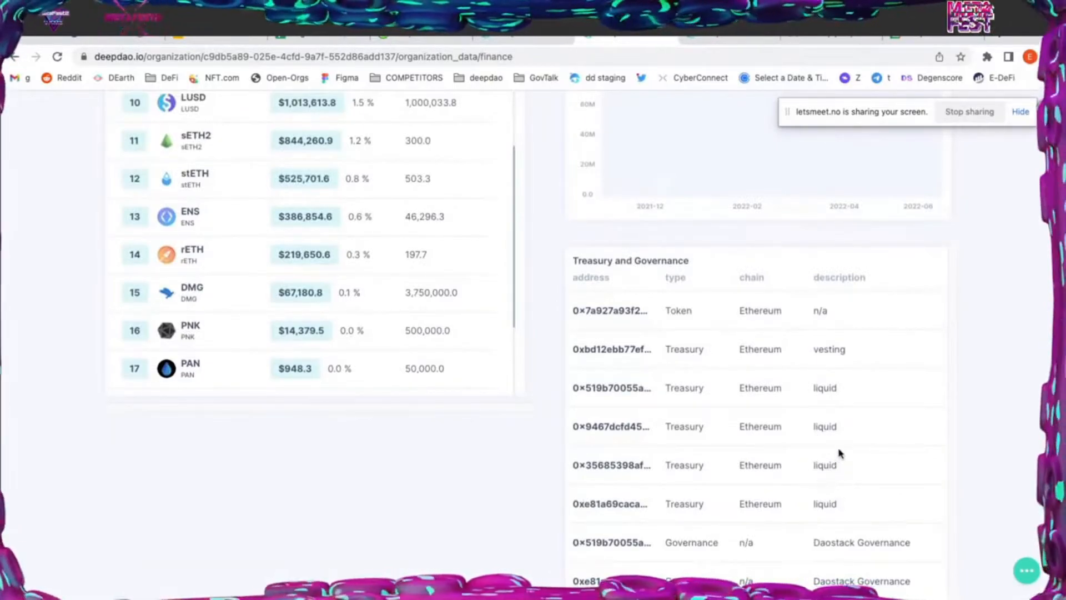
mouse_move(848, 348)
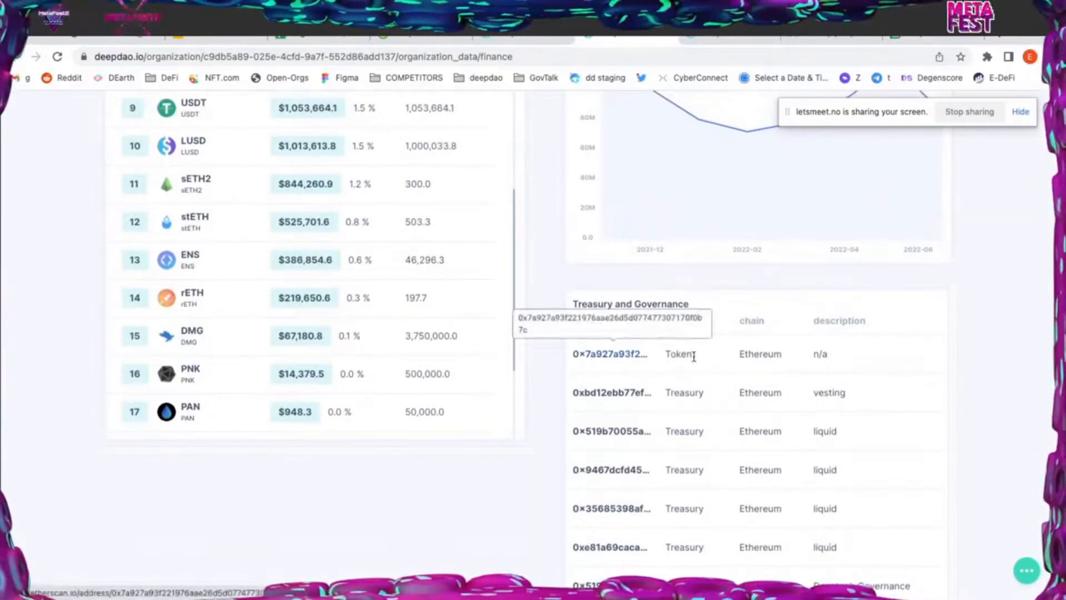
scroll("up", 3)
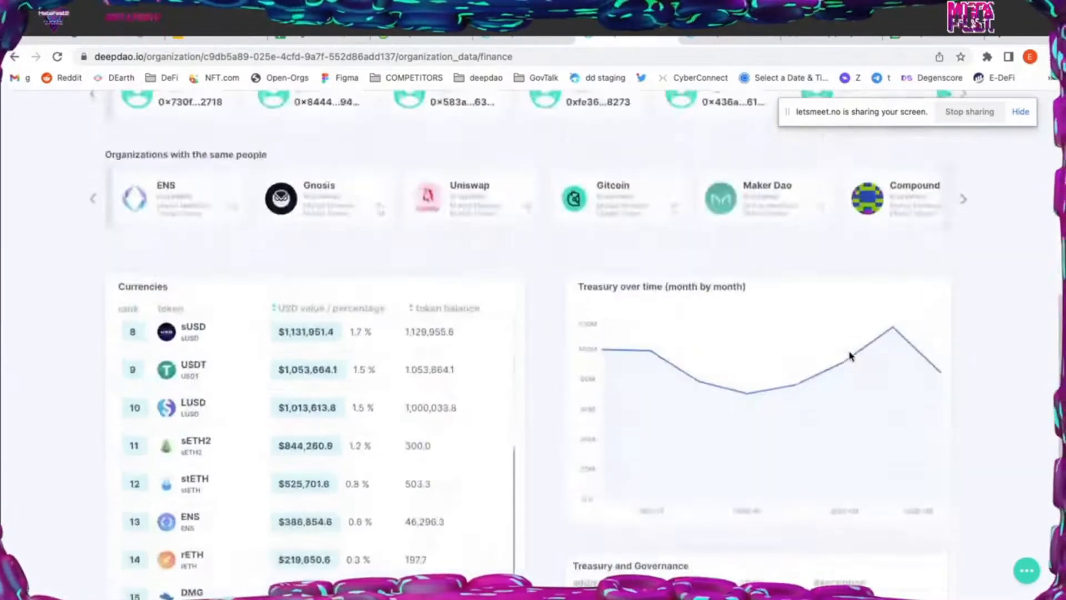
Advance DXdao's 'Organizations with the same people' carousel to reveal Balancer after Compound
scroll("up", 3)
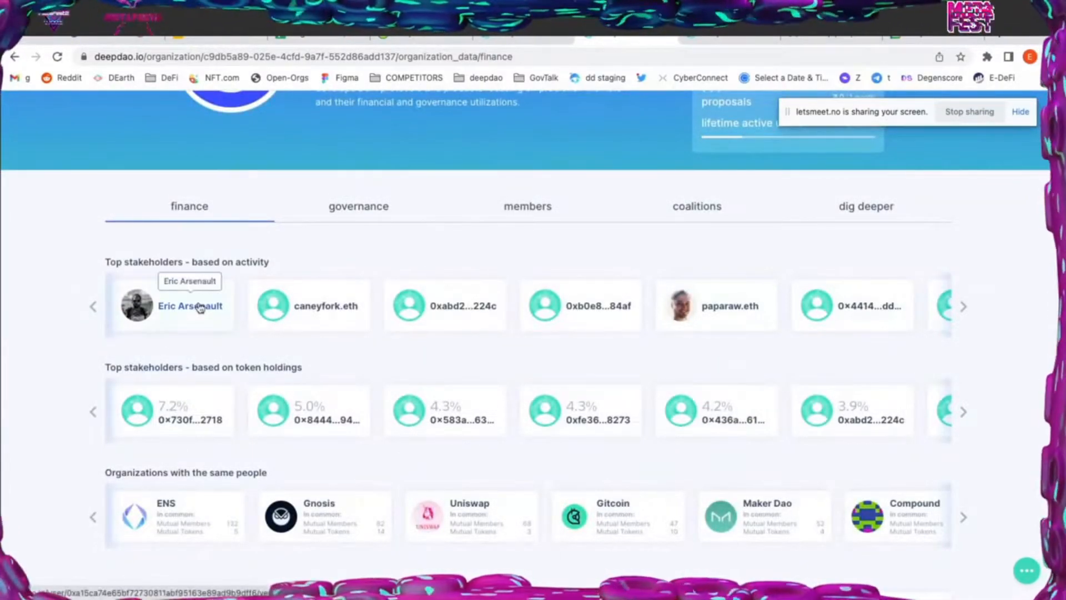
mouse_move(411, 328)
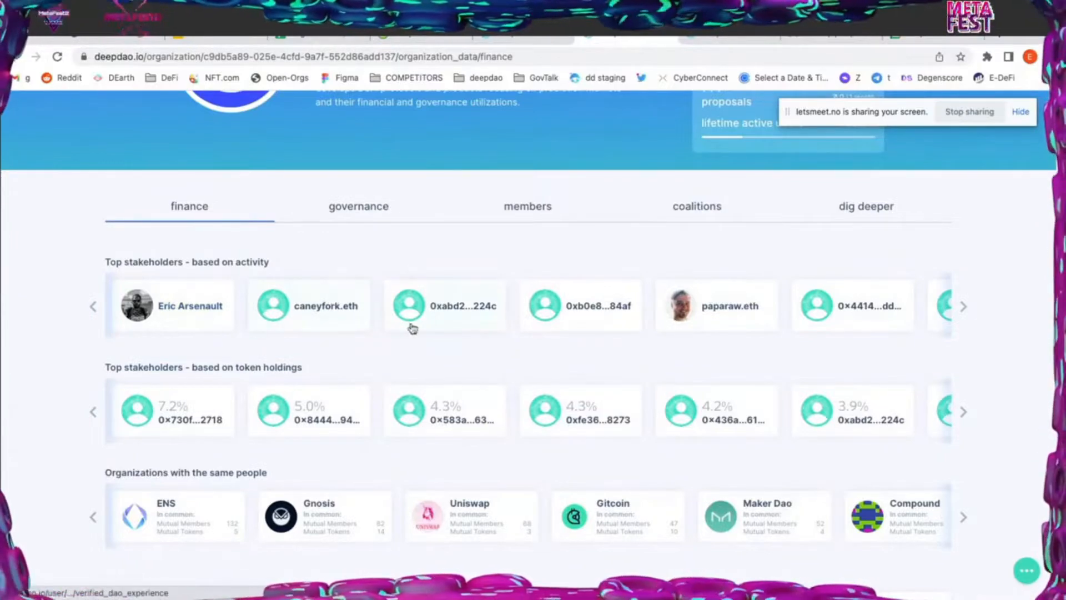
scroll("down", 3)
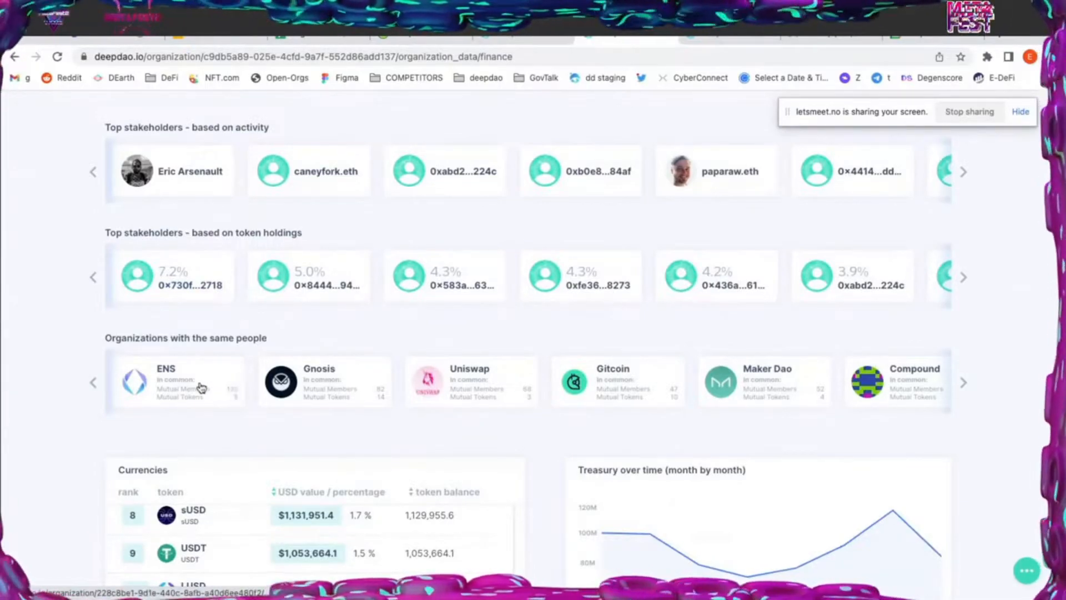
mouse_move(234, 399)
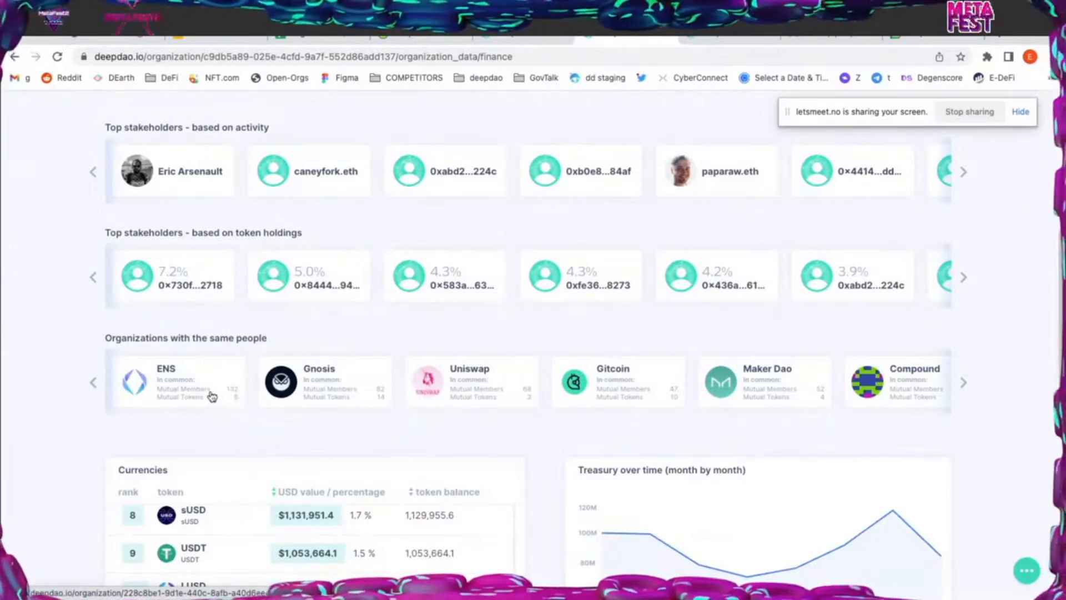
mouse_move(468, 406)
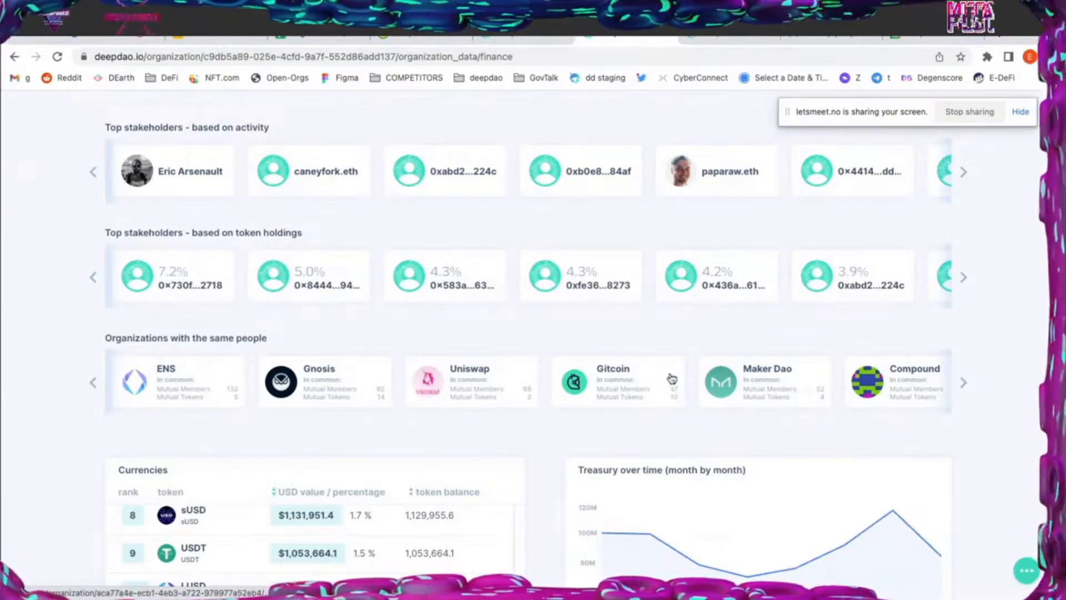
left_click(963, 382)
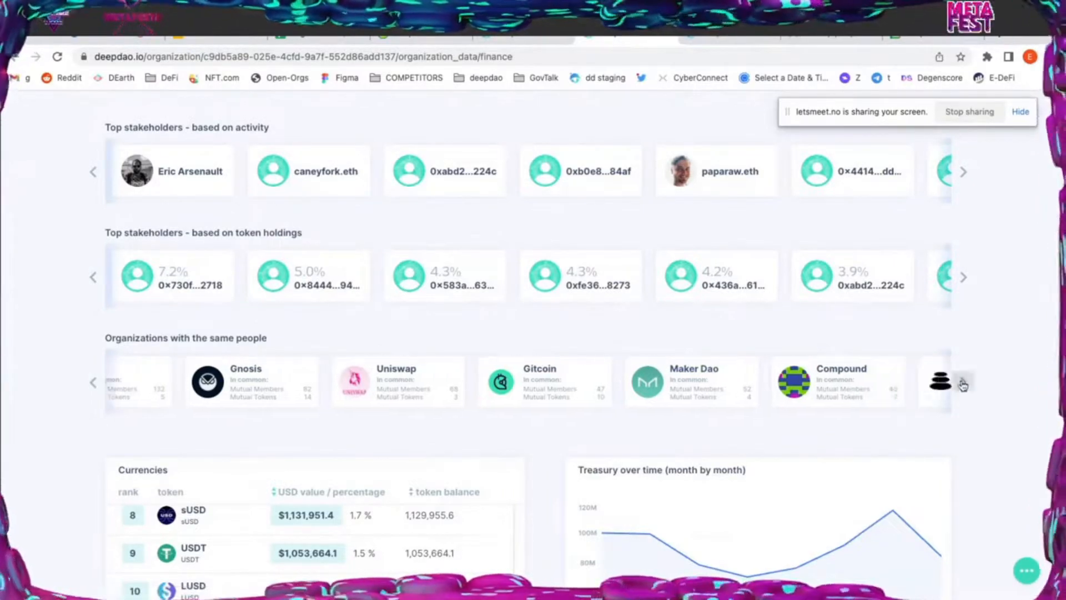
scroll("up", 3)
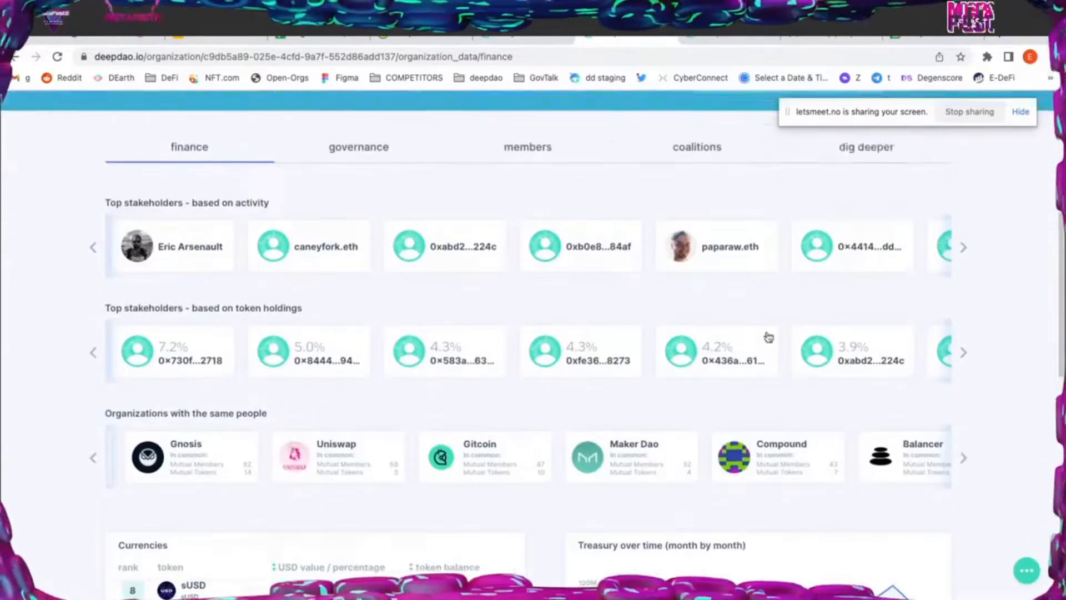
left_click(527, 146)
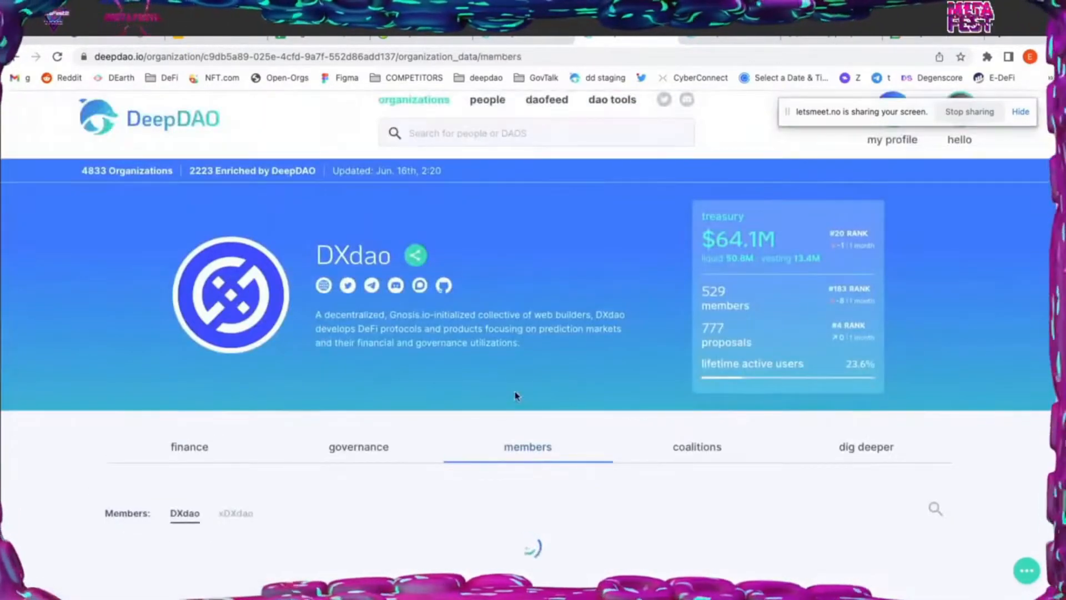
scroll("down", 3)
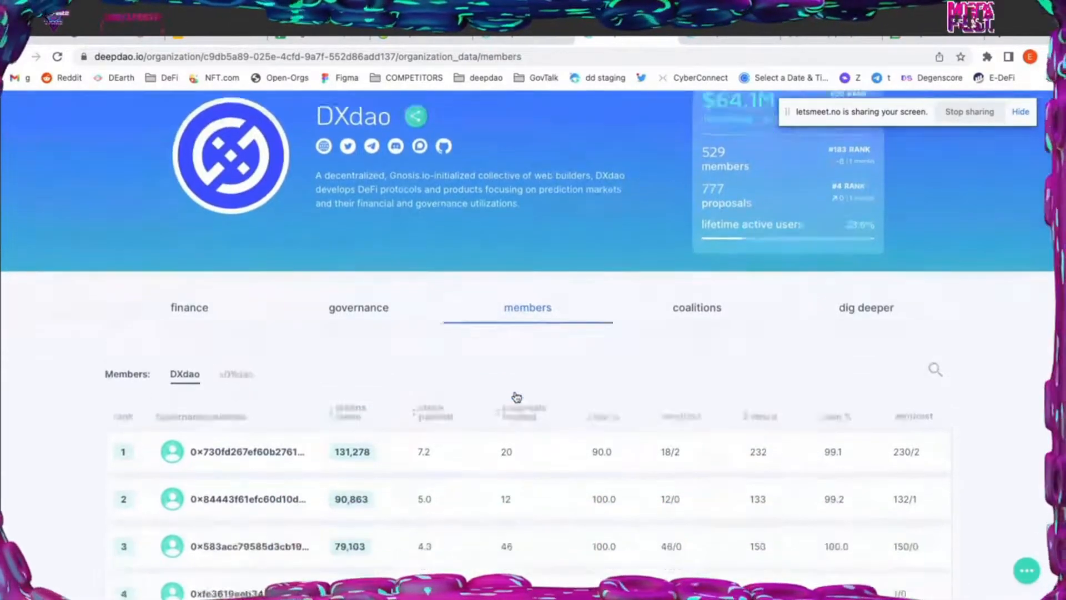
scroll("down", 3)
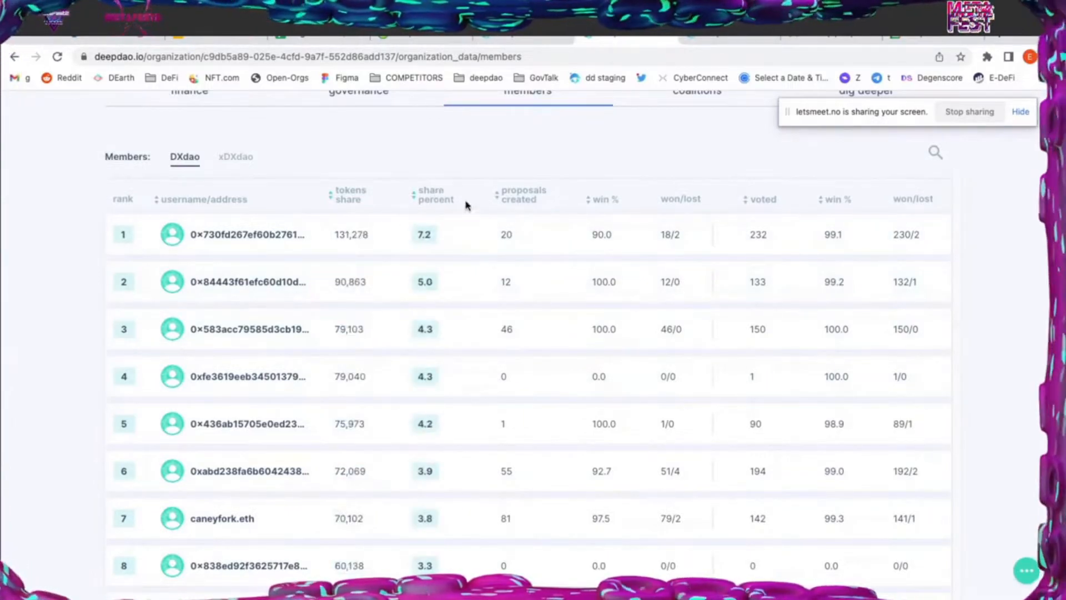
mouse_move(391, 205)
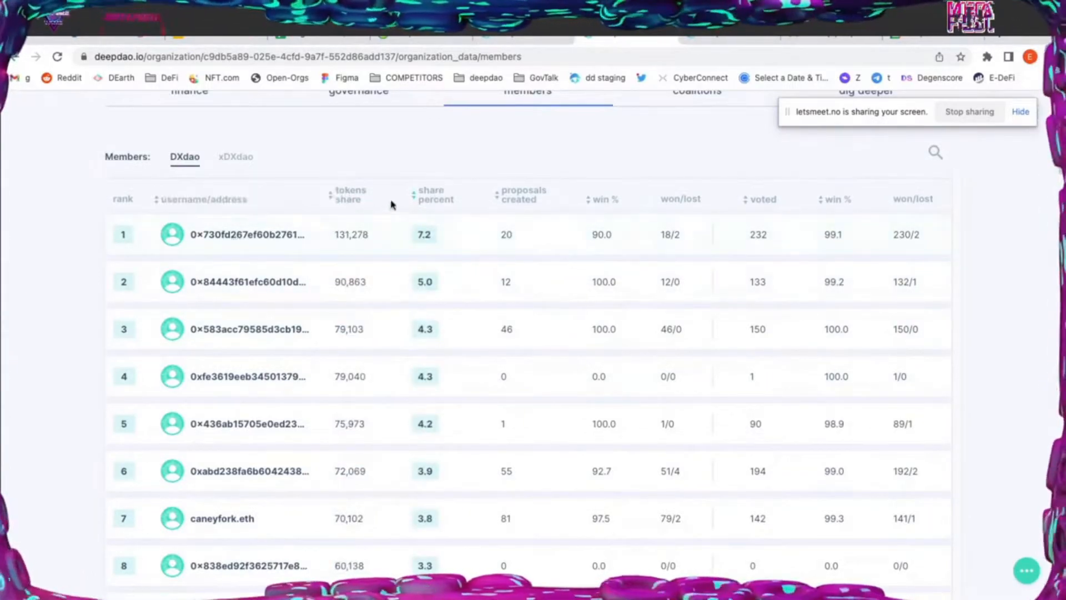
mouse_move(434, 162)
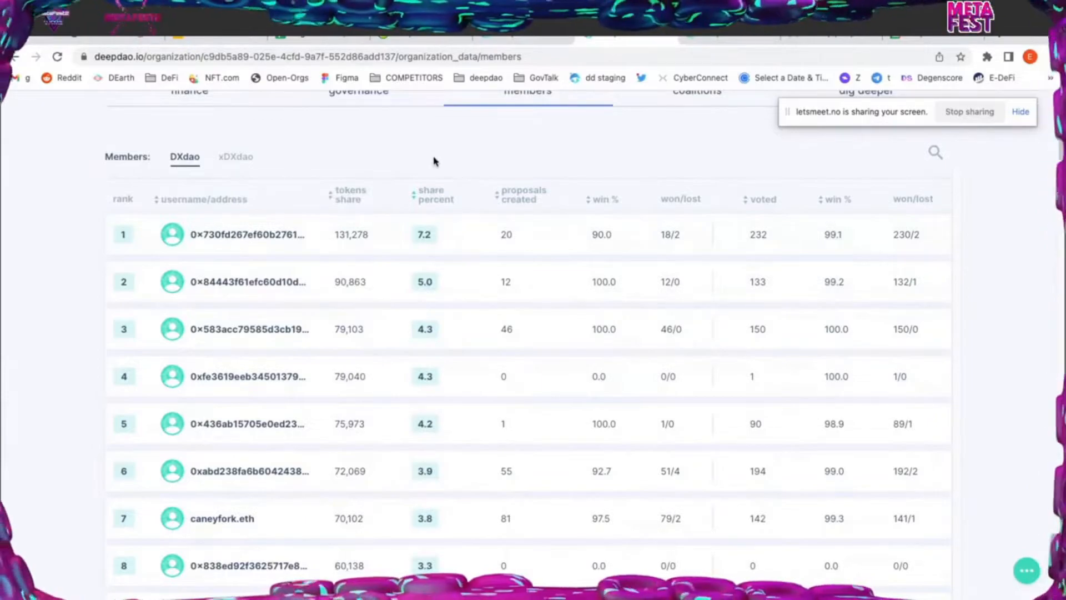
scroll("up", 3)
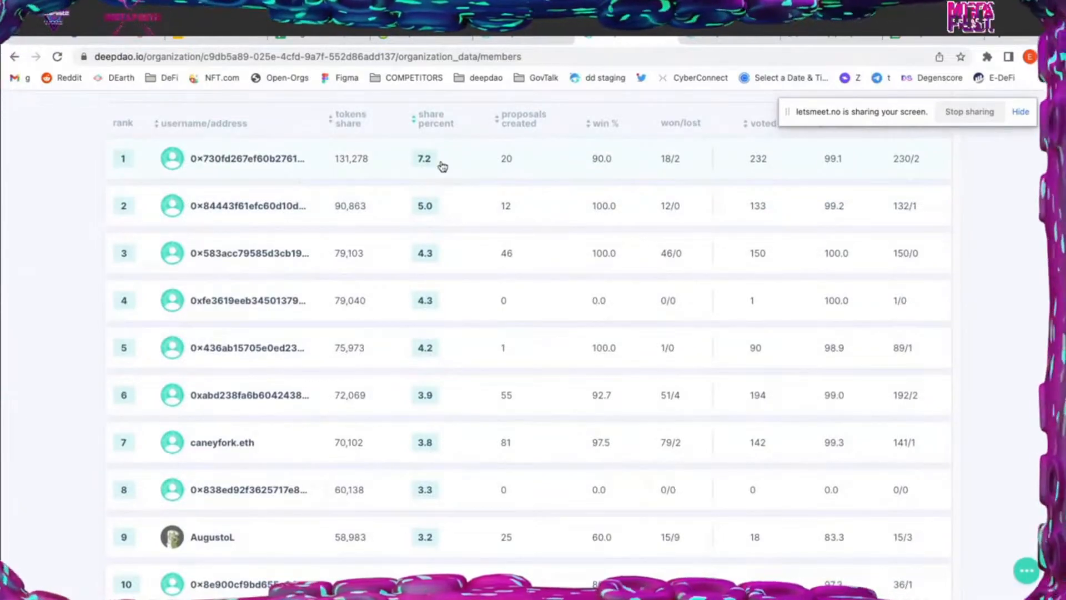
mouse_move(441, 291)
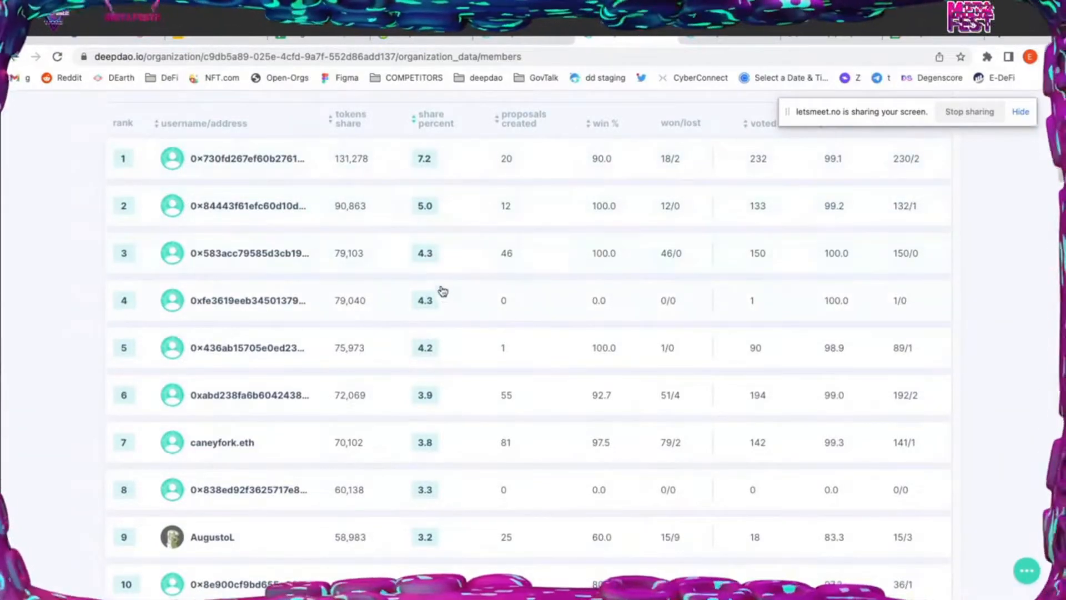
scroll("down", 3)
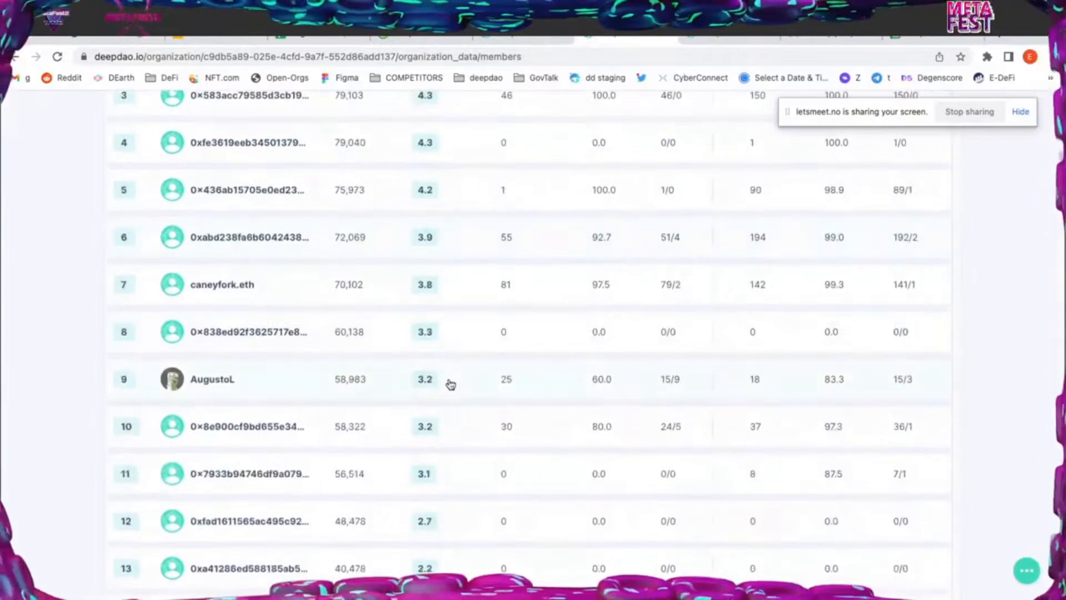
mouse_move(439, 443)
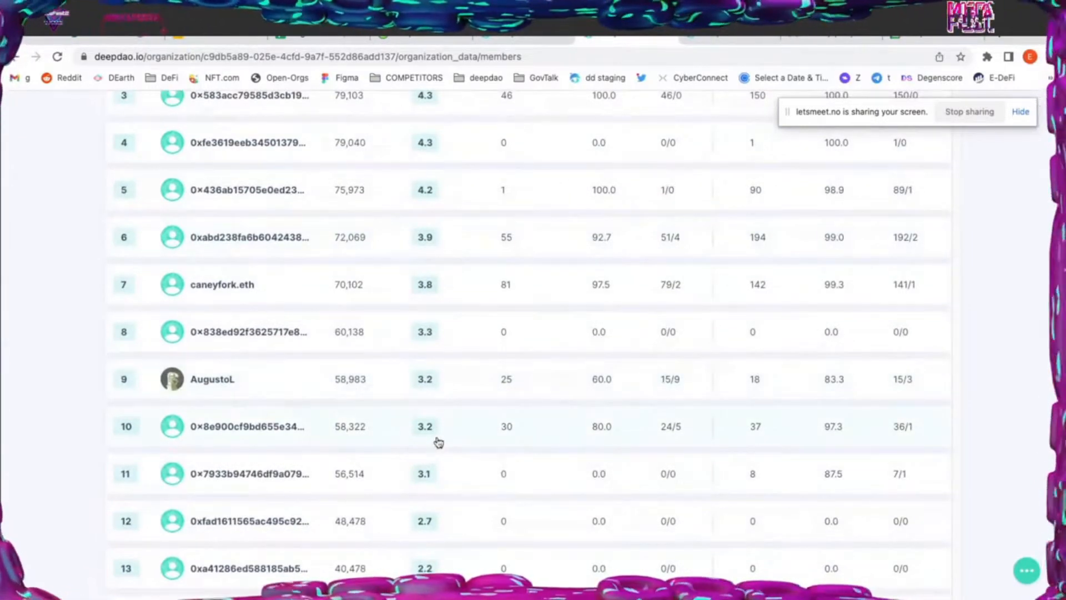
mouse_move(442, 438)
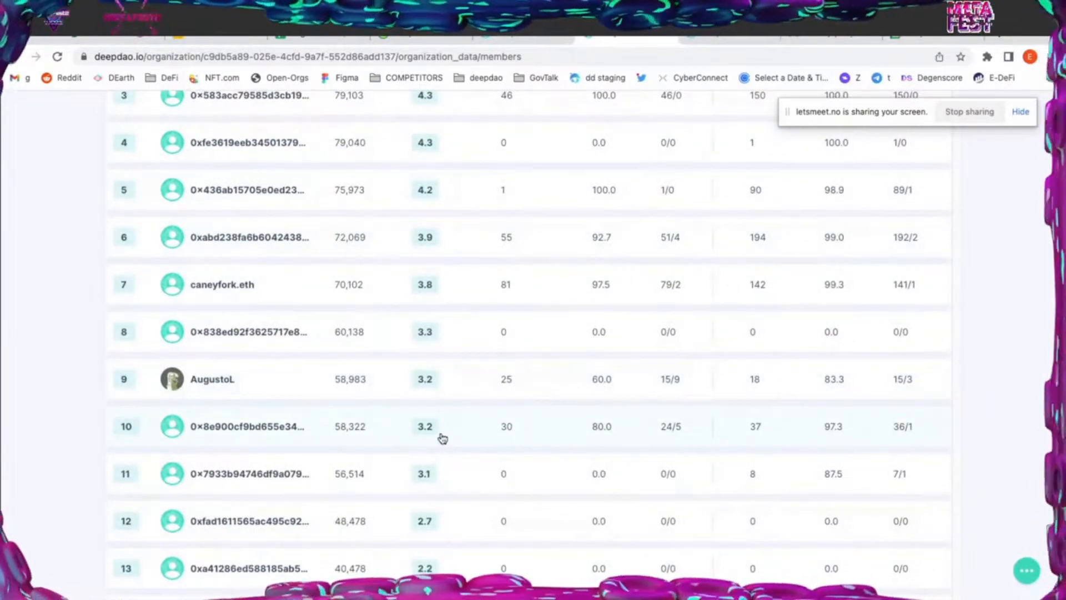
scroll("up", 3)
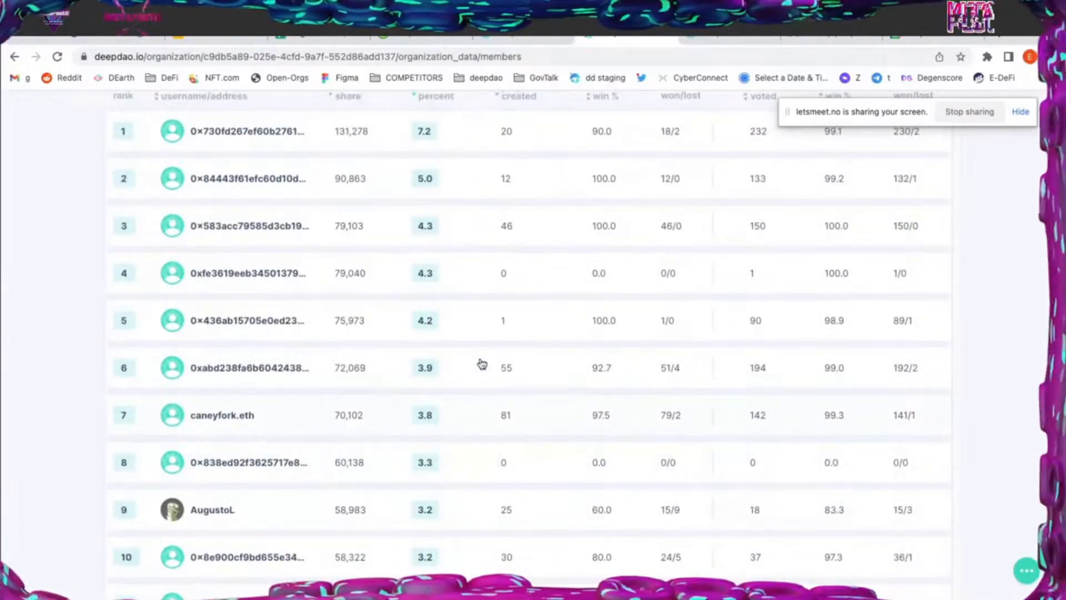
scroll("down", 3)
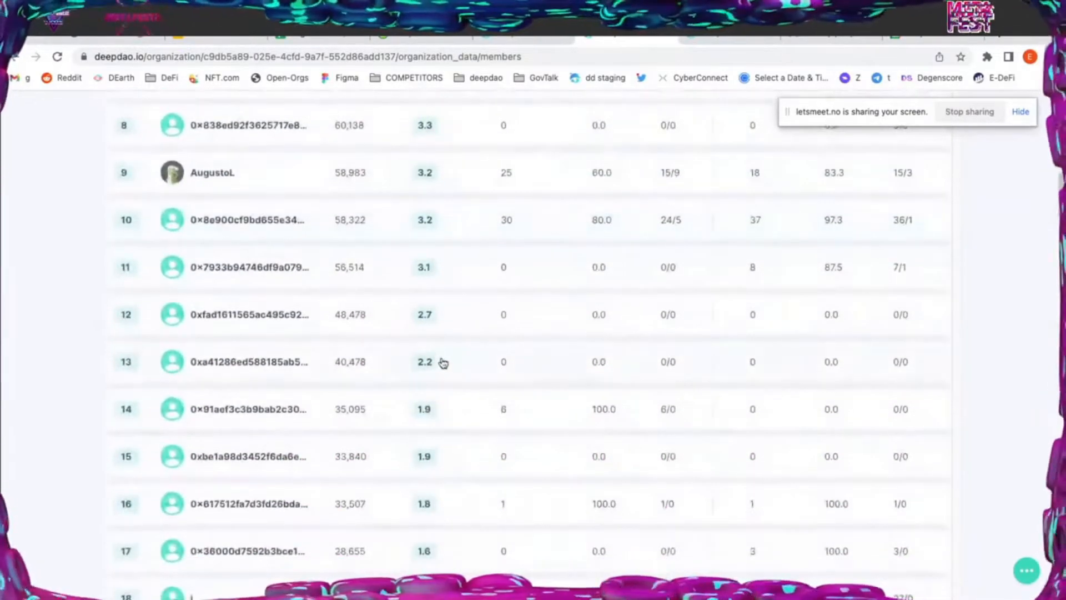
scroll("down", 3)
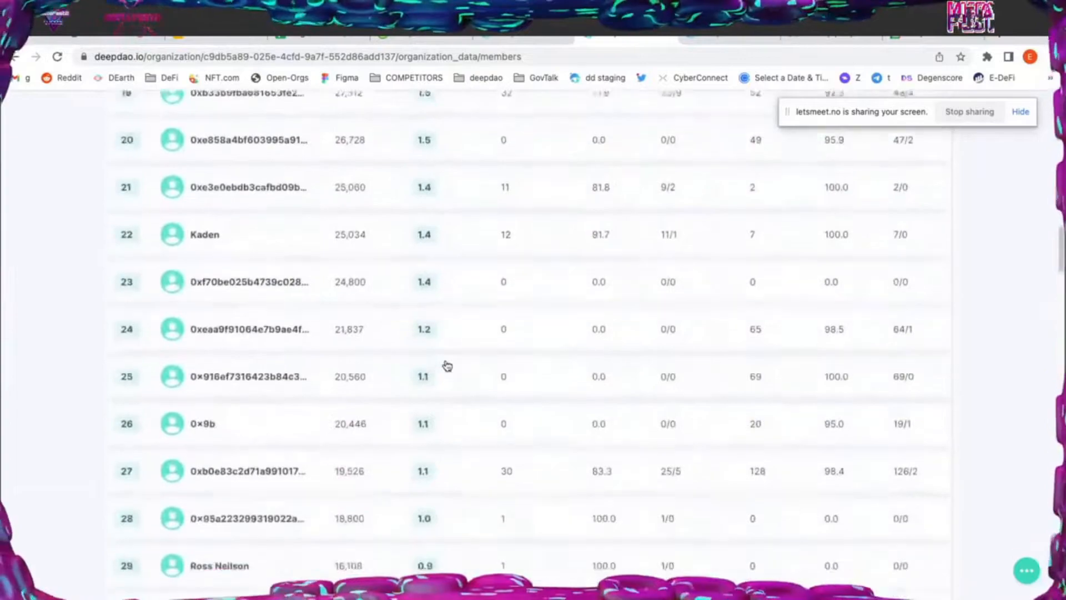
scroll("up", 3)
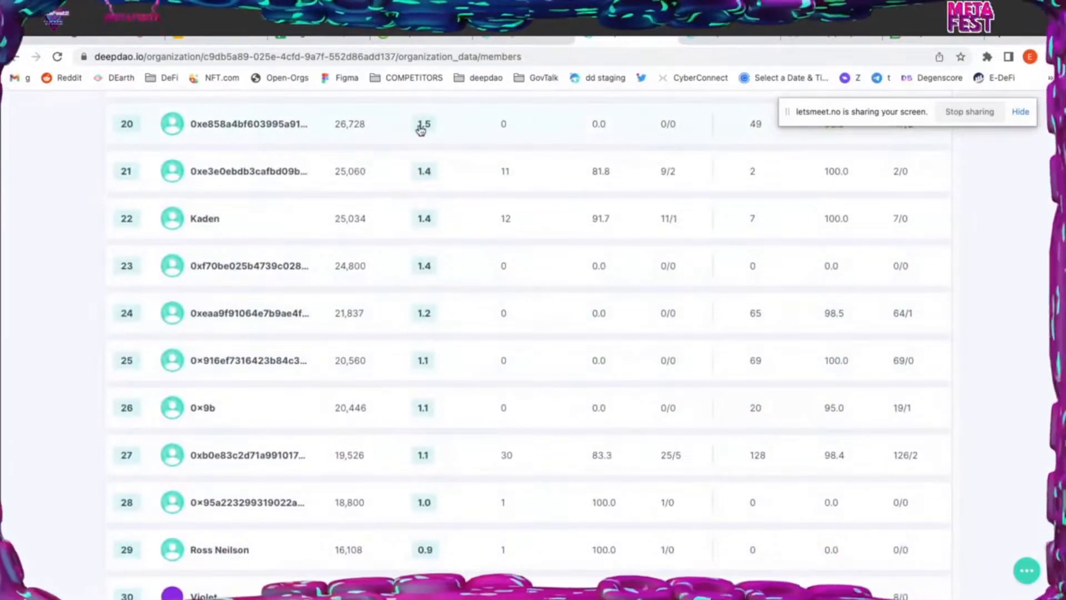
mouse_move(490, 377)
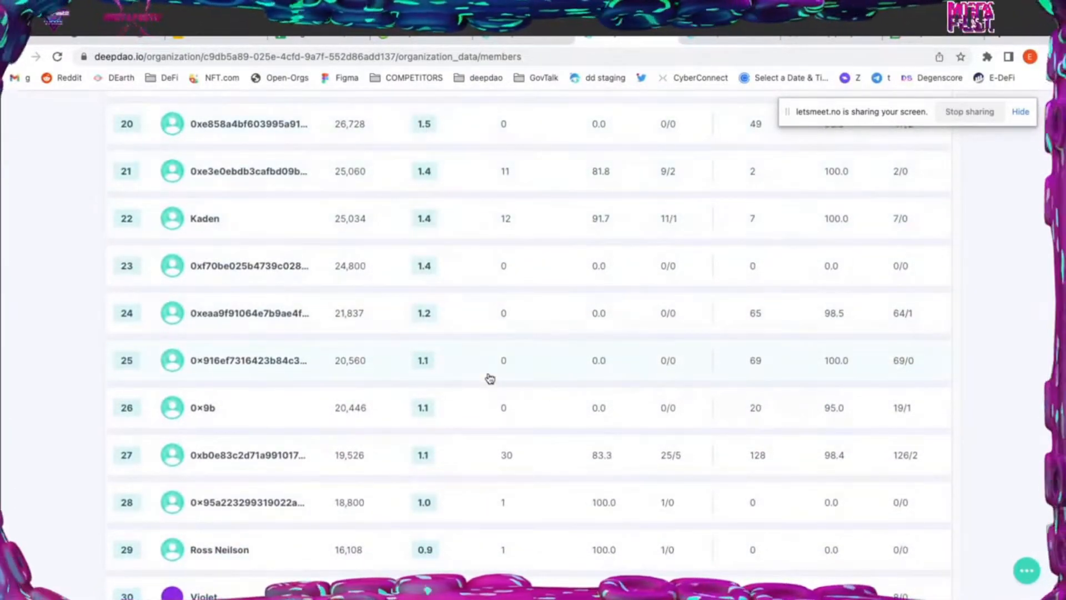
scroll("down", 3)
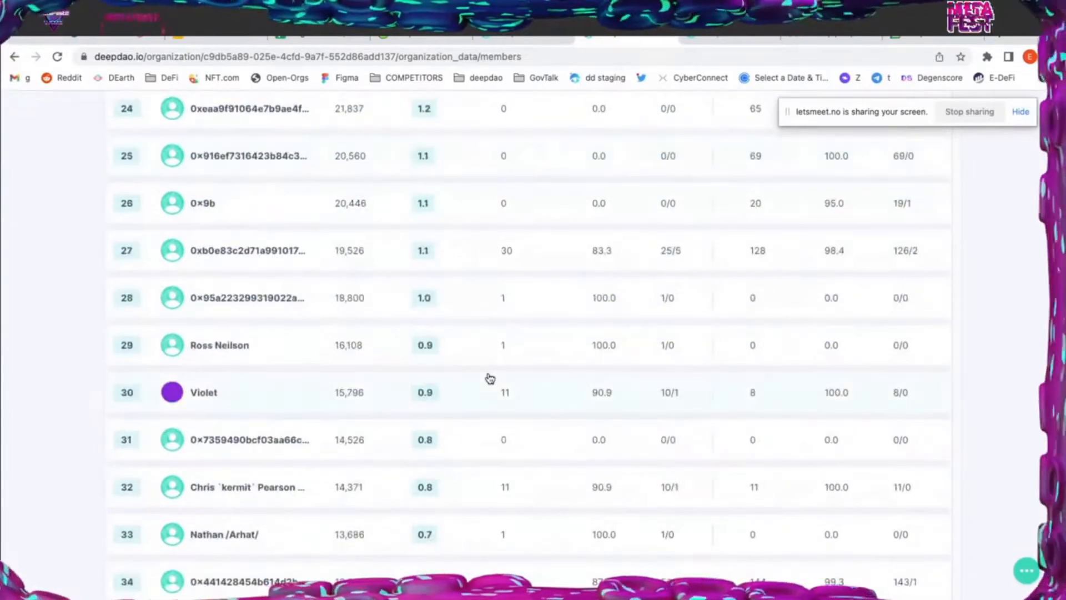
scroll("down", 3)
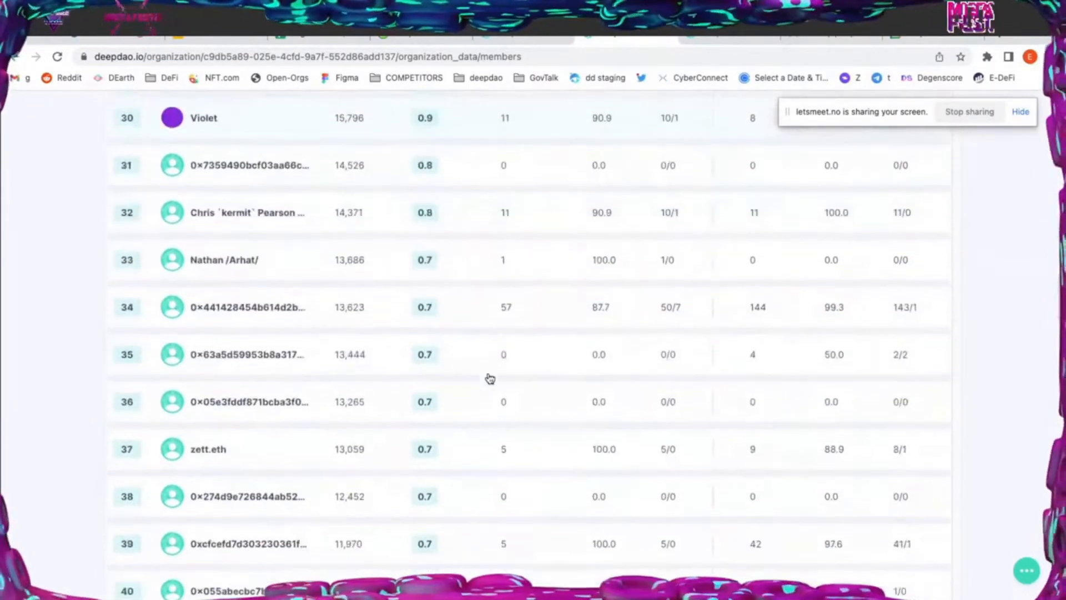
scroll("down", 3)
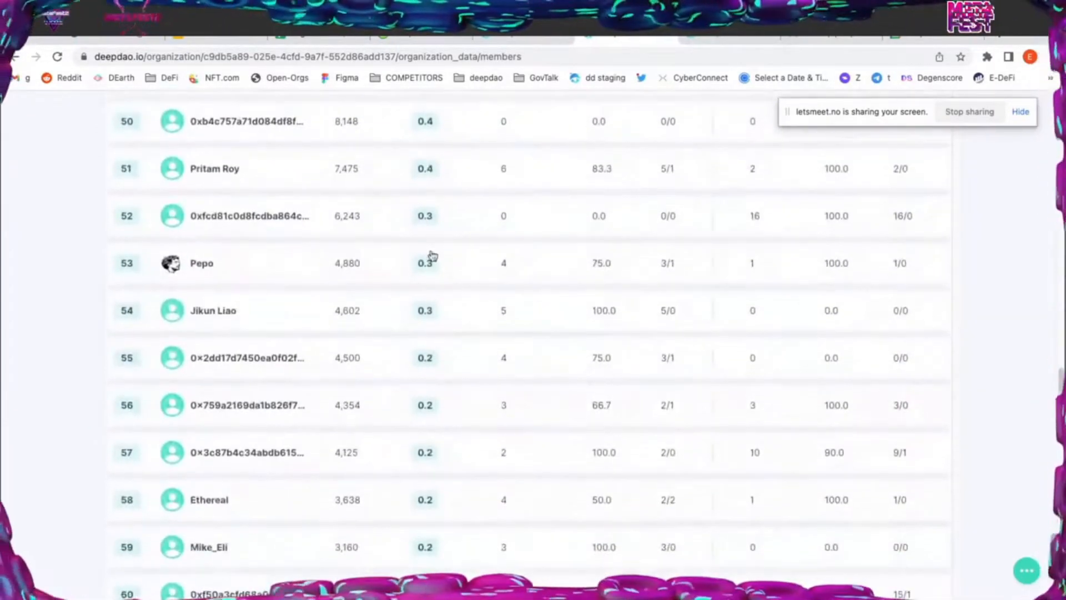
scroll("down", 3)
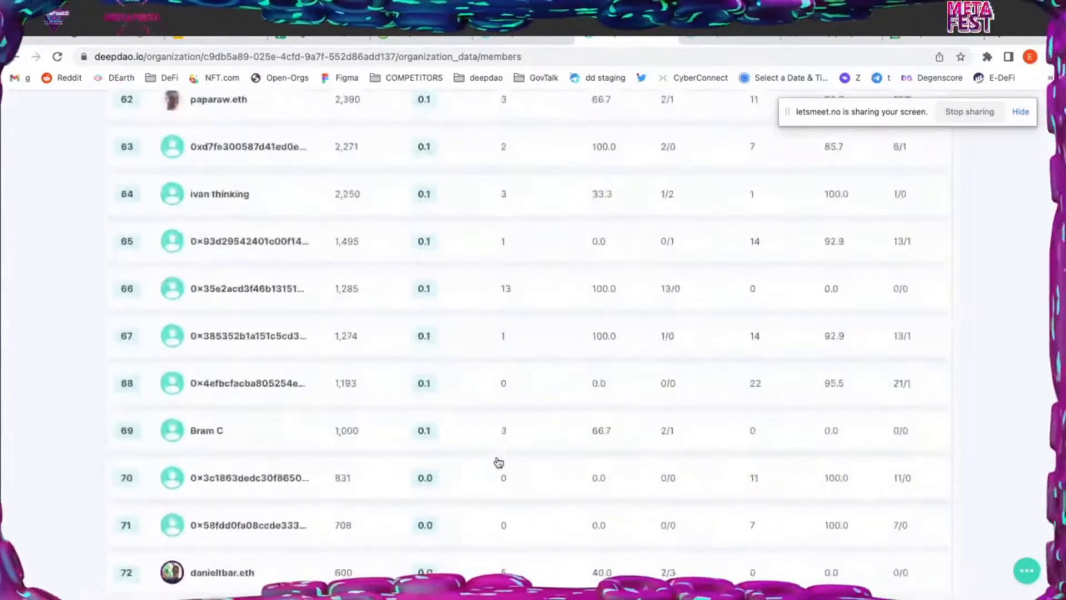
scroll("down", 3)
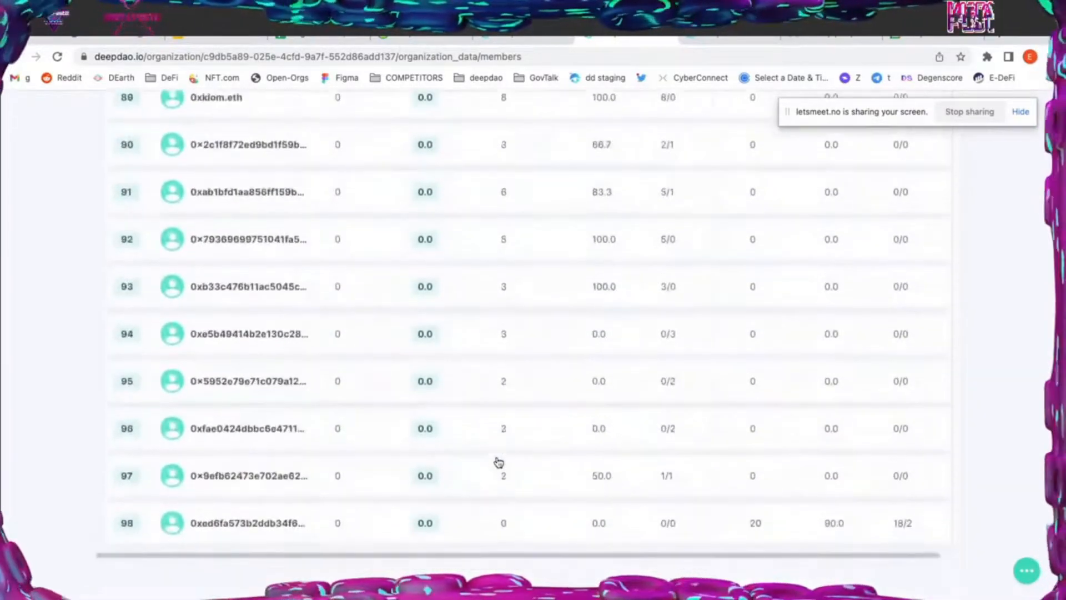
scroll("up", 3)
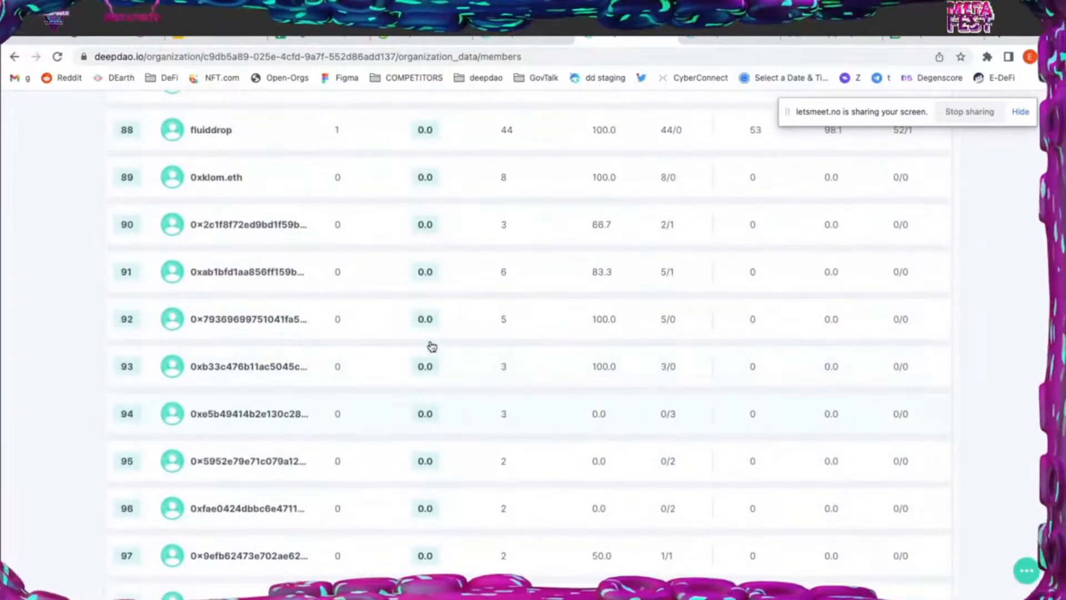
scroll("up", 3)
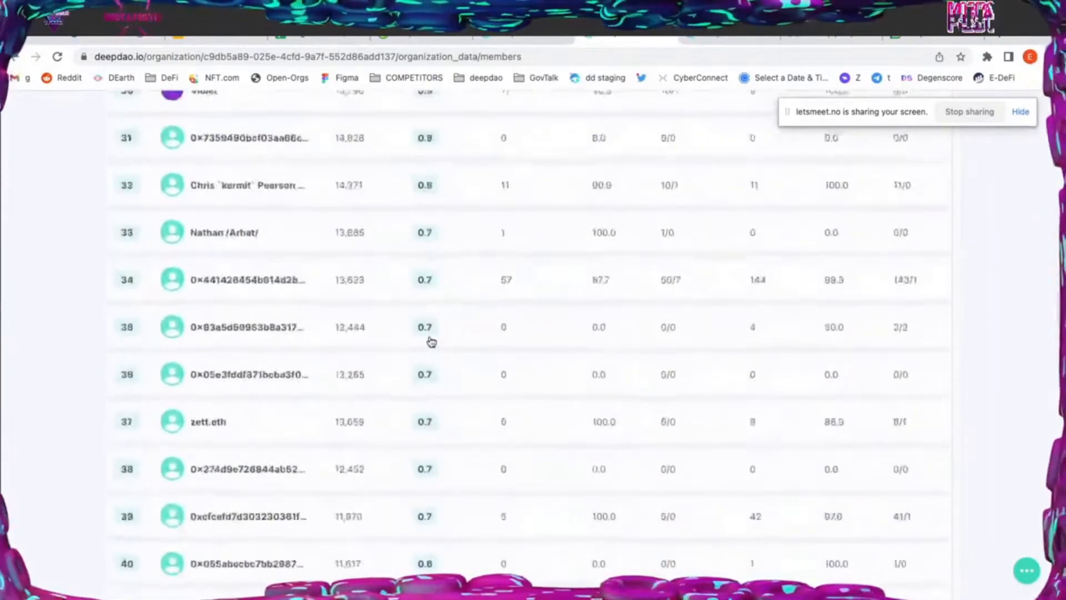
scroll("up", 3)
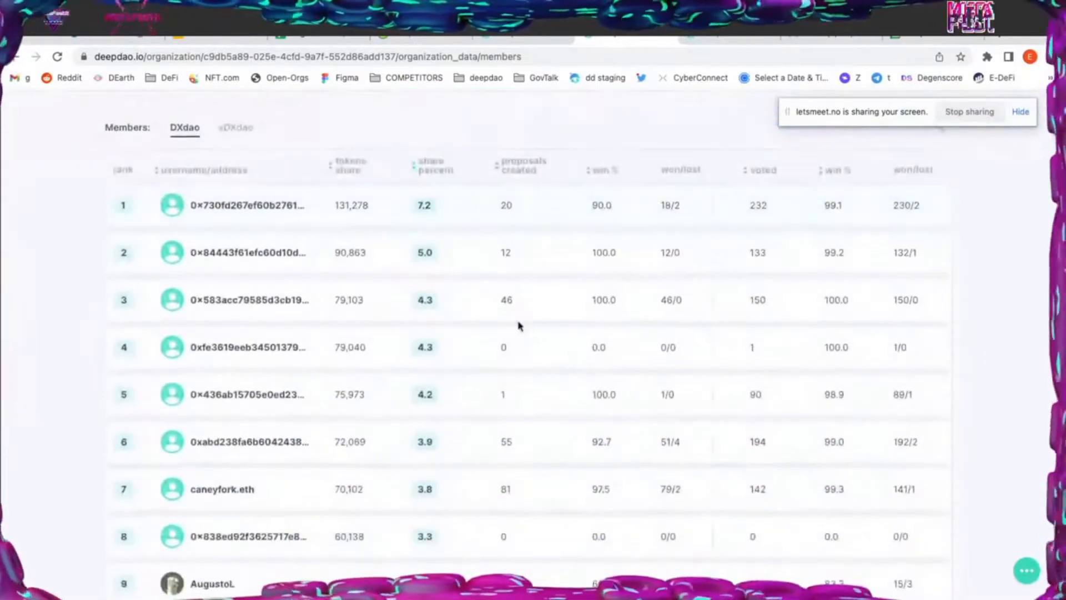
scroll("up", 3)
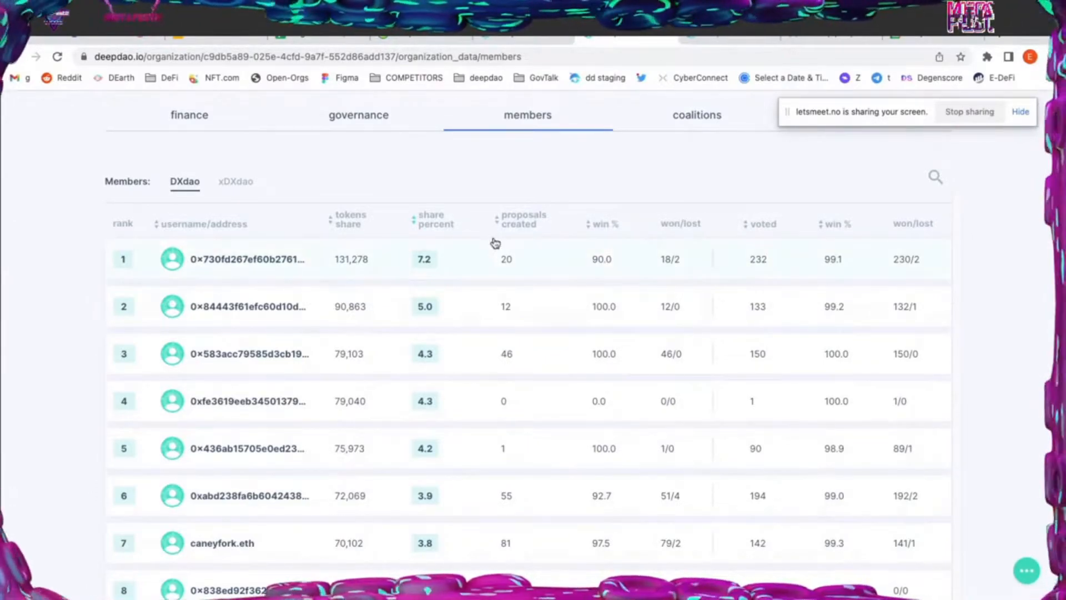
mouse_move(421, 264)
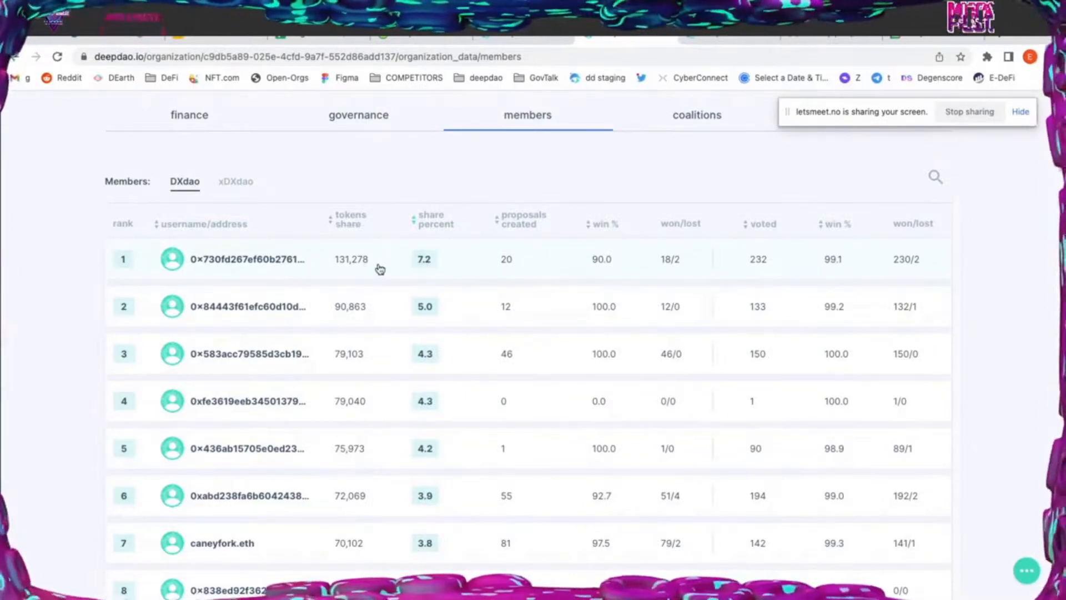
mouse_move(236, 273)
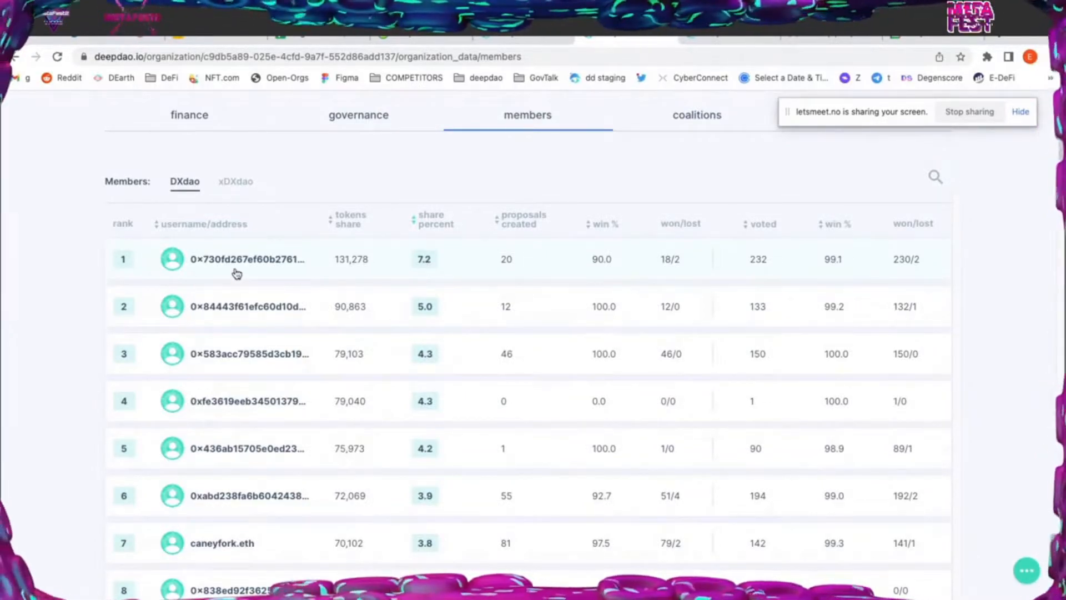
mouse_move(394, 260)
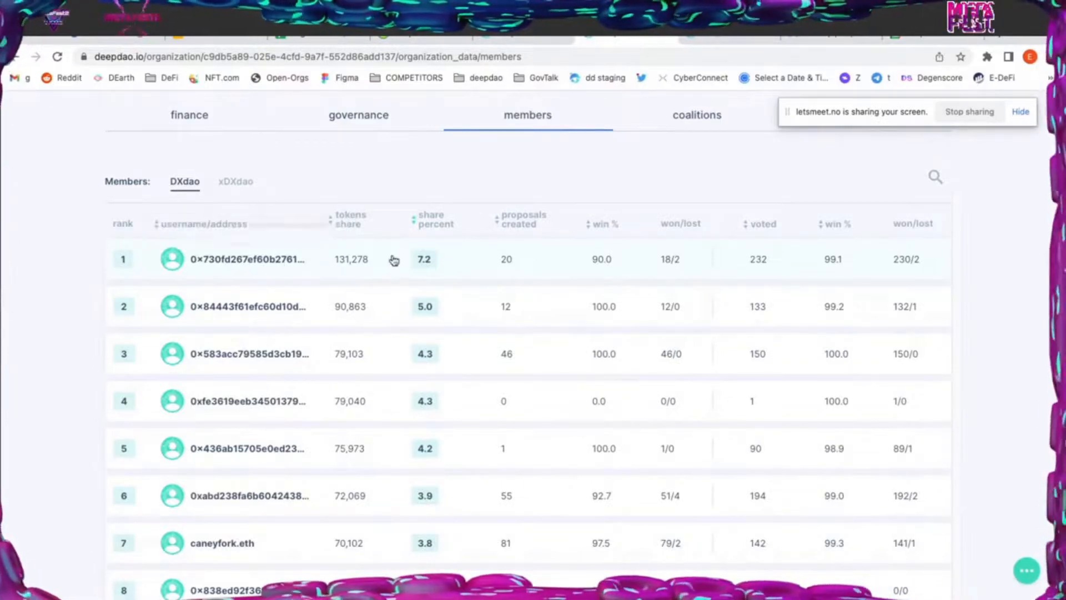
mouse_move(427, 269)
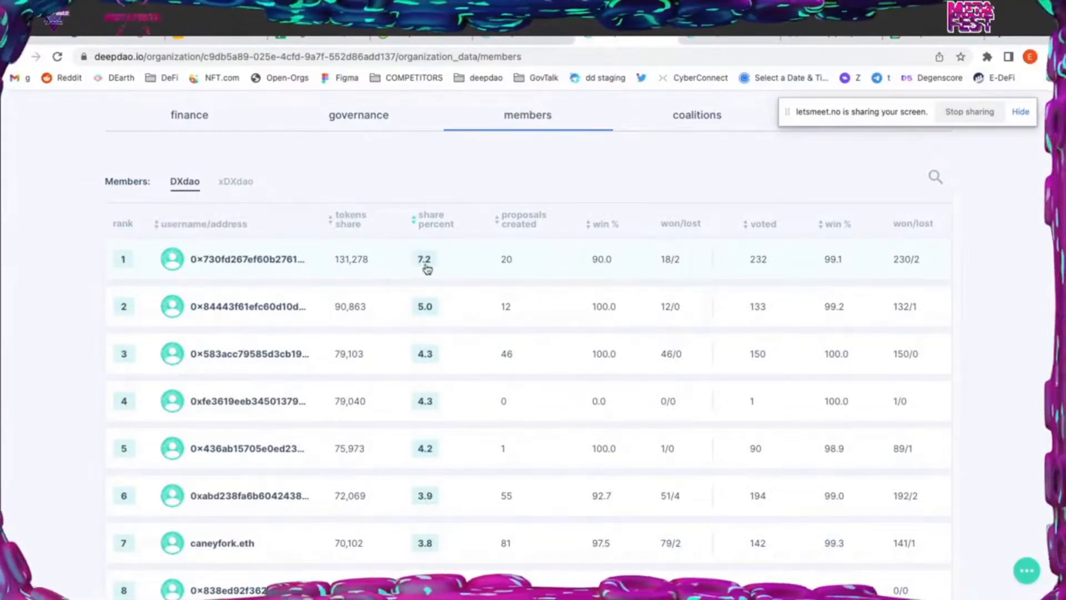
mouse_move(510, 261)
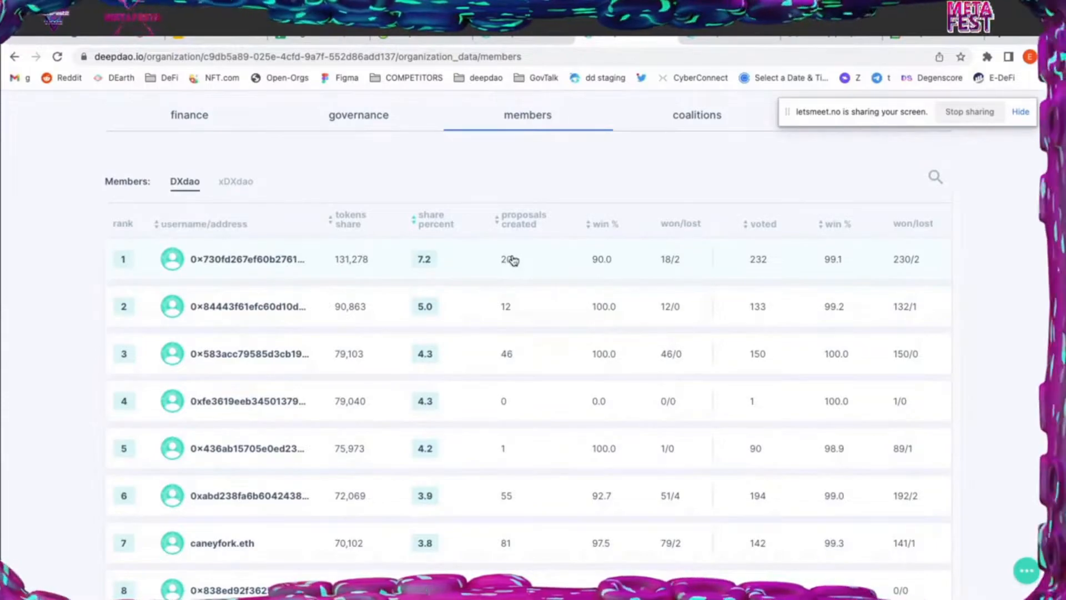
mouse_move(606, 263)
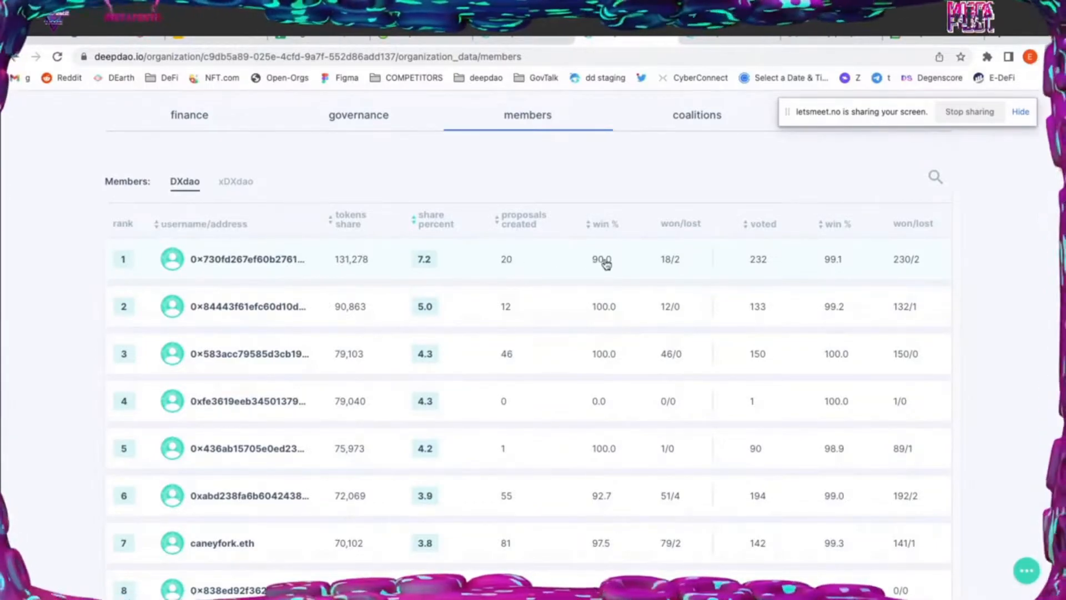
mouse_move(671, 263)
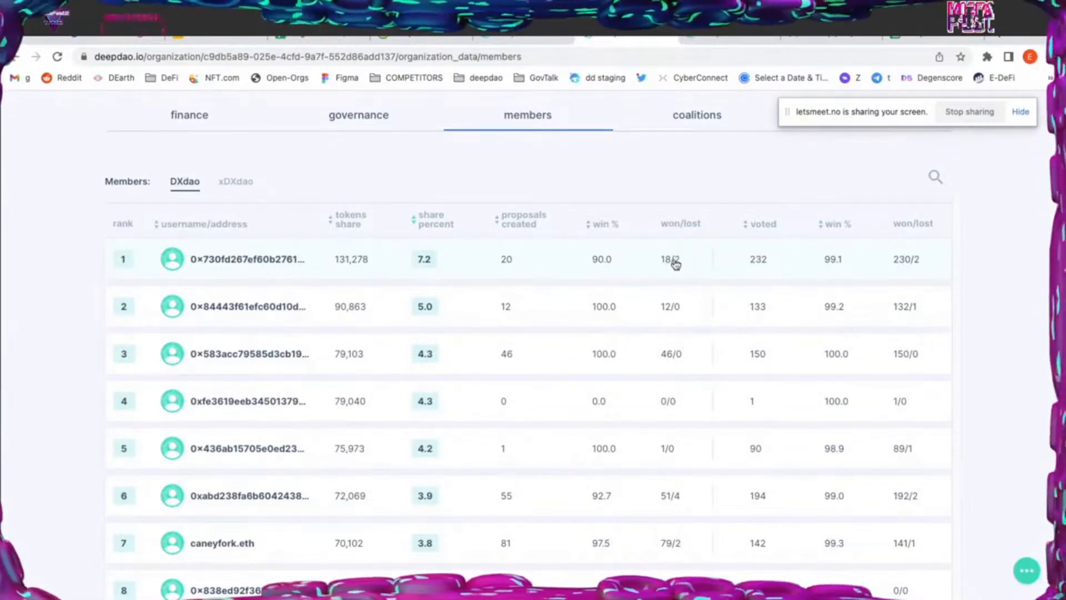
mouse_move(760, 255)
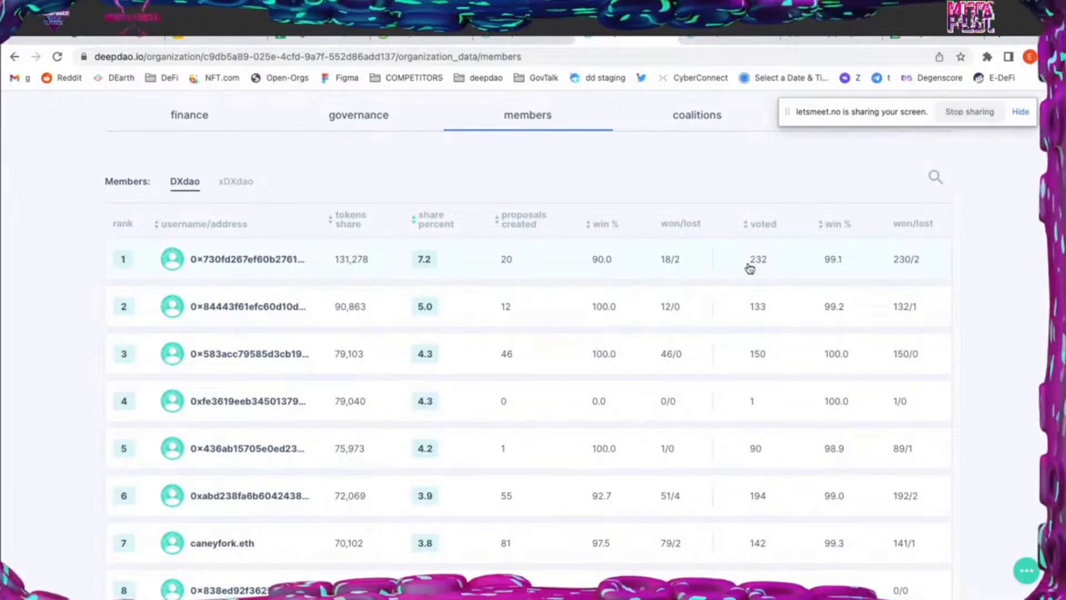
scroll("up", 3)
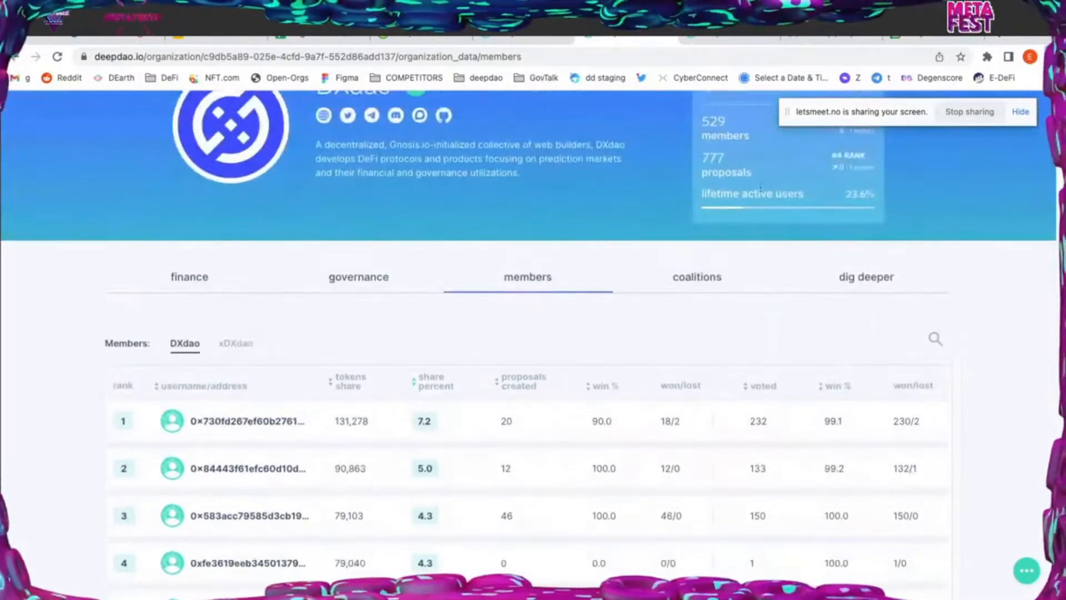
scroll("down", 3)
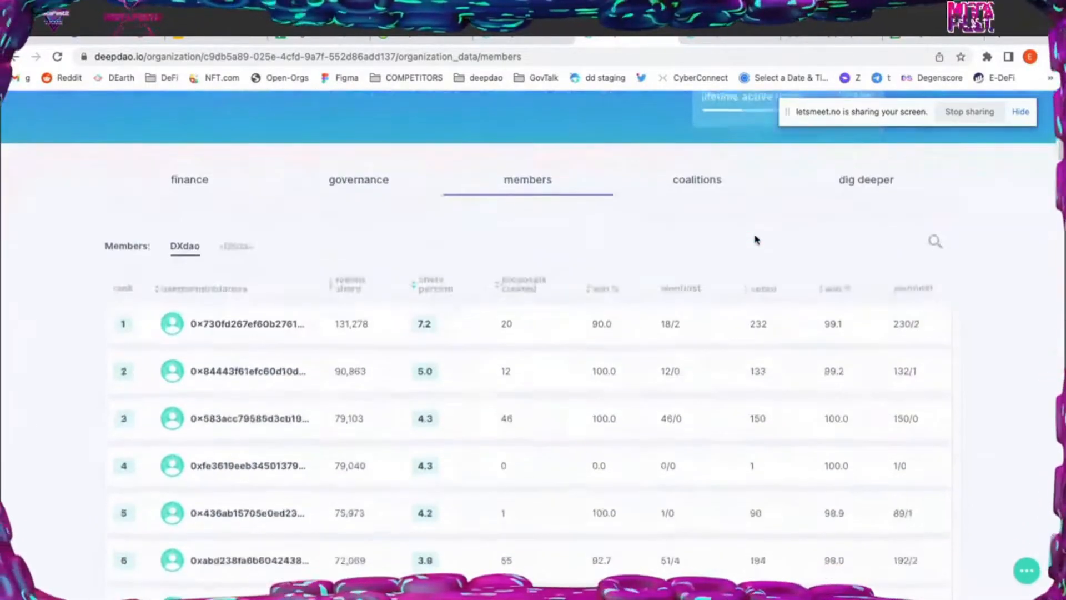
scroll("up", 3)
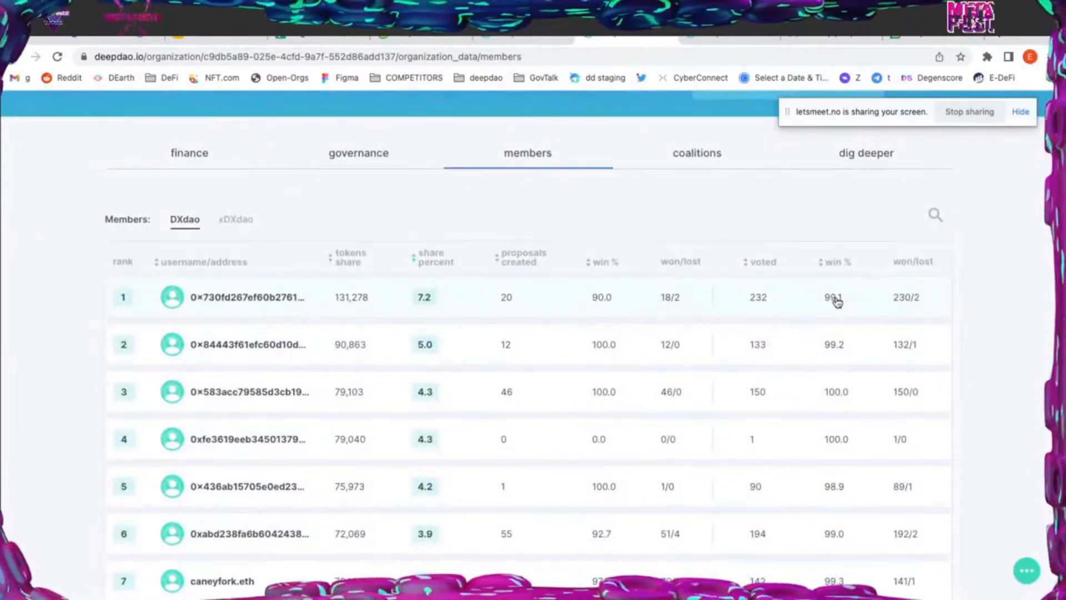
mouse_move(923, 307)
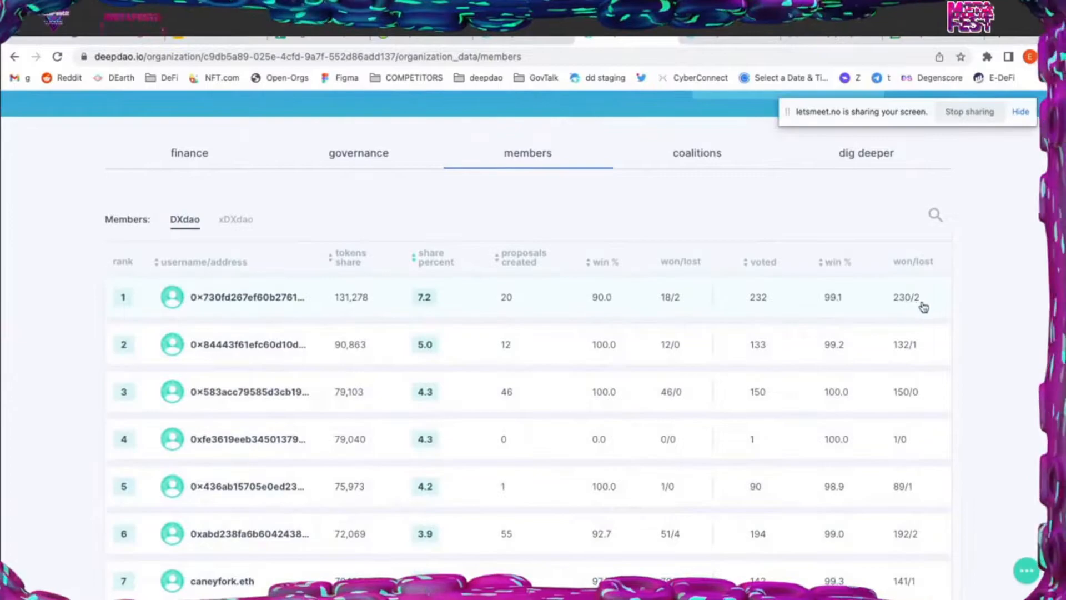
mouse_move(189, 302)
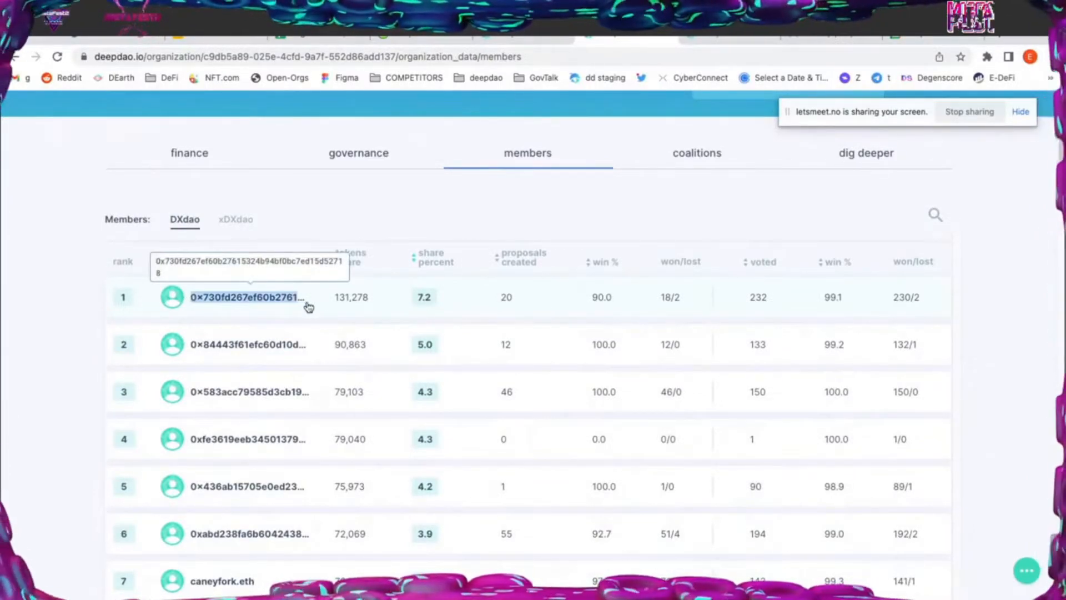
Copy the top member's wallet address and review DXdao's Voting Coalitions table
left_click(248, 297)
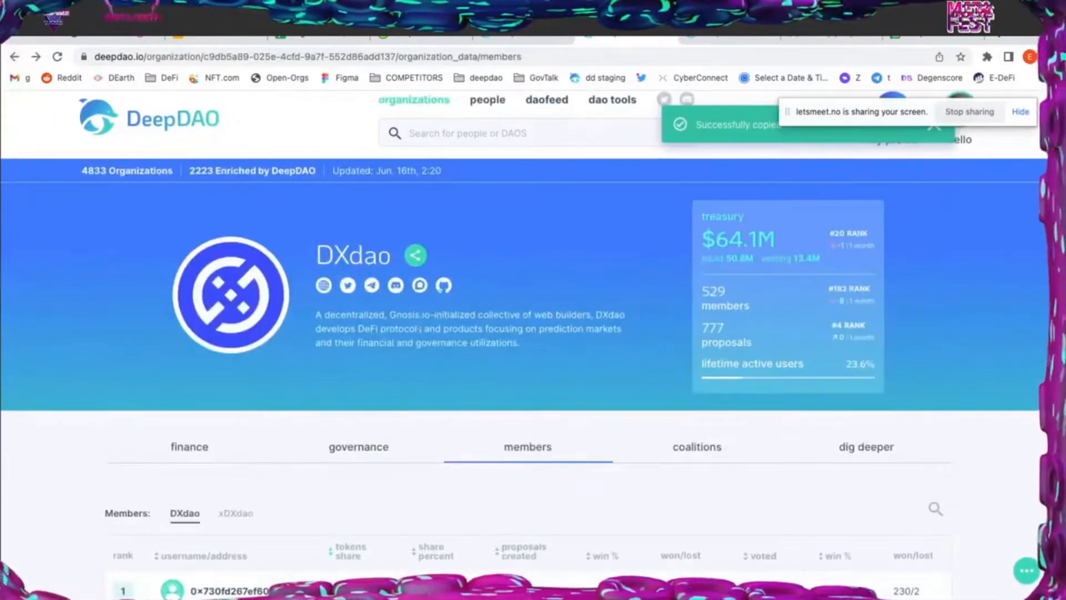
left_click(696, 446)
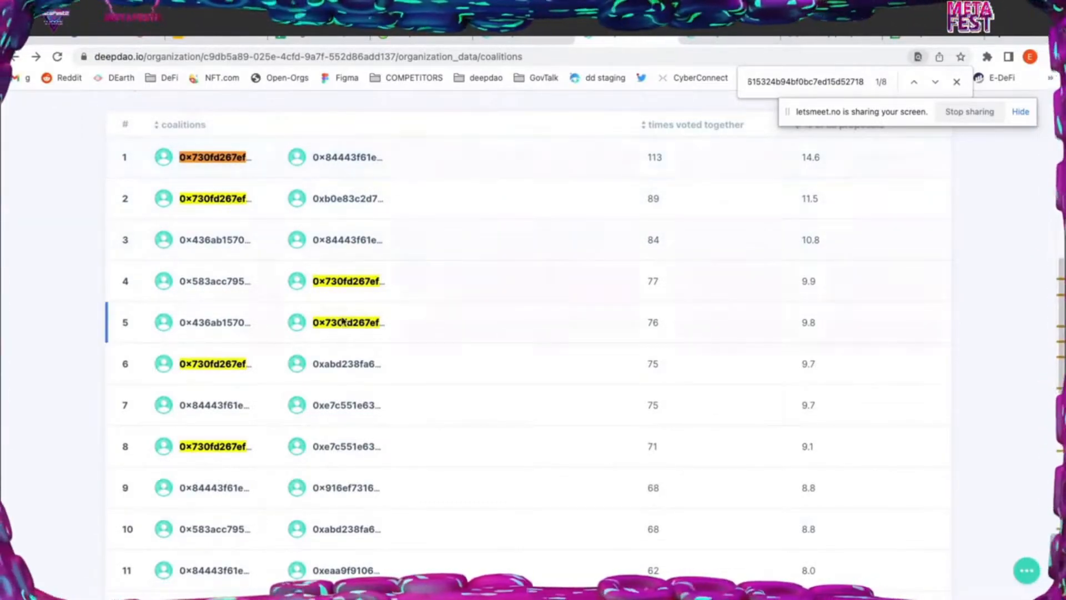
scroll("down", 3)
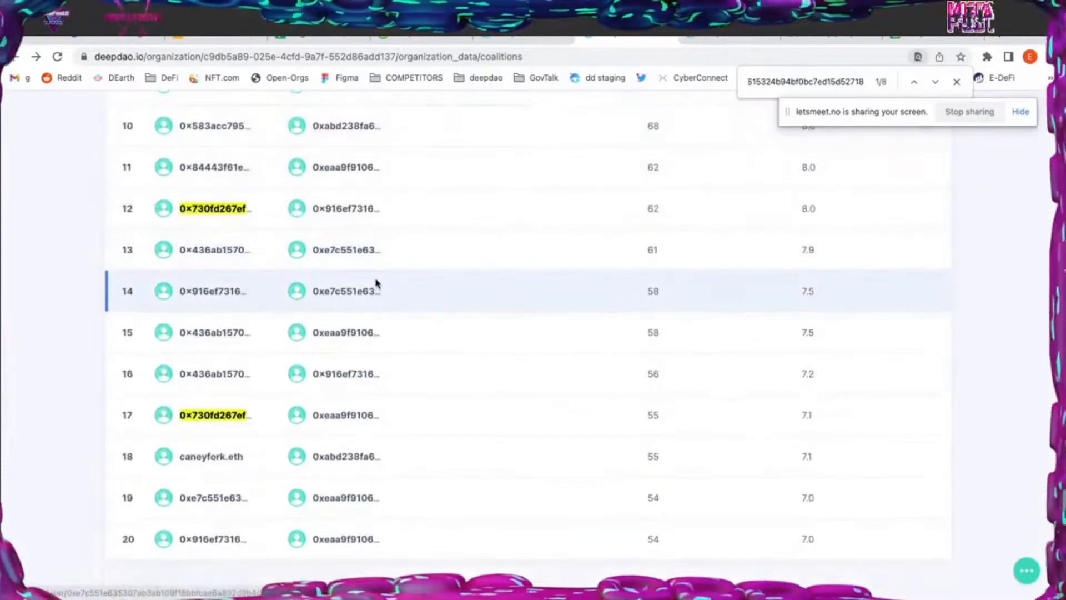
scroll("up", 3)
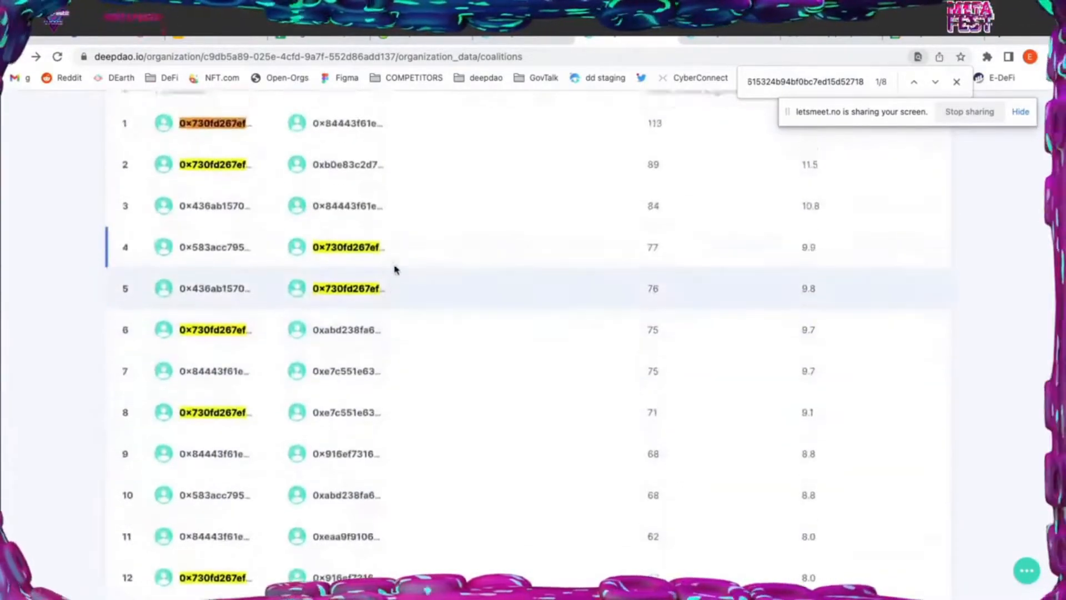
scroll("up", 3)
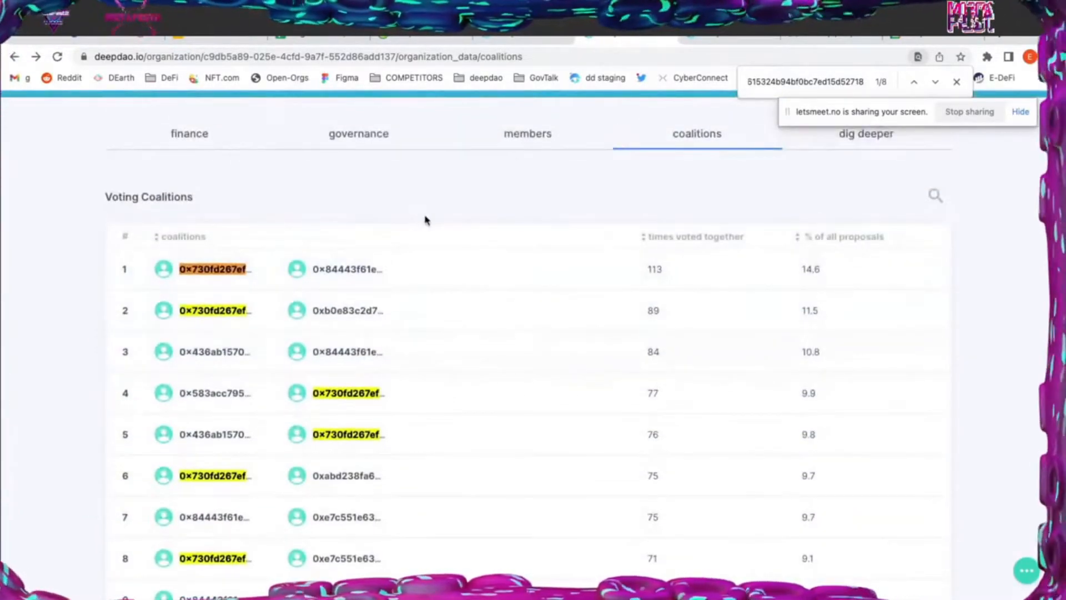
mouse_move(252, 263)
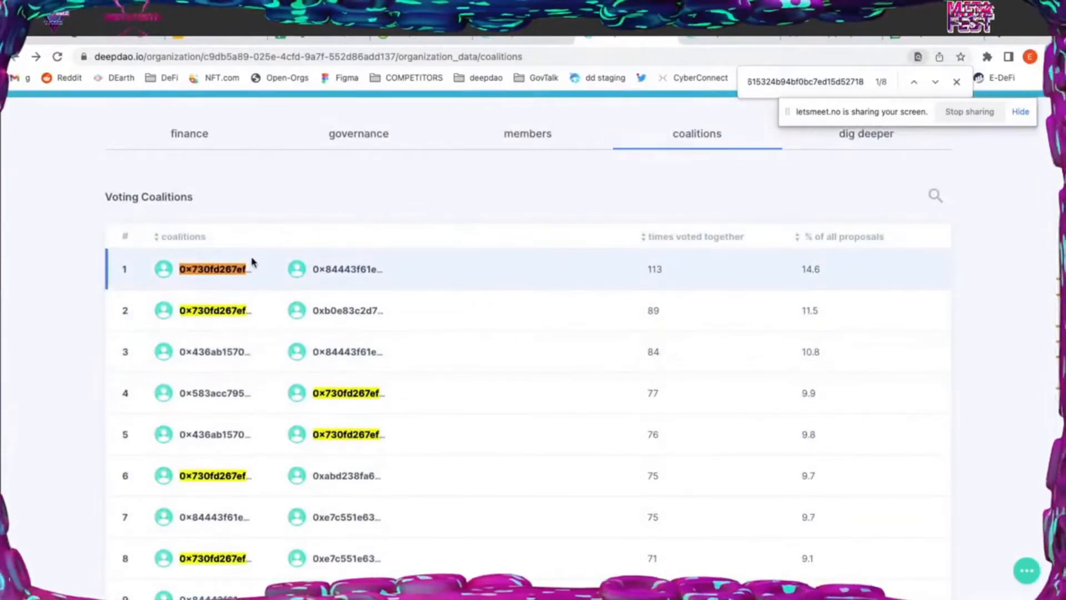
mouse_move(333, 269)
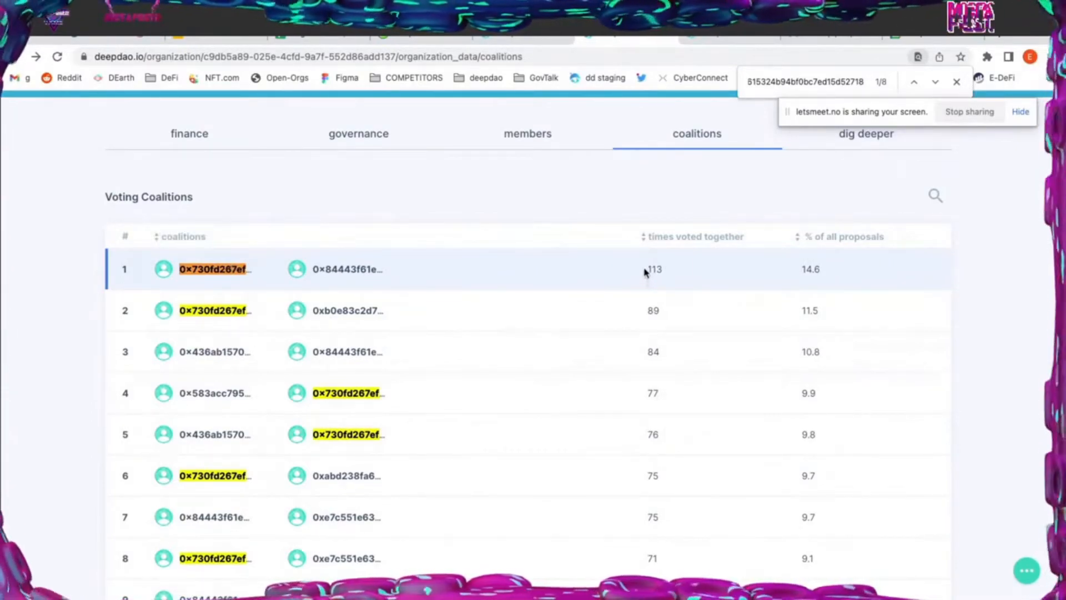
mouse_move(797, 269)
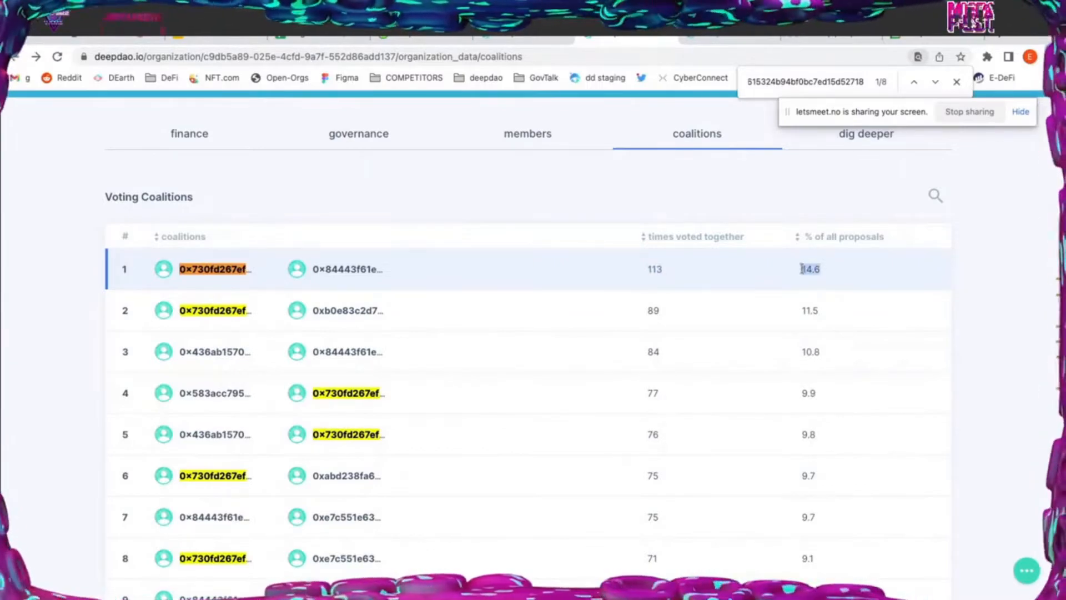
mouse_move(346, 269)
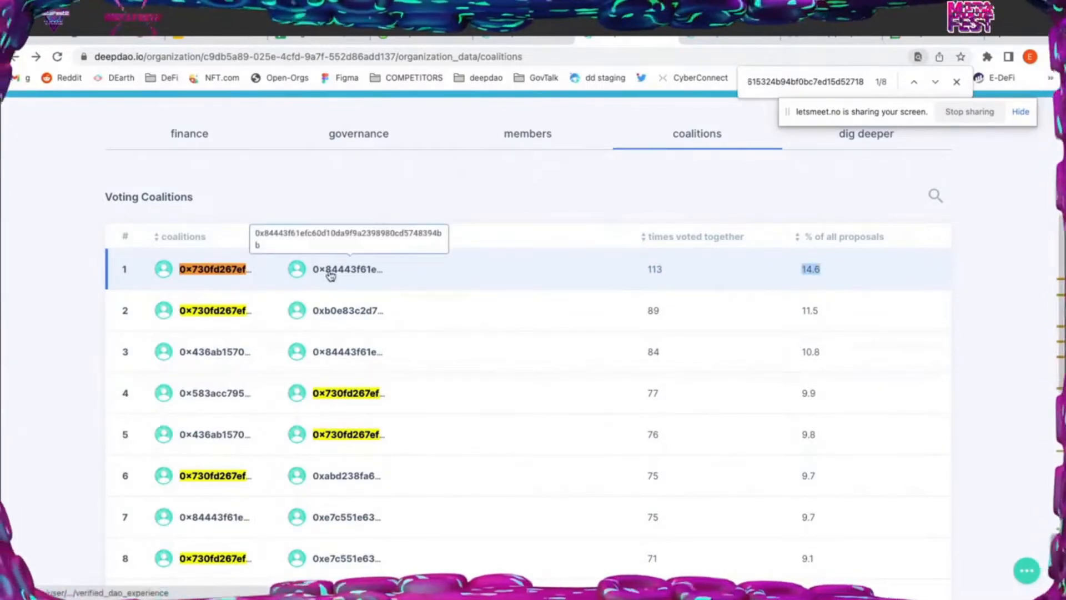
mouse_move(531, 147)
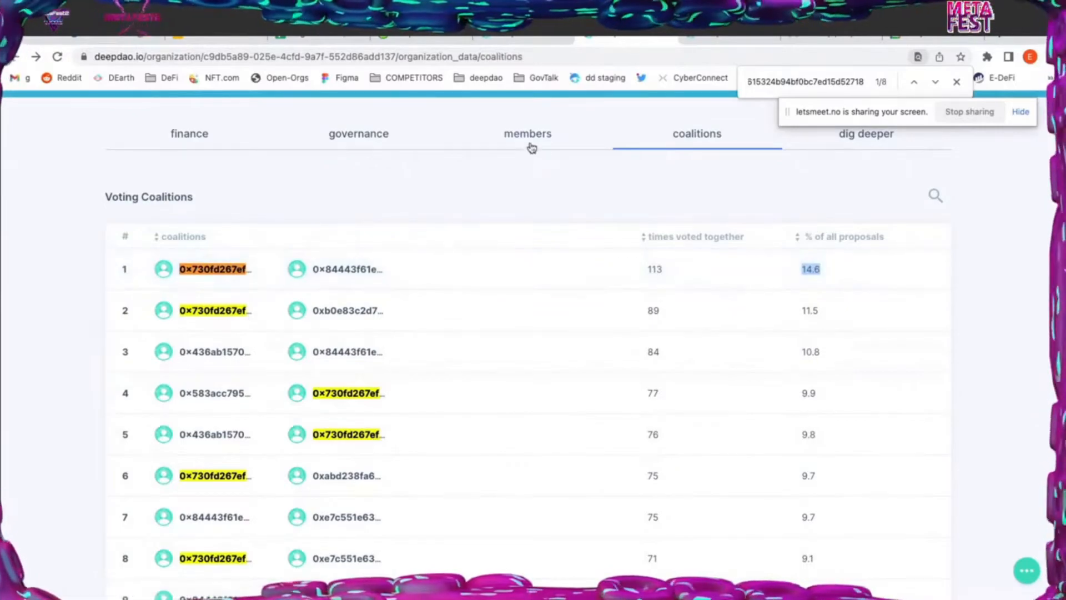
Reopen DXdao's members table and look over the top-ranked token holders
left_click(528, 133)
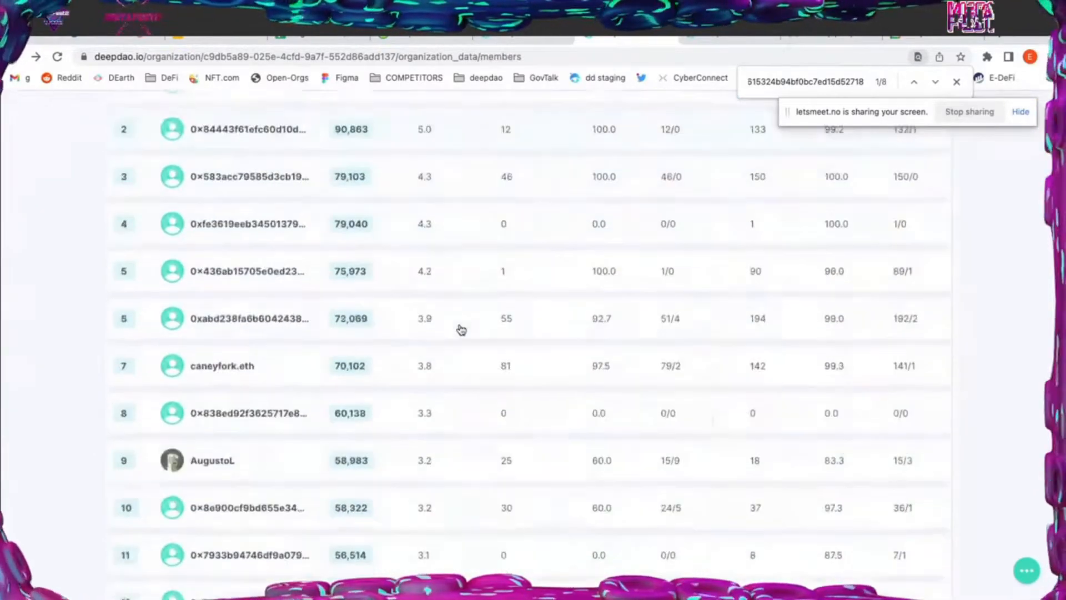
scroll("up", 3)
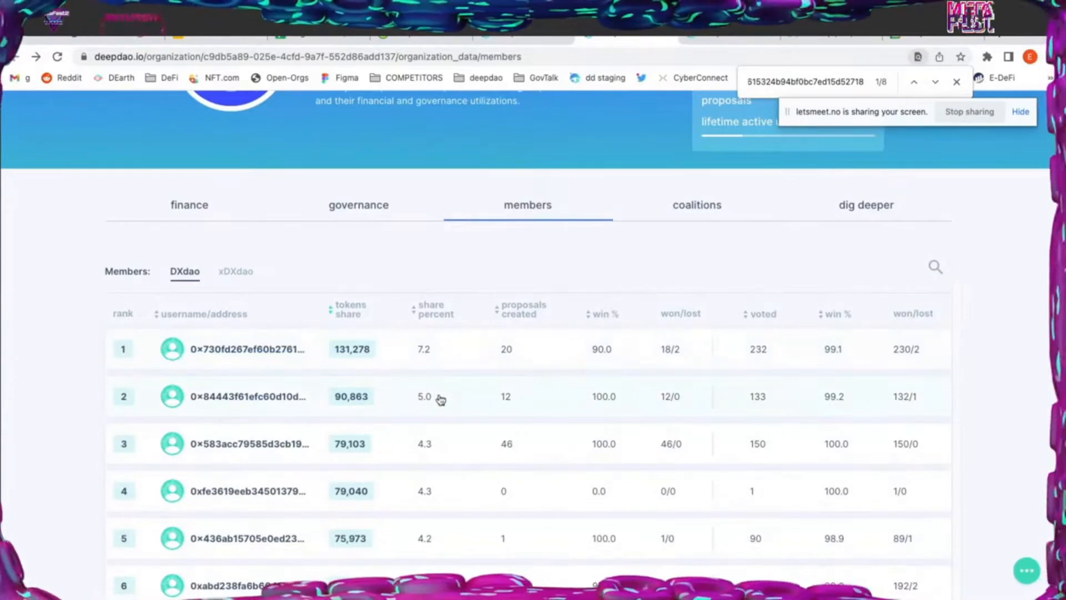
mouse_move(472, 461)
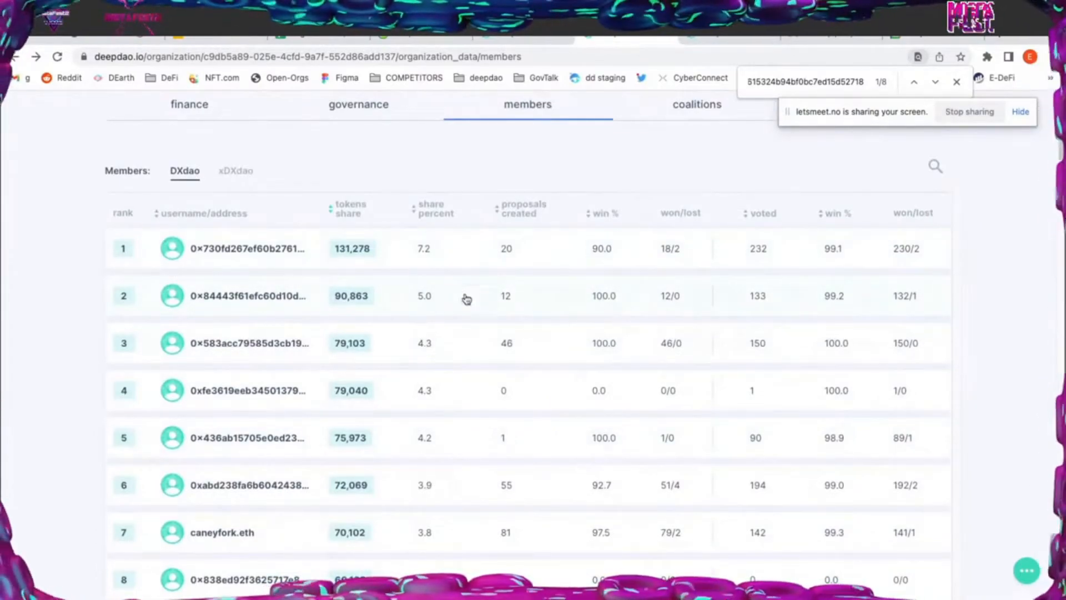
mouse_move(443, 358)
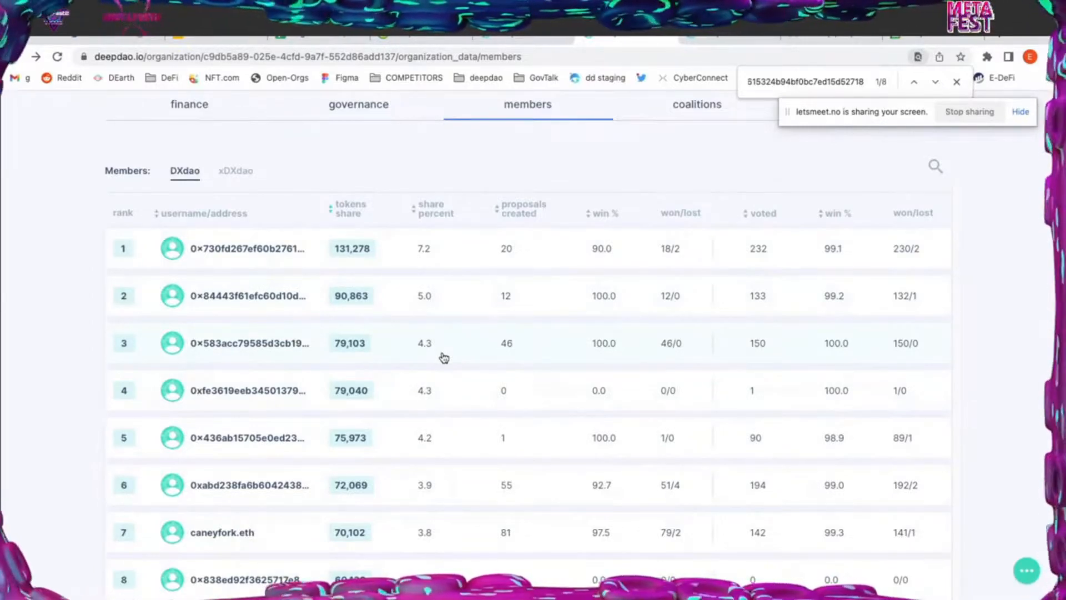
mouse_move(479, 364)
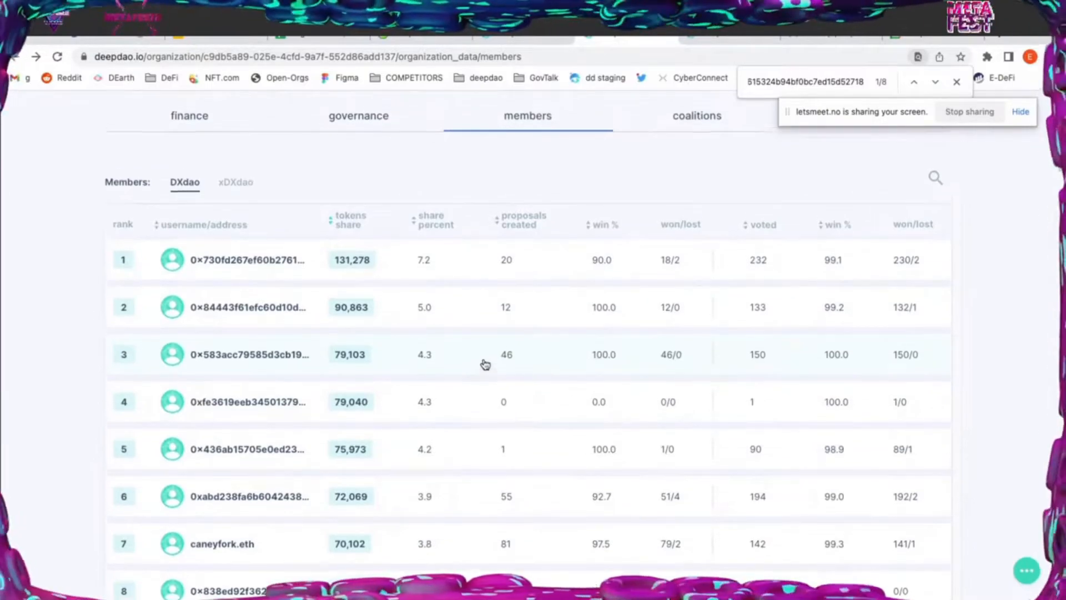
scroll("up", 3)
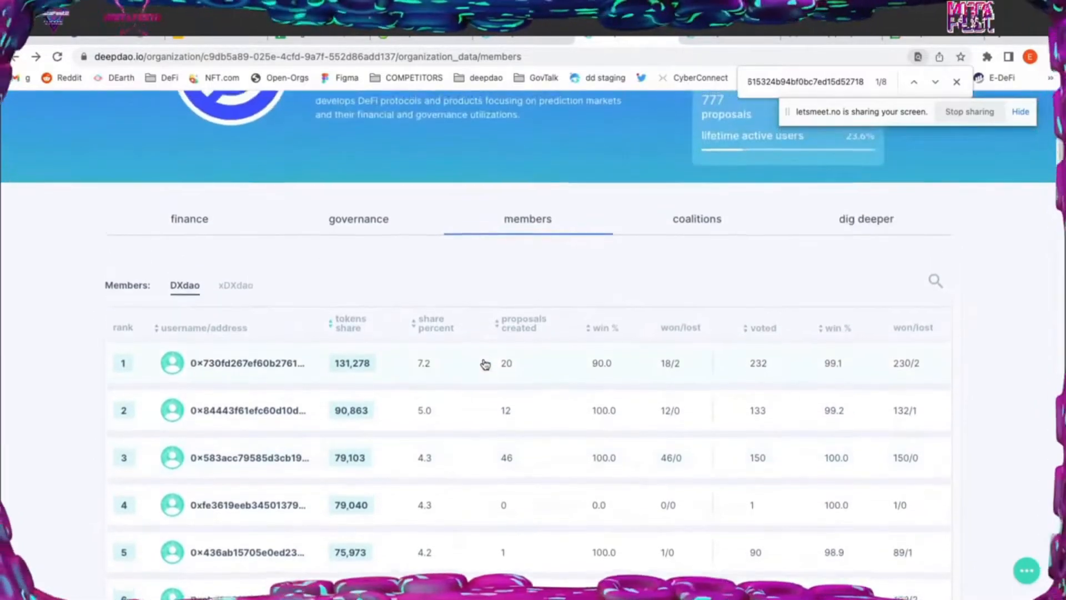
scroll("up", 3)
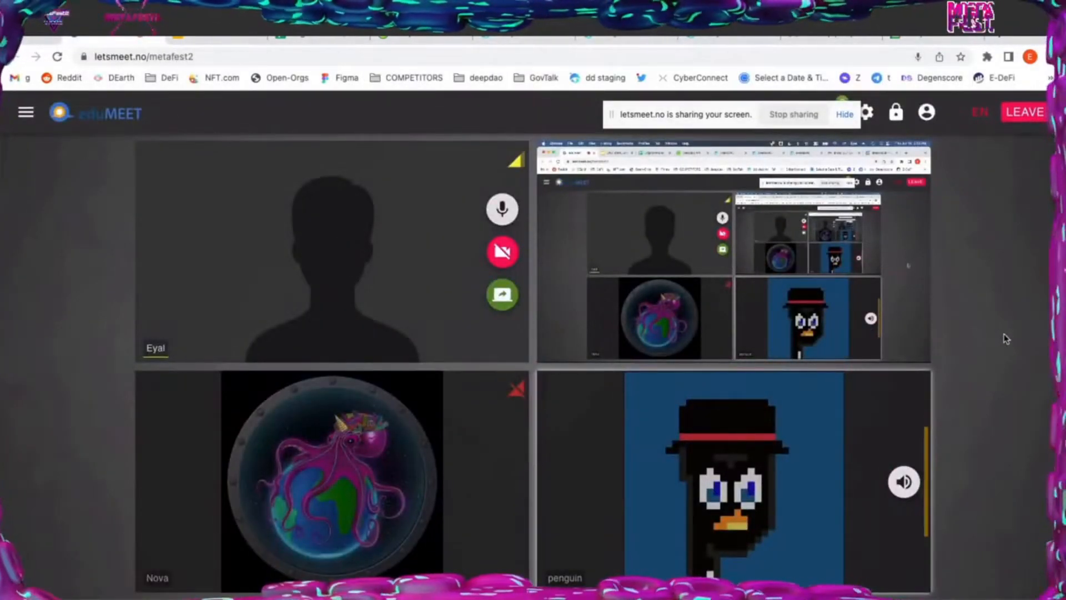
Bring up the DeepDAO API docs and review the ecosystem endpoint's 200 response
left_click(903, 482)
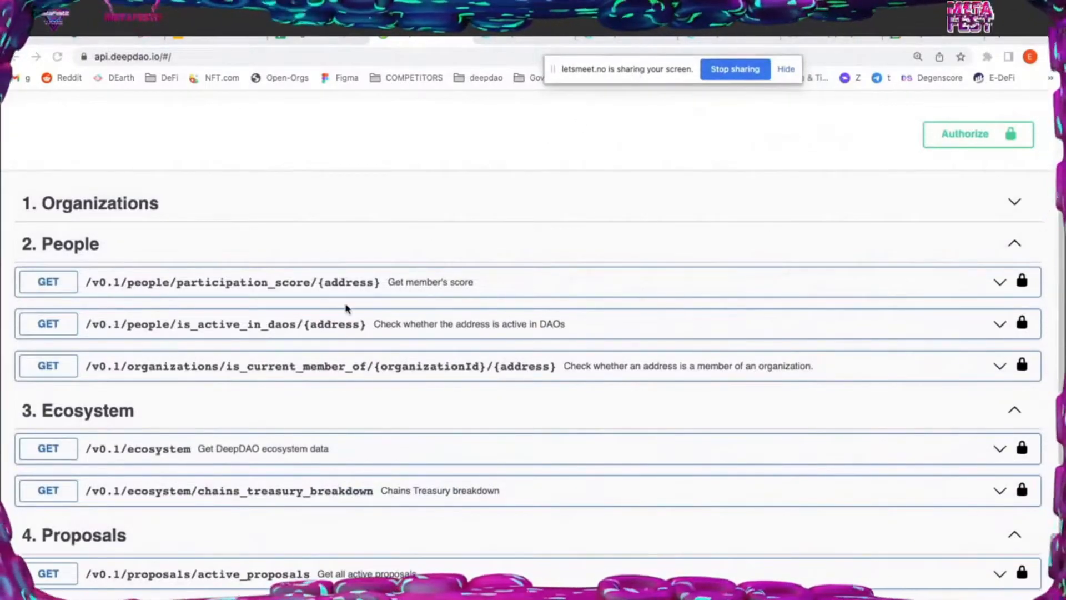
mouse_move(257, 475)
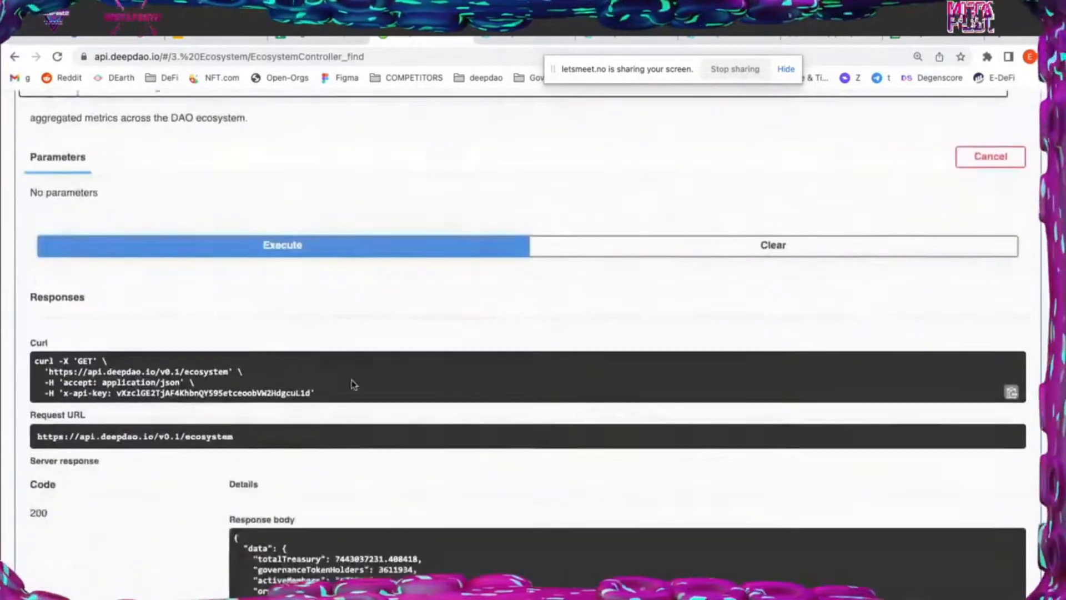
scroll("down", 3)
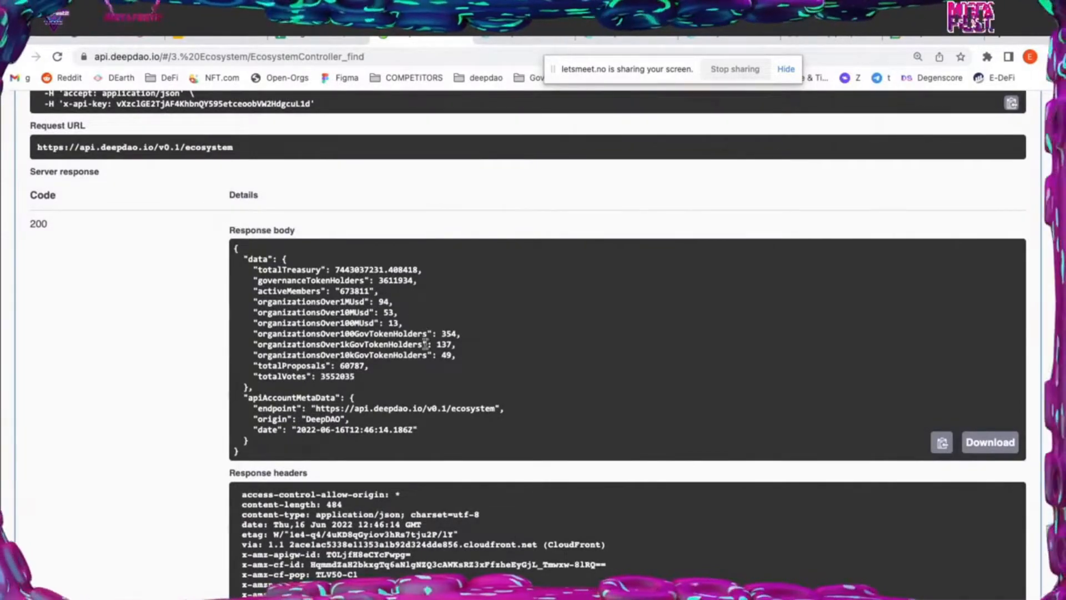
scroll("up", 3)
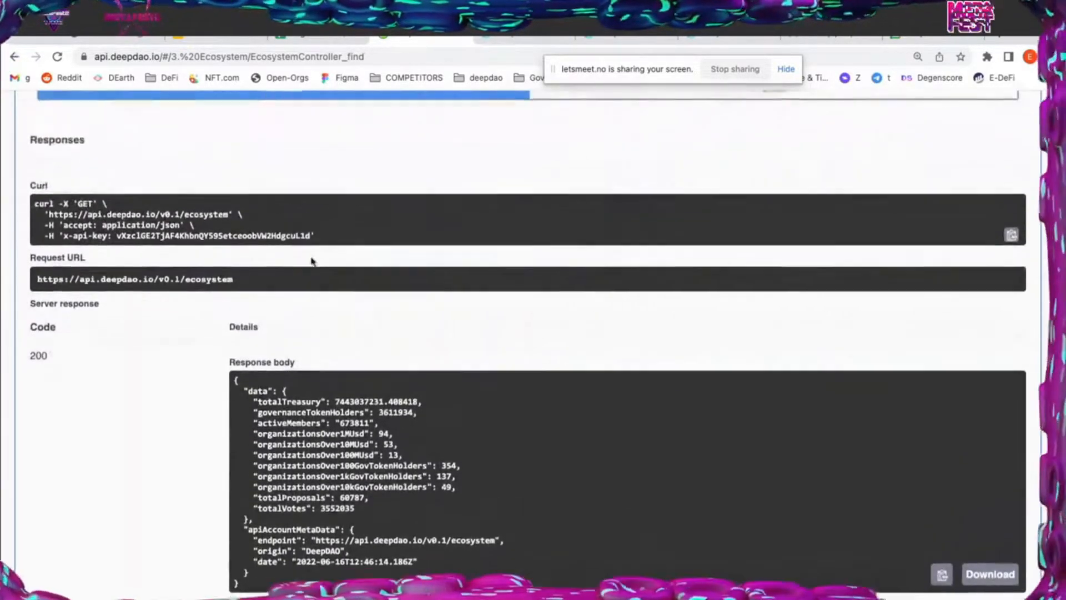
scroll("up", 3)
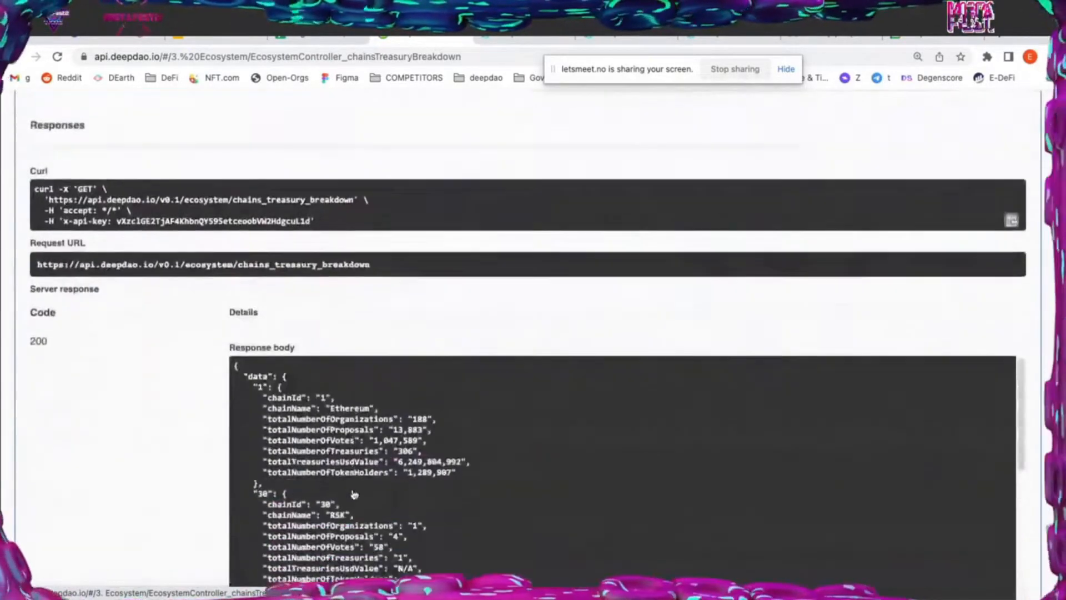
Read through the per-chain treasury entries, highlighting Substrate's organization count
scroll("down", 3)
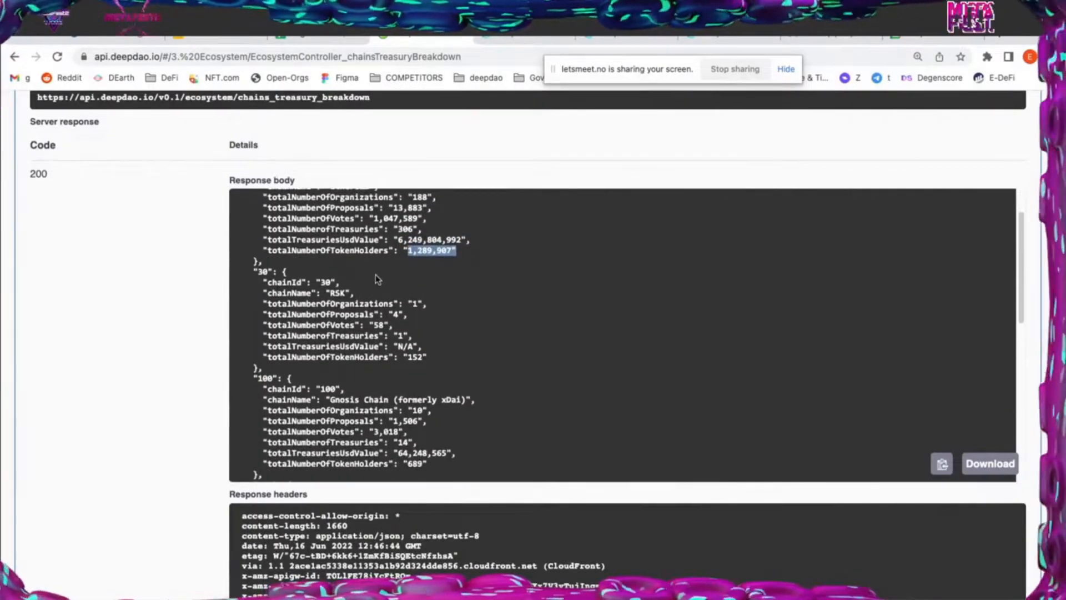
mouse_move(410, 333)
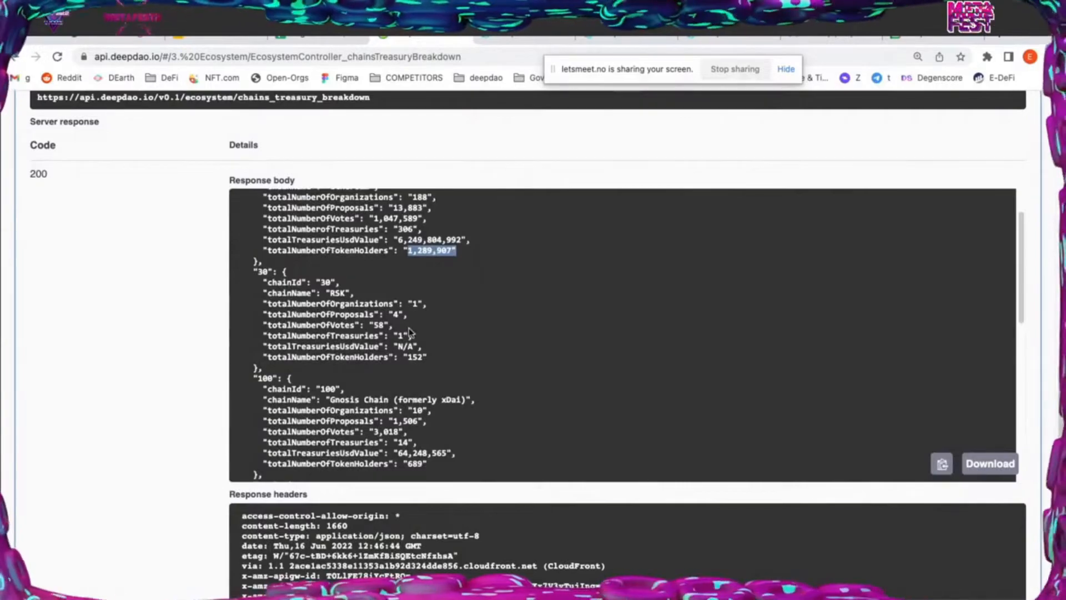
scroll("down", 3)
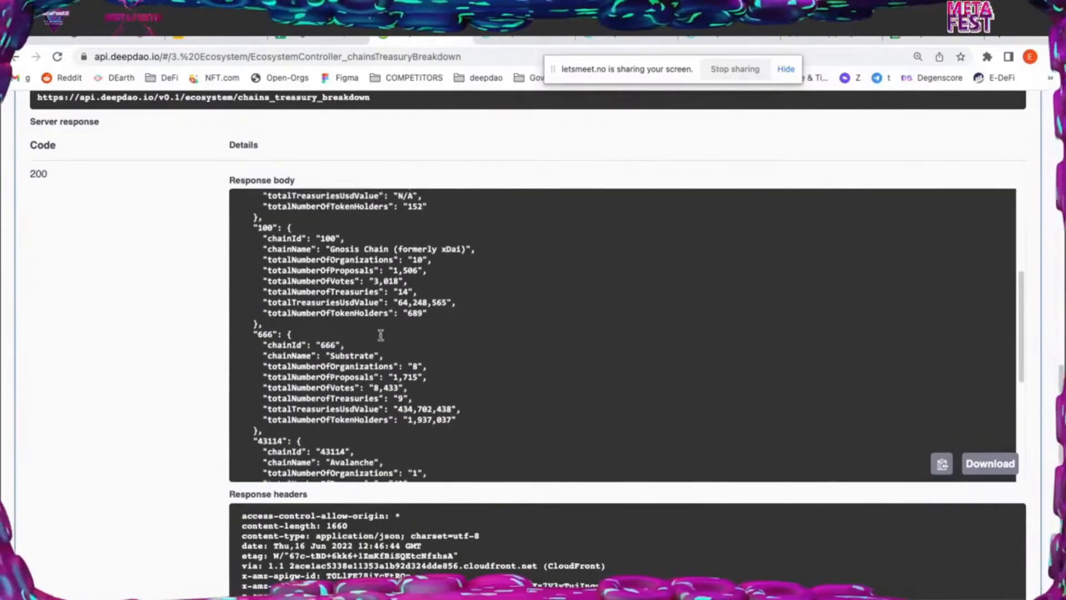
scroll("down", 3)
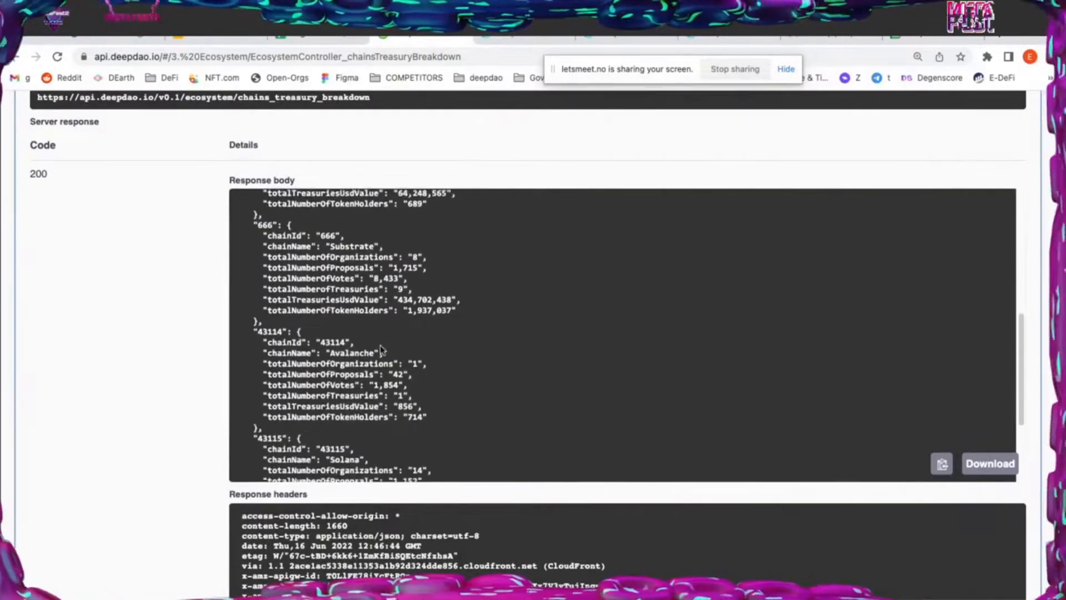
scroll("down", 3)
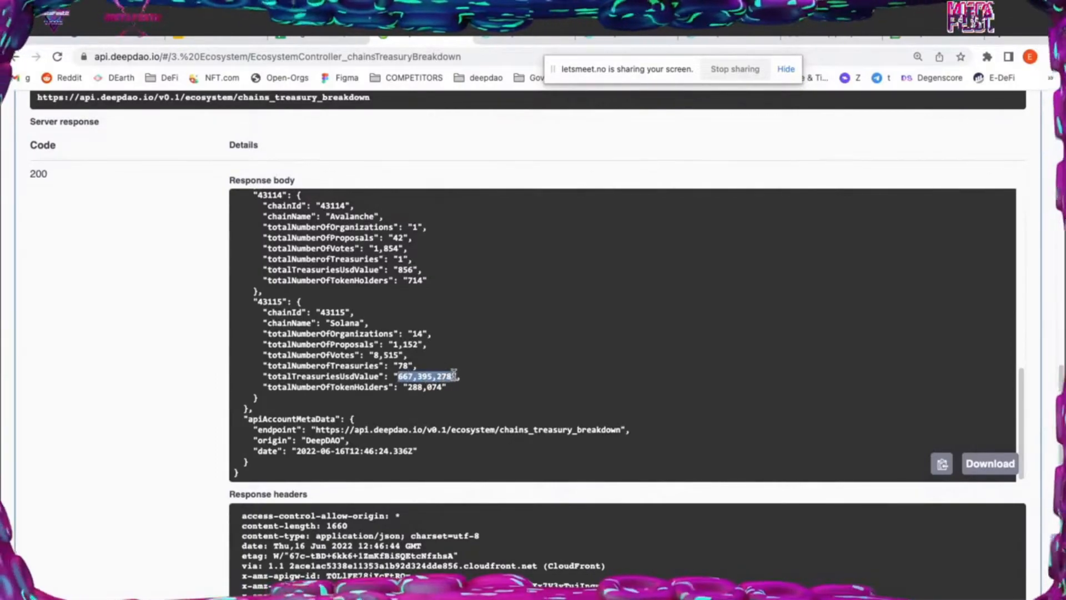
scroll("up", 3)
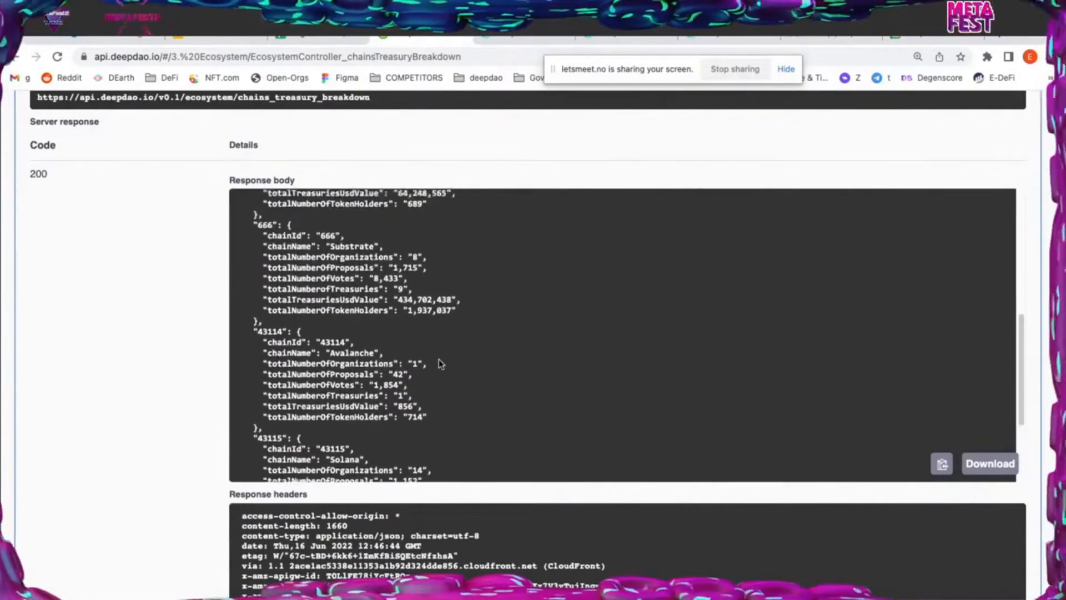
scroll("up", 3)
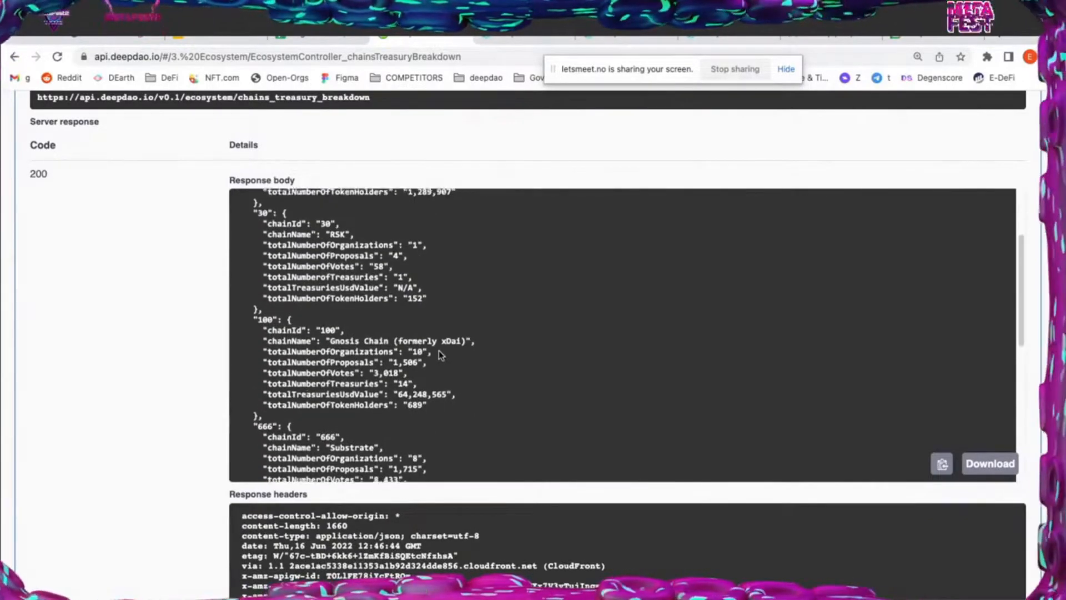
scroll("down", 3)
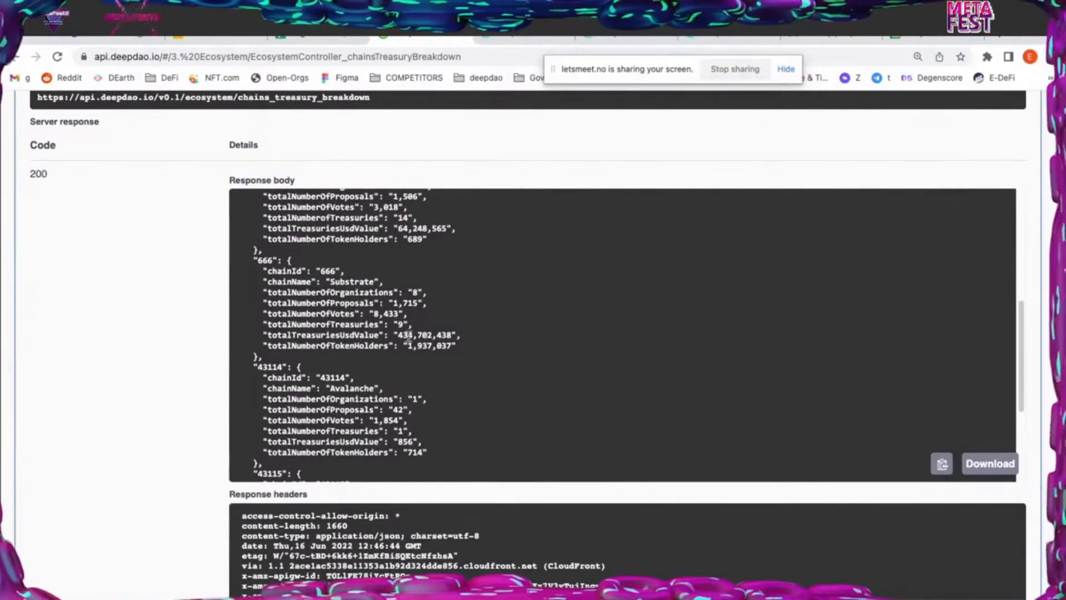
double_click(426, 335)
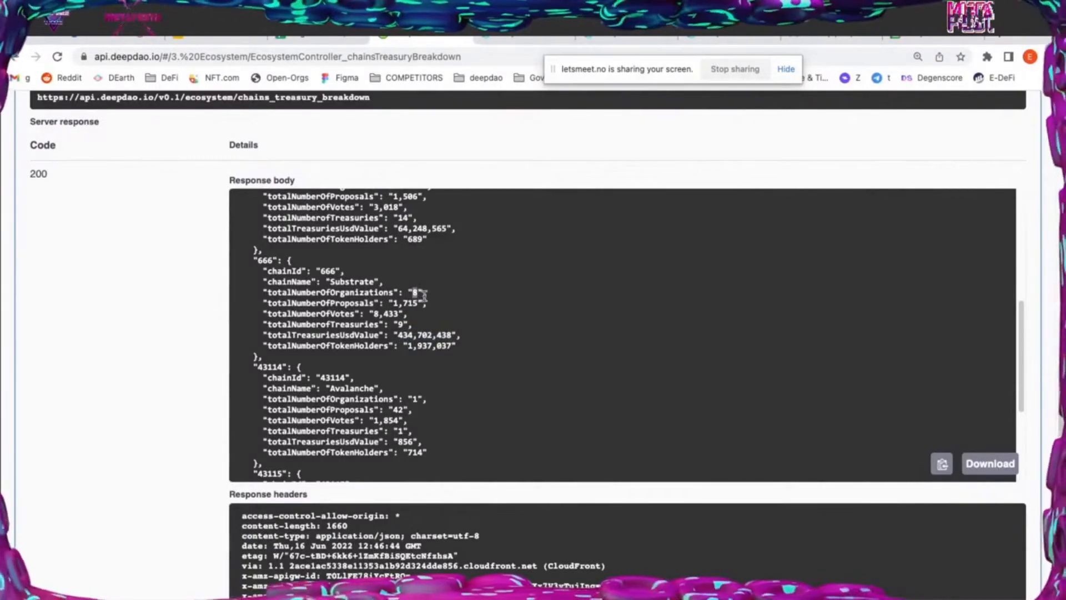
scroll("up", 3)
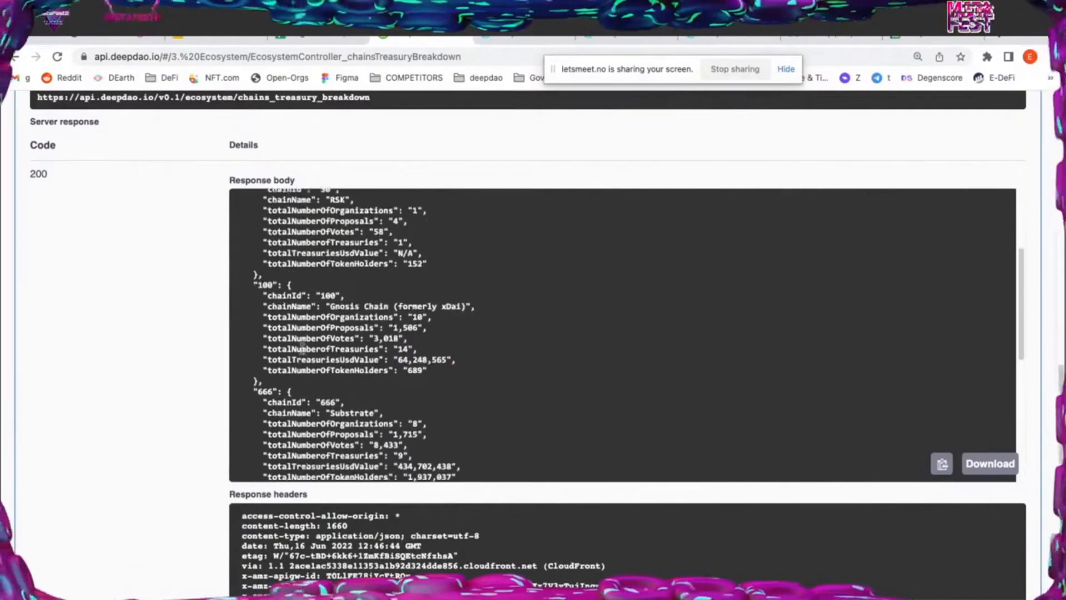
scroll("up", 3)
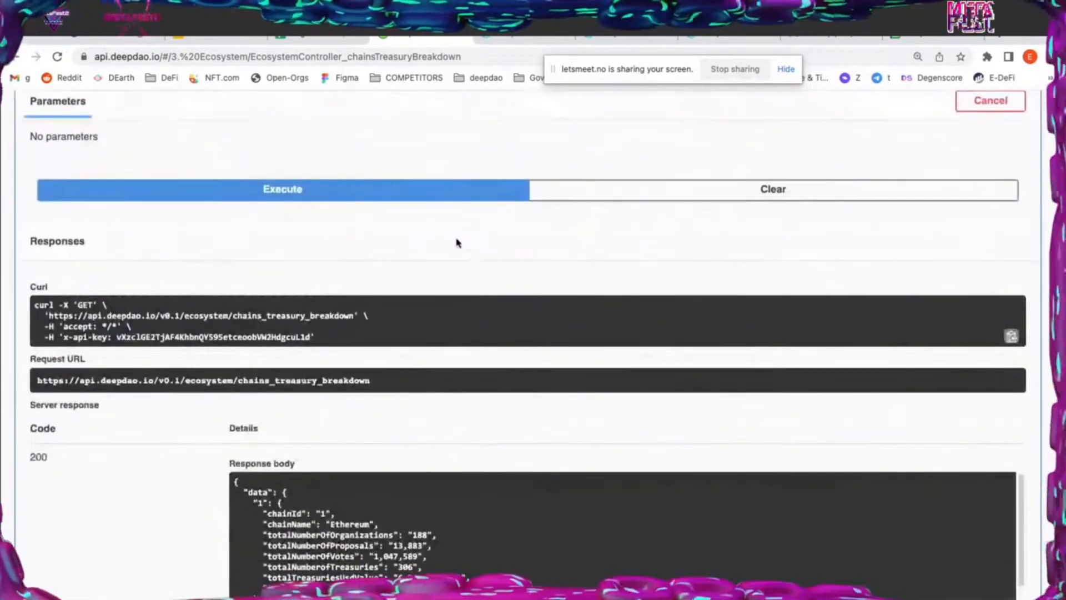
Scroll through the active_proposals response sorted by total votes
scroll("up", 3)
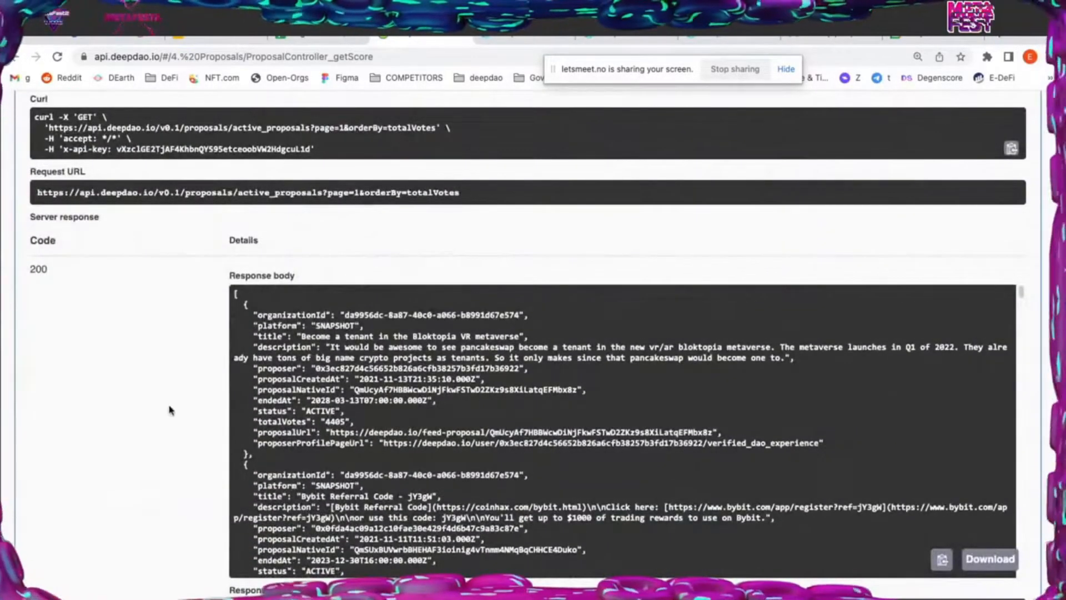
scroll("down", 3)
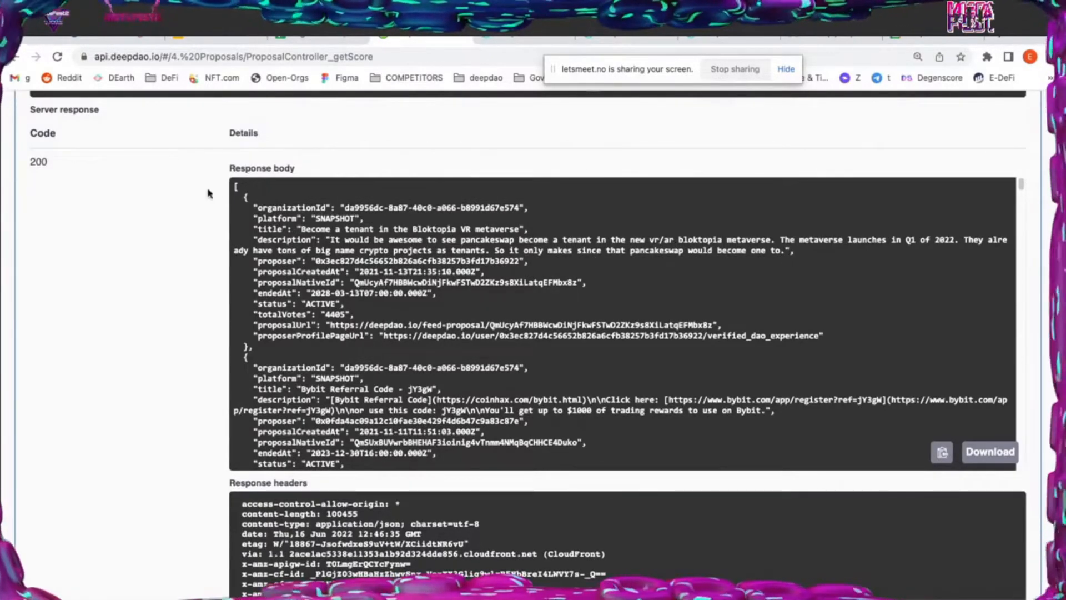
mouse_move(193, 196)
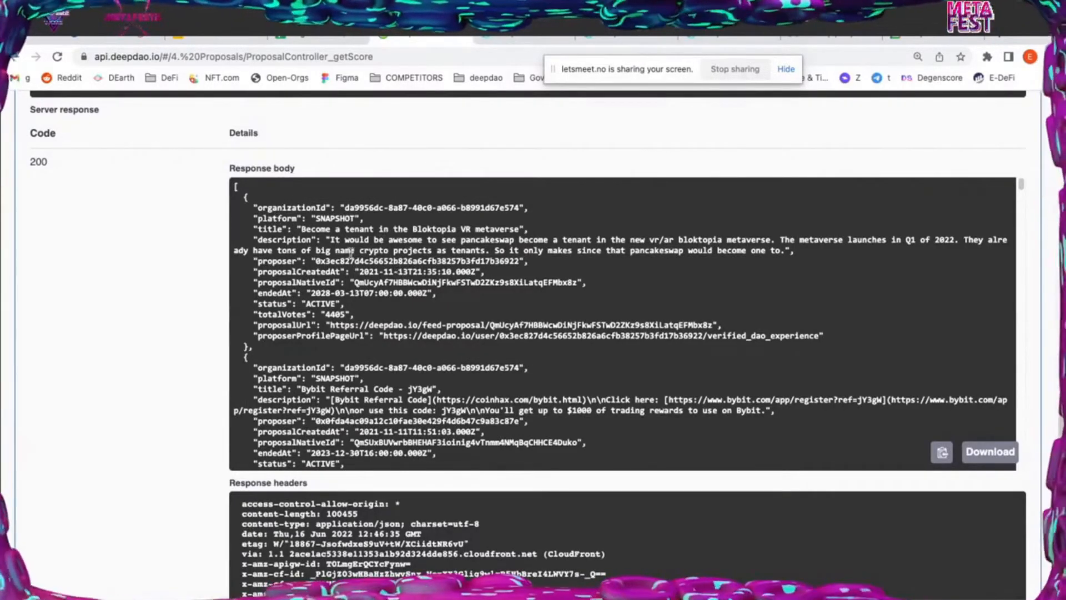
scroll("up", 3)
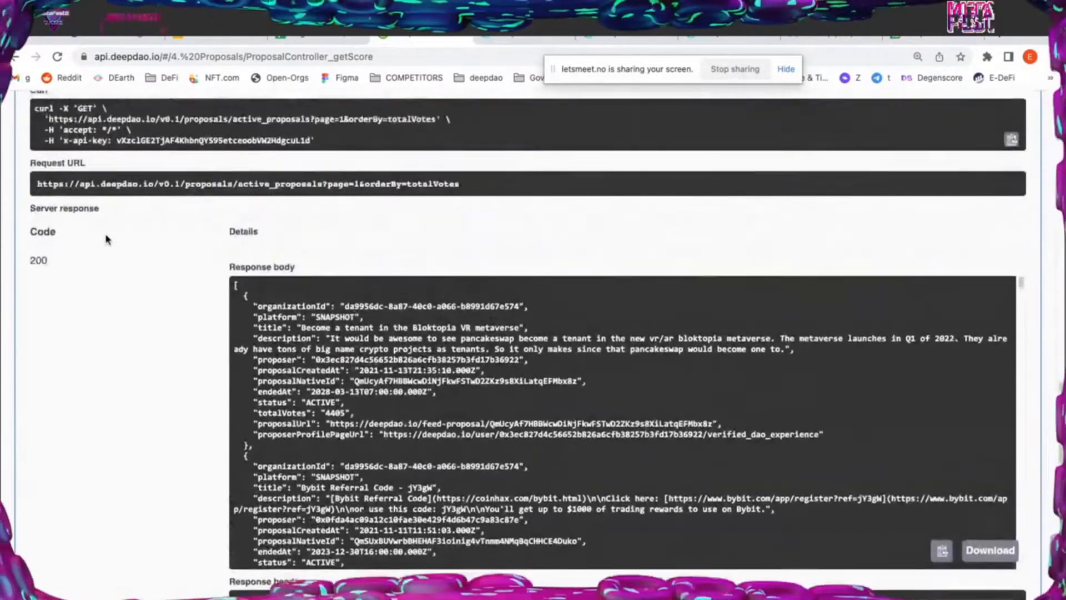
scroll("up", 3)
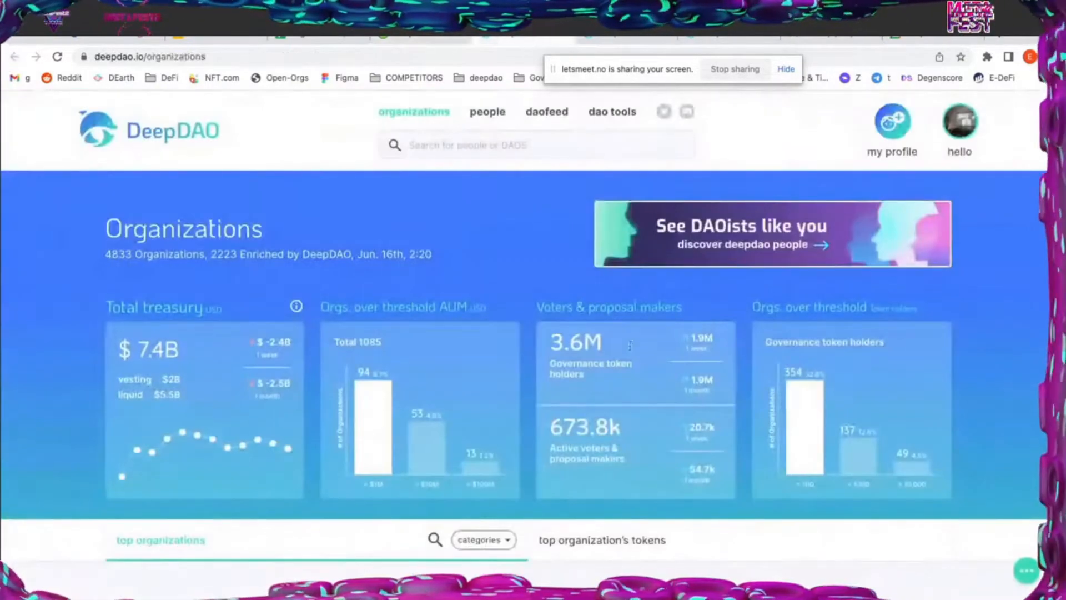
Open DAOfeed and browse its feed of active proposals
left_click(546, 111)
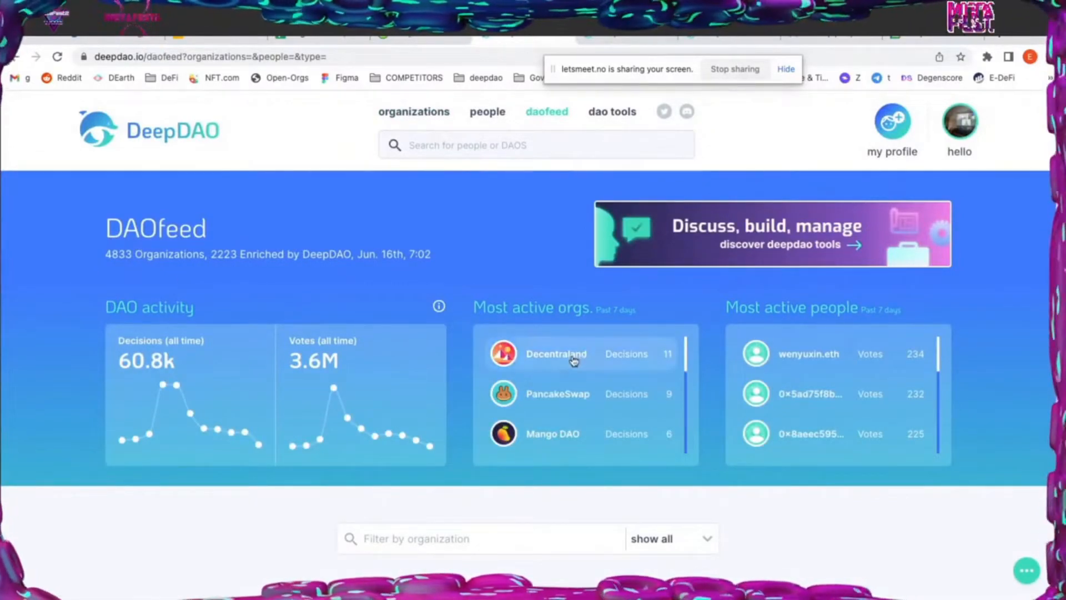
scroll("down", 3)
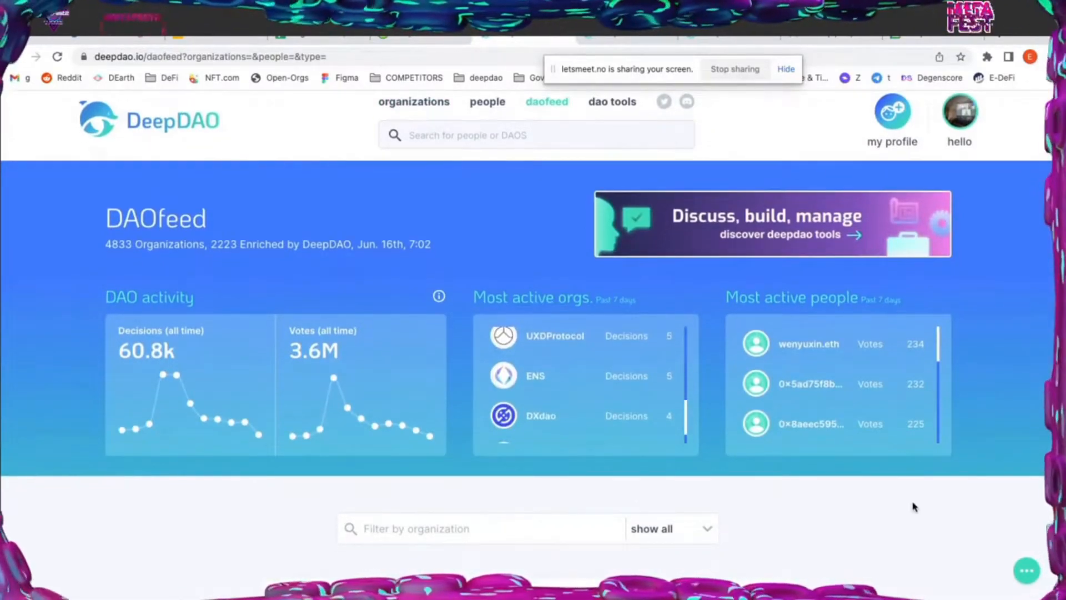
scroll("down", 3)
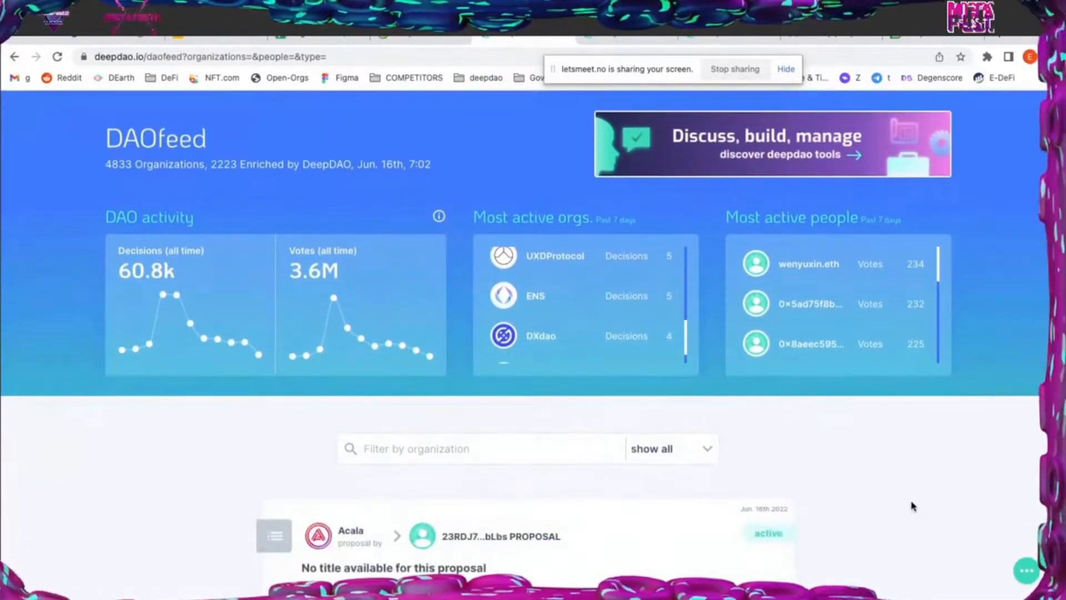
scroll("down", 3)
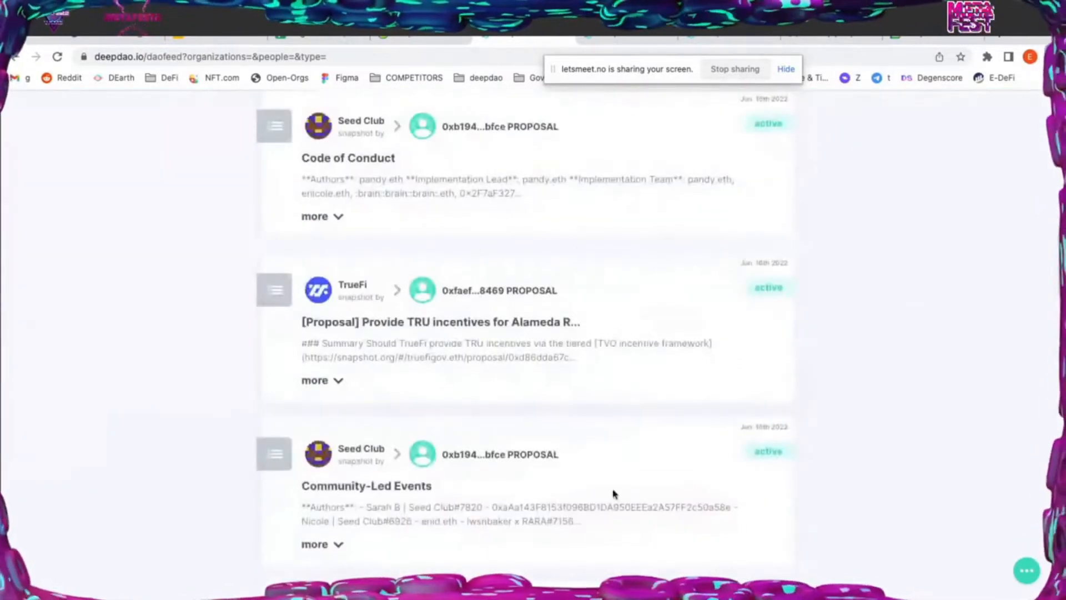
scroll("down", 3)
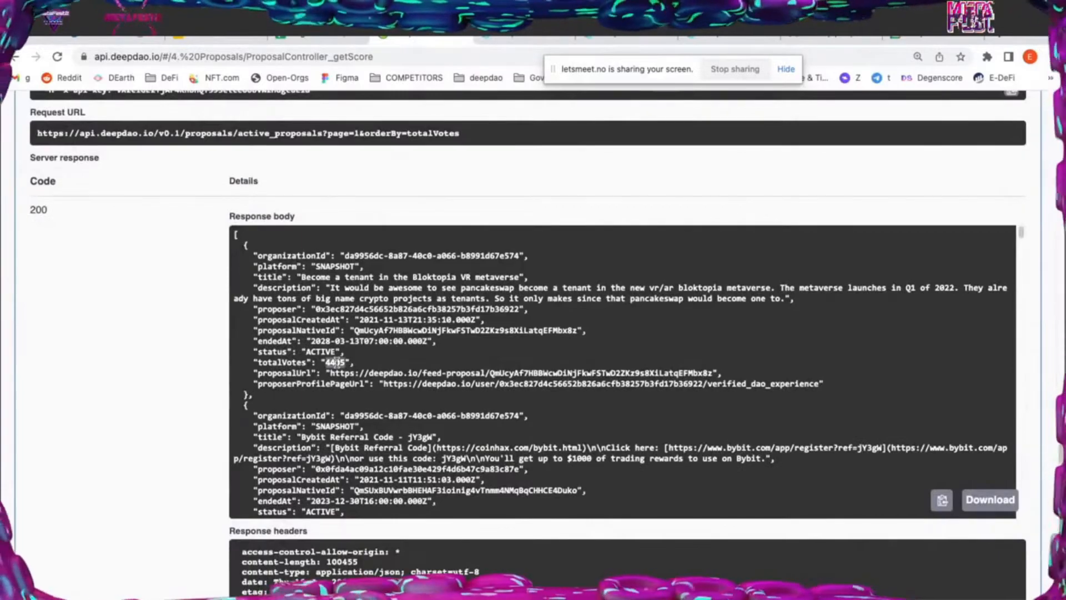
Walk through proposal vote totals, highlighting the second proposal's 2321 votes
scroll("down", 3)
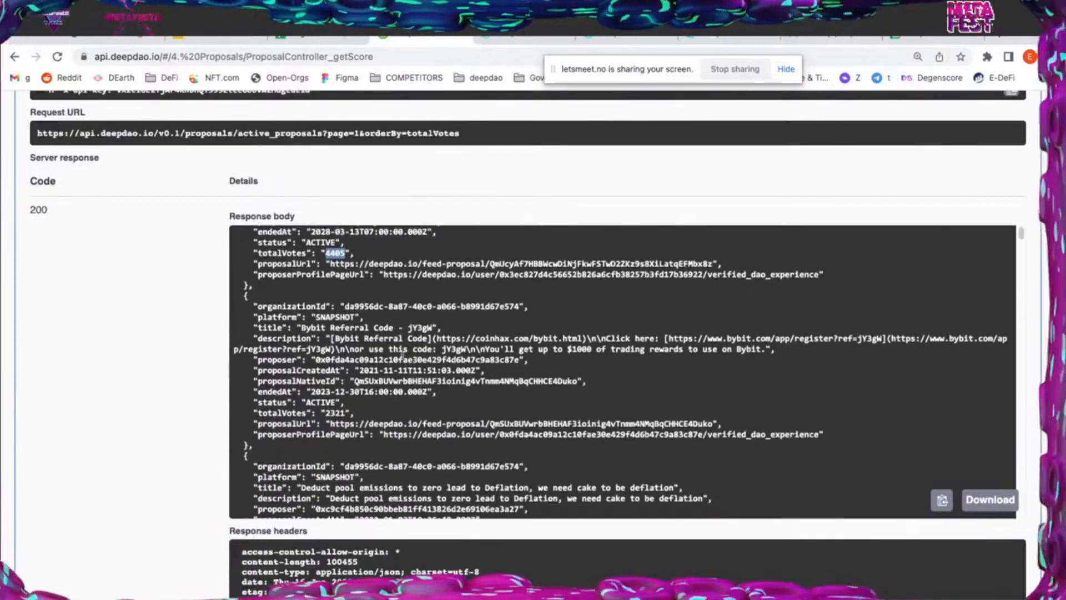
scroll("down", 3)
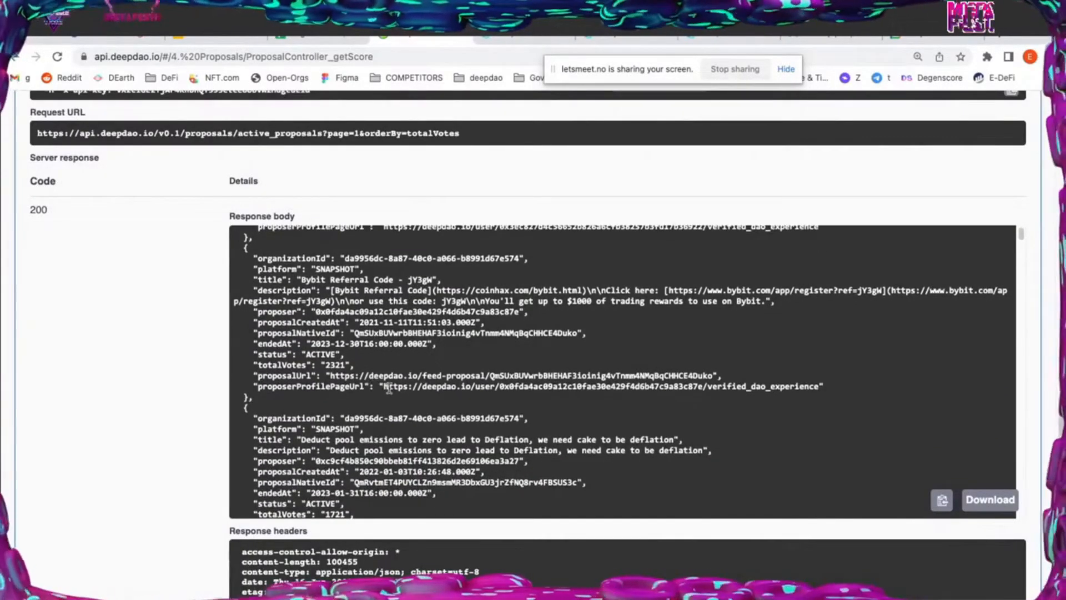
double_click(338, 364)
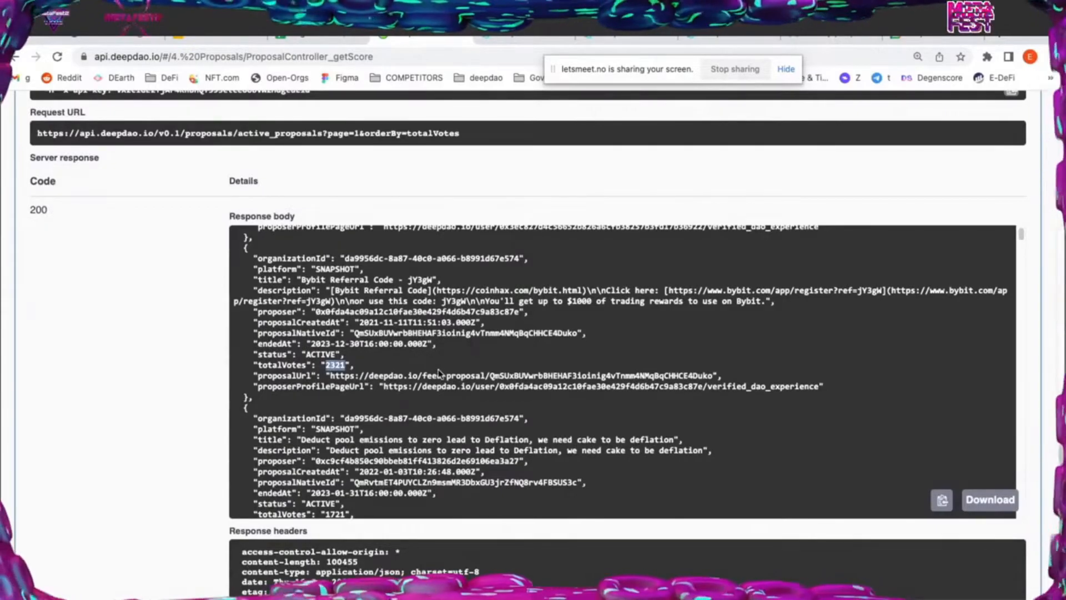
scroll("up", 3)
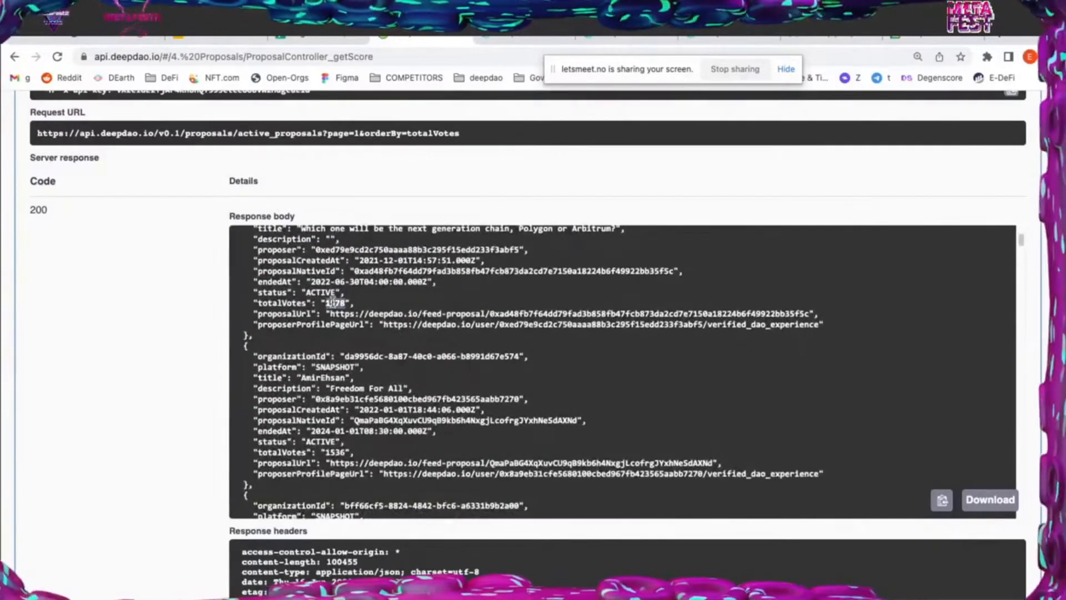
scroll("down", 3)
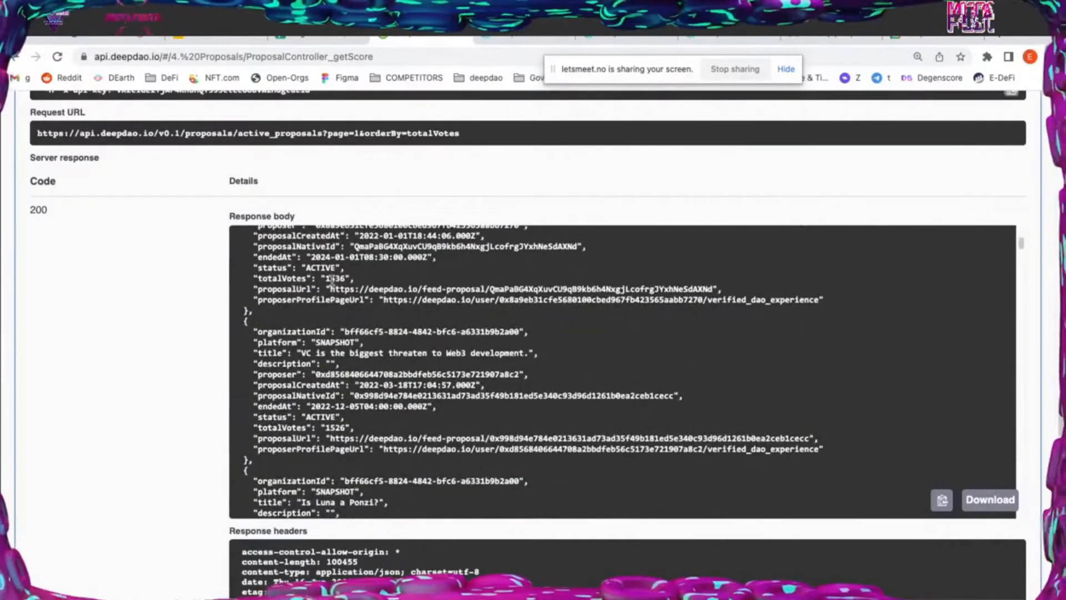
scroll("up", 3)
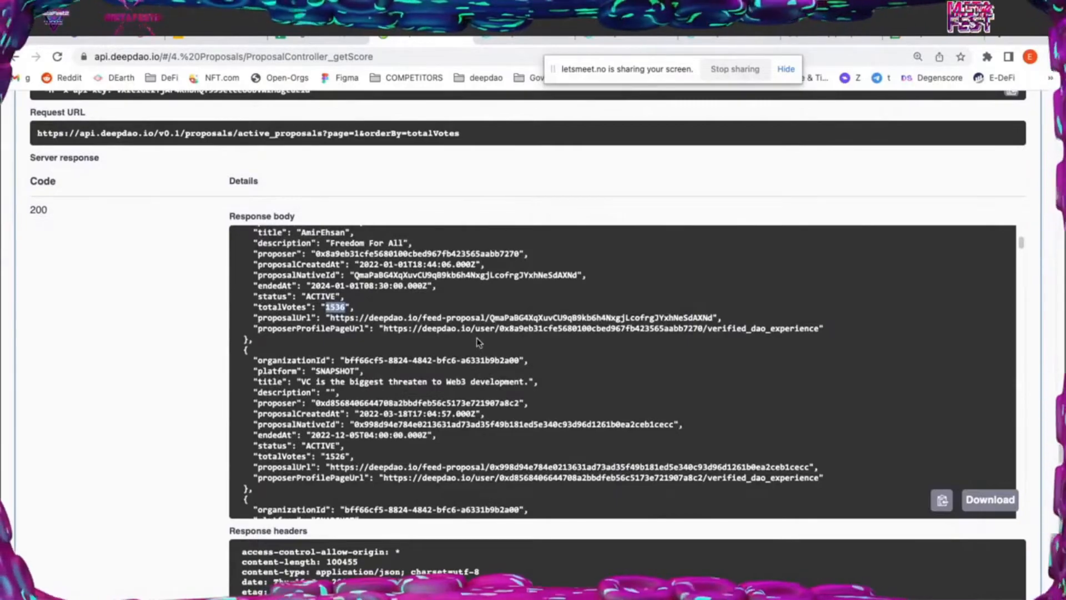
scroll("up", 3)
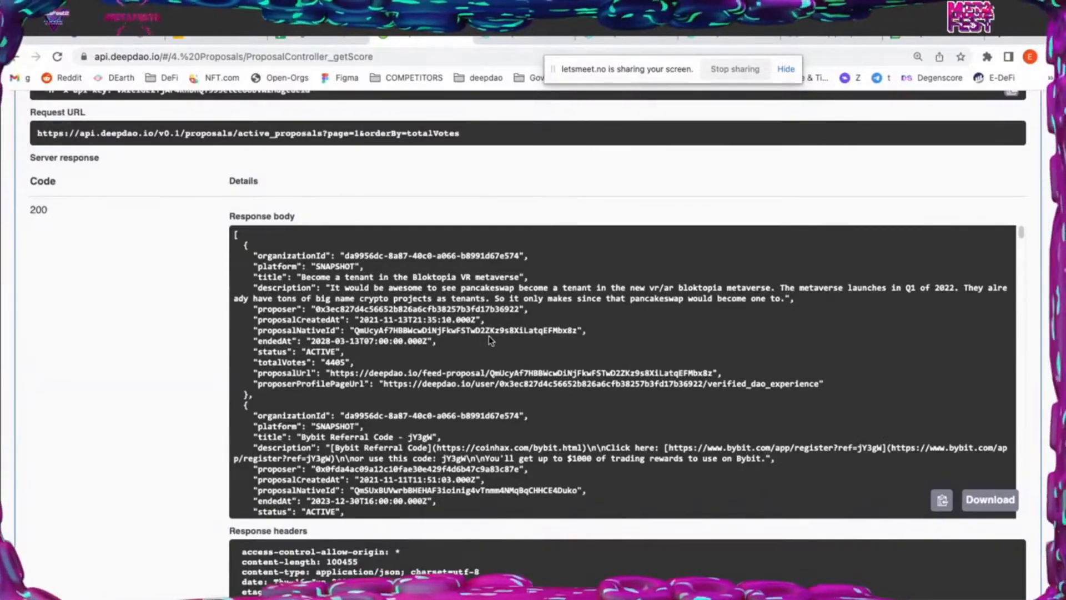
mouse_move(587, 340)
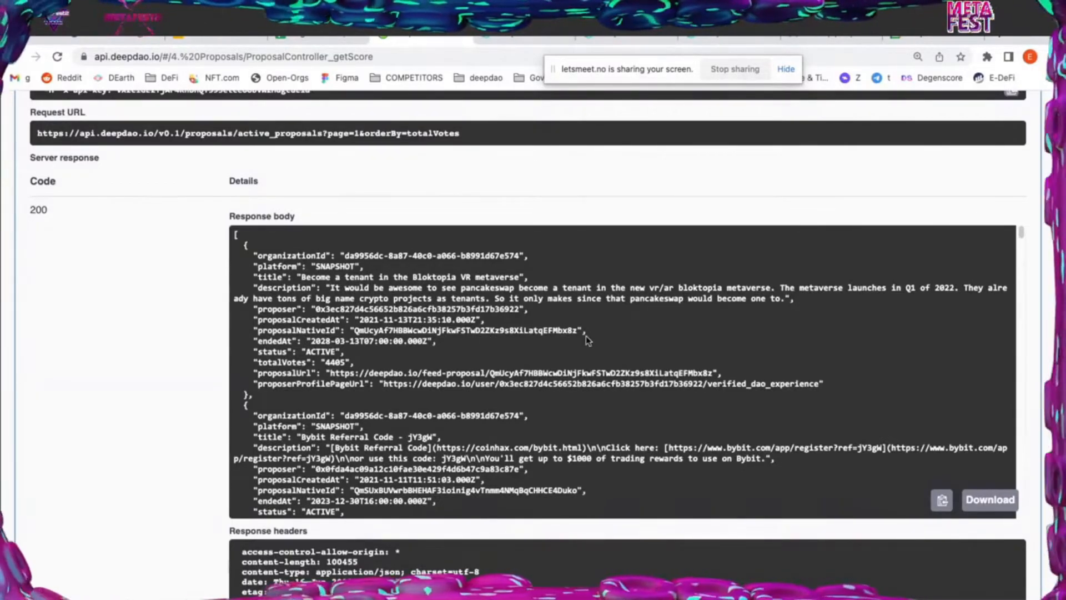
mouse_move(525, 211)
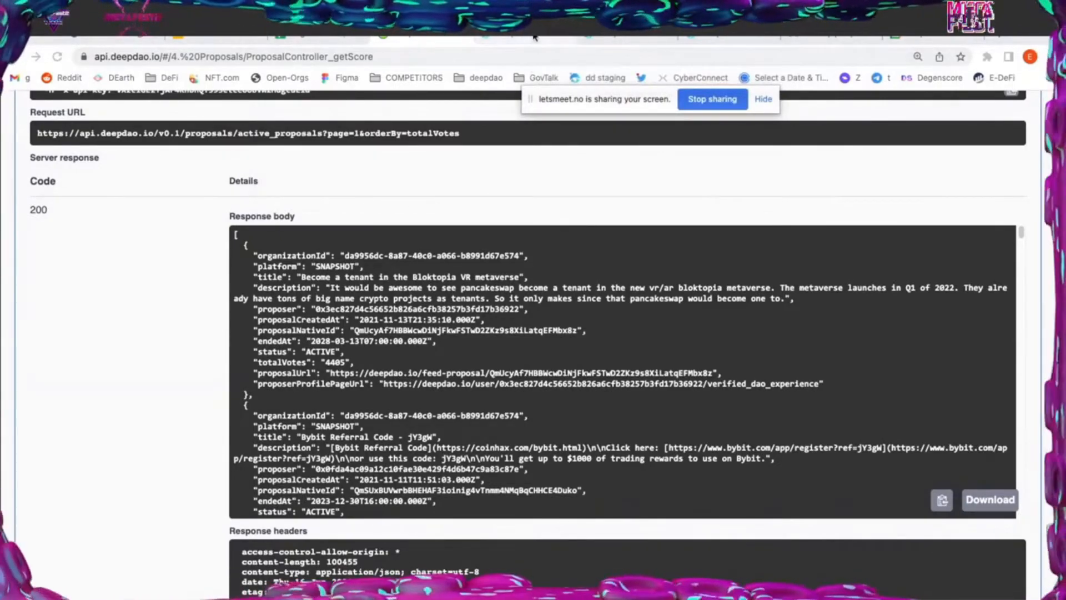
mouse_move(548, 311)
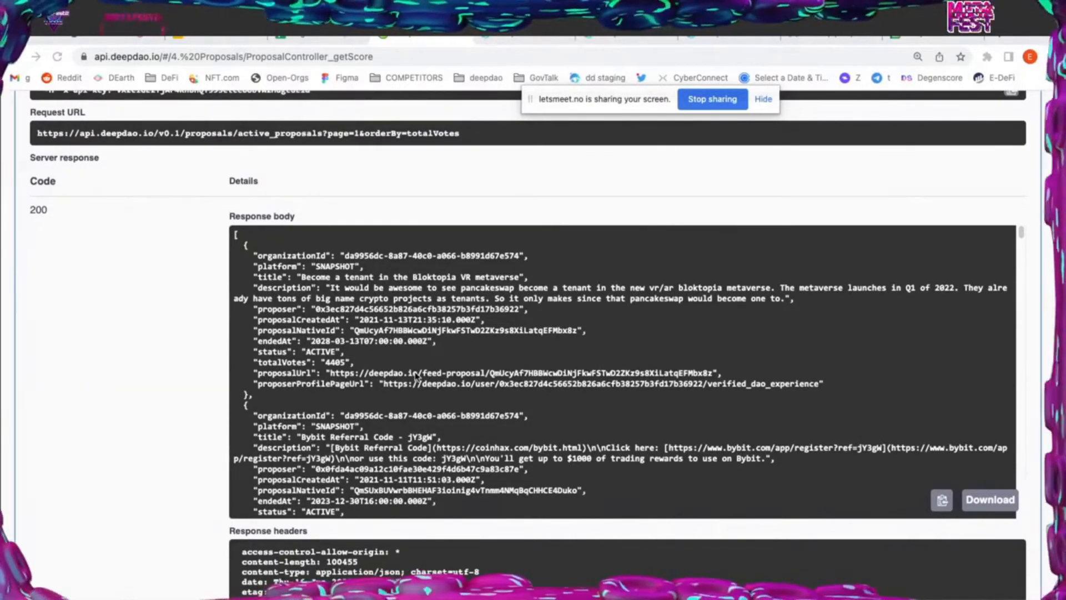
mouse_move(635, 348)
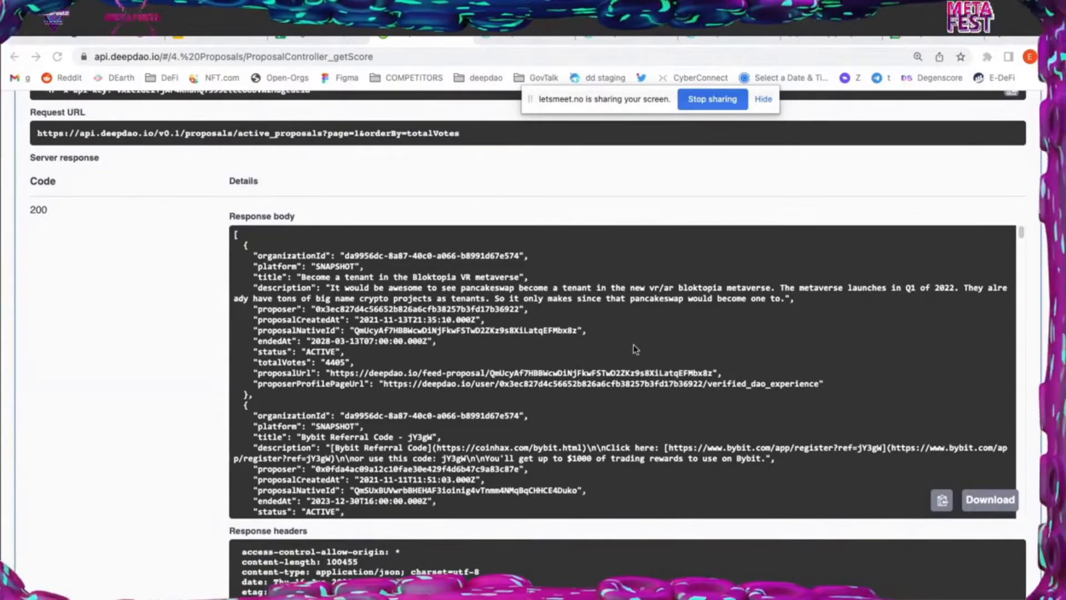
mouse_move(626, 305)
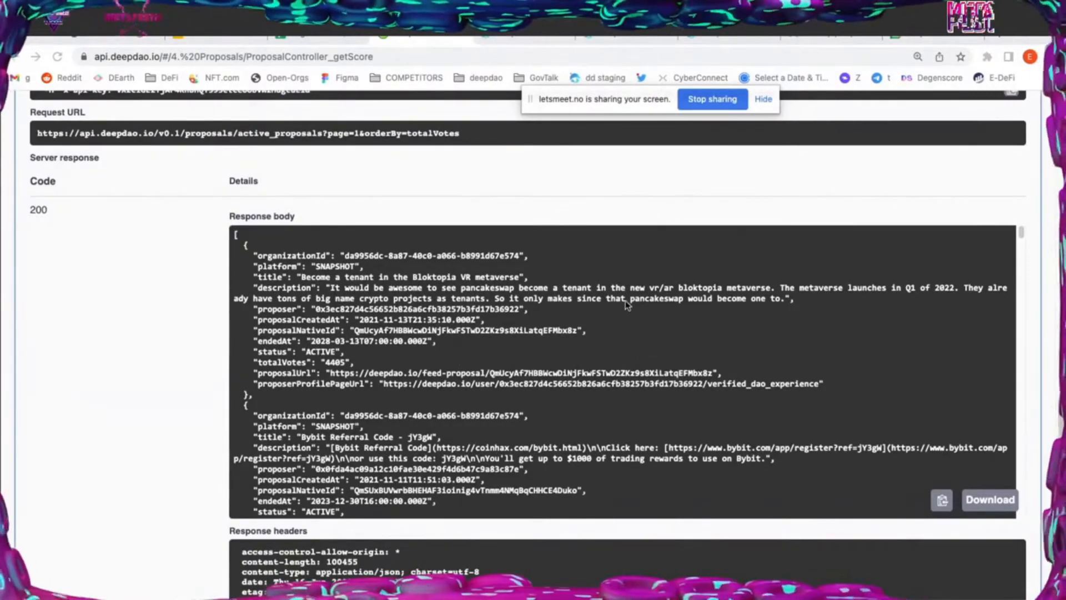
mouse_move(578, 221)
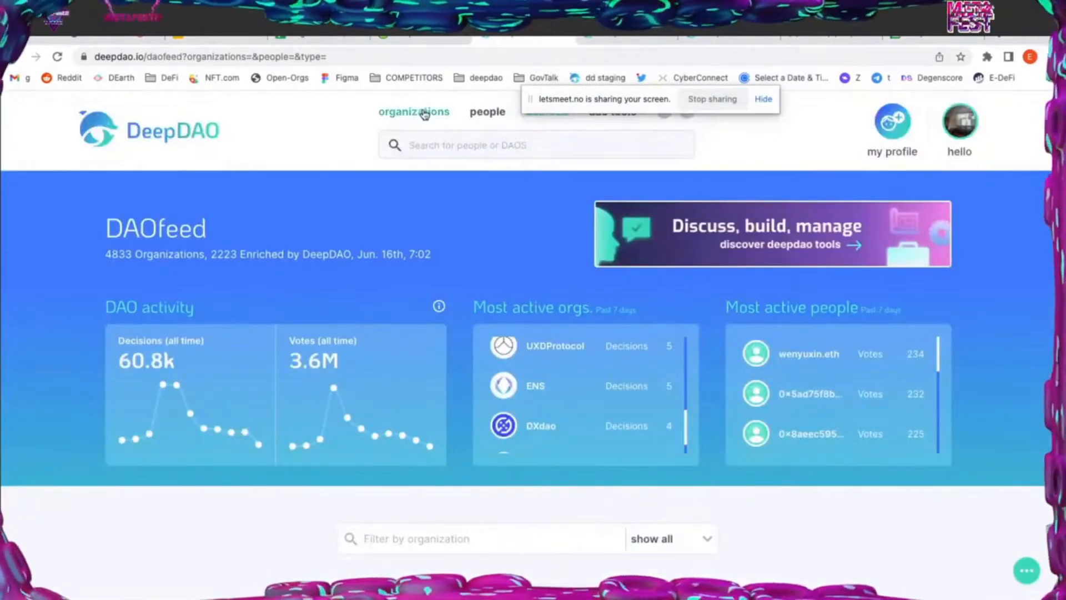
Return to Organizations and search 'metaf', surfacing Metafam and MetaFactory
left_click(414, 111)
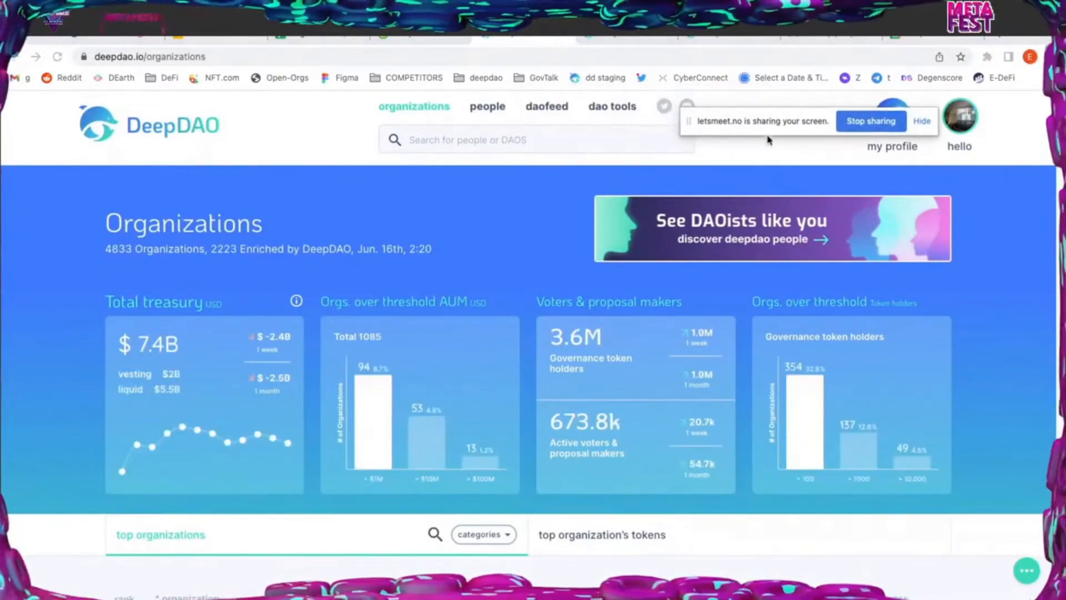
left_click(517, 139)
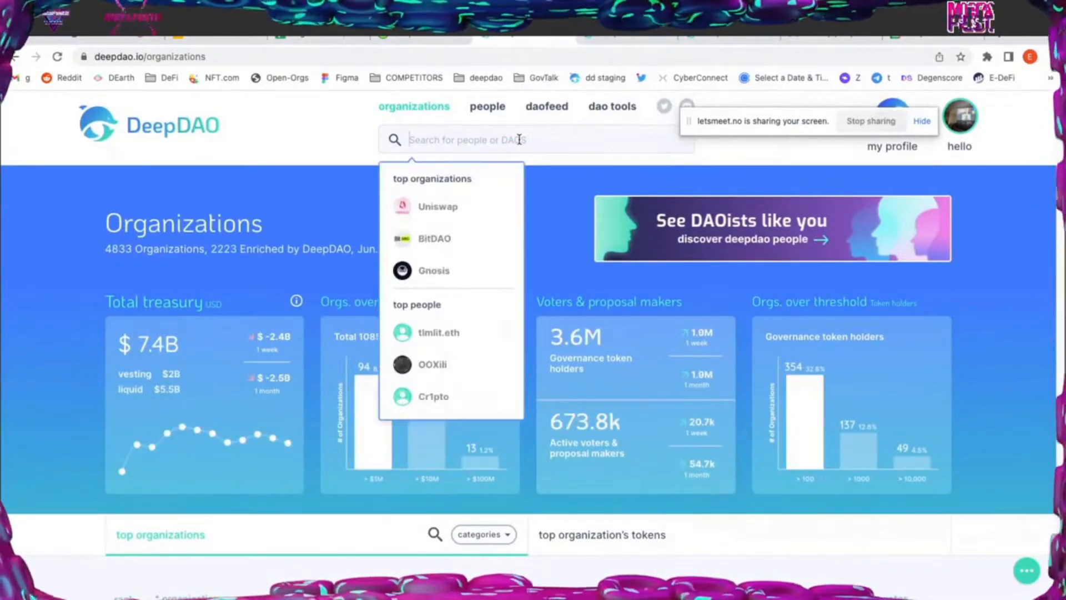
type("metafe")
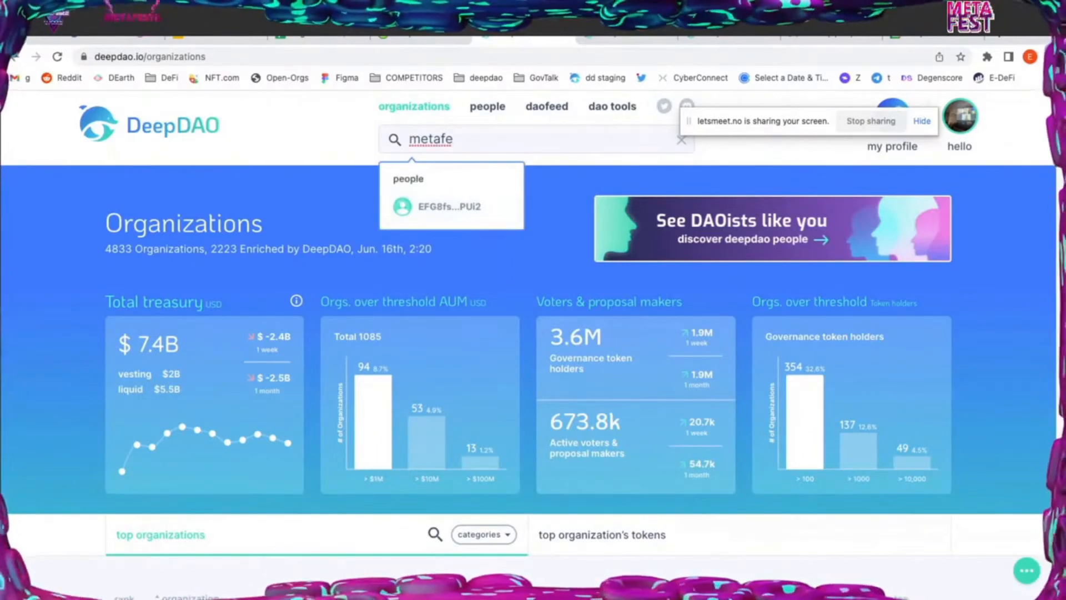
key("Backspace")
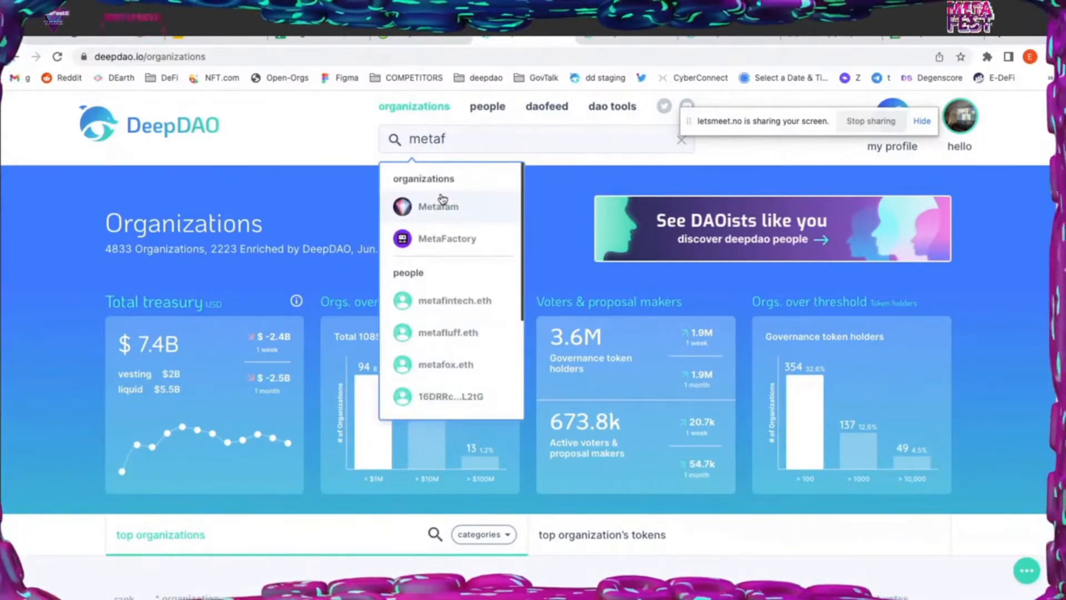
mouse_move(563, 245)
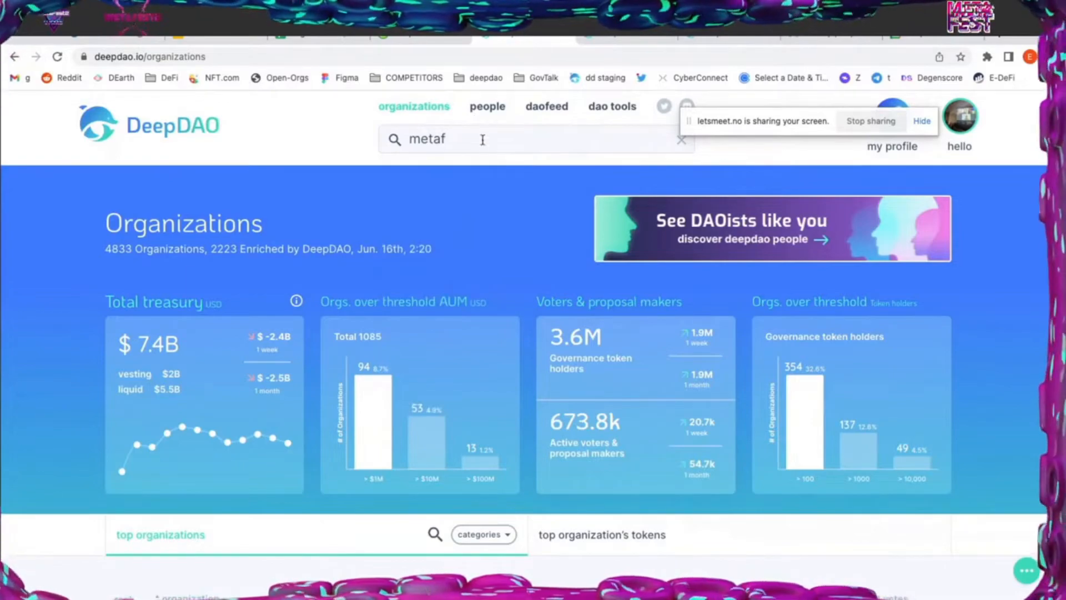
scroll("down", 3)
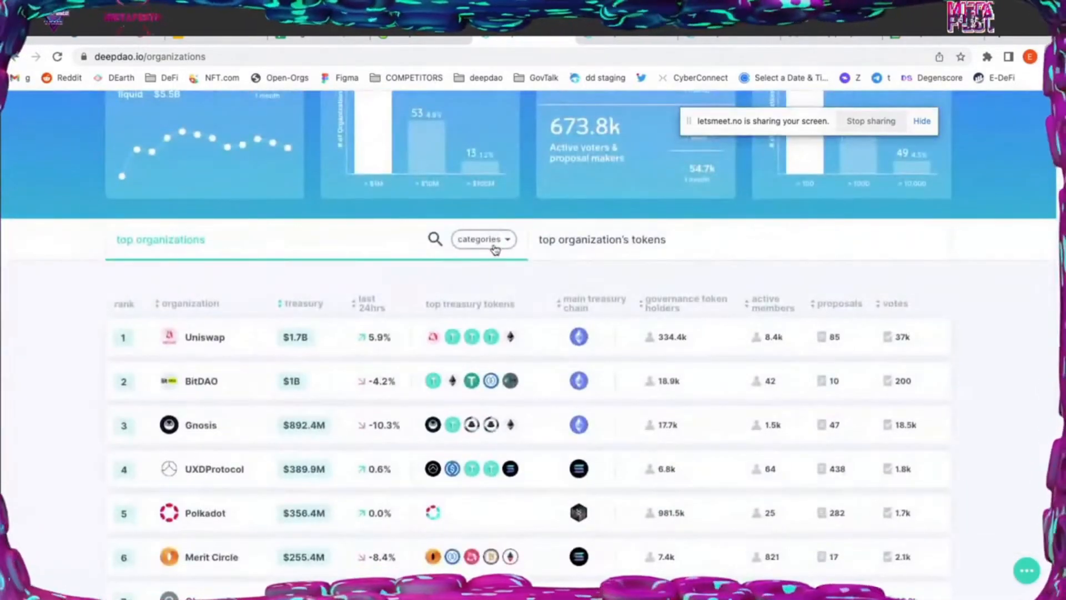
Reveal the organization category filters and list DeFi, then NFT organizations
left_click(484, 238)
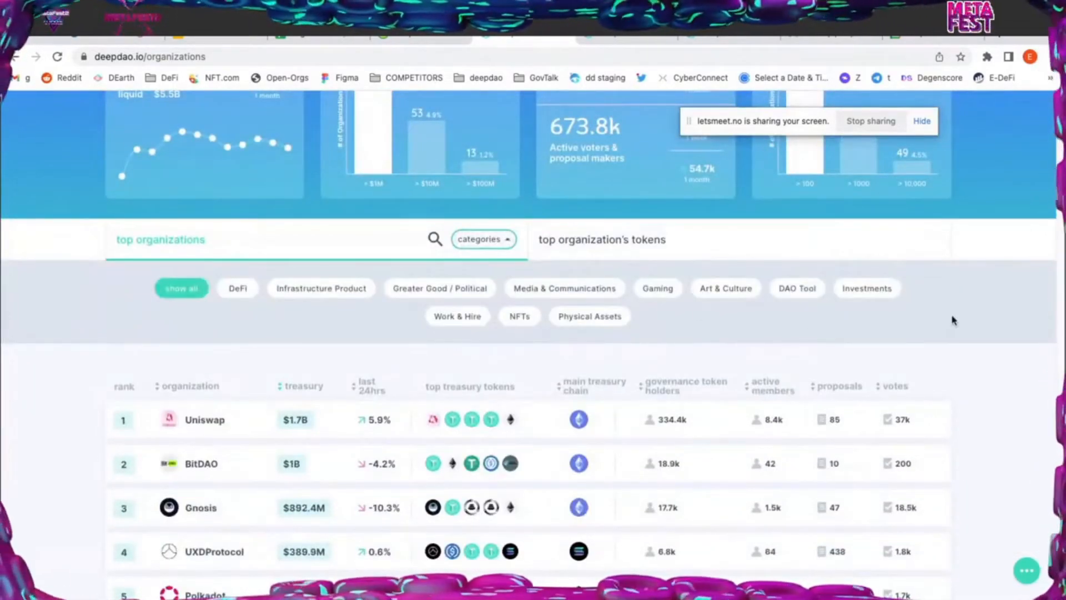
mouse_move(139, 279)
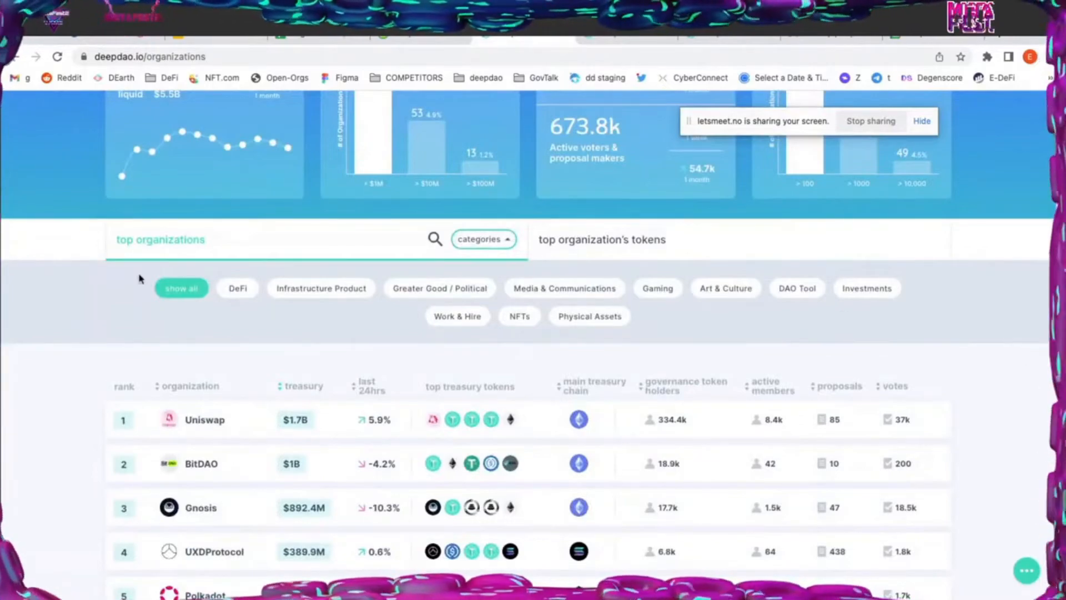
left_click(237, 287)
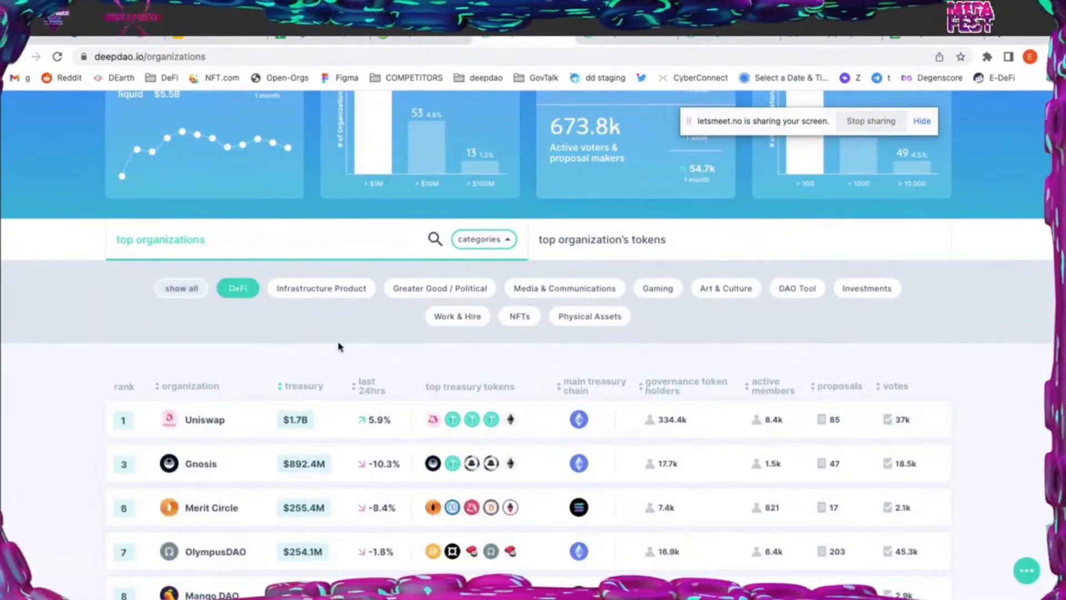
mouse_move(303, 360)
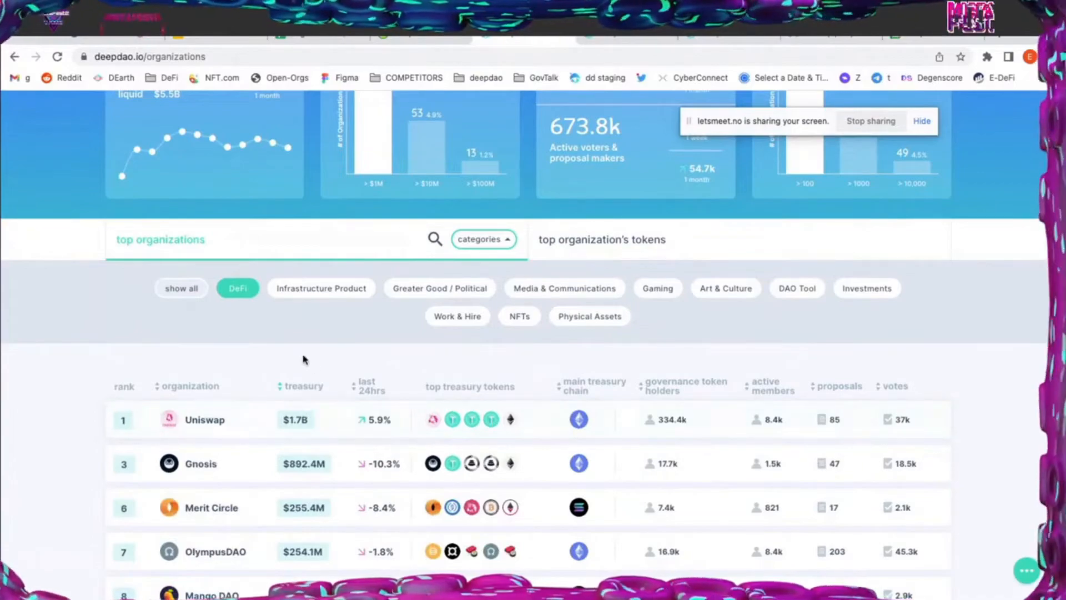
left_click(519, 316)
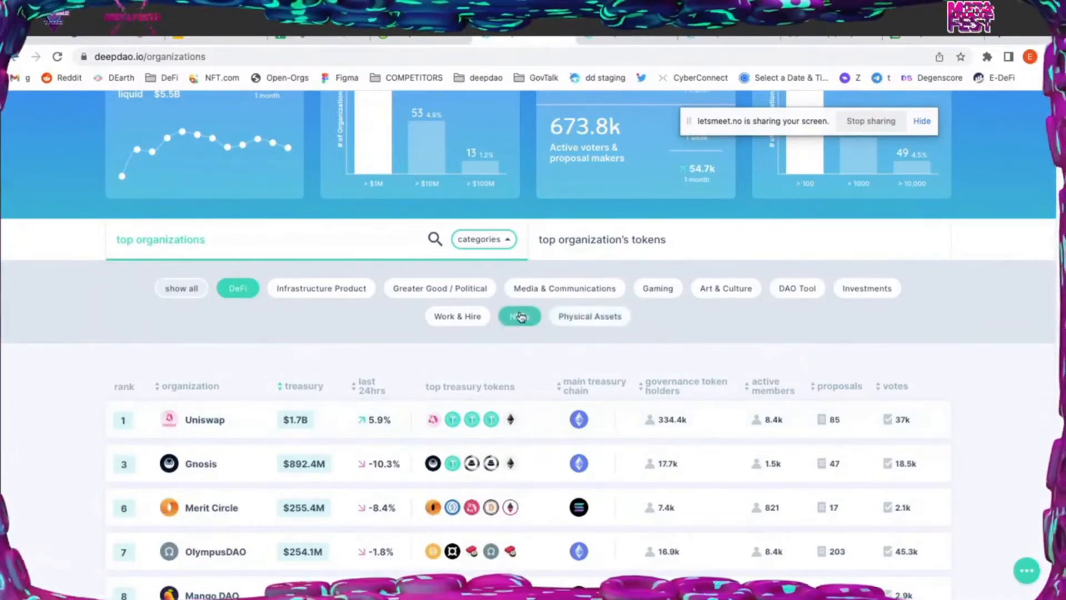
left_click(519, 314)
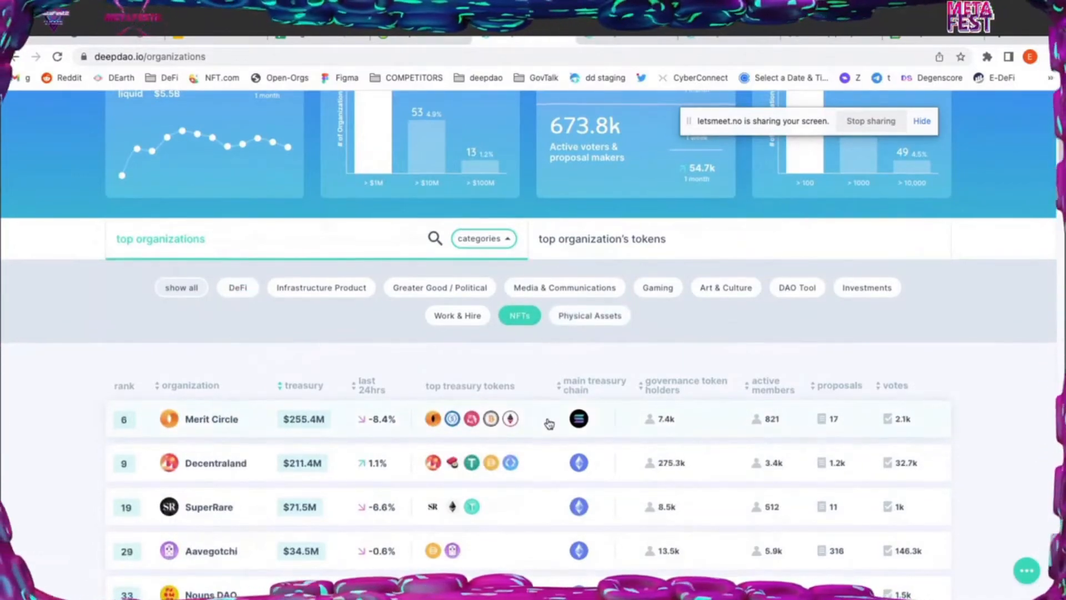
scroll("down", 3)
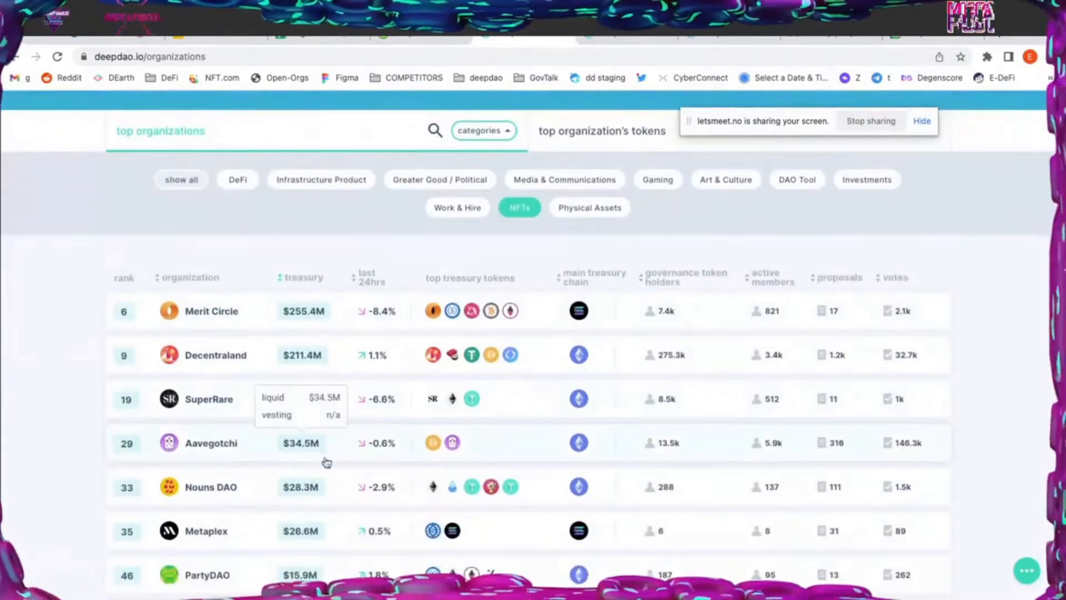
scroll("up", 3)
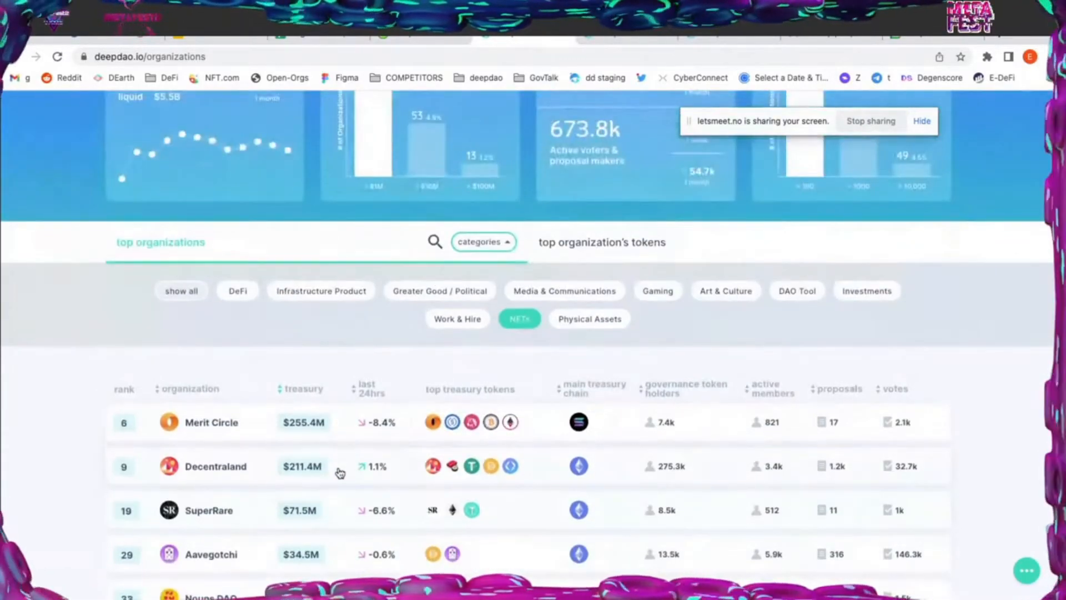
Filter the top organizations by DAO Tool, then Work & Hire, then Physical Assets
left_click(796, 291)
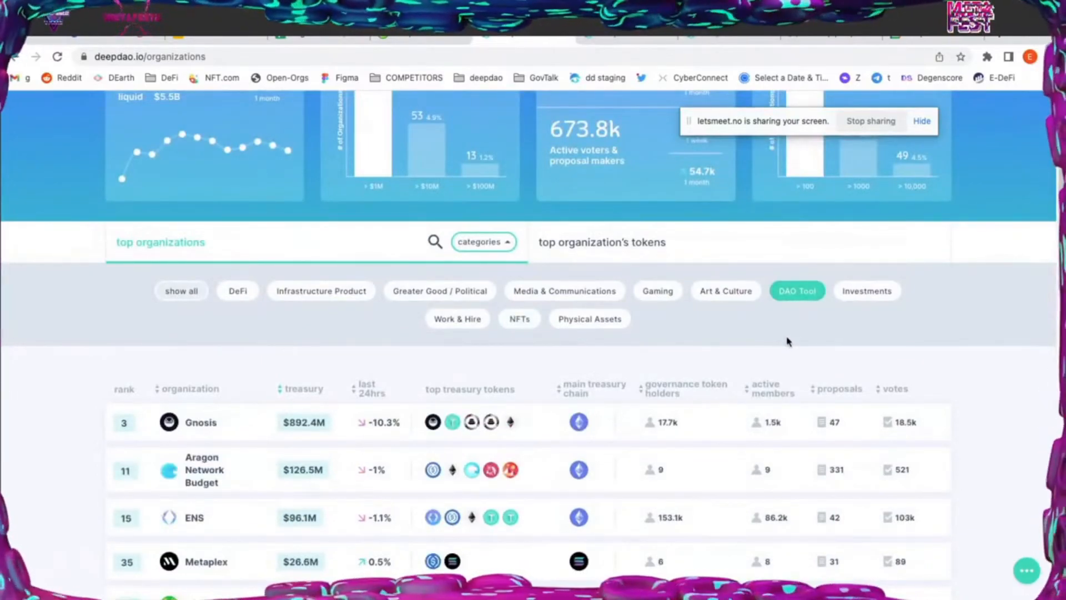
mouse_move(791, 312)
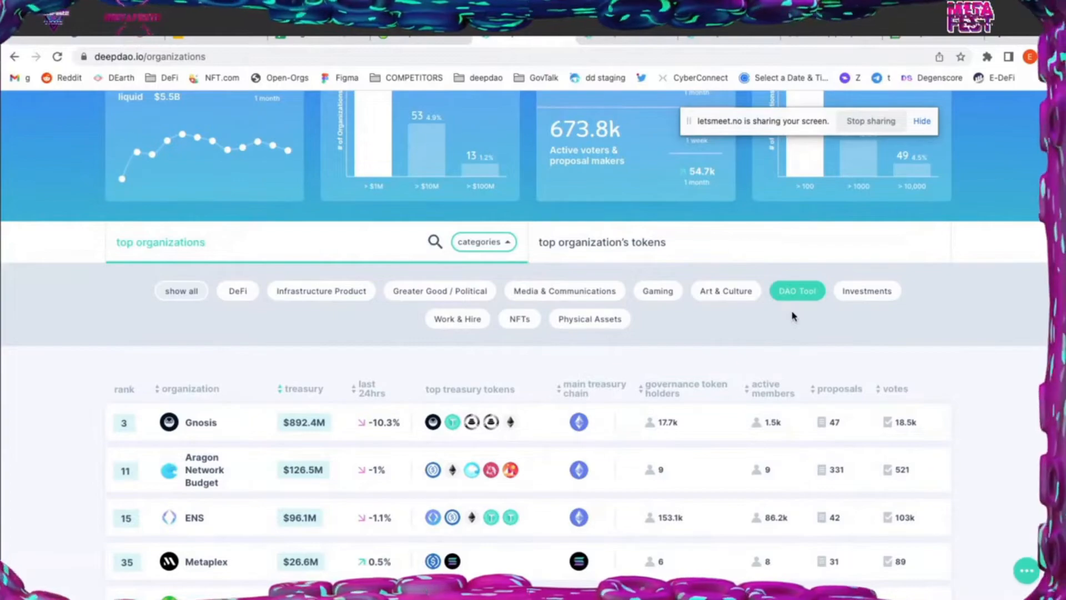
mouse_move(788, 260)
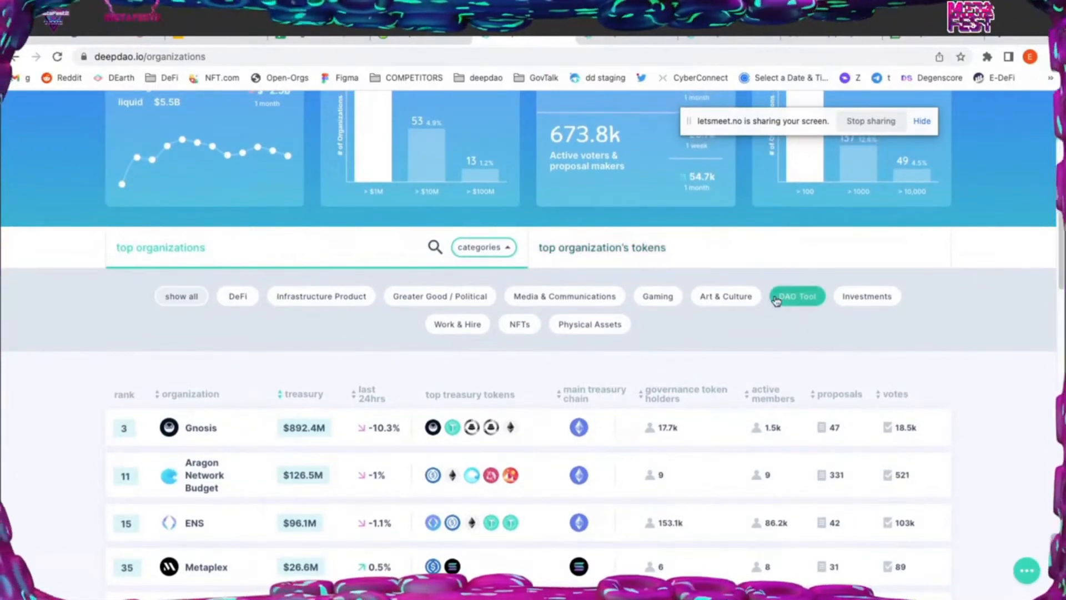
mouse_move(812, 277)
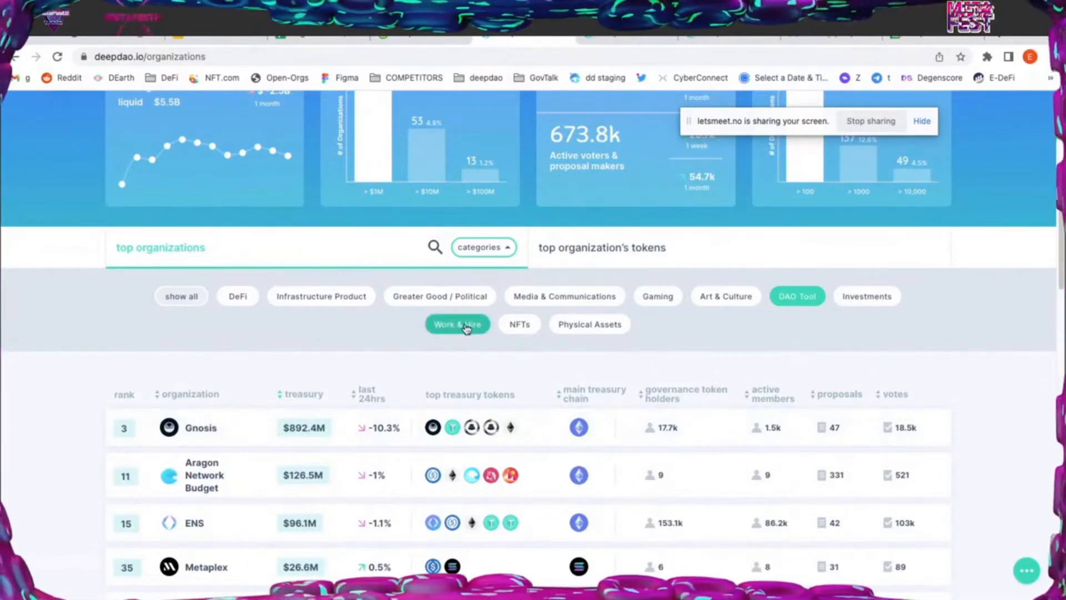
left_click(457, 323)
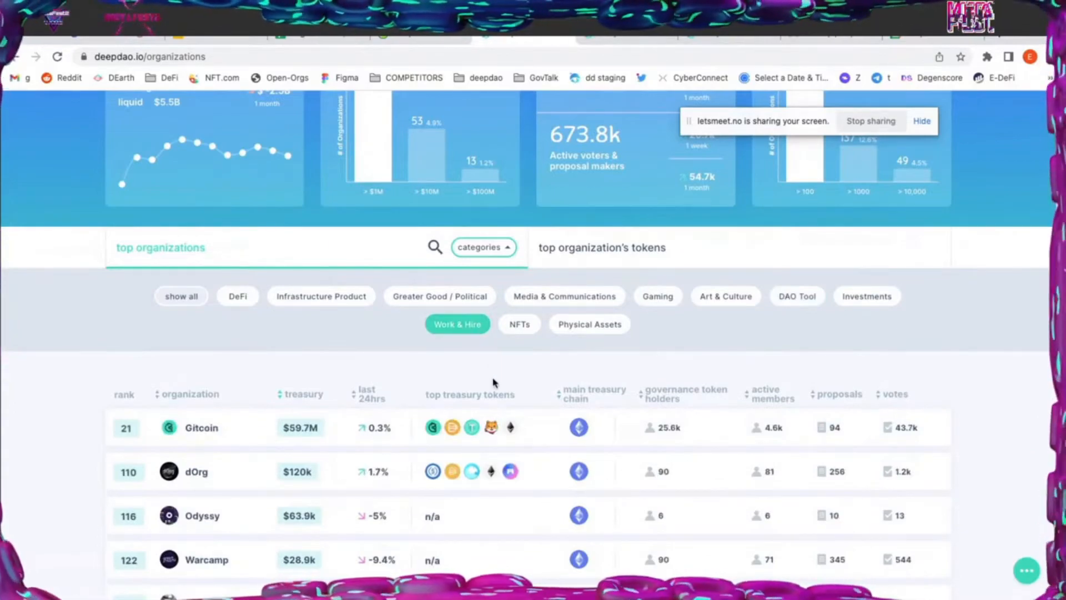
mouse_move(512, 358)
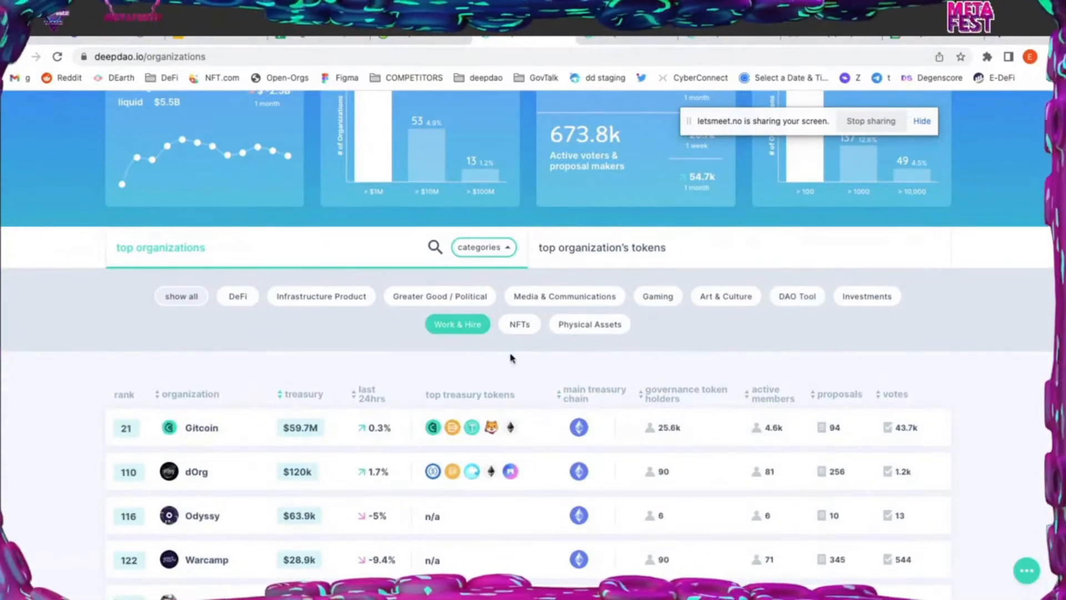
left_click(589, 324)
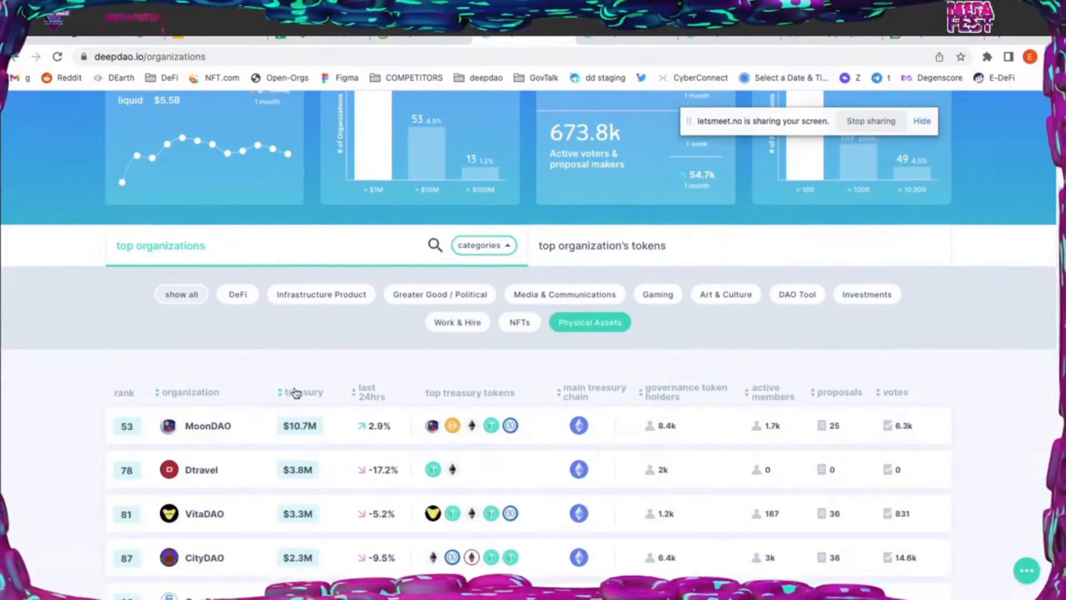
Browse the Physical Assets list, filter by Gaming and Investments, then clear the category filter
scroll("down", 3)
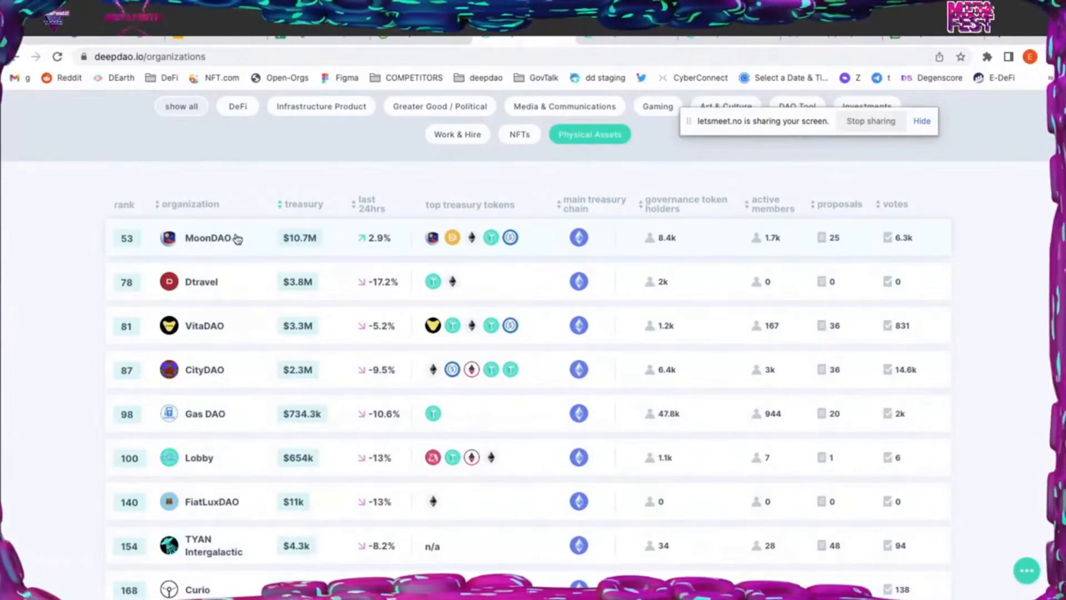
mouse_move(215, 272)
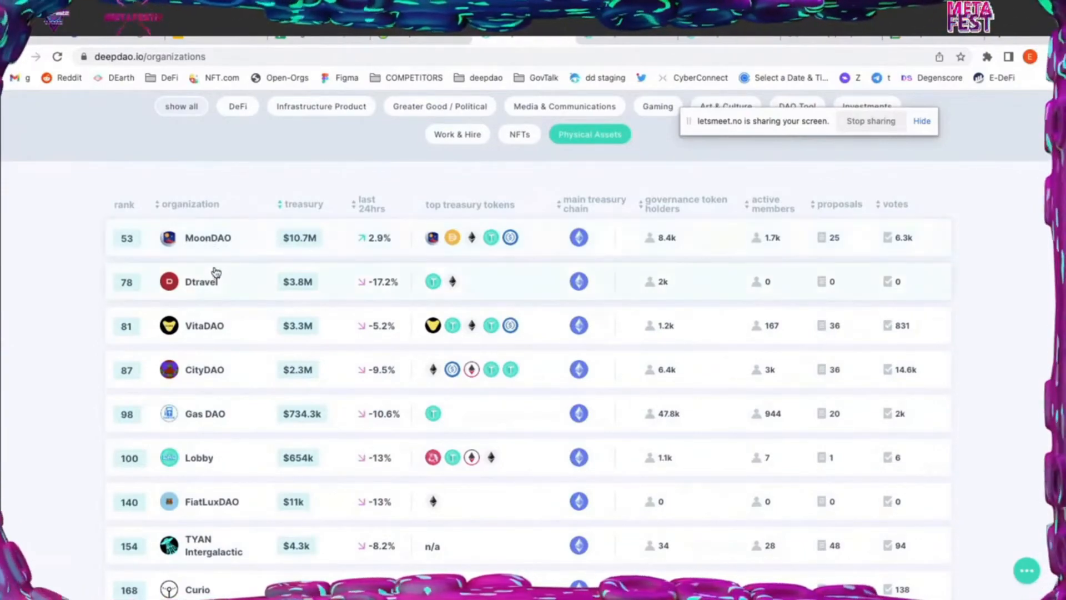
mouse_move(552, 339)
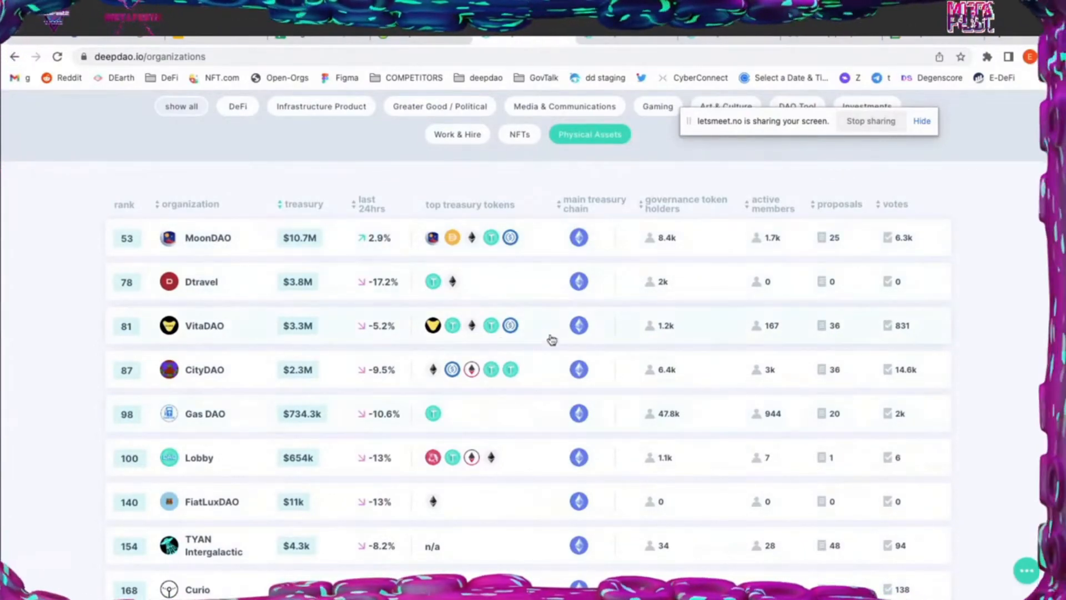
scroll("up", 3)
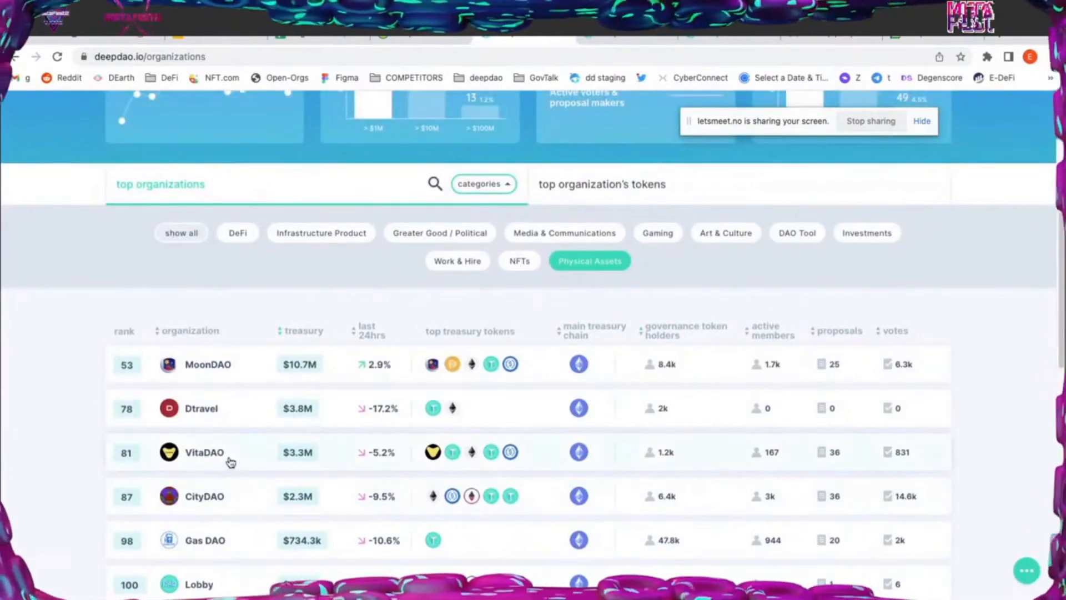
scroll("up", 3)
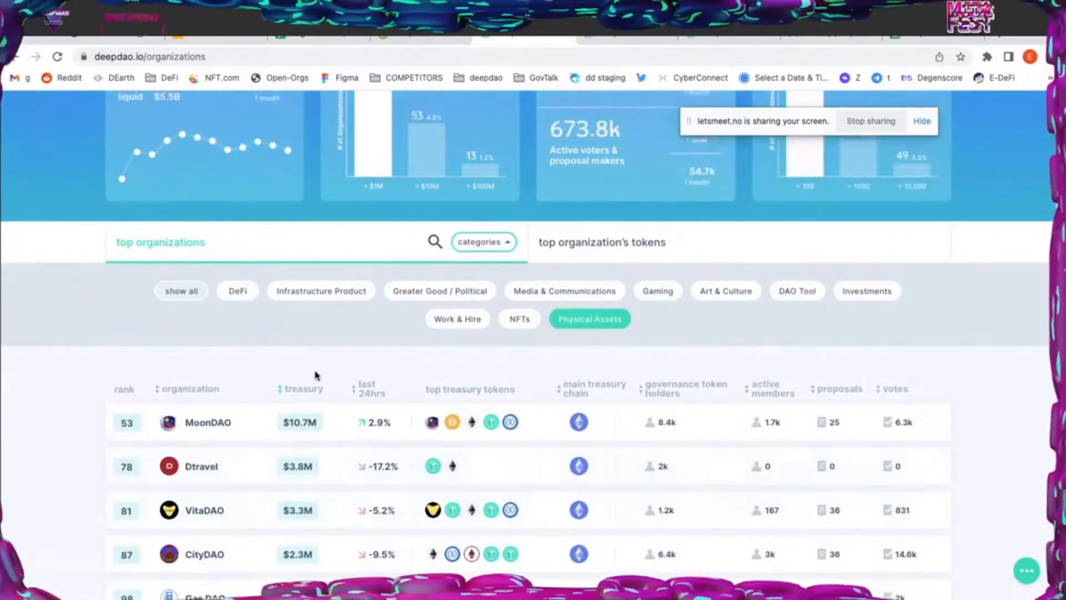
left_click(657, 290)
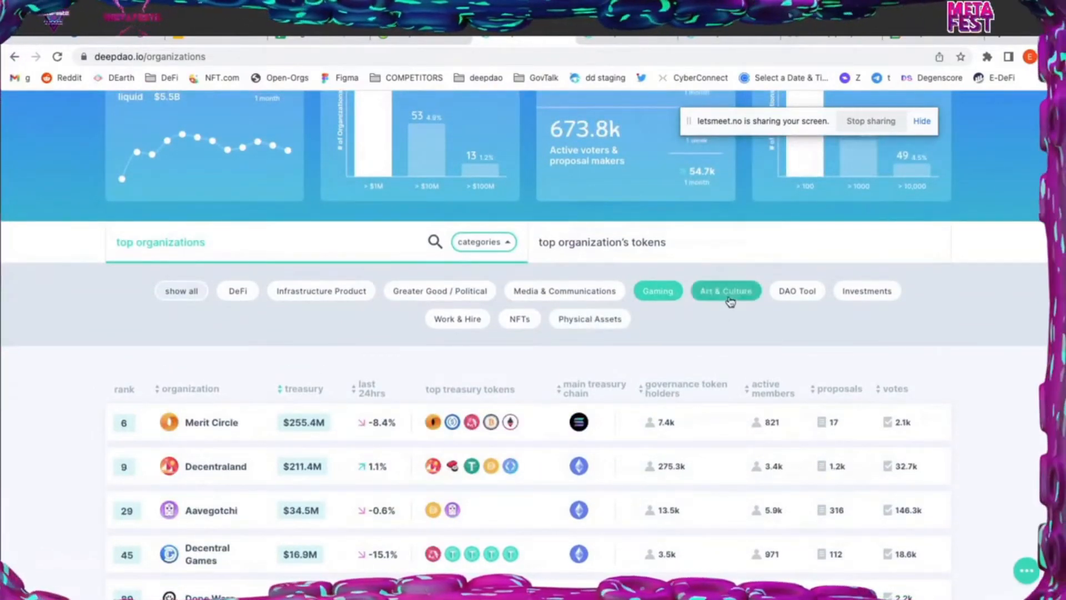
left_click(866, 291)
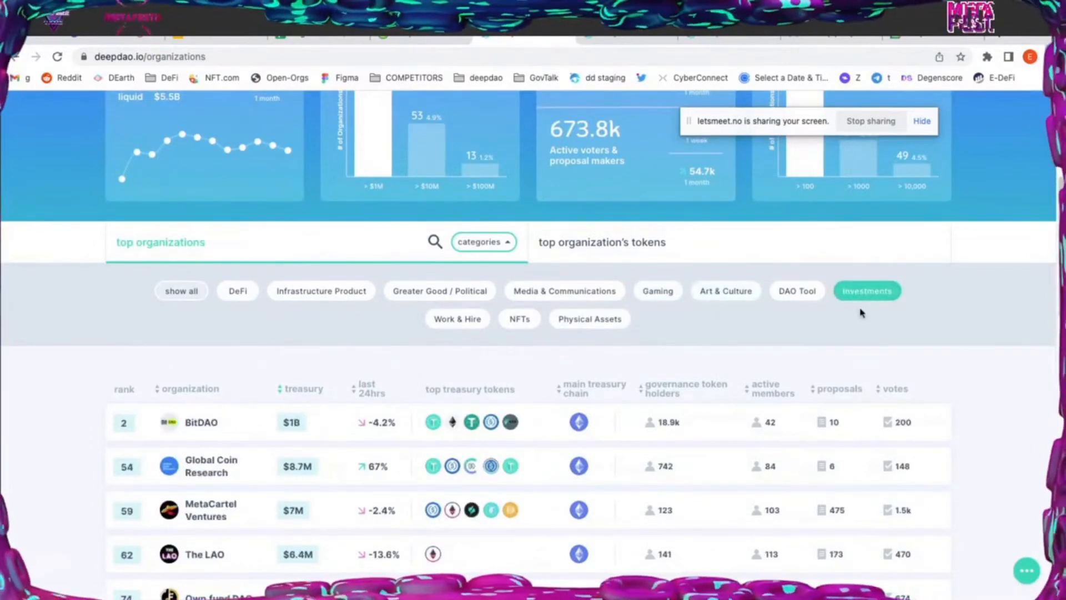
mouse_move(809, 336)
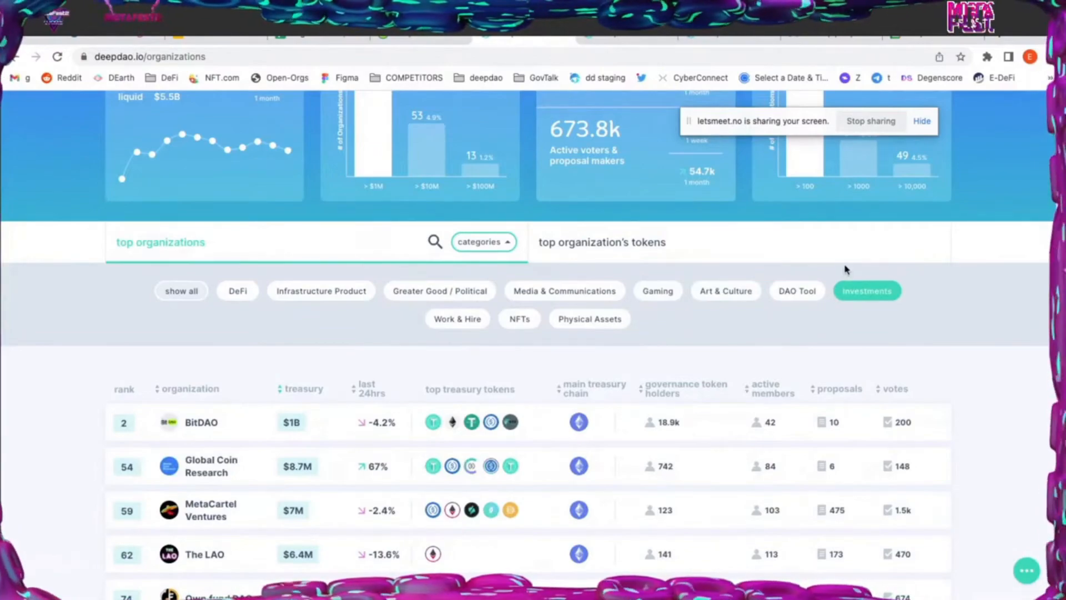
mouse_move(760, 257)
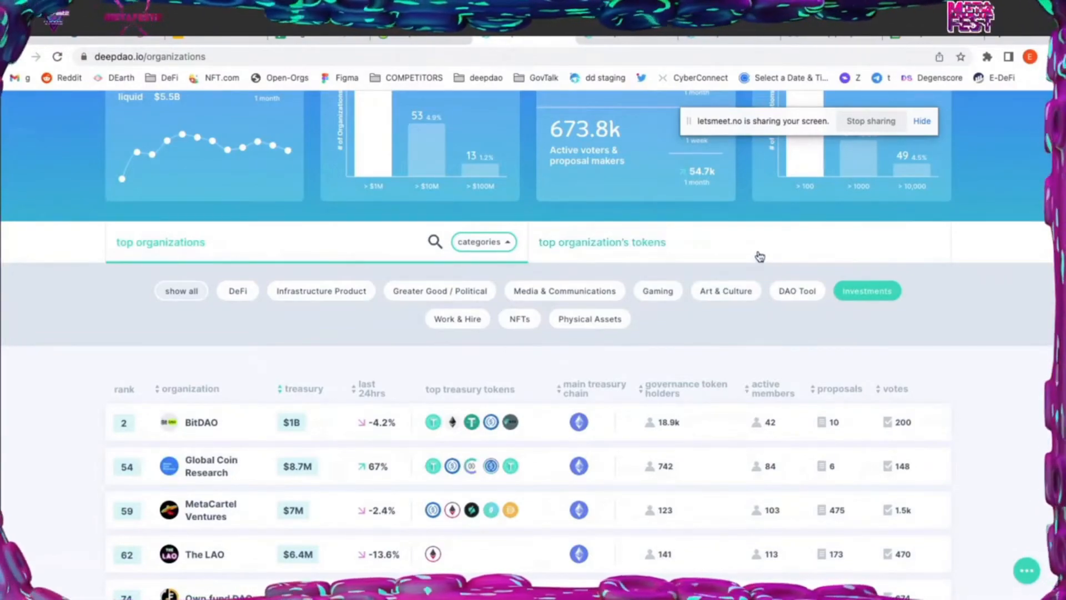
mouse_move(931, 309)
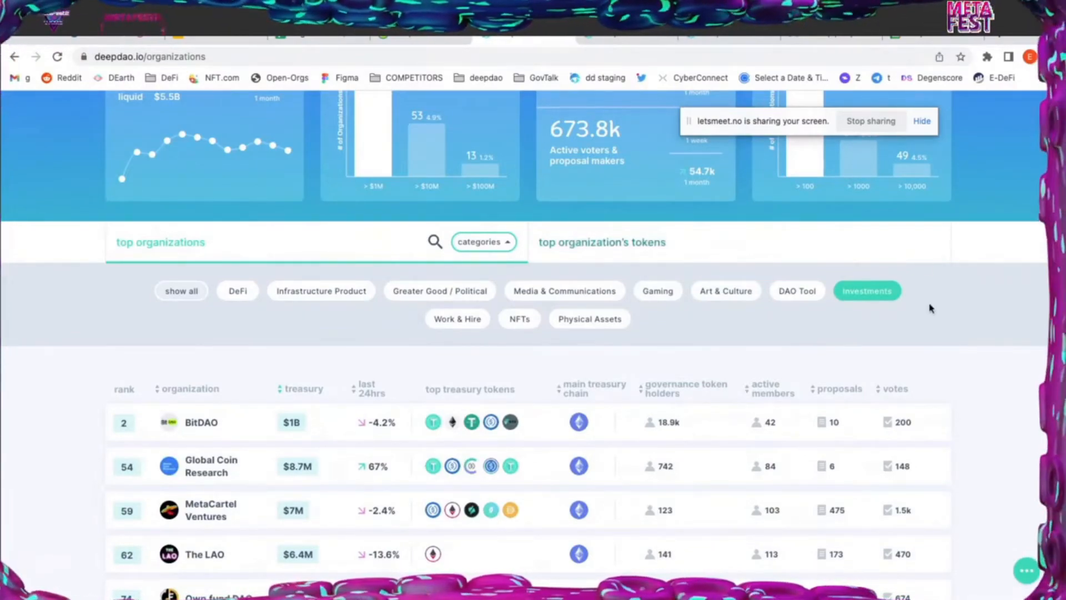
mouse_move(812, 324)
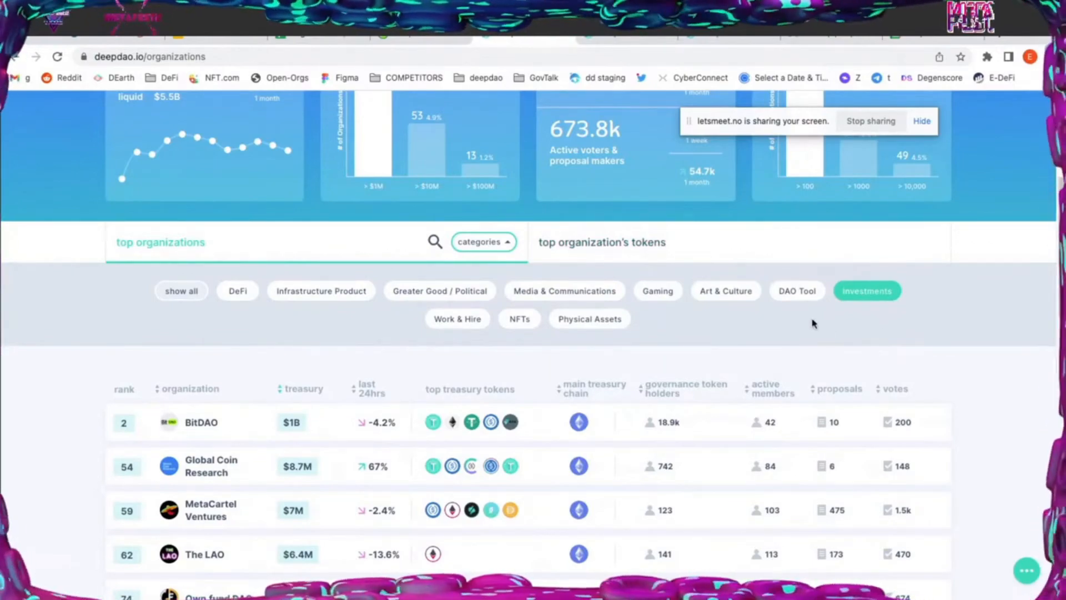
mouse_move(870, 320)
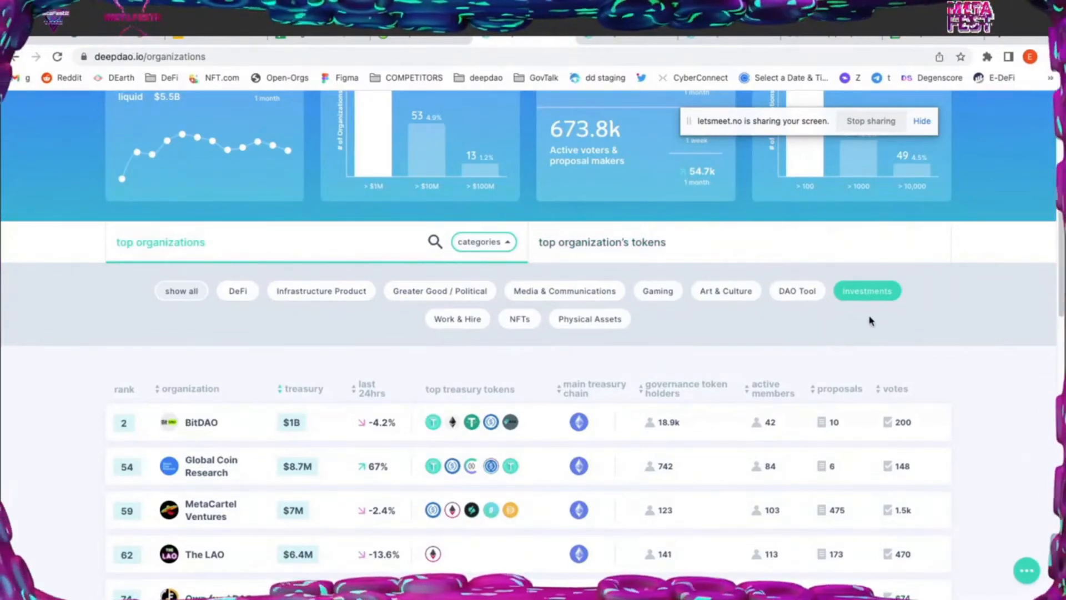
left_click(181, 291)
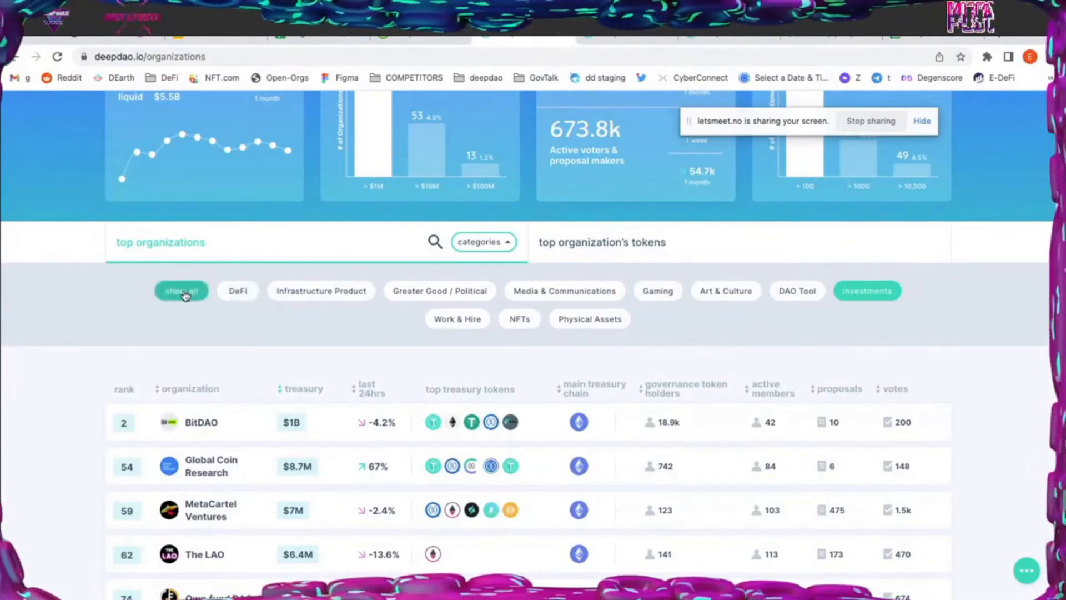